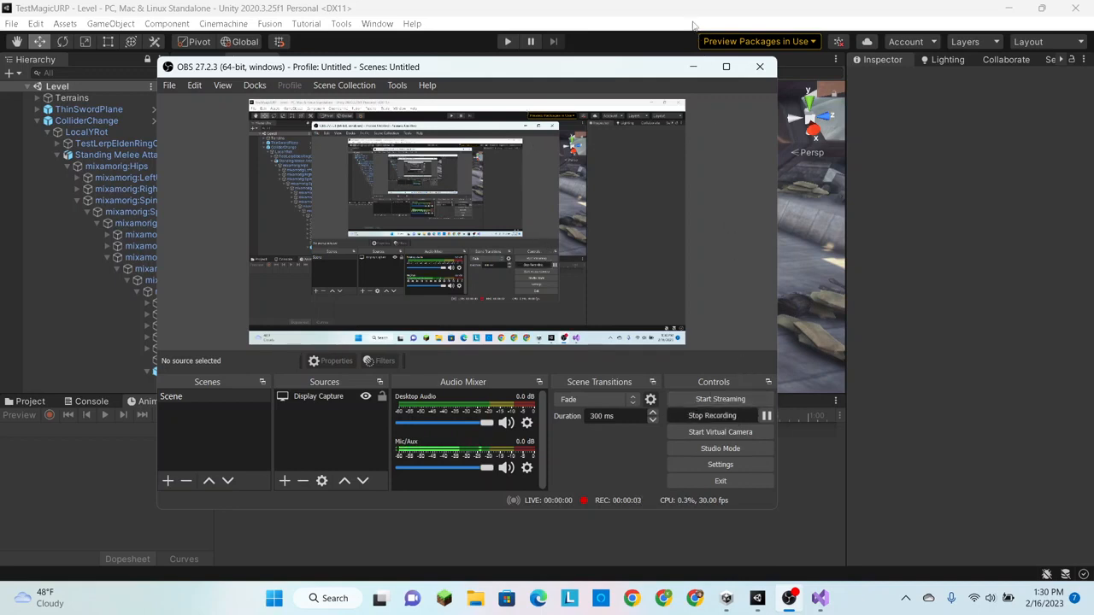
Minimize the OBS window and bring the Unity editor with the Level scene to the front
left_click(759, 67)
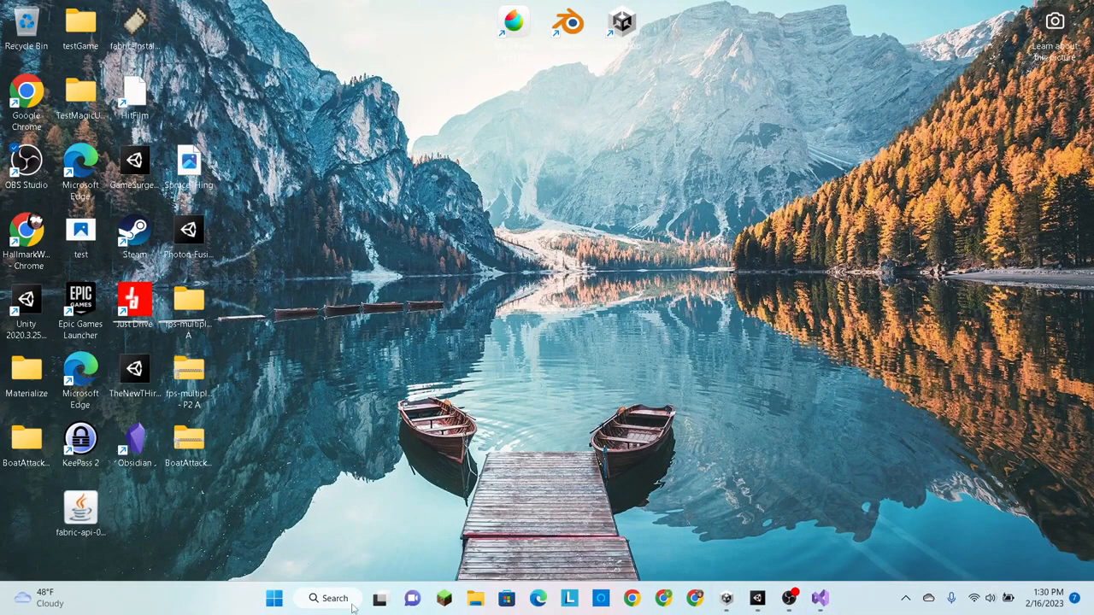
mouse_move(794, 554)
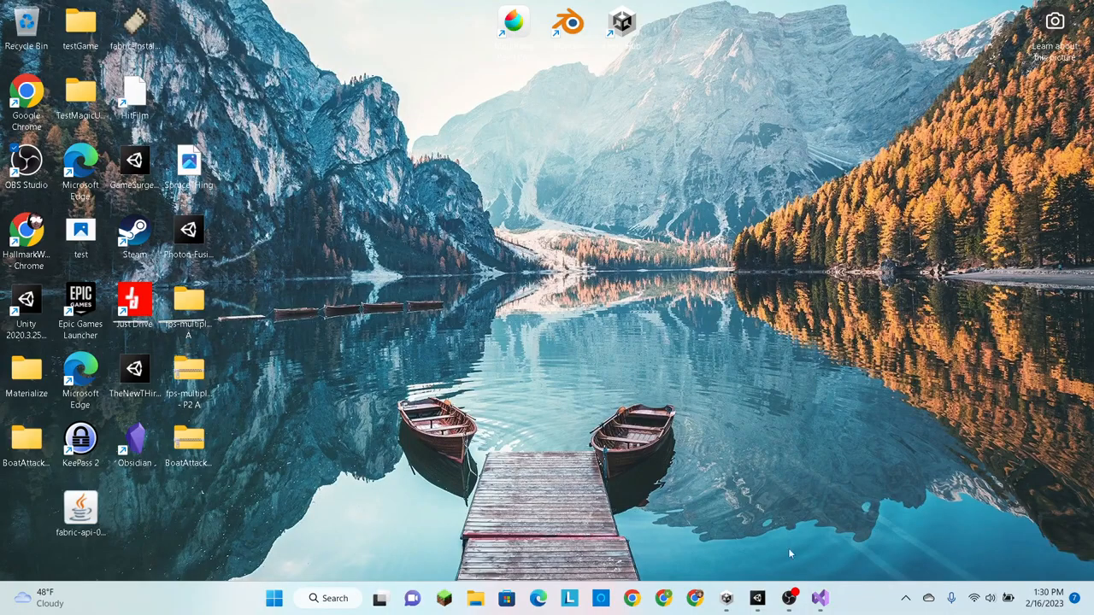
left_click(820, 595)
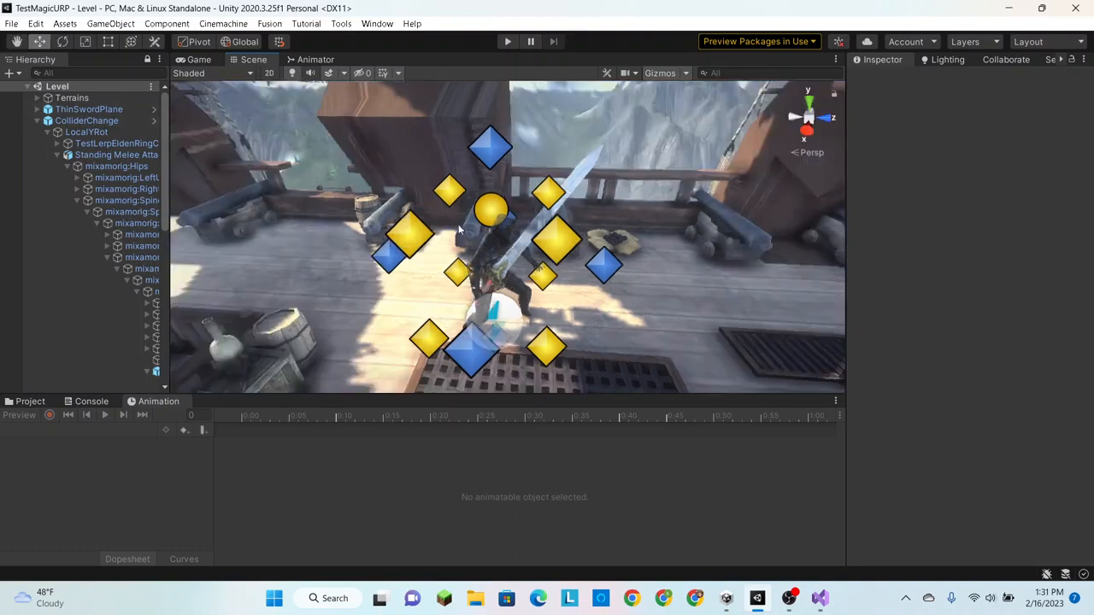
Select the player, run a brief play test, then load the SlashLR clip in the Animation timeline
left_click(72, 120)
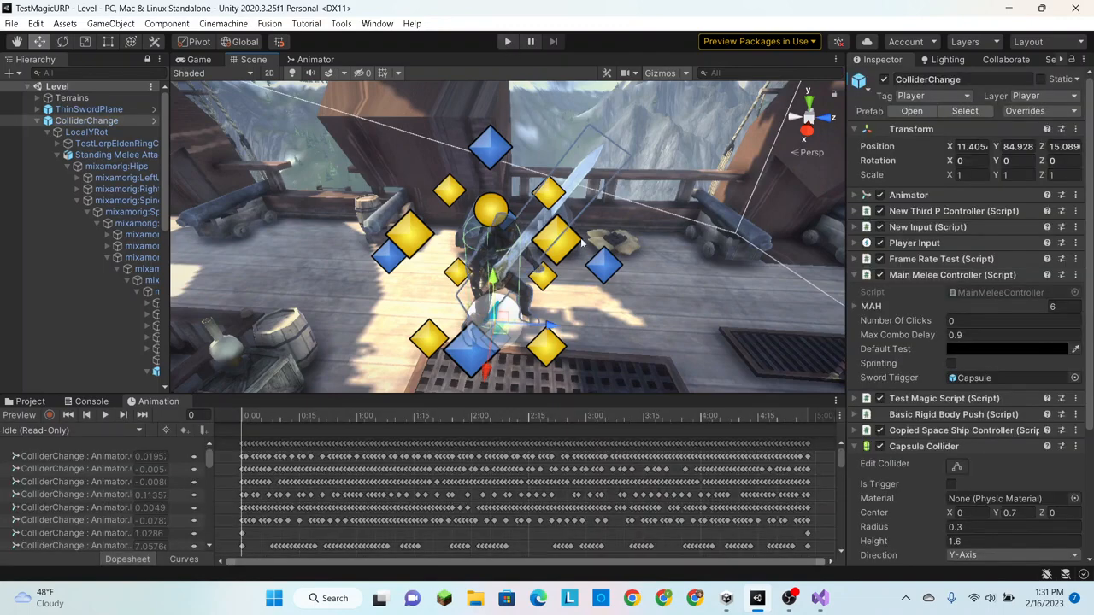
mouse_move(395, 288)
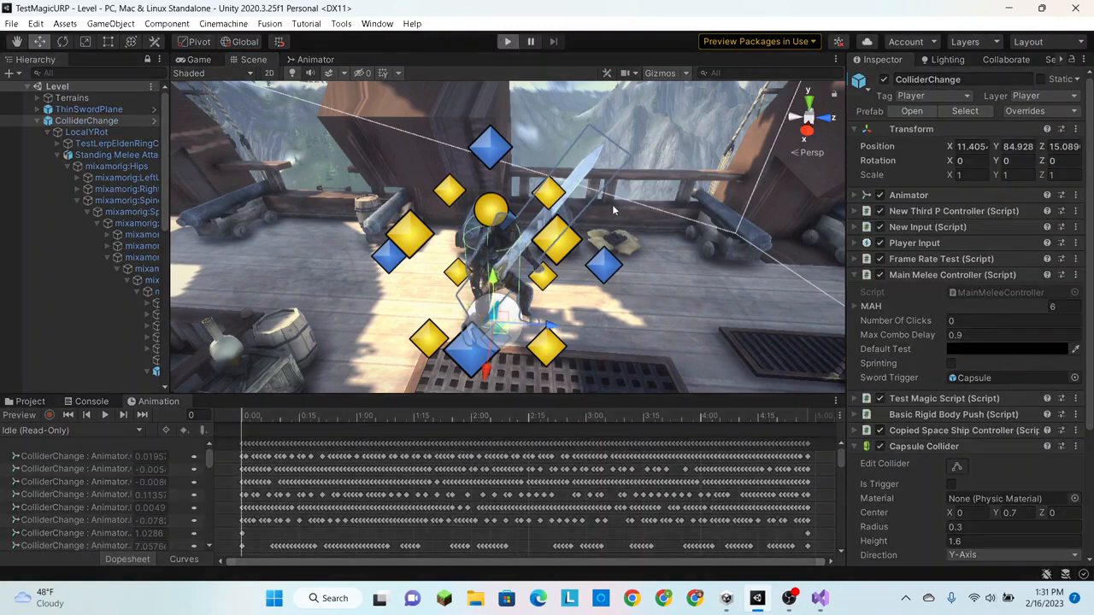
mouse_move(624, 188)
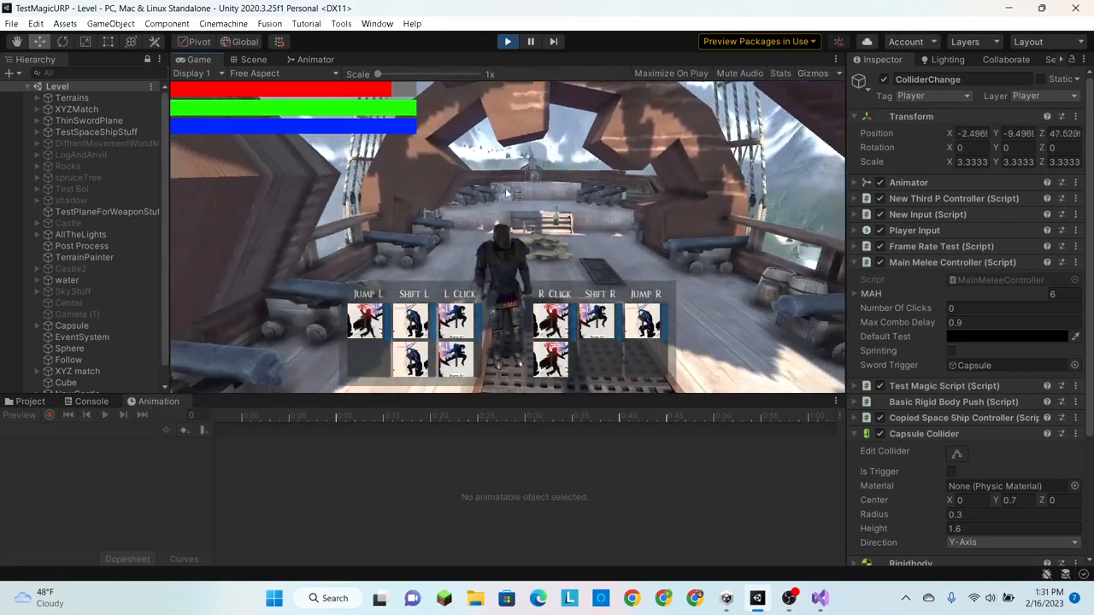
left_click(506, 41)
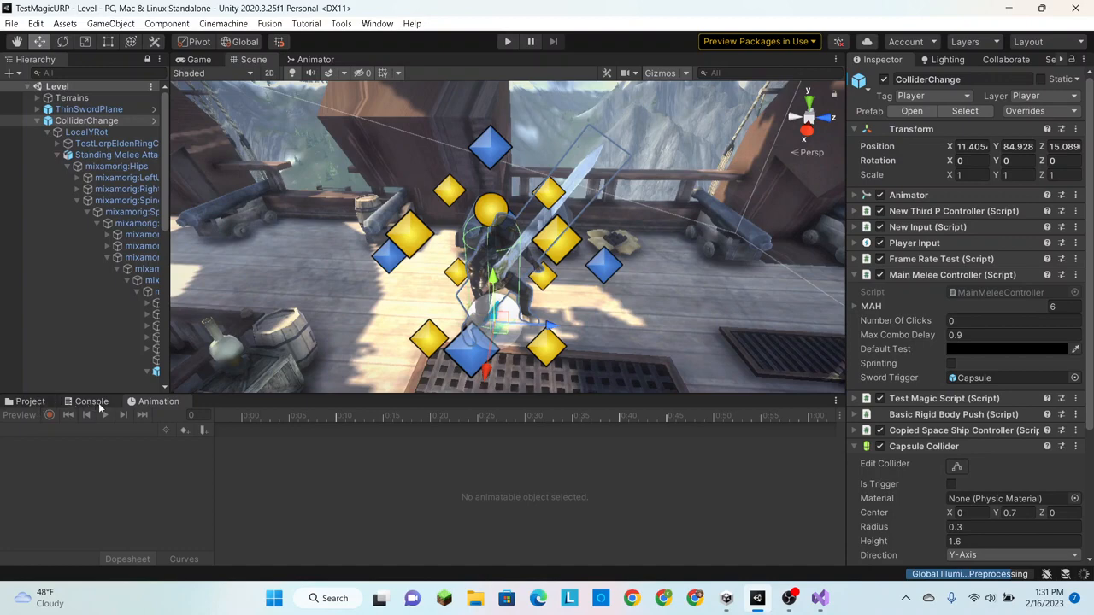
left_click(30, 400)
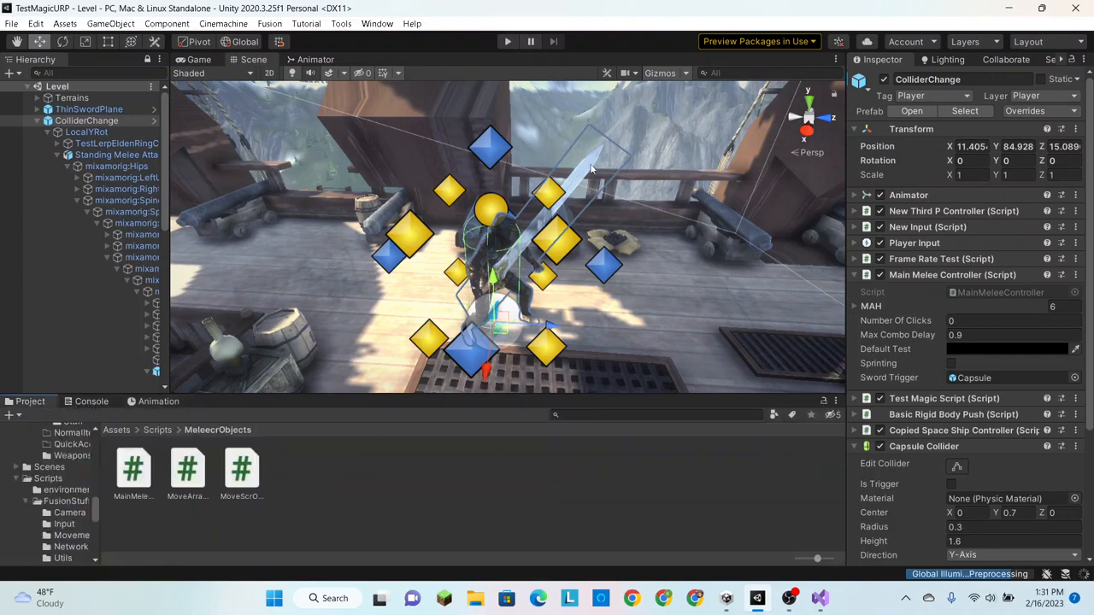
left_click(159, 402)
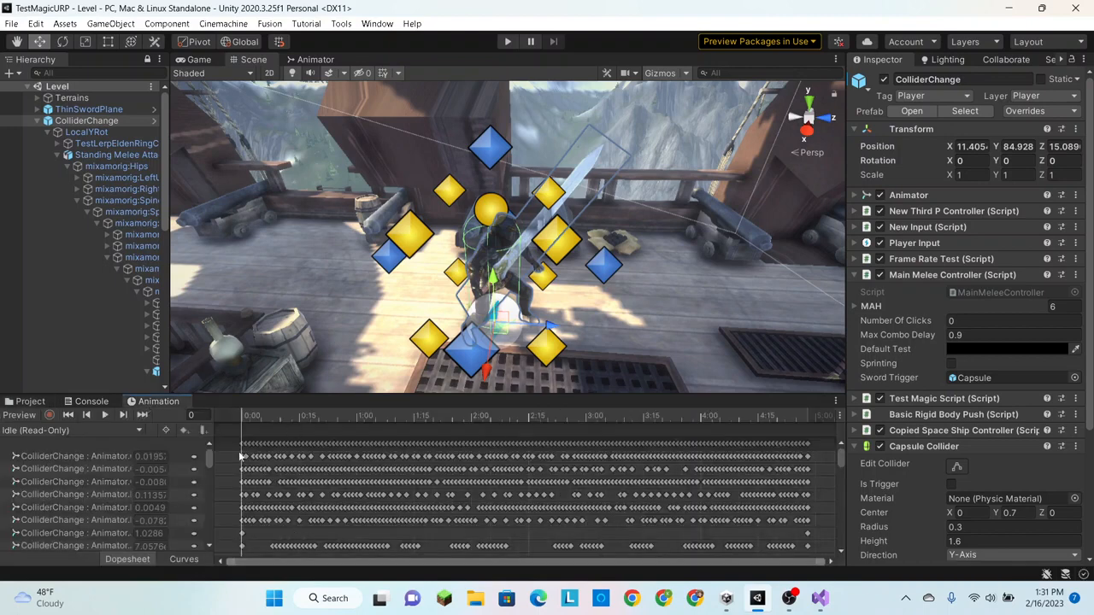
left_click(69, 430)
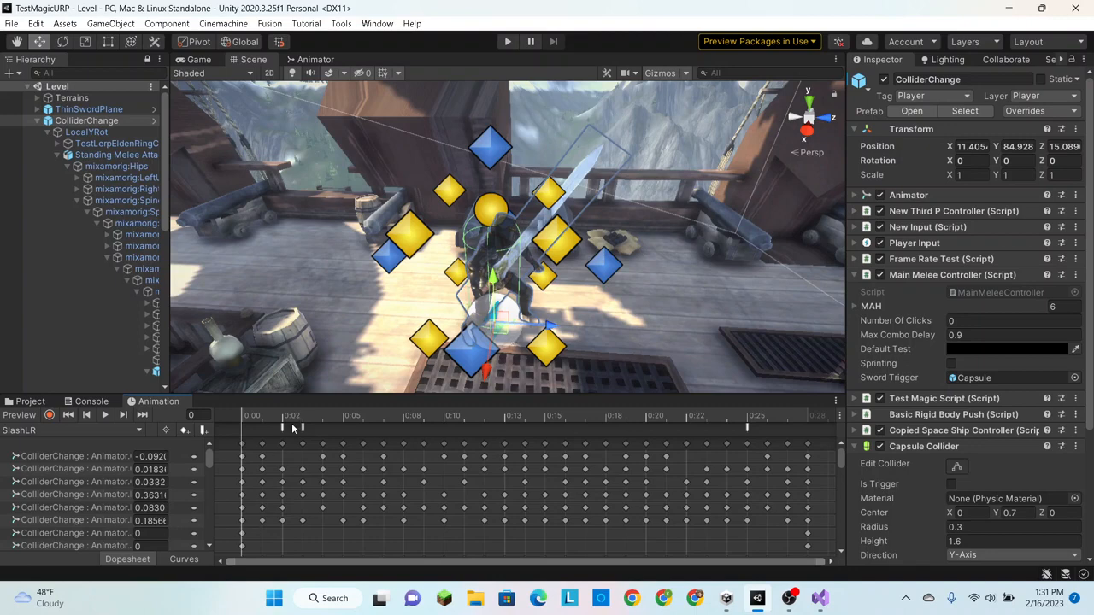
Inspect the BeginDamage and ReturnToSwordIdle events, then load MainMeleeController in Visual Studio
left_click(301, 428)
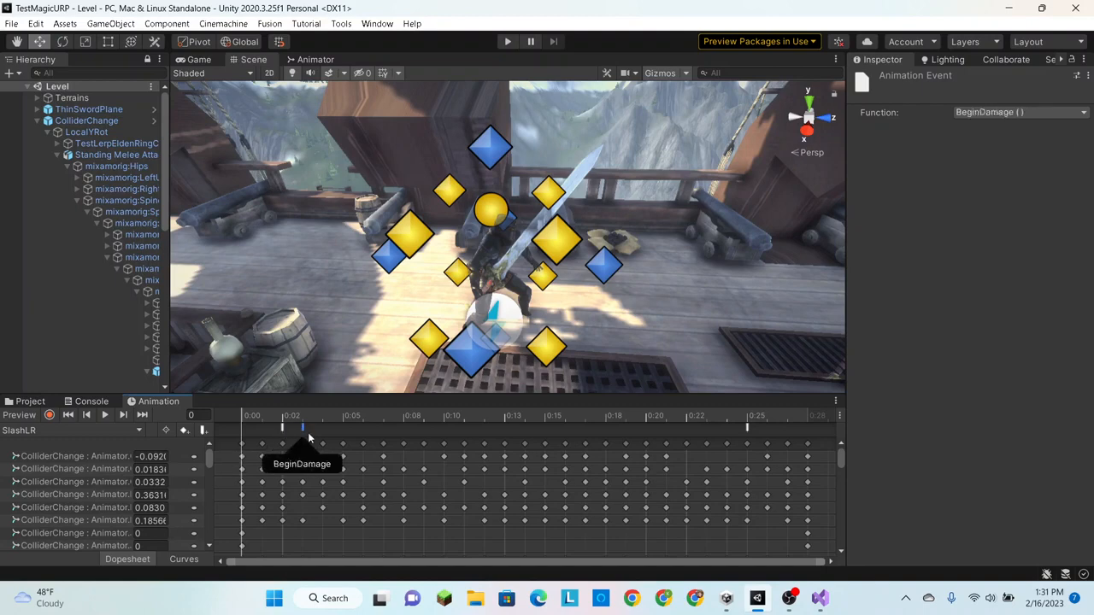
mouse_move(298, 436)
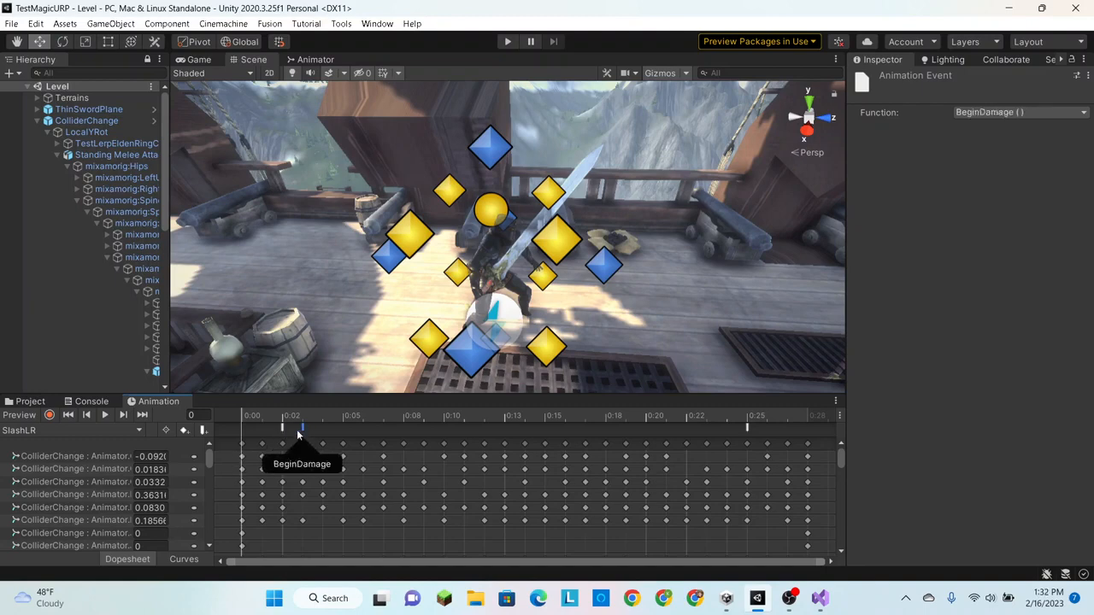
left_click(282, 429)
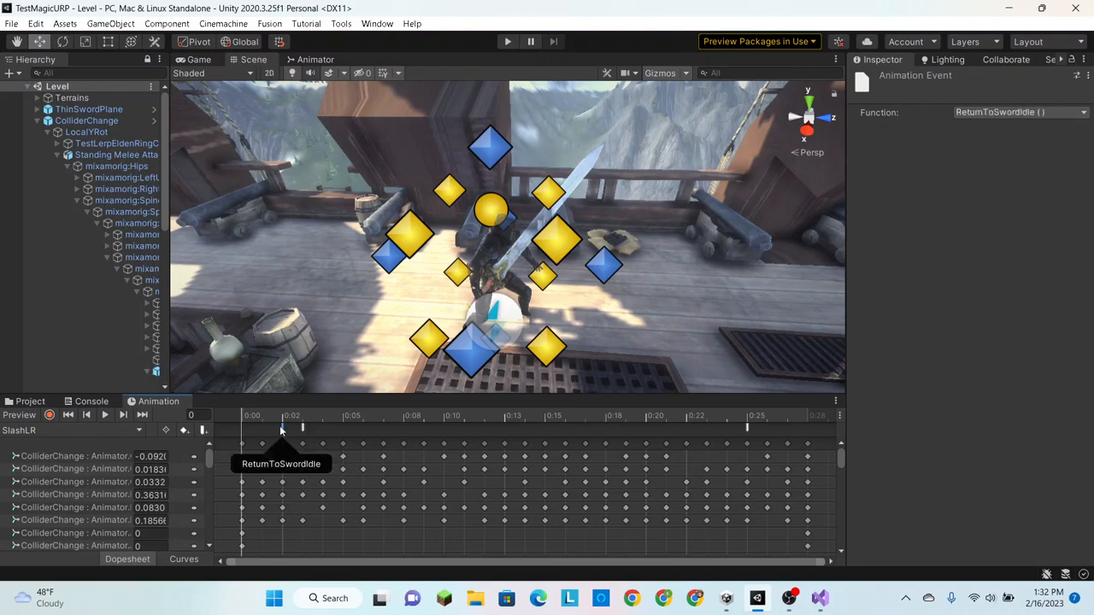
left_click(301, 427)
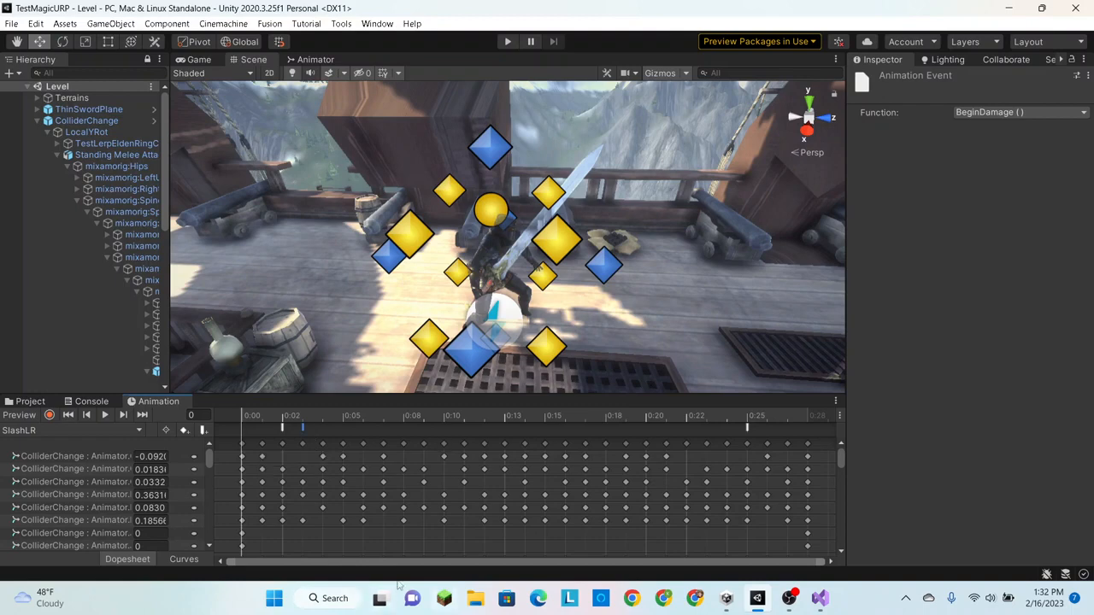
mouse_move(301, 431)
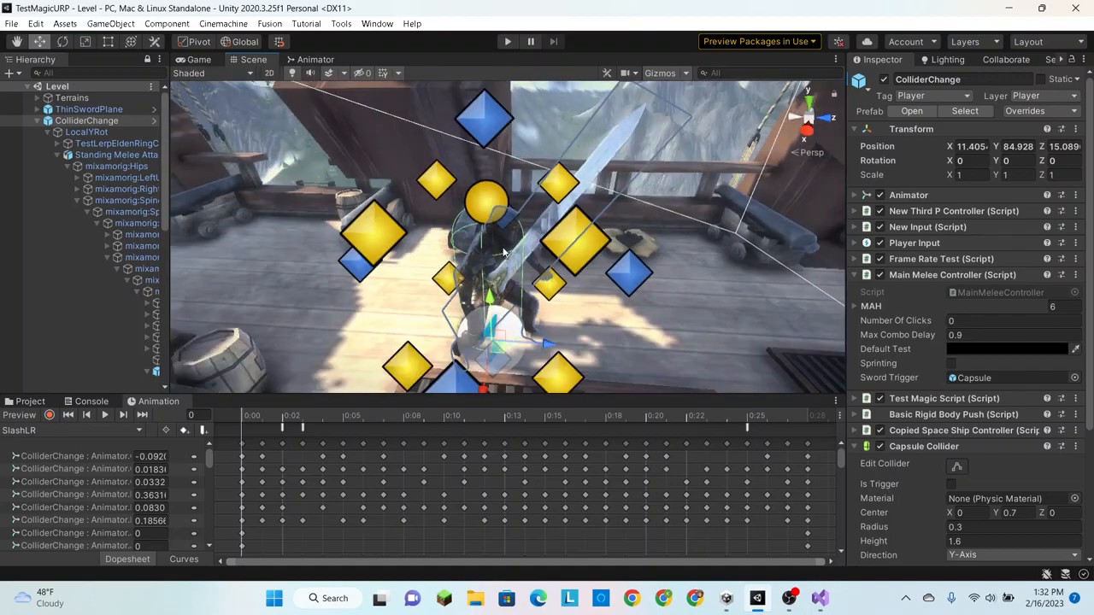
left_click(301, 429)
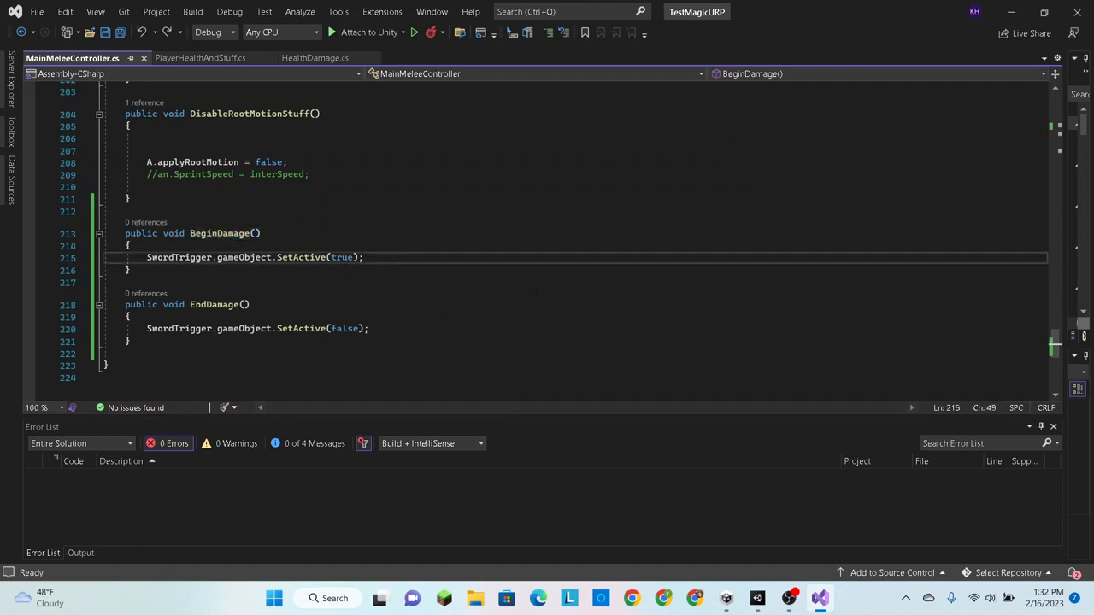
Declare 'PlayerHealthAndStuff PHAS;' below 'Animator A;' and return to BeginDamage
key("Enter")
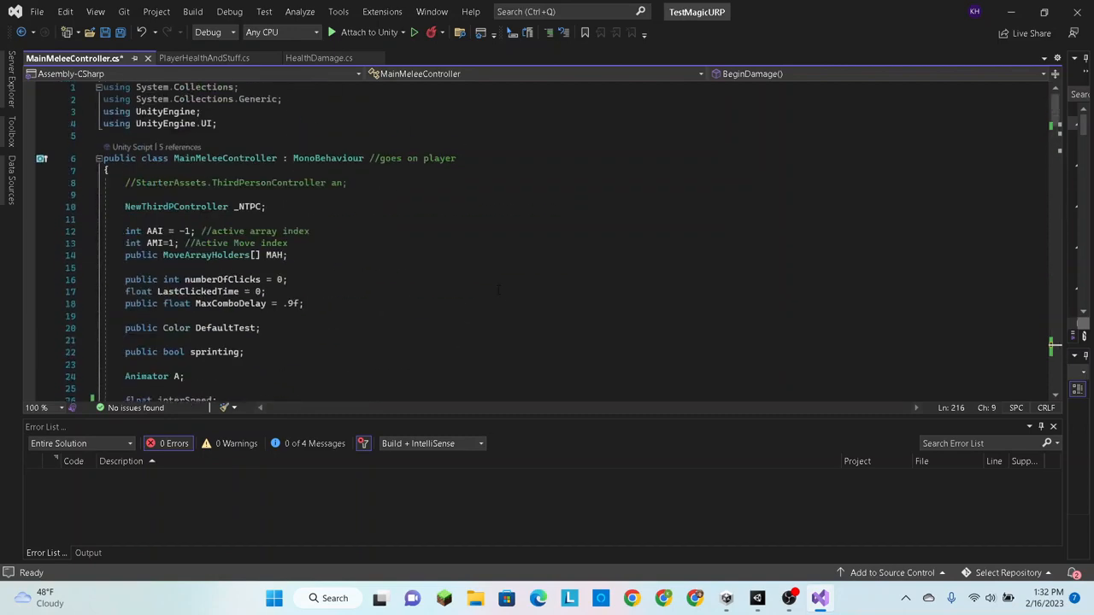
scroll("down", 3)
type("PlayerHealthAndStuff")
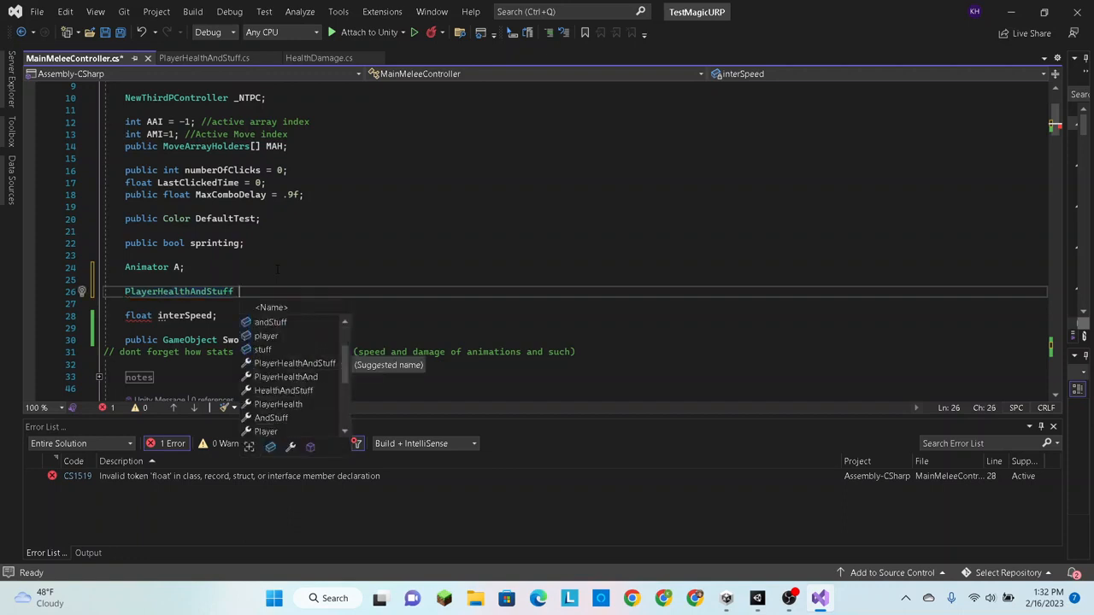
type("PH")
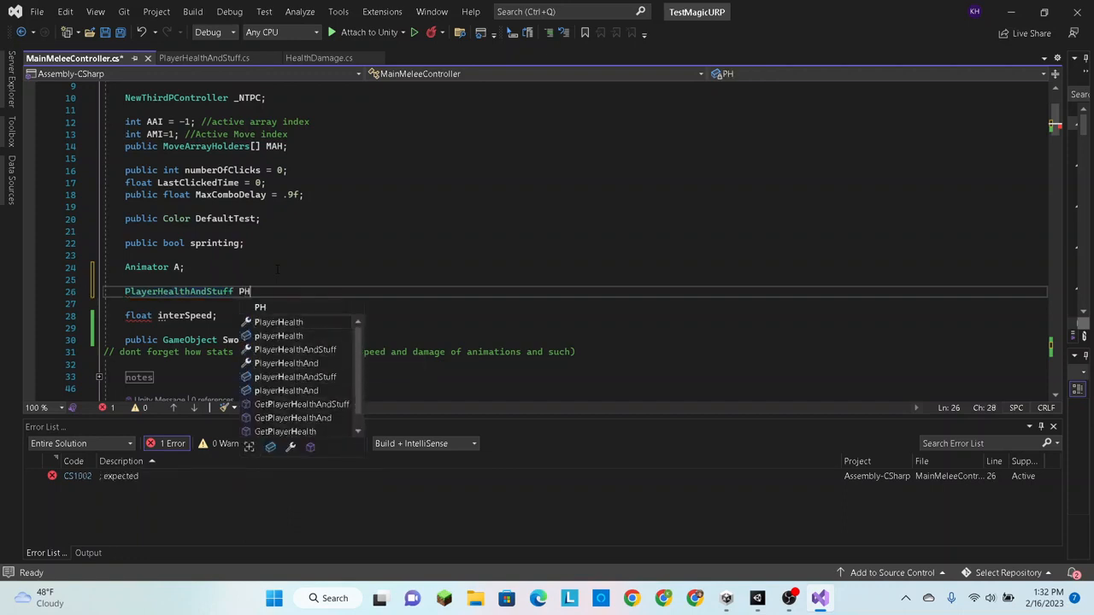
type("AS;")
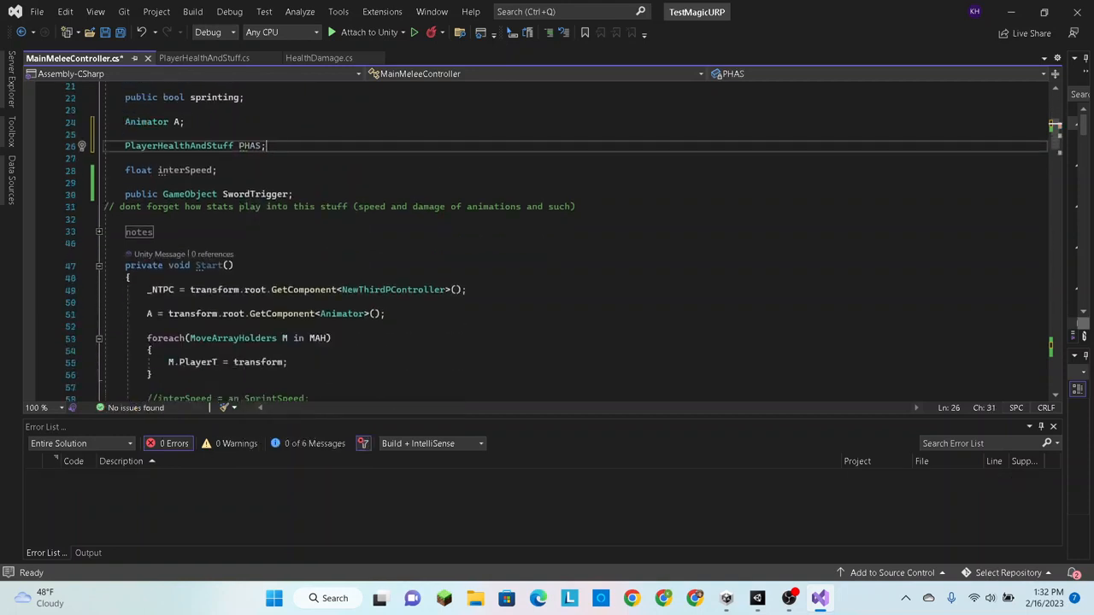
scroll("down", 3)
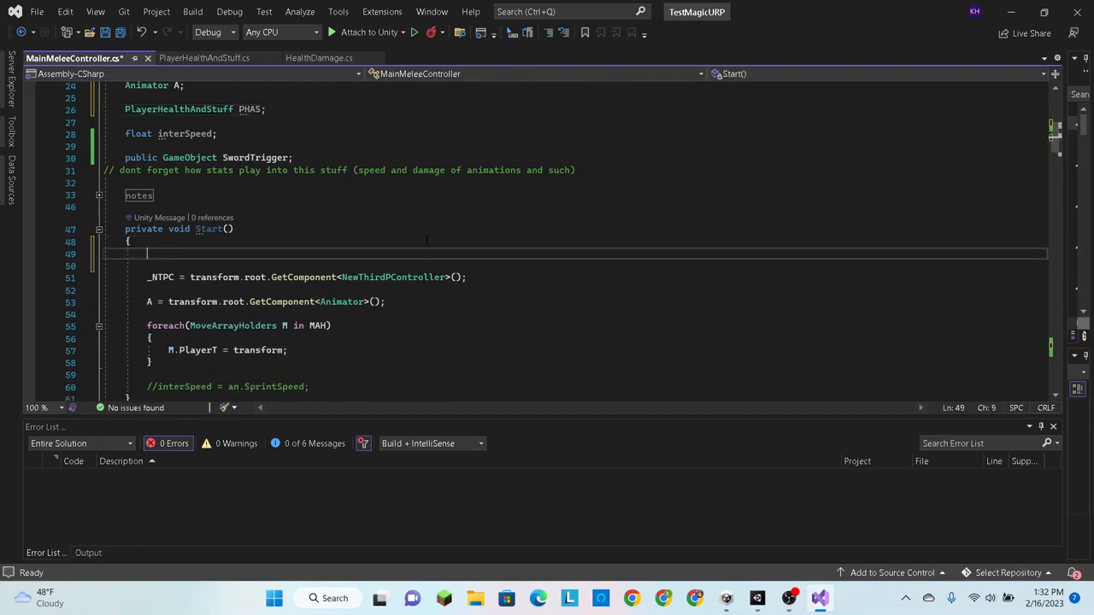
type("PH")
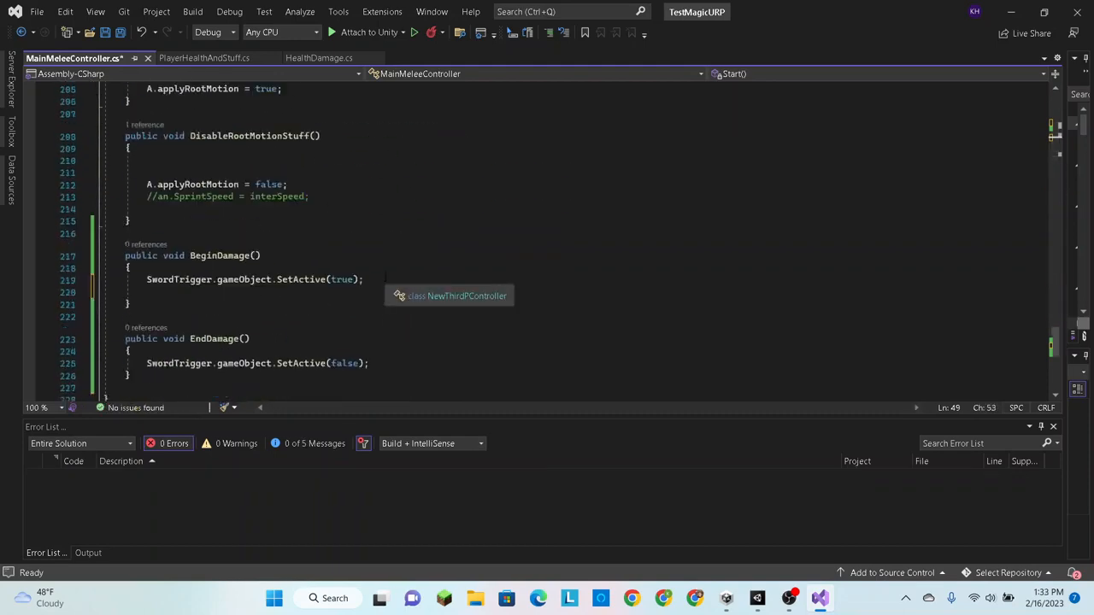
Start a PHAS. call inside BeginDamage, checking PlayerHealthAndStuff for the method name
scroll("down", 3)
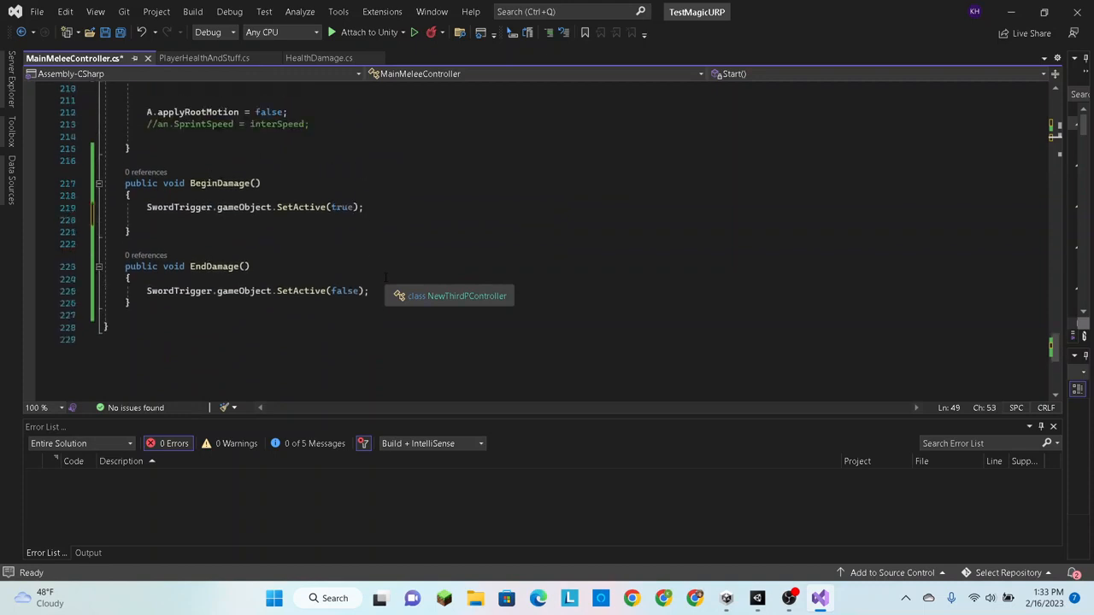
left_click(147, 218)
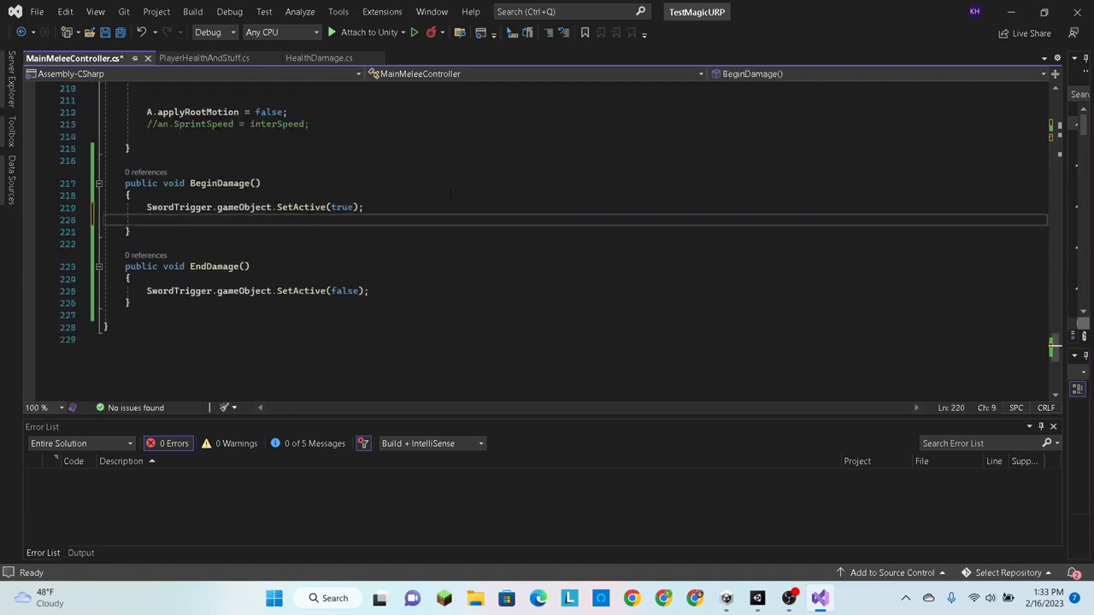
type("PHAS")
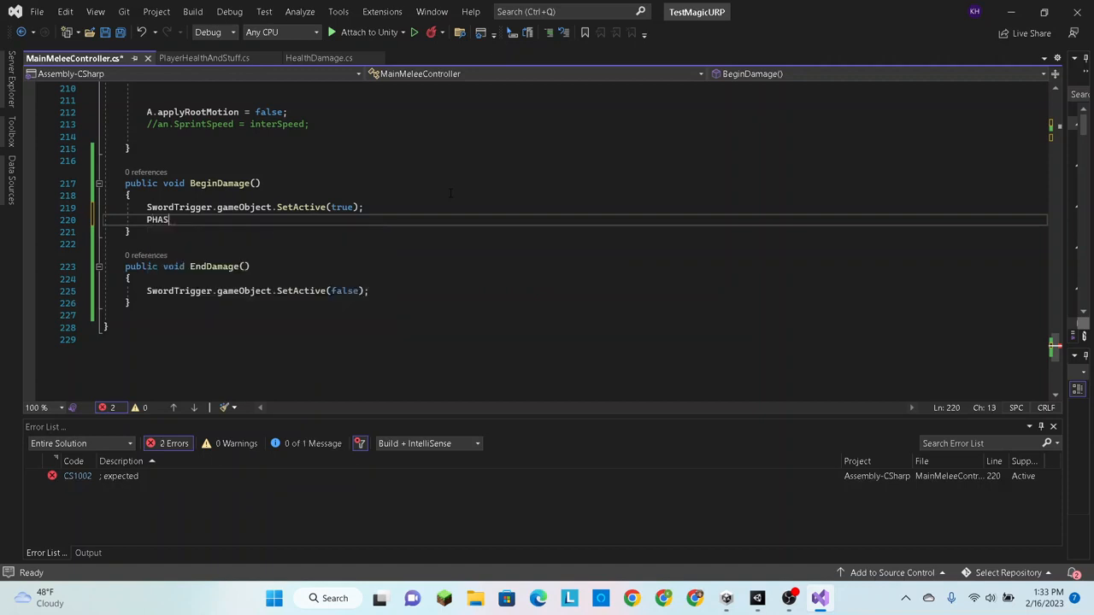
type(".")
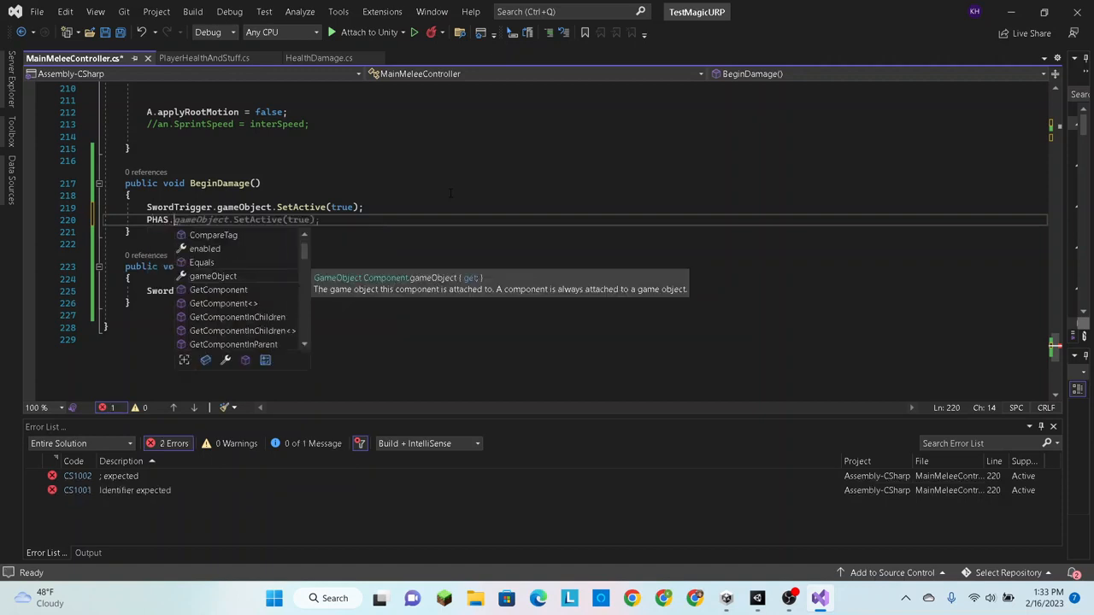
type(".")
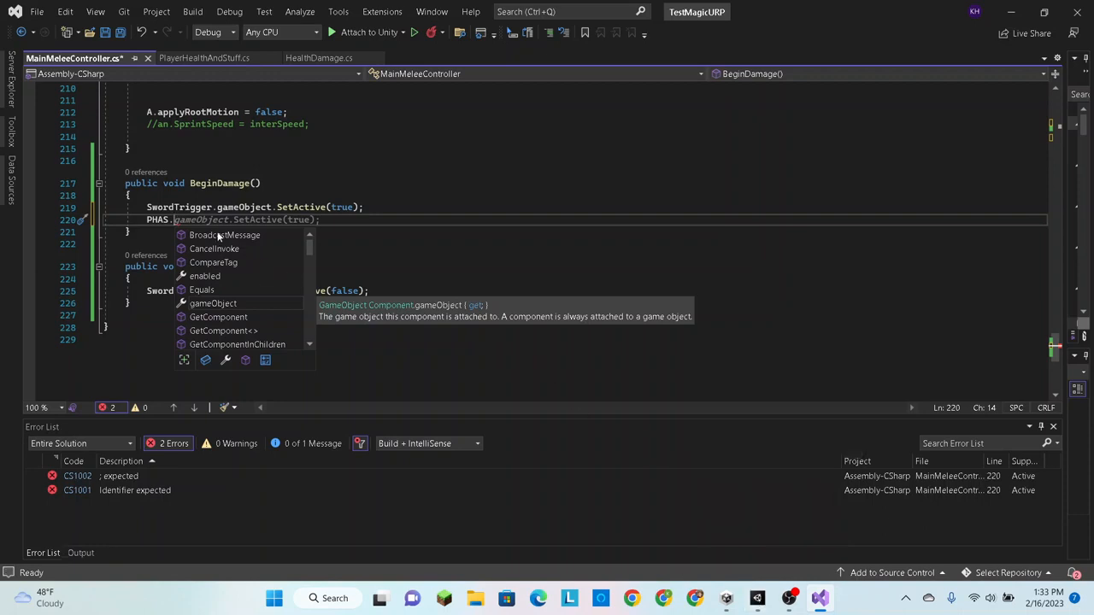
mouse_move(218, 236)
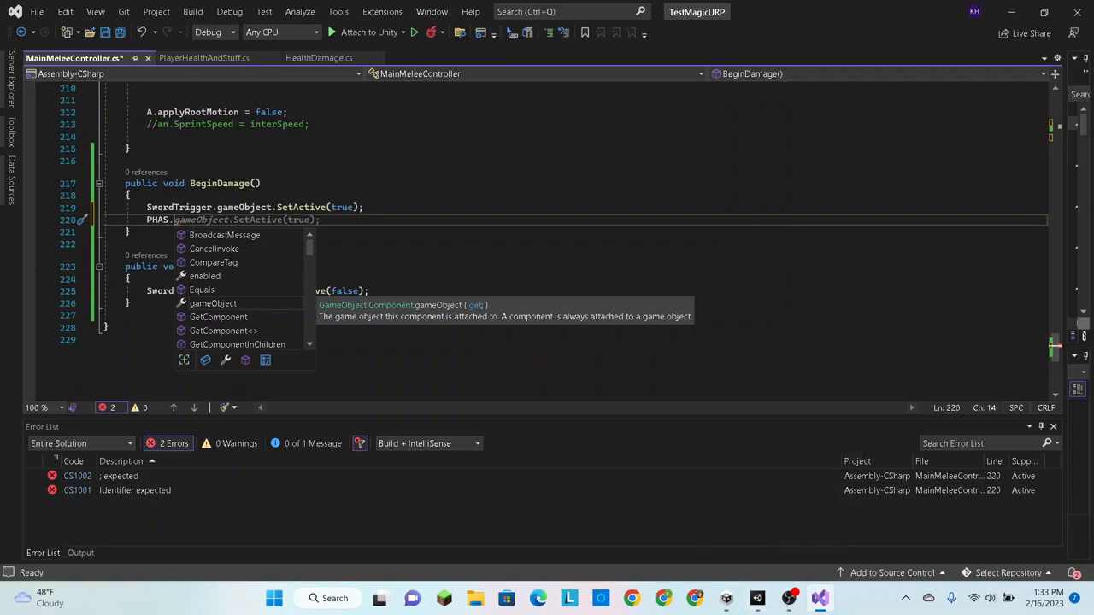
left_click(202, 58)
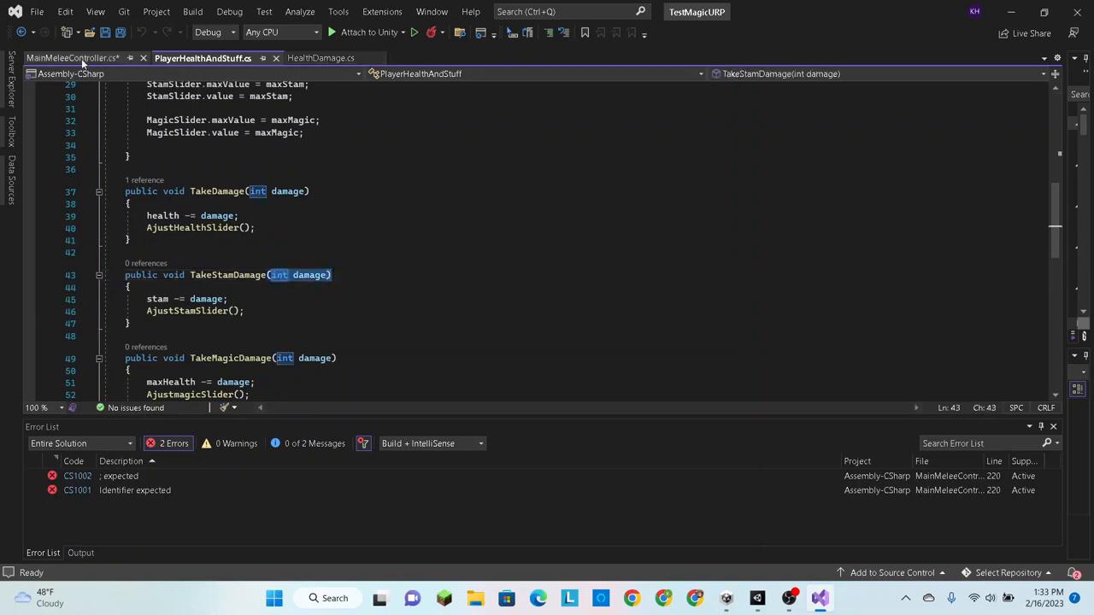
left_click(69, 60)
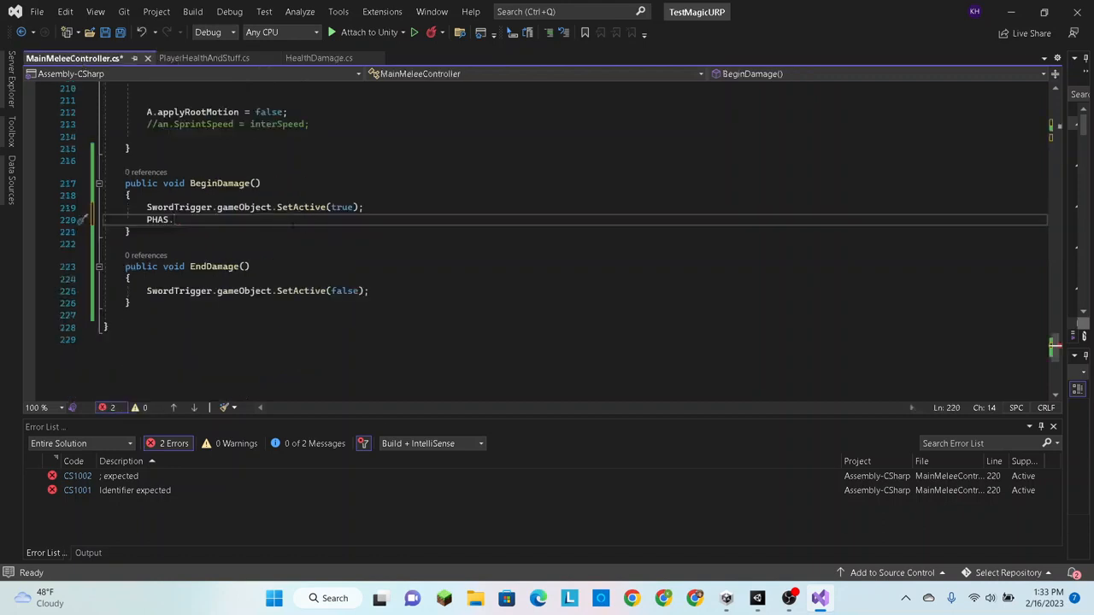
Complete the call as PHAS.TakeStamDamage(10); and save the script
type("Tas")
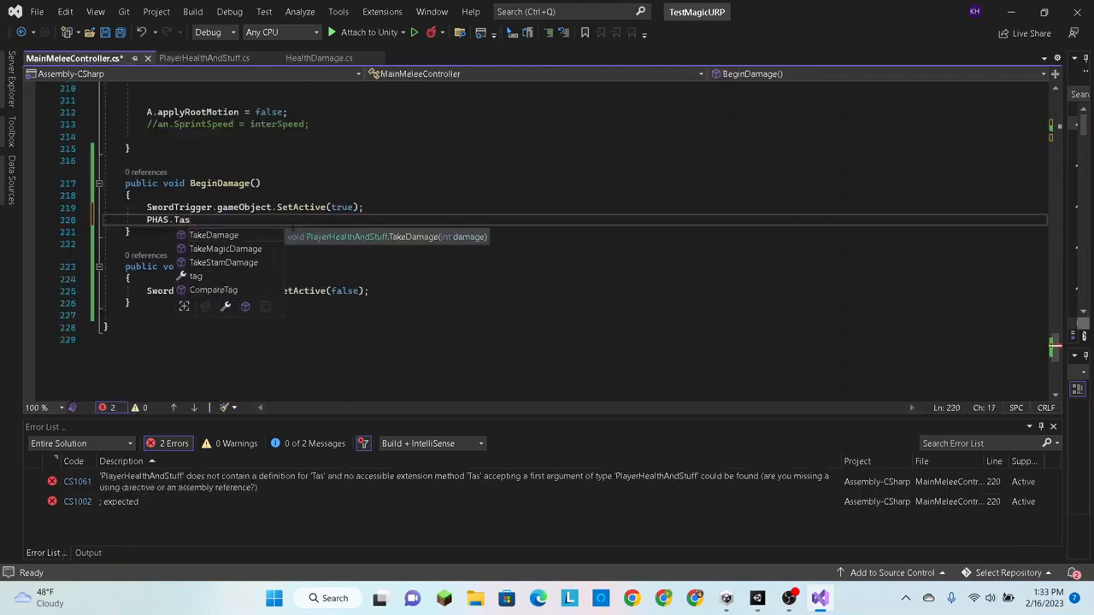
left_click(222, 263)
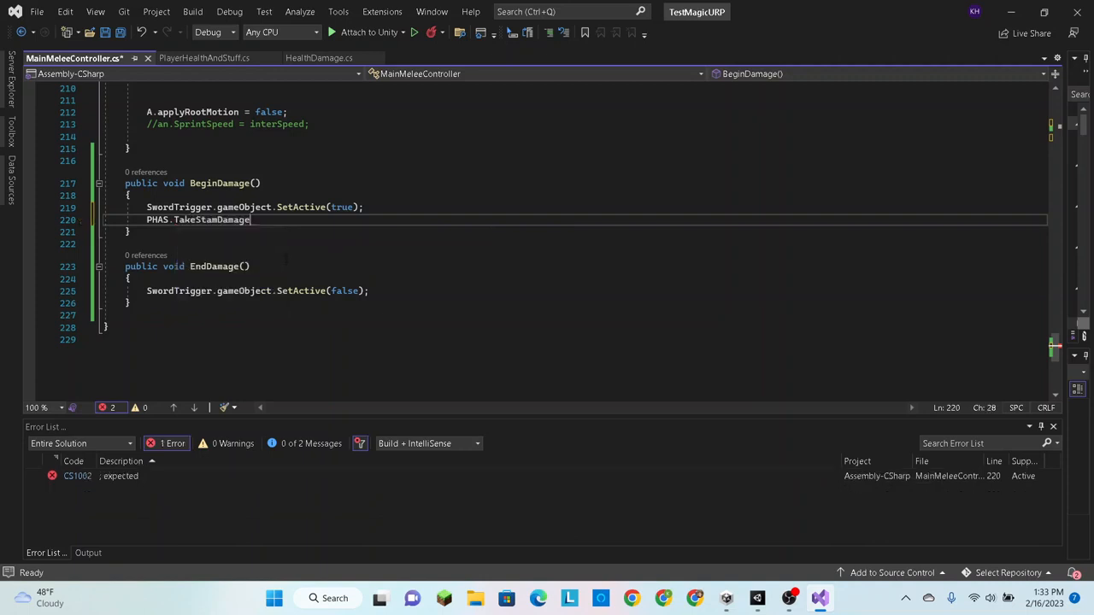
type("(")
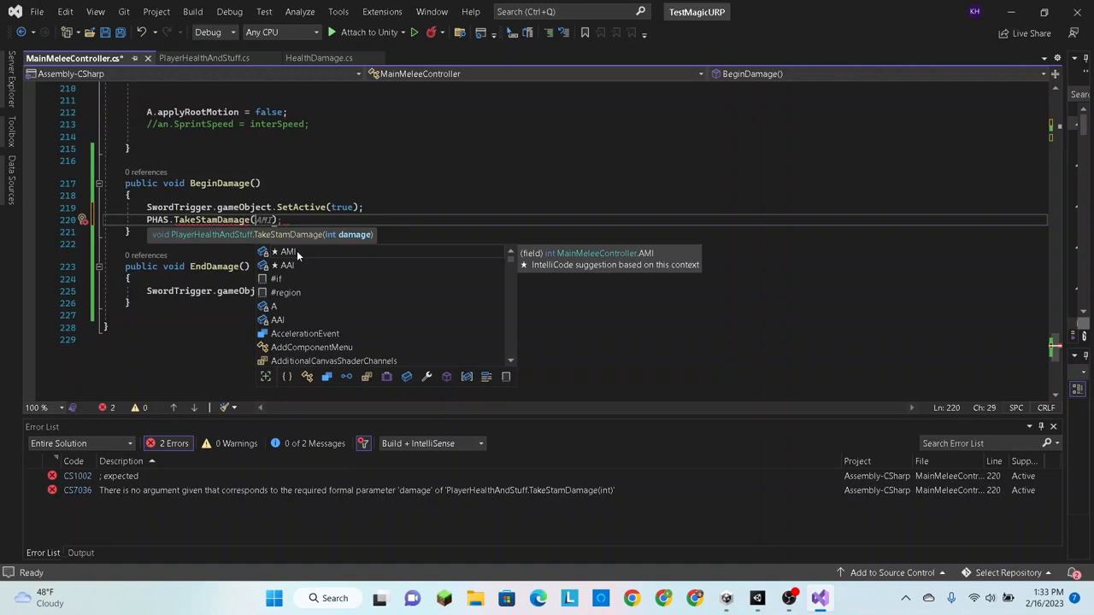
type("10")
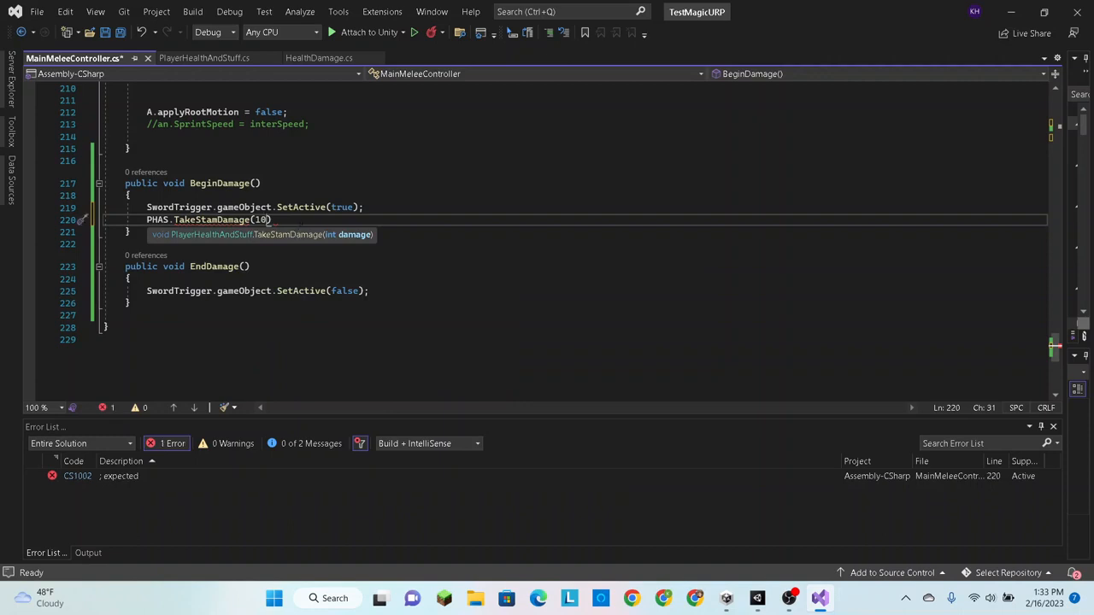
type(";")
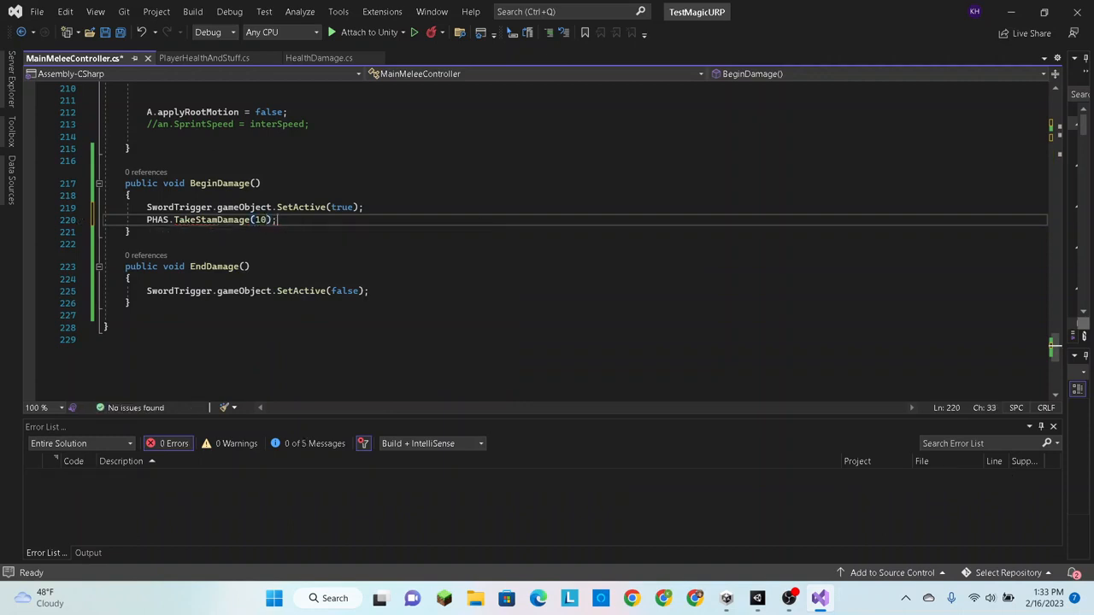
key("Ctrl+S")
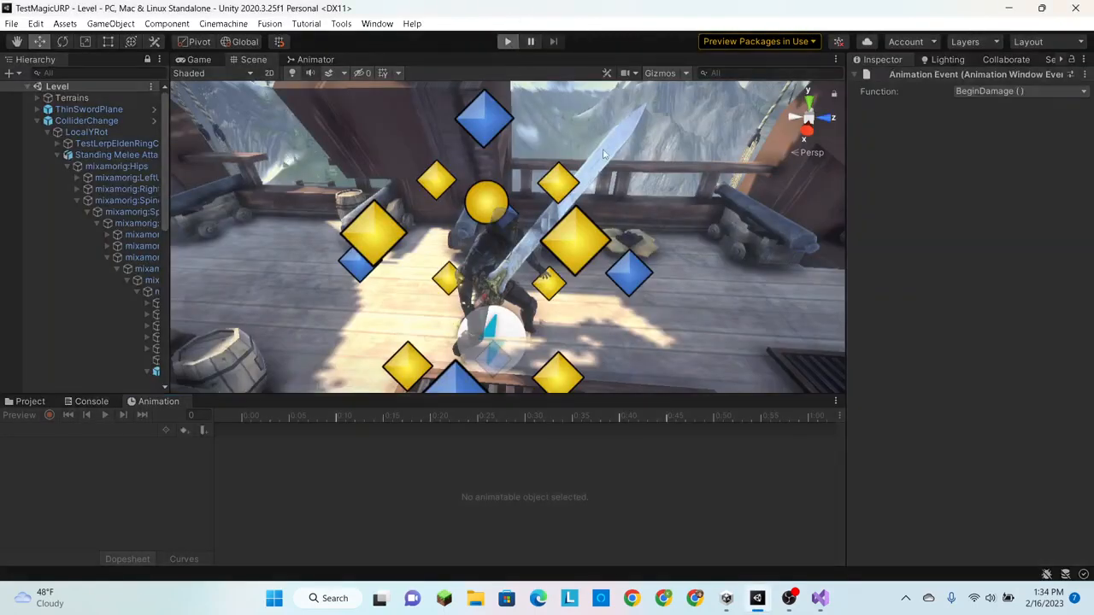
mouse_move(680, 164)
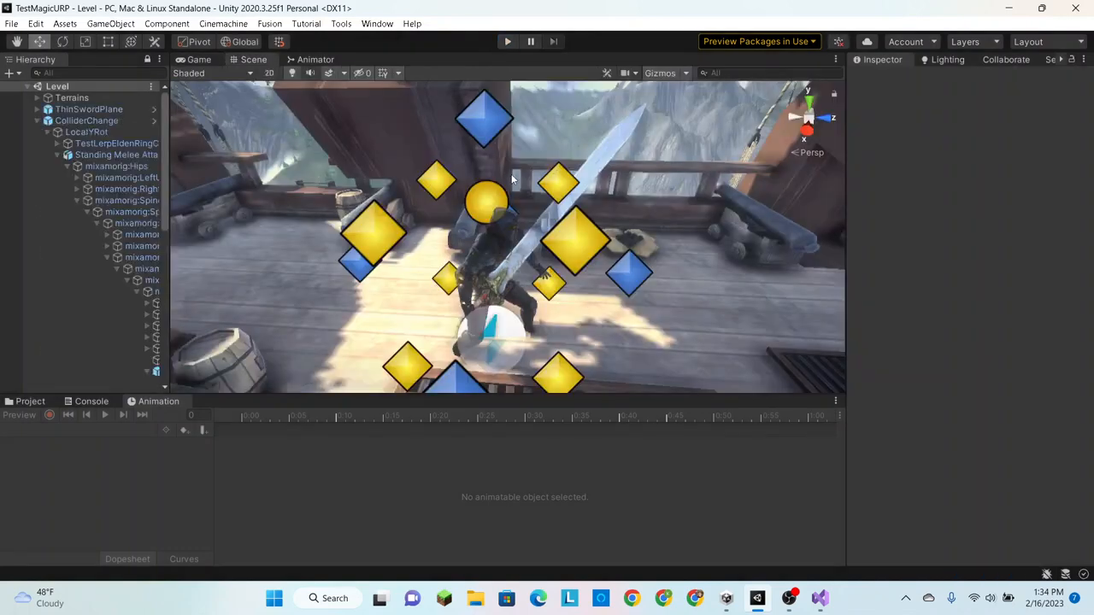
mouse_move(431, 163)
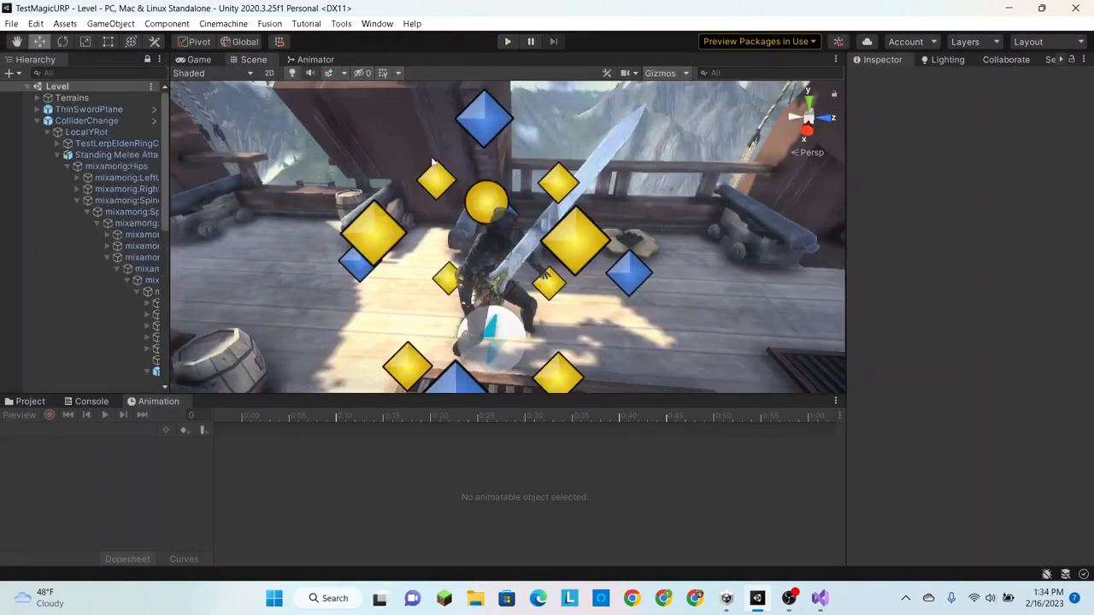
Enter Play mode to test the attack's stamina drain
left_click(199, 58)
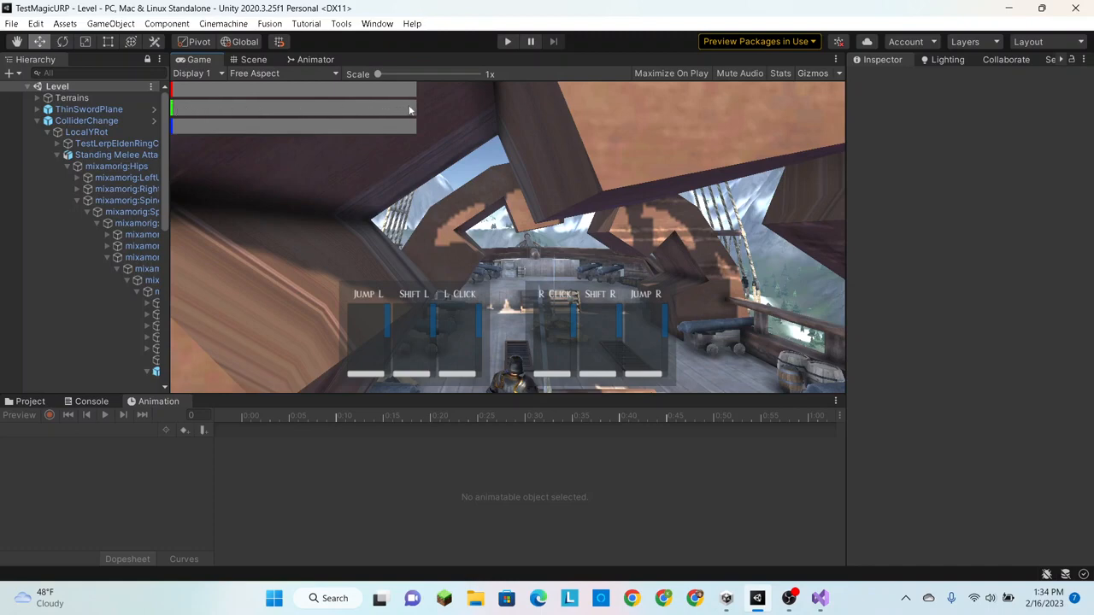
mouse_move(415, 245)
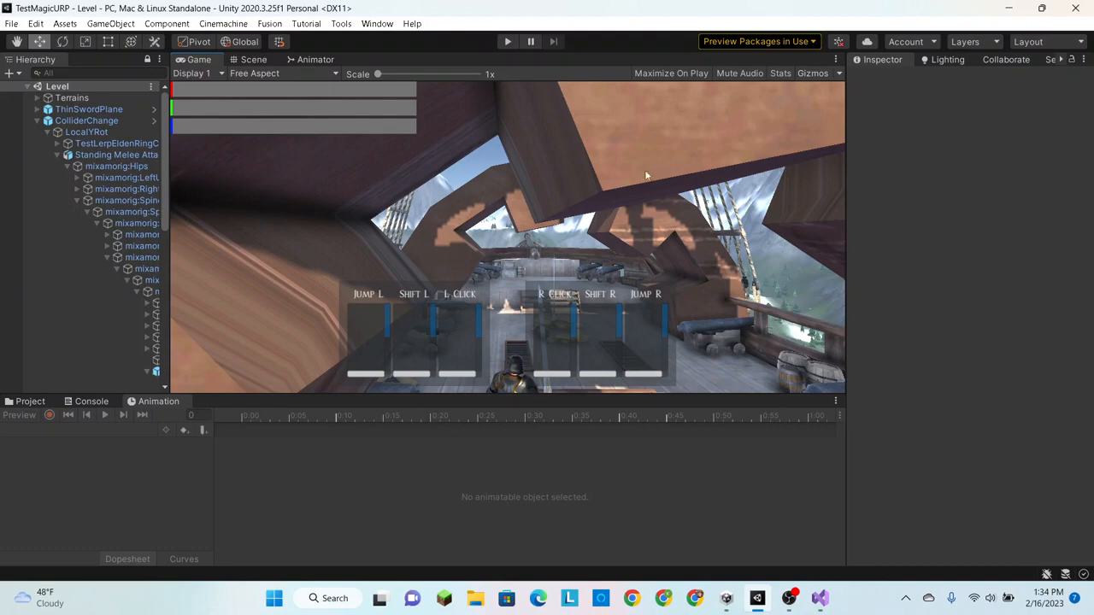
mouse_move(859, 426)
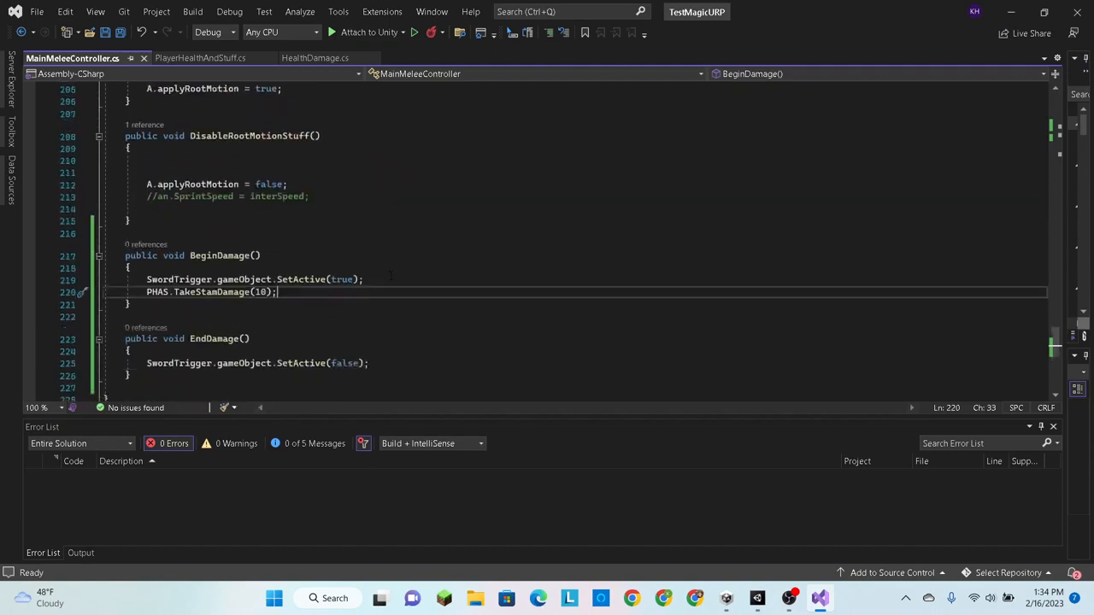
left_click(200, 58)
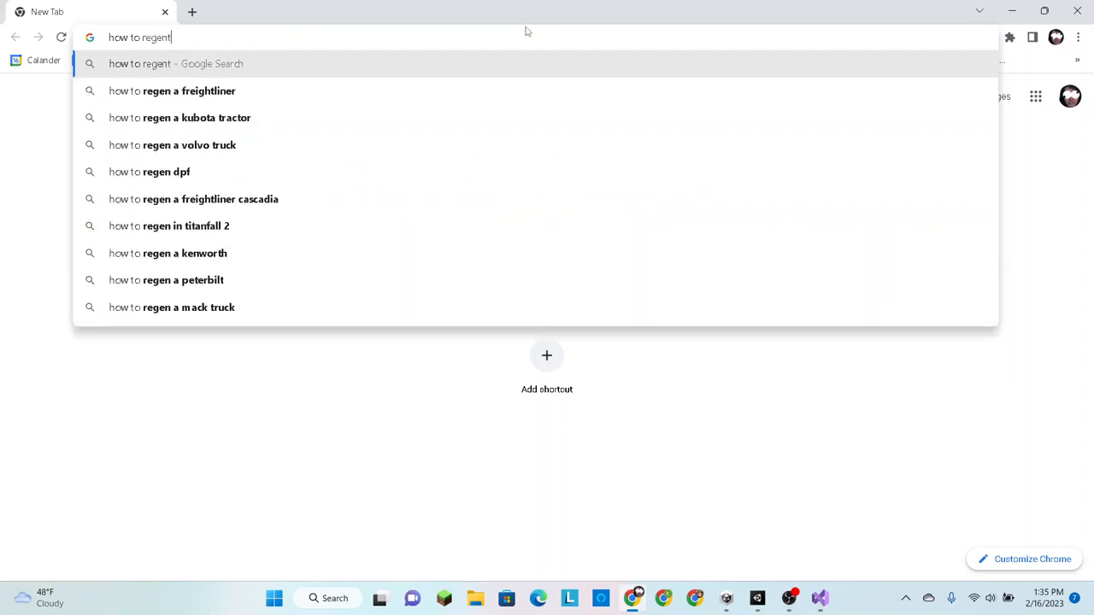
Search Google for 'how to regenerate over time unity' and browse the results
type("erate over time")
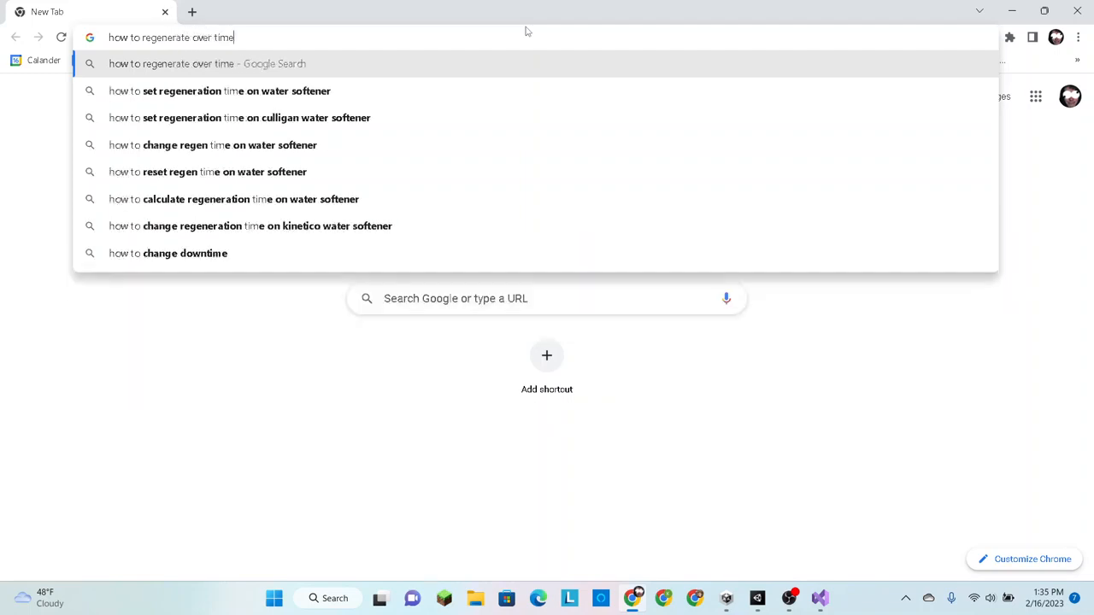
type("unity")
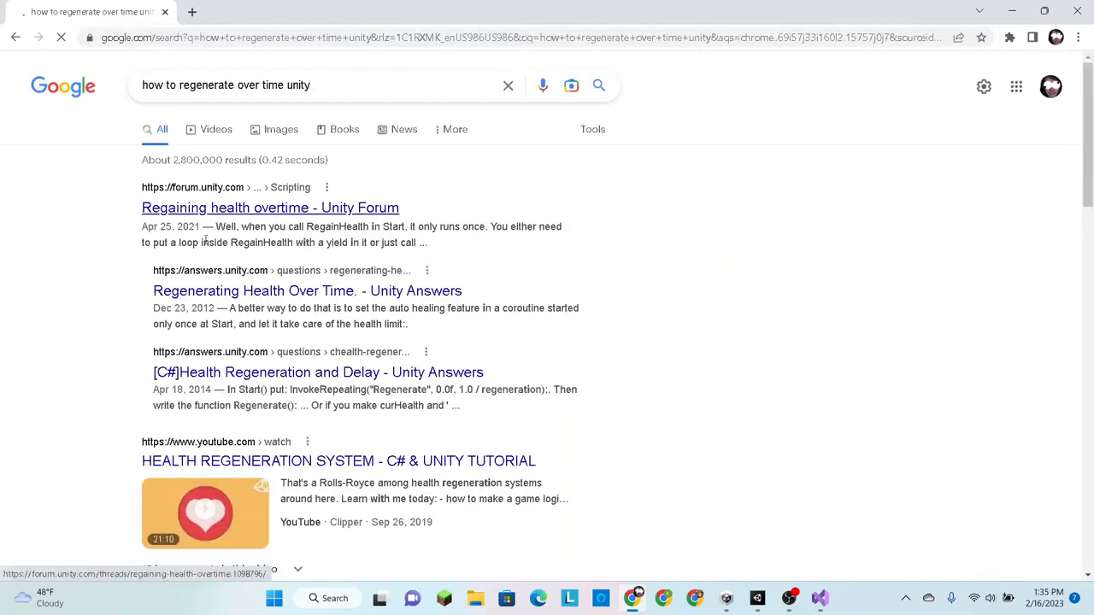
scroll("down", 3)
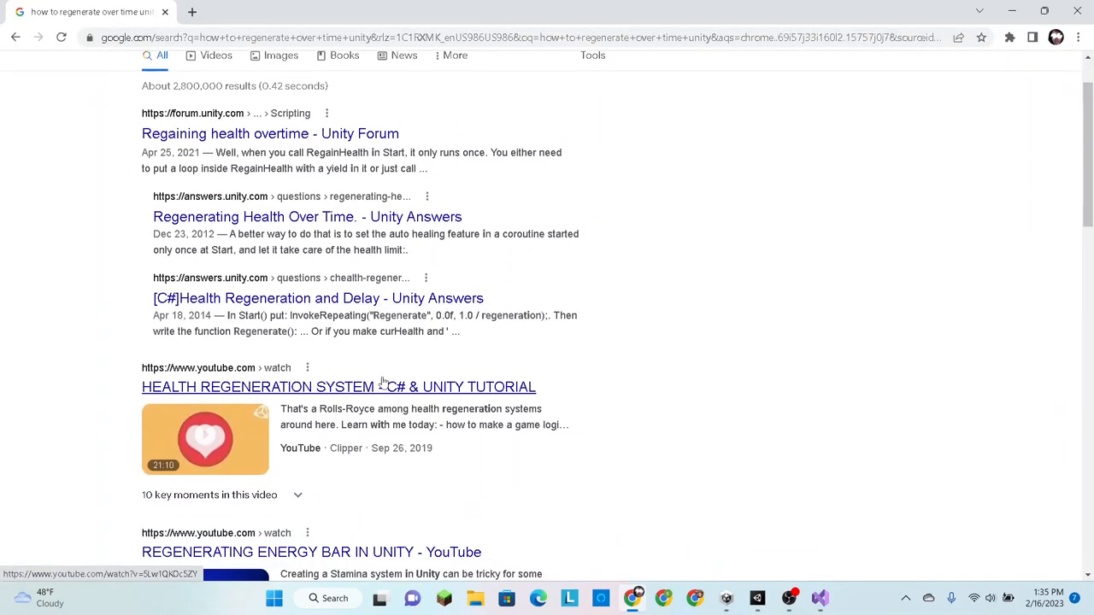
scroll("down", 3)
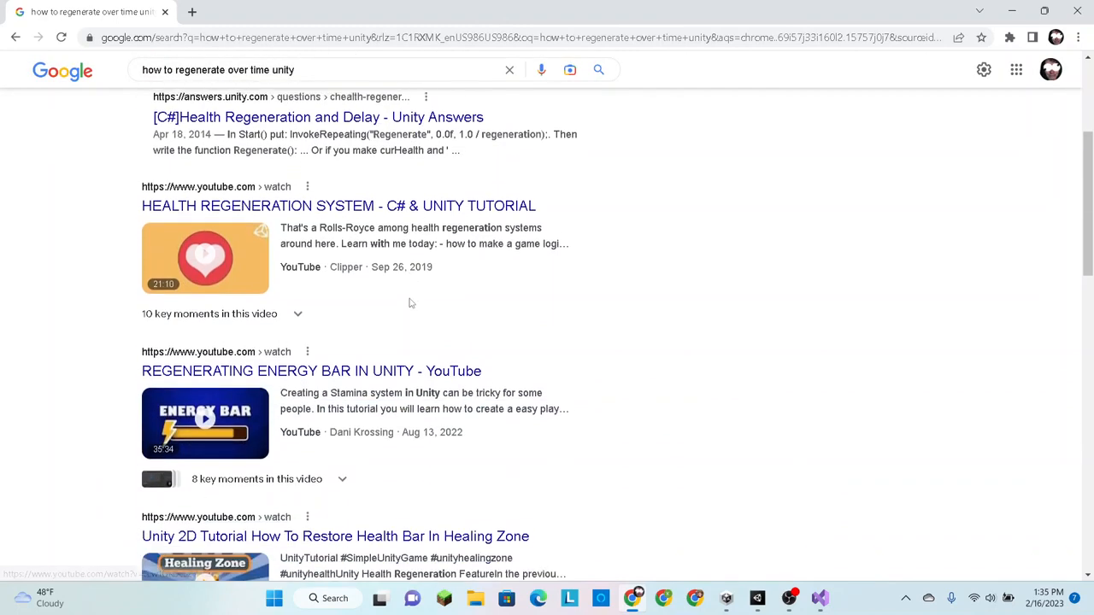
scroll("down", 3)
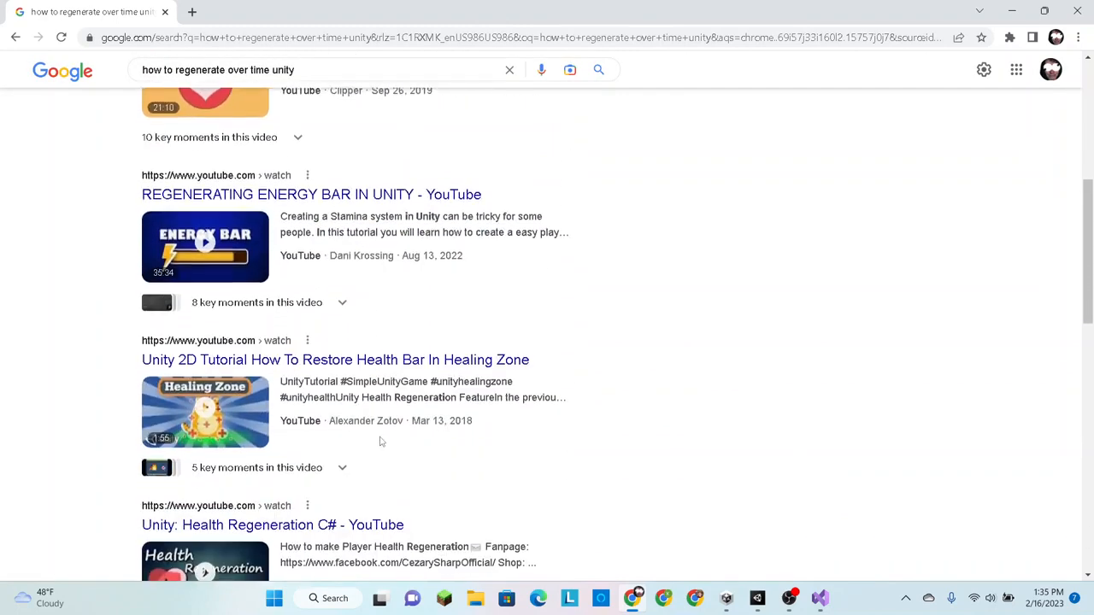
mouse_move(198, 419)
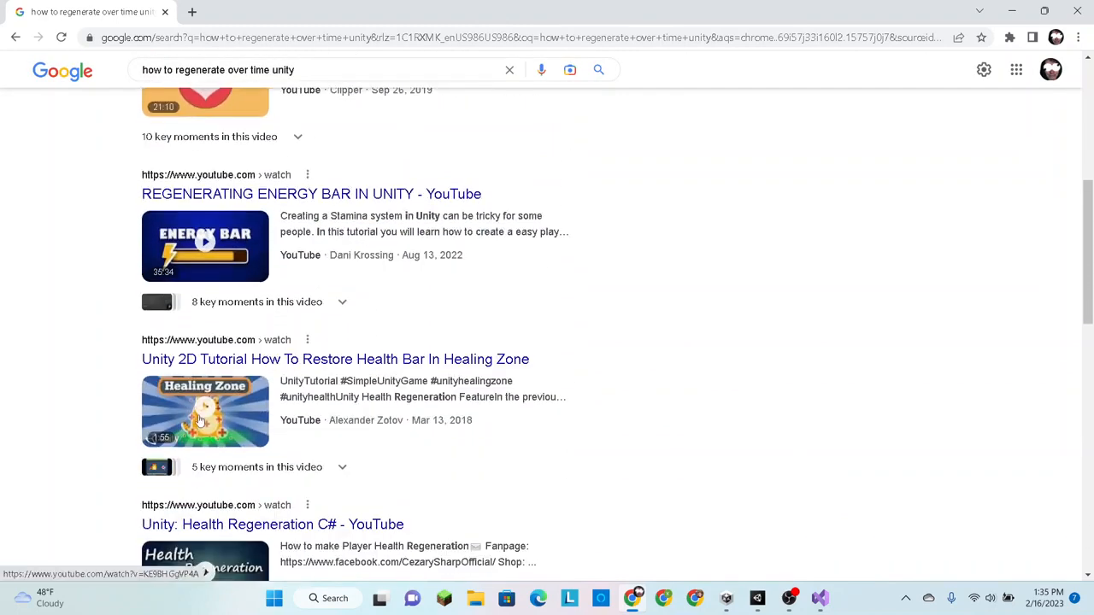
mouse_move(192, 369)
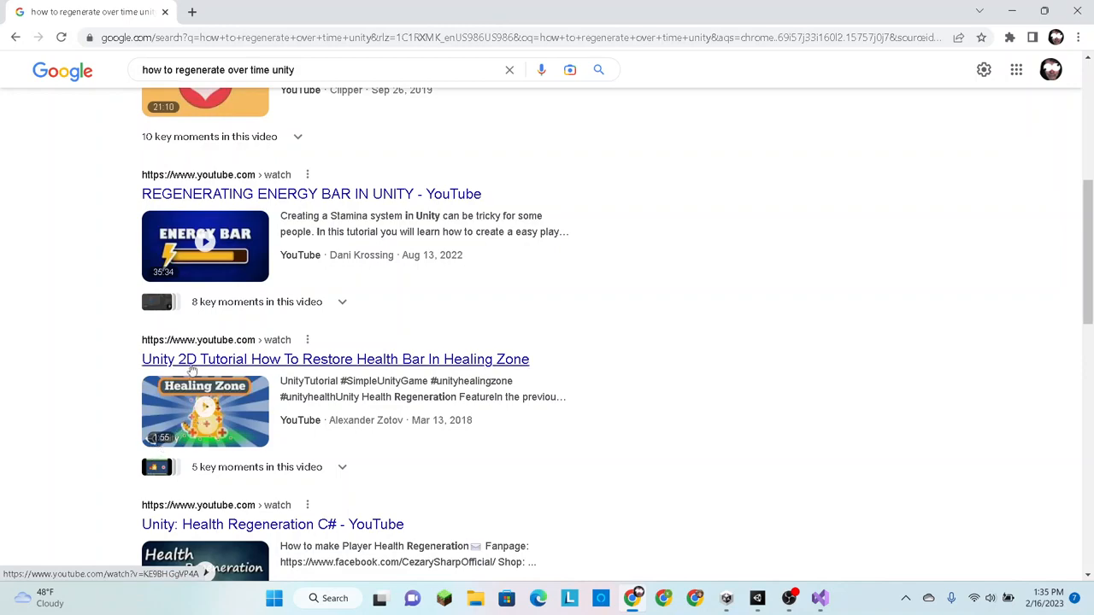
scroll("down", 3)
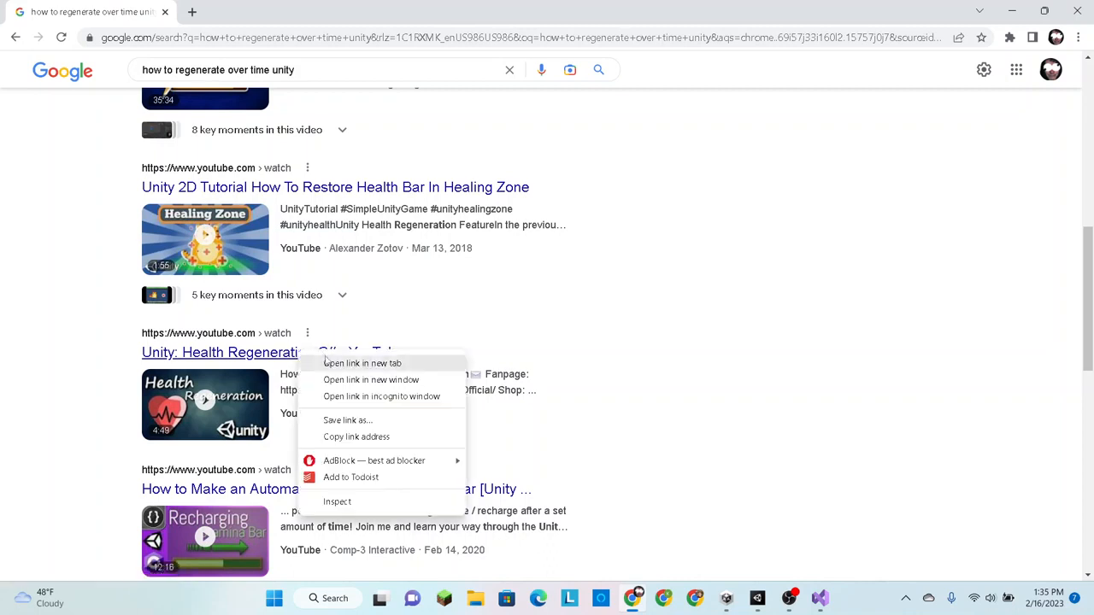
Open the Health Regeneration C# video and another regeneration tutorial in new tabs
left_click(363, 362)
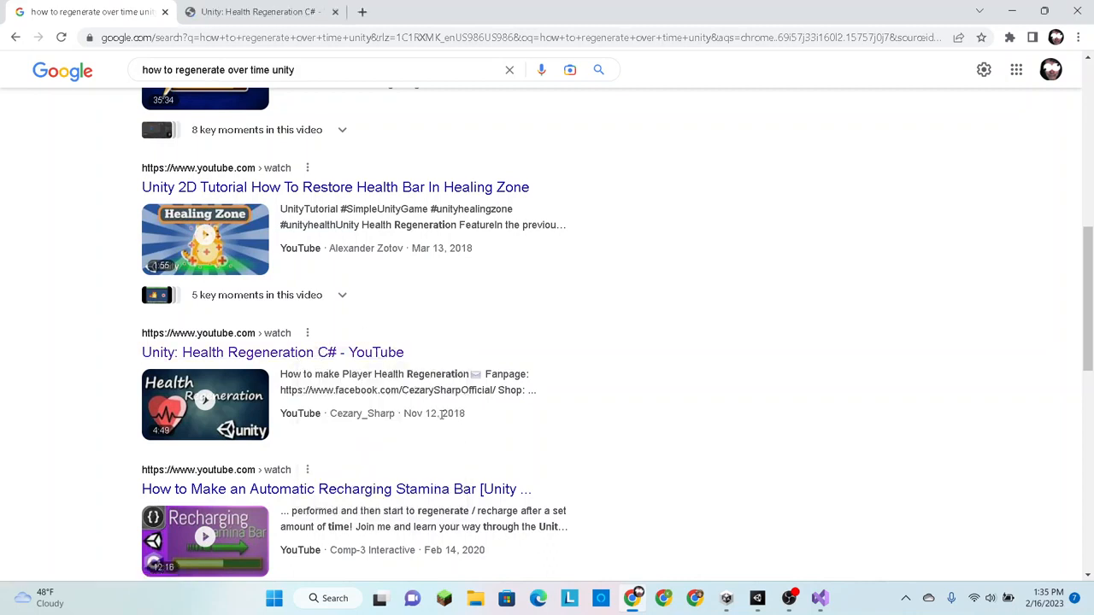
double_click(451, 413)
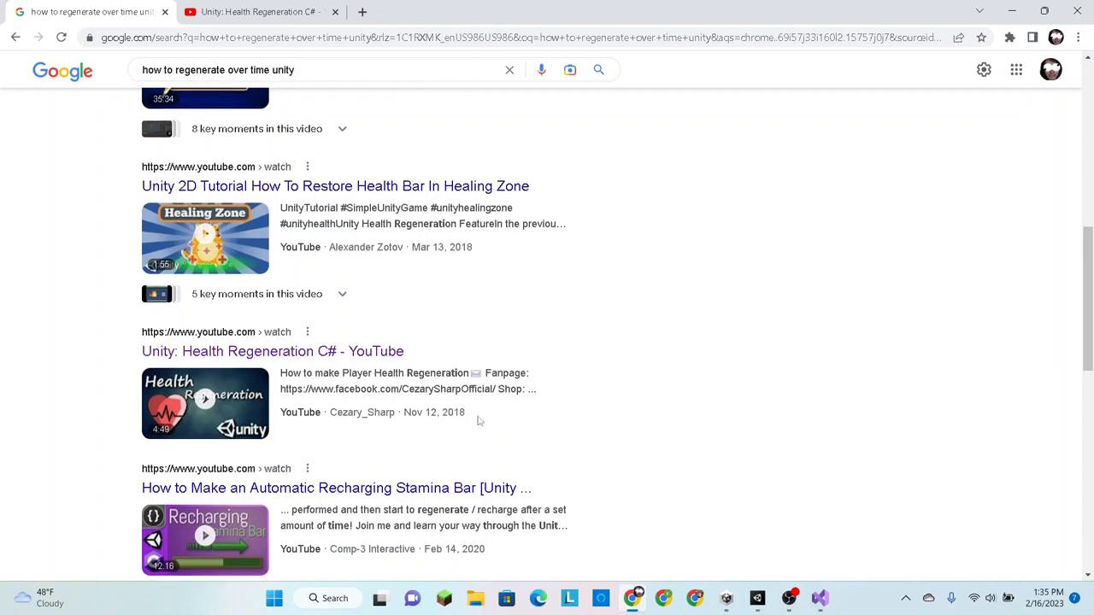
scroll("down", 3)
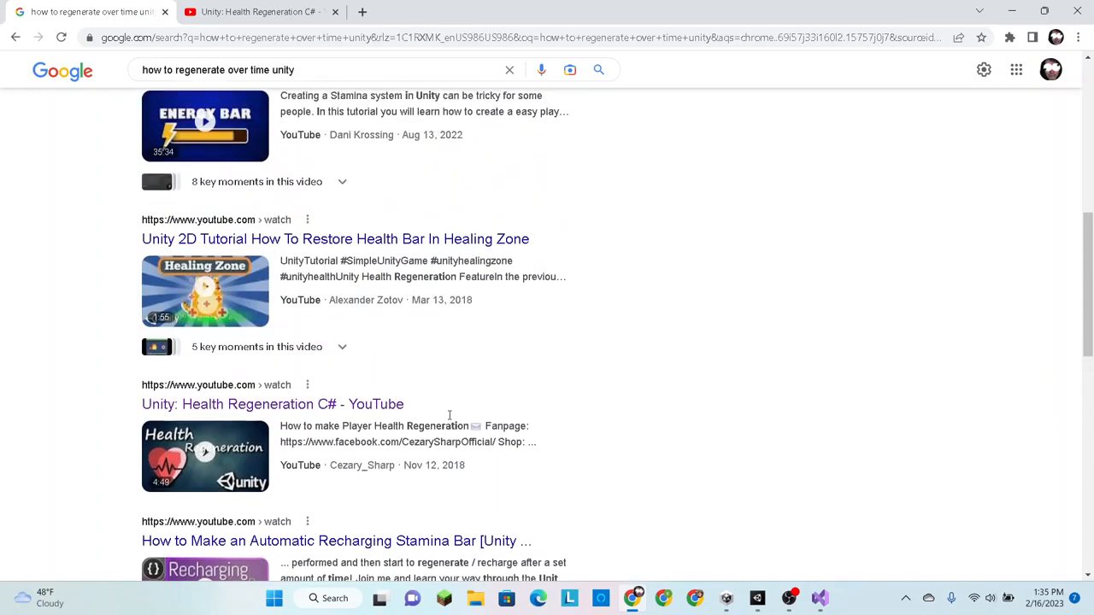
scroll("down", 3)
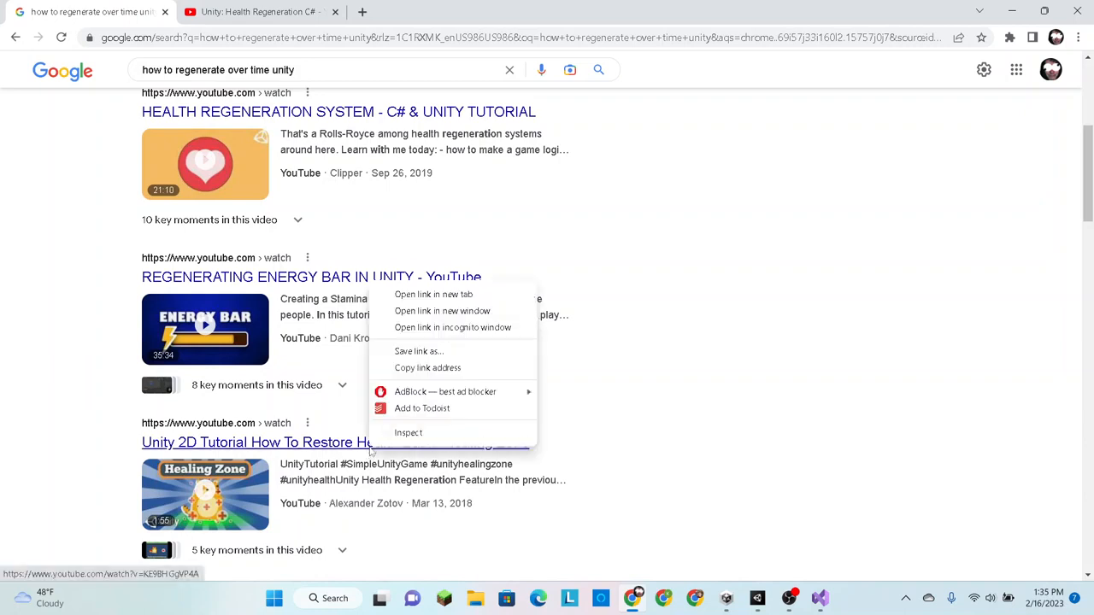
left_click(428, 294)
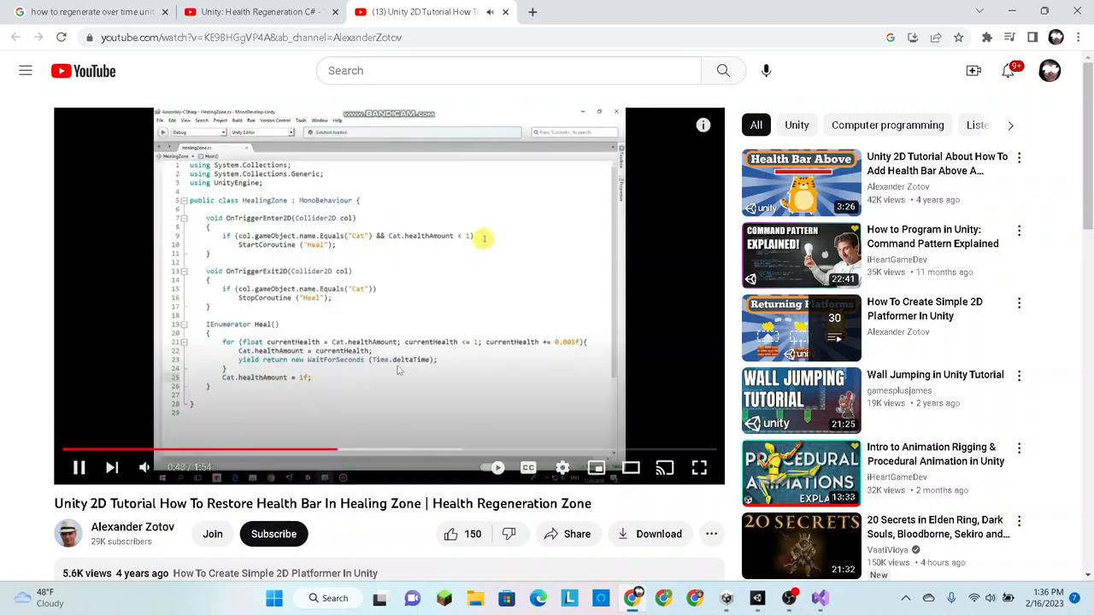
Pause the healing-zone tutorial on its HealingZone Heal coroutine code
left_click(79, 469)
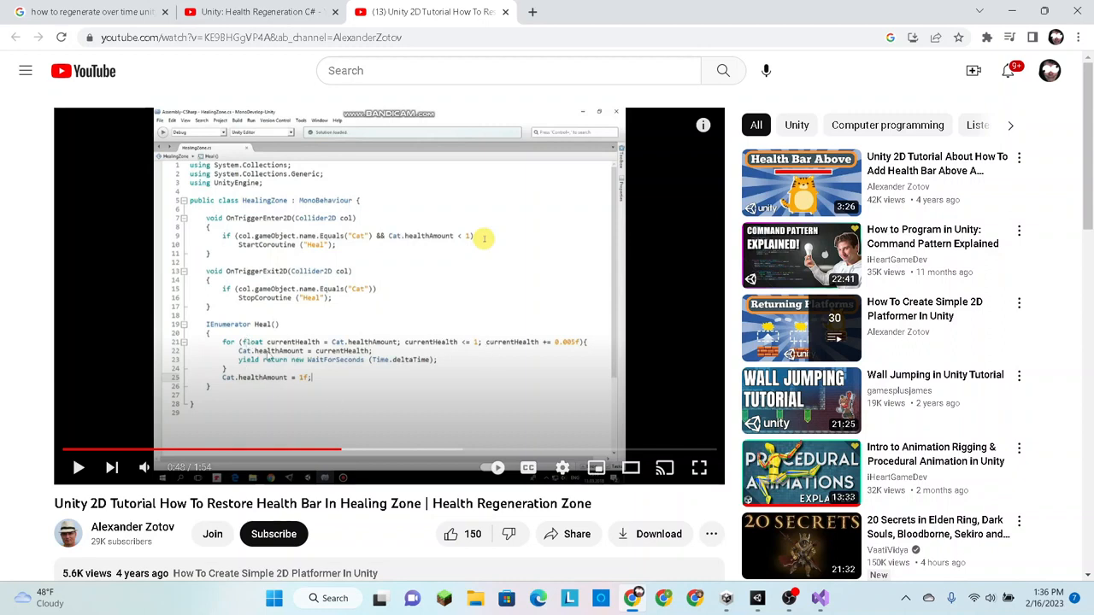
mouse_move(228, 395)
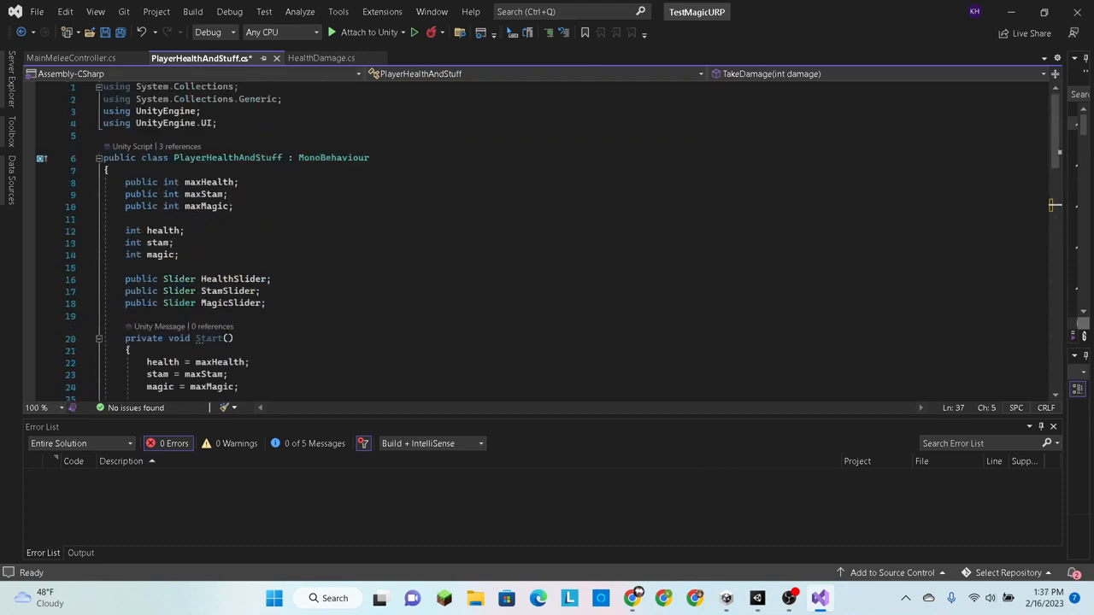
double_click(157, 242)
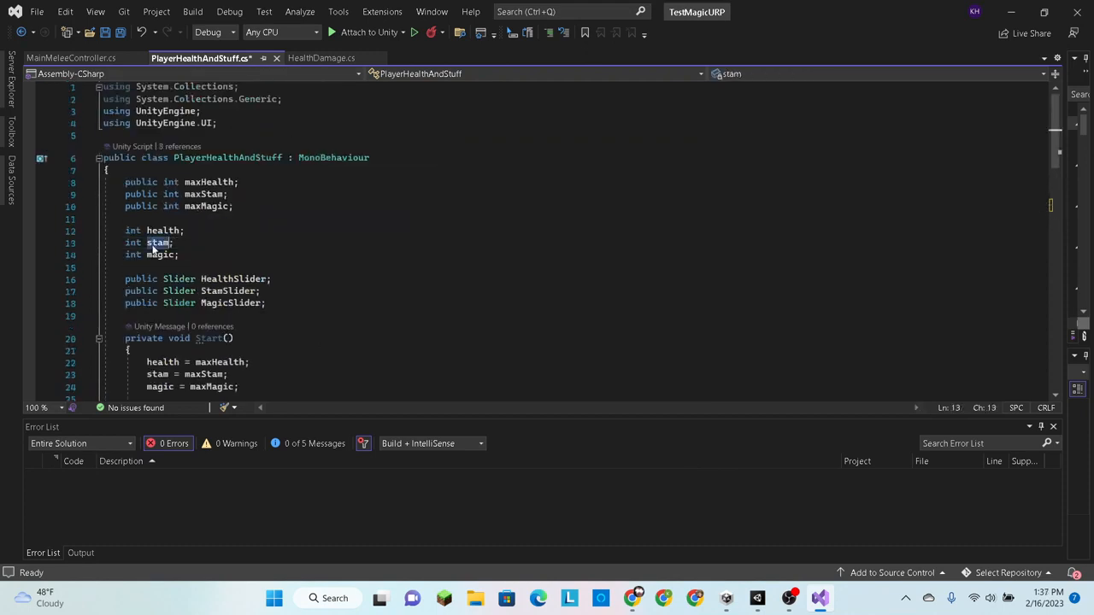
mouse_move(754, 597)
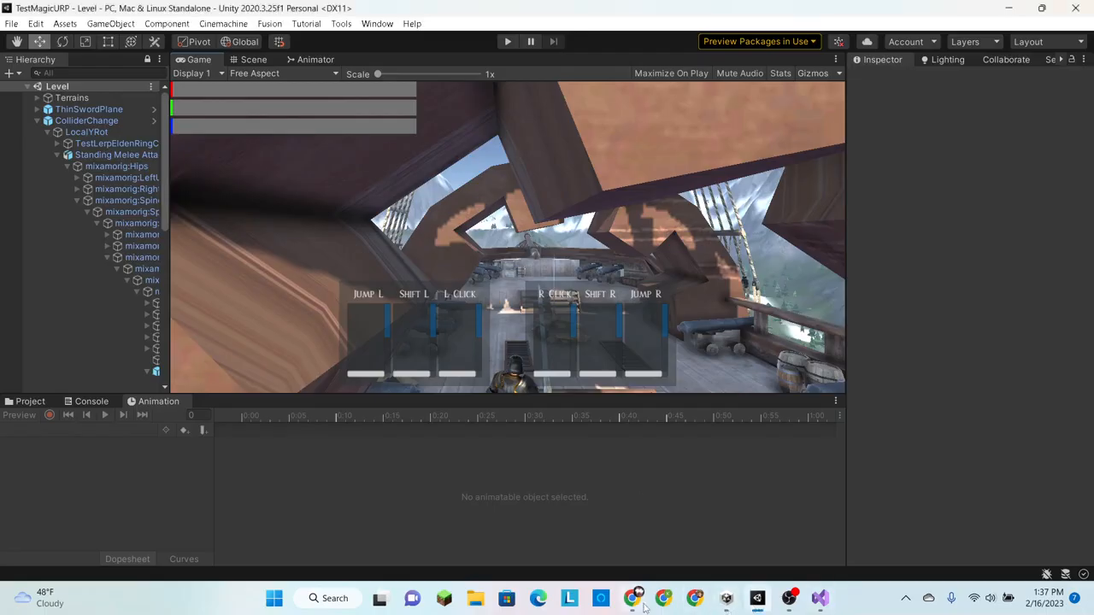
left_click(631, 598)
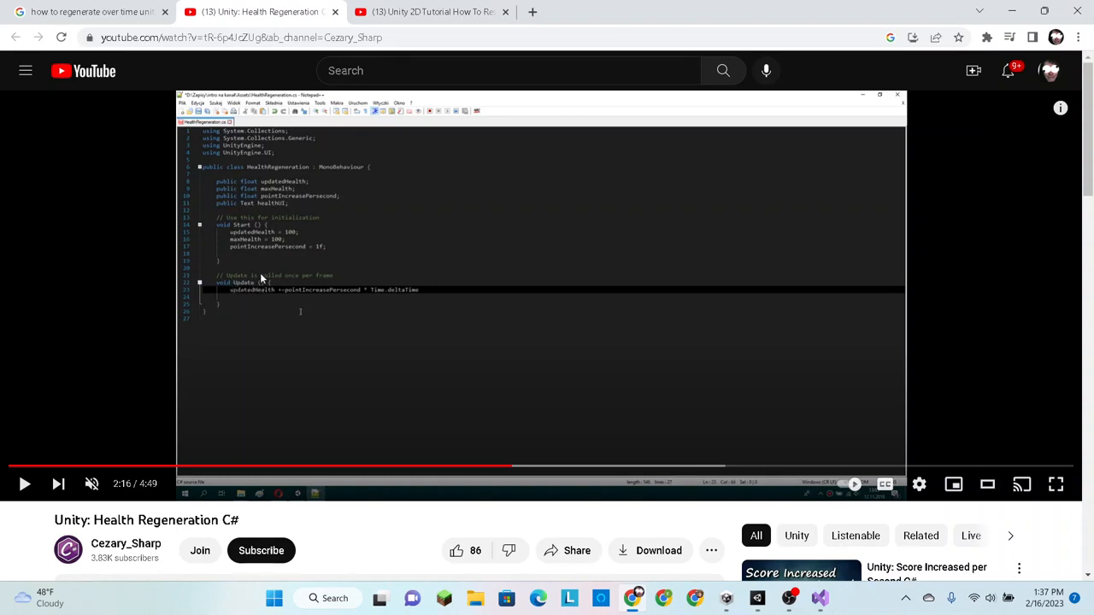
mouse_move(352, 294)
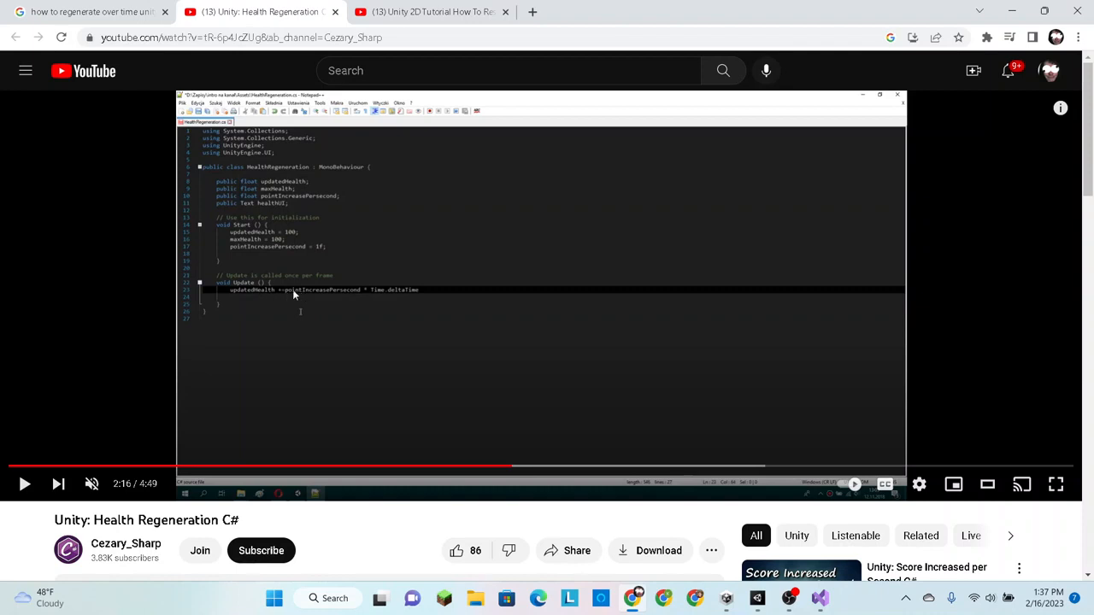
mouse_move(227, 298)
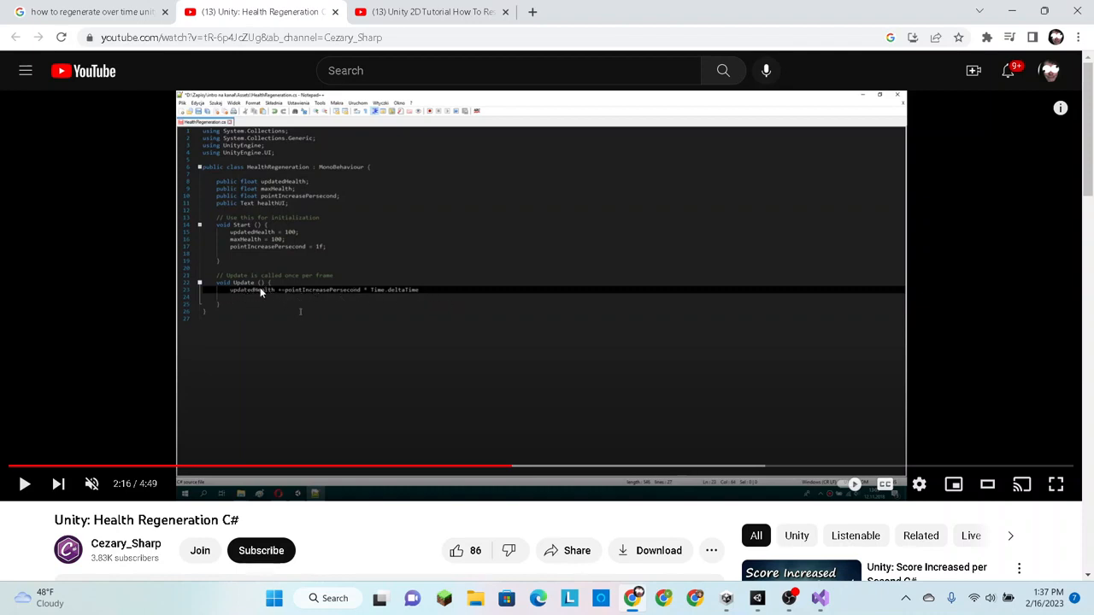
mouse_move(347, 290)
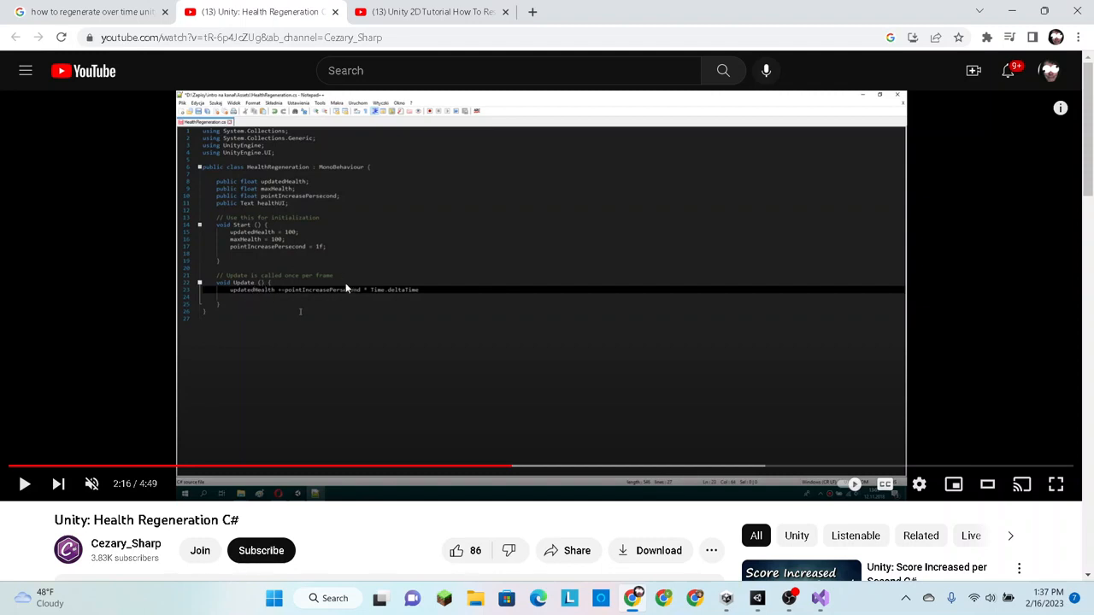
mouse_move(365, 257)
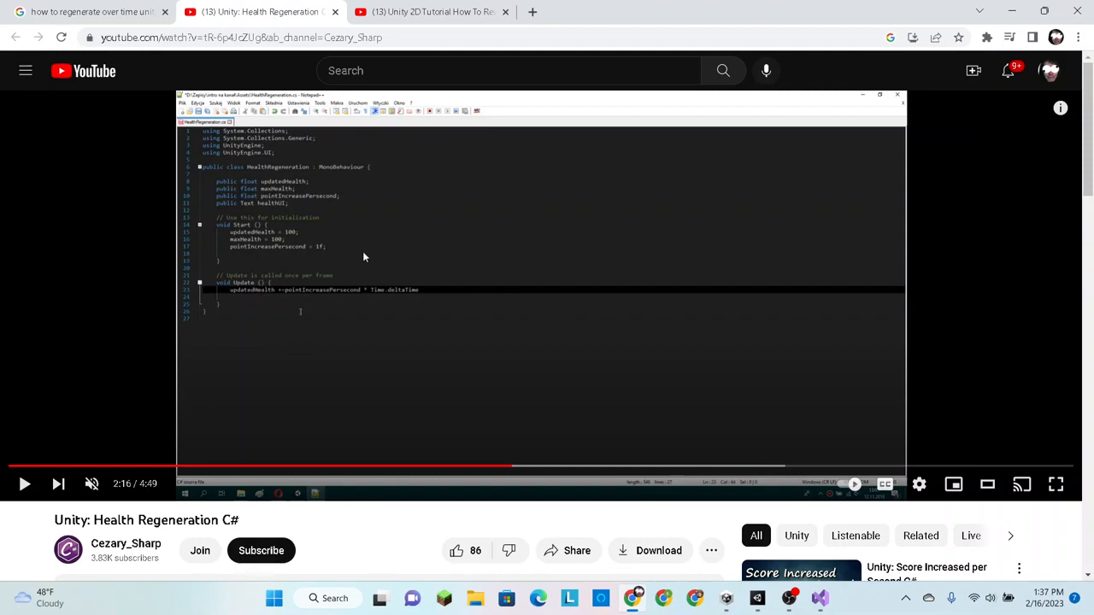
mouse_move(333, 253)
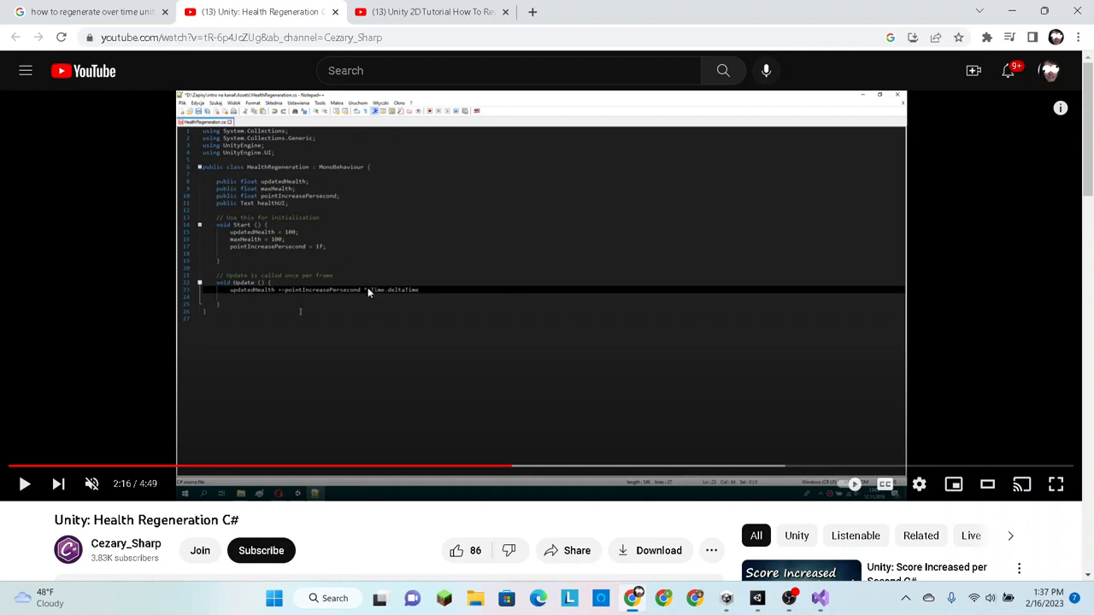
mouse_move(400, 298)
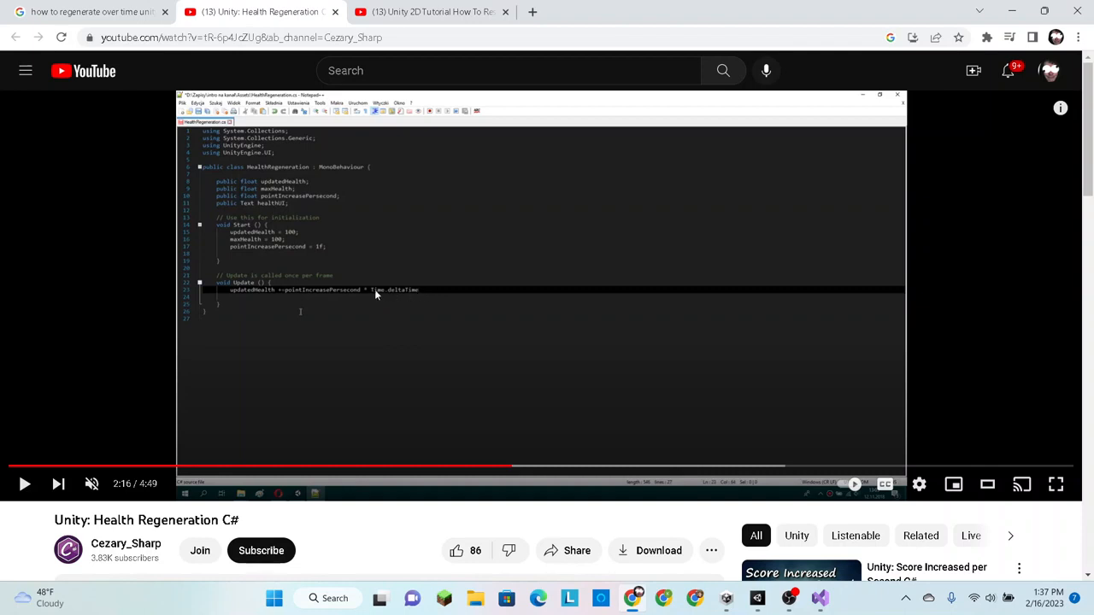
mouse_move(273, 397)
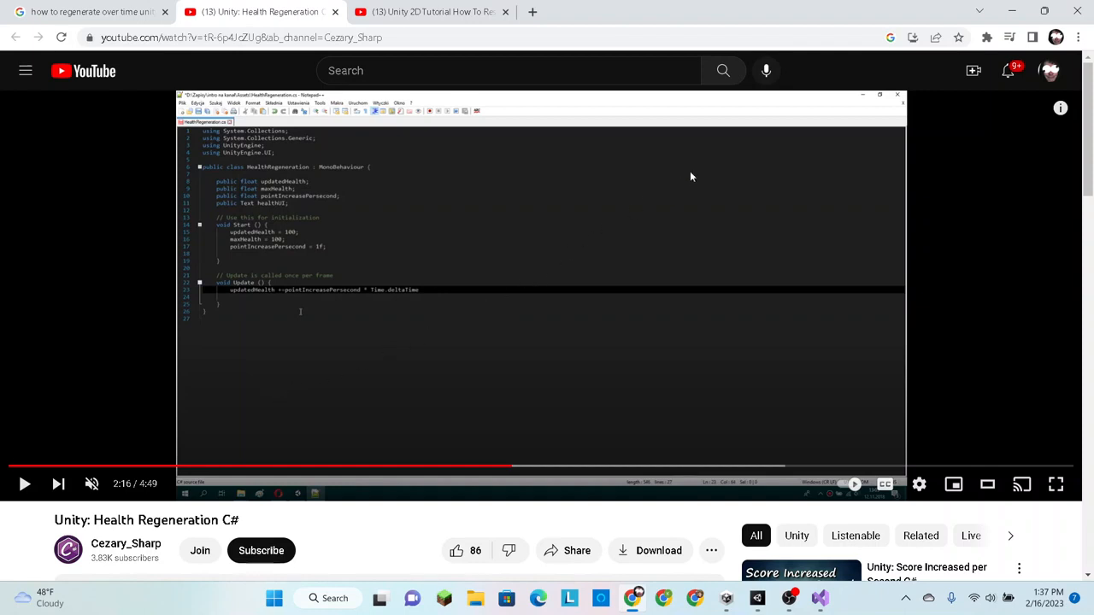
mouse_move(249, 417)
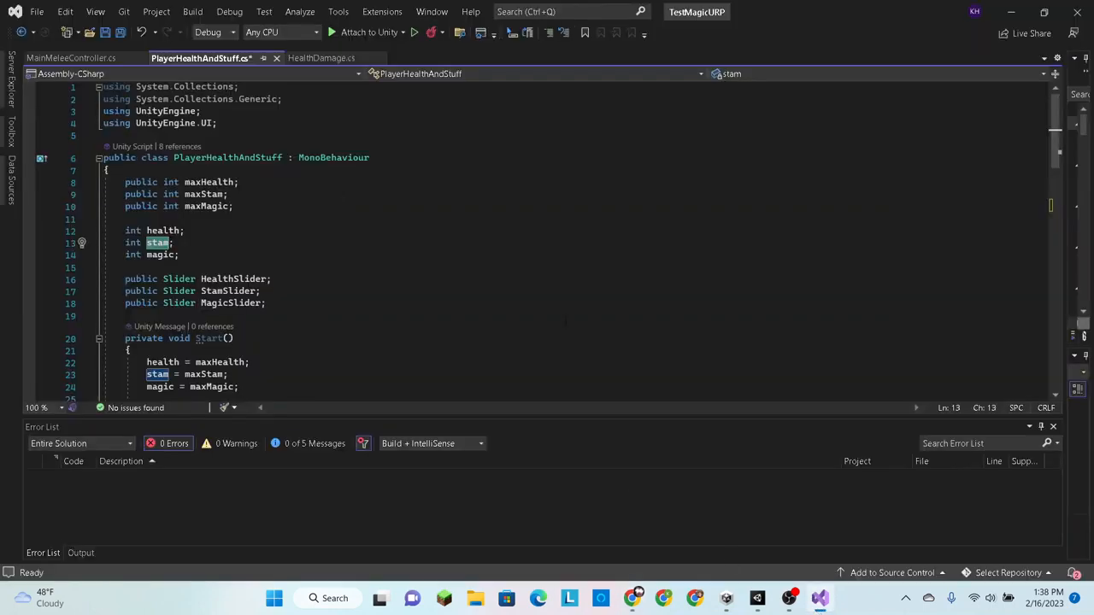
Add a private void Update() method with a 'stam +=' line started inside
scroll("down", 3)
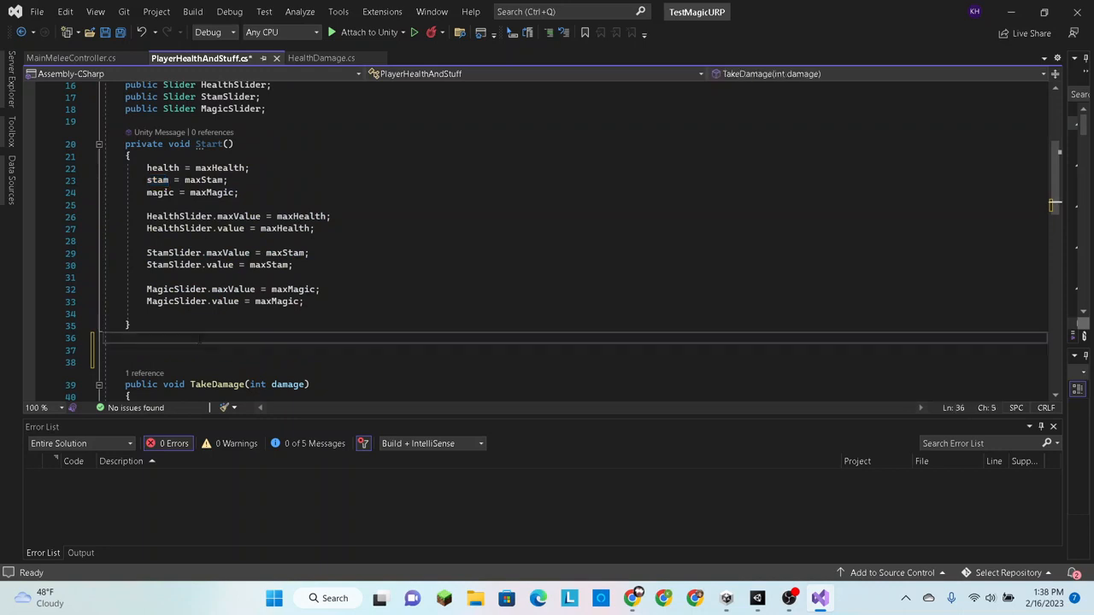
type("v")
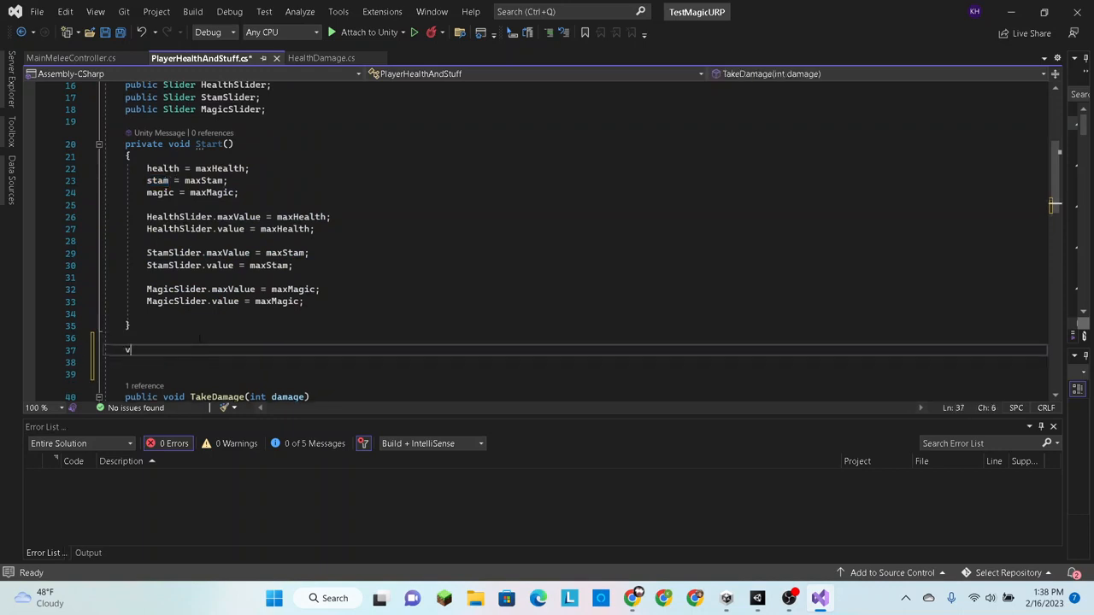
type("private void Update()")
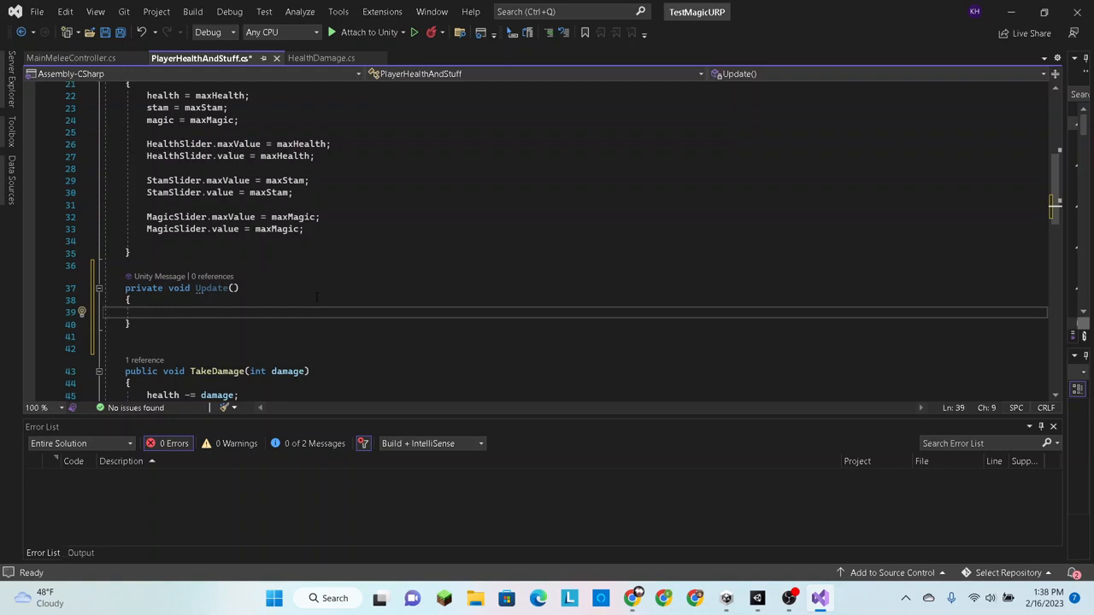
type("stam")
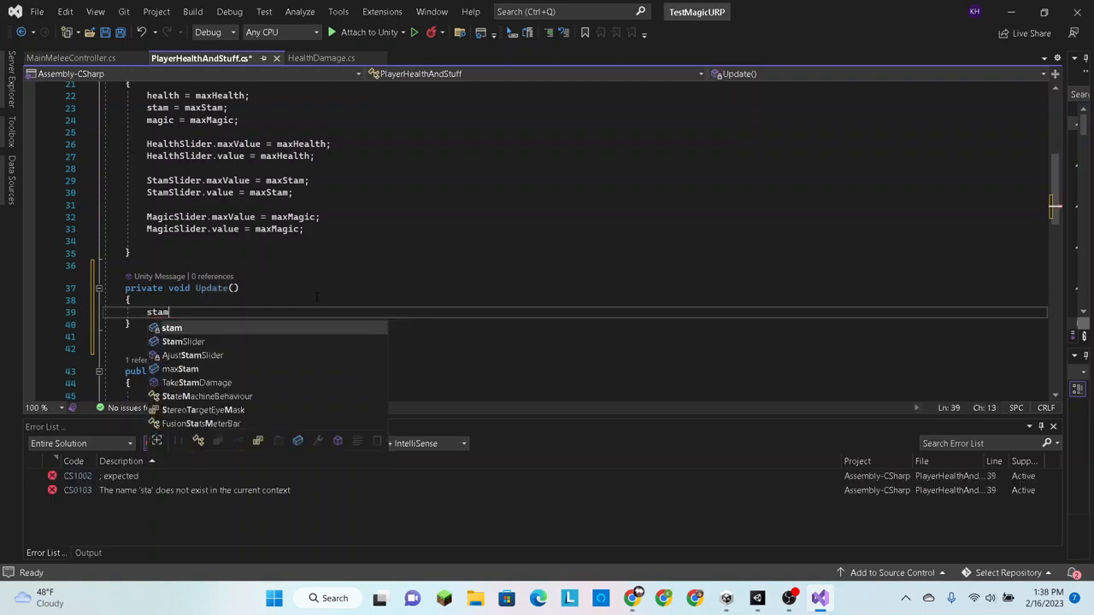
type("= health;")
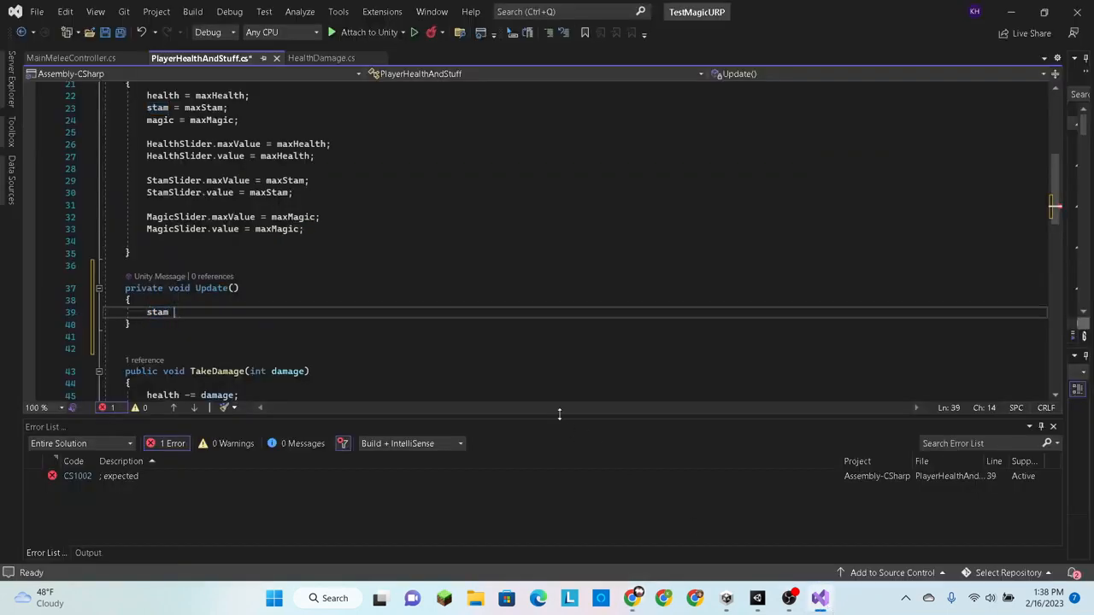
type("+=")
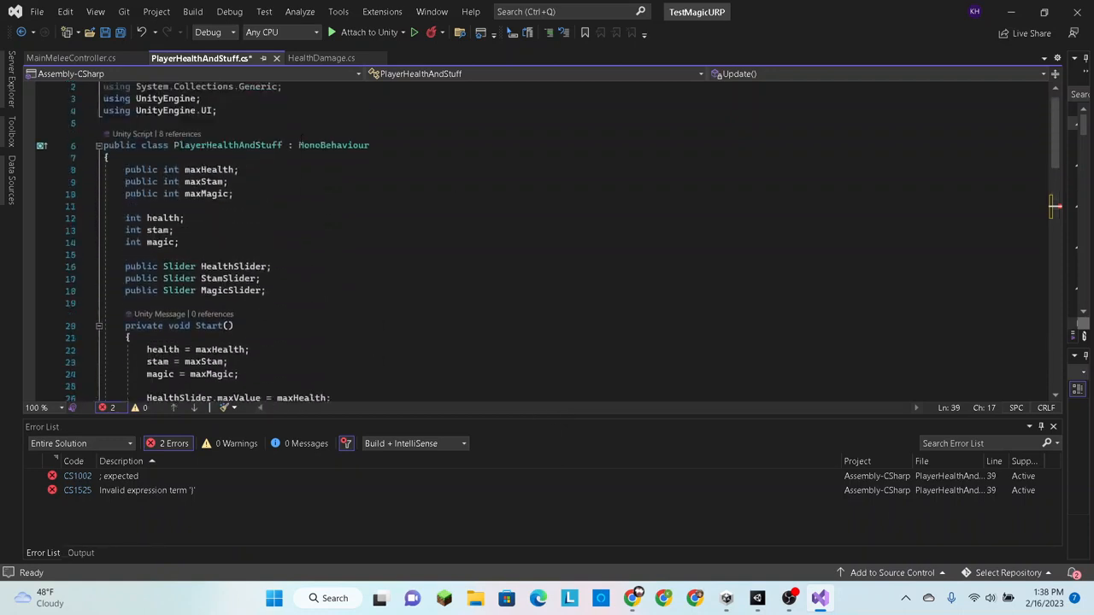
Declare 'int stamRegen;' on a new line below the magic field
left_click(177, 243)
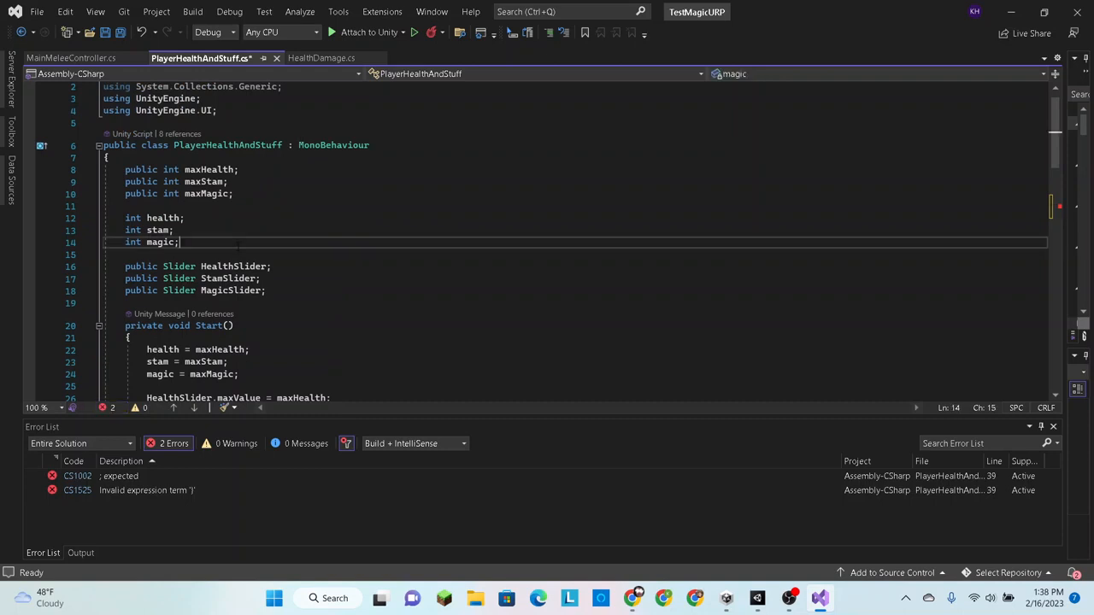
key("Enter")
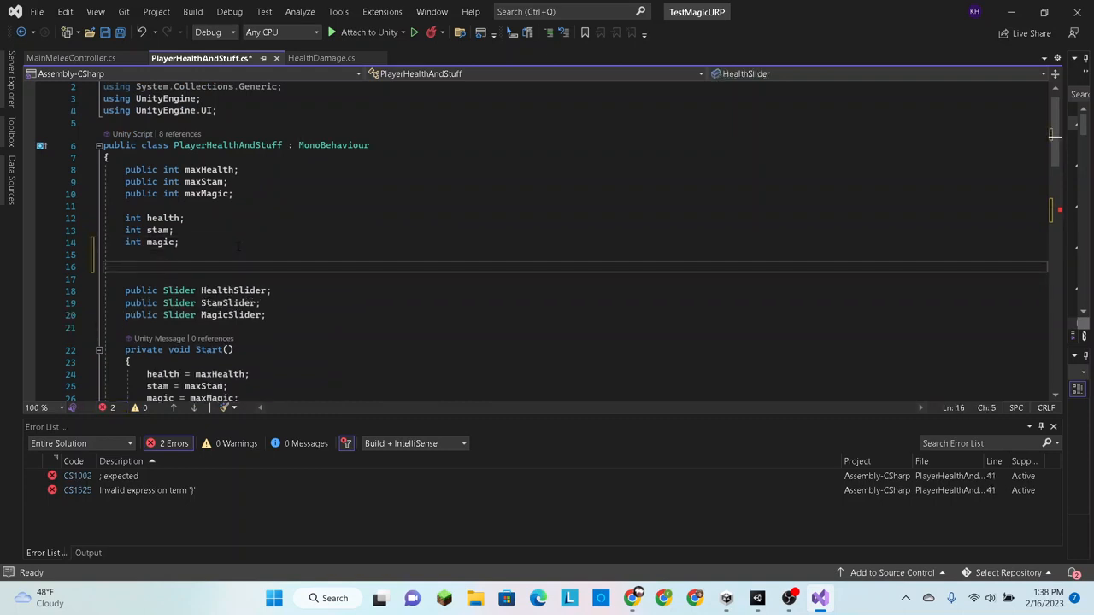
type("int stamRegen")
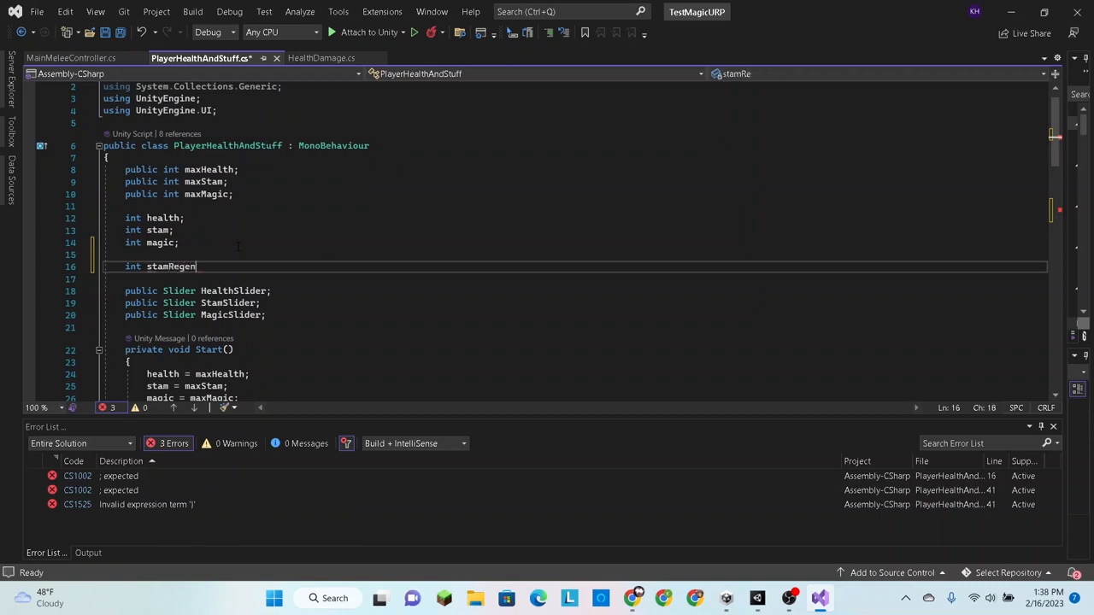
type(";")
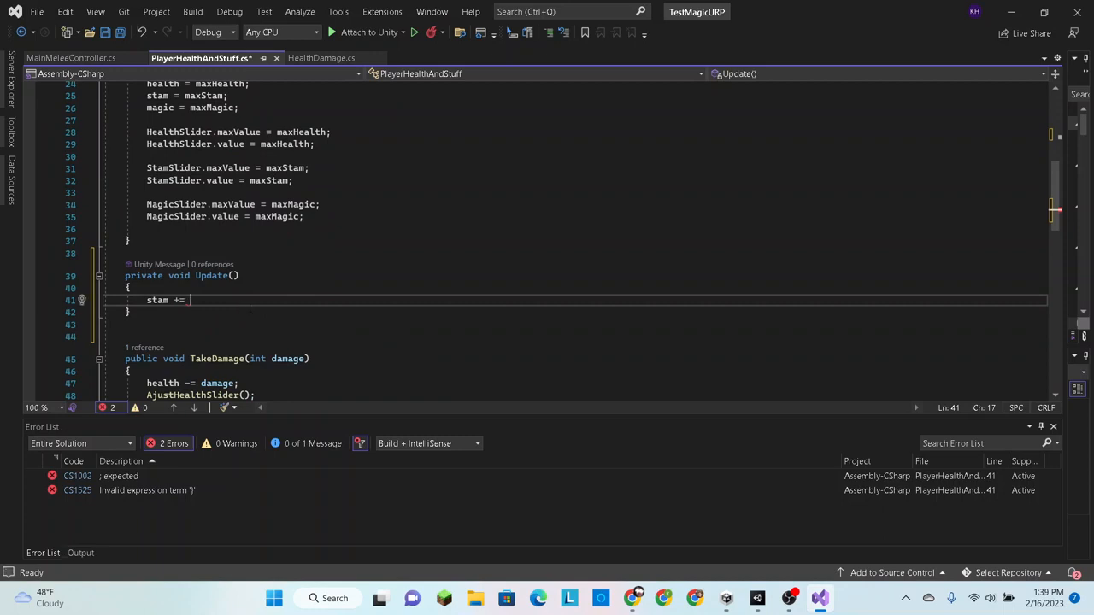
Complete Update as stam += (int)(stamRegen * Time.deltaTime); and save
type("stamRegen")
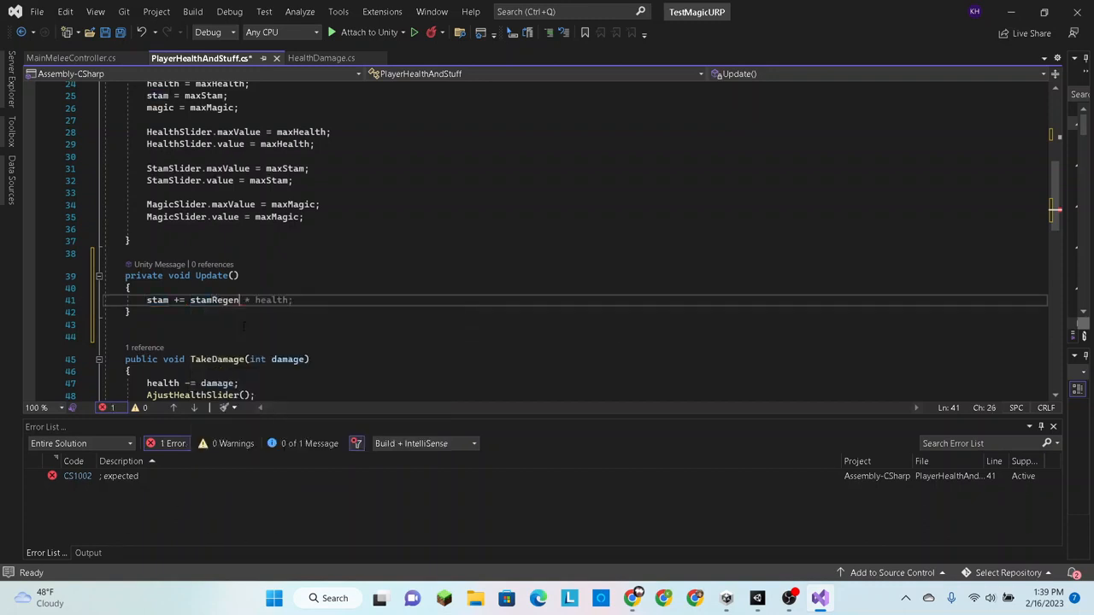
double_click(214, 300)
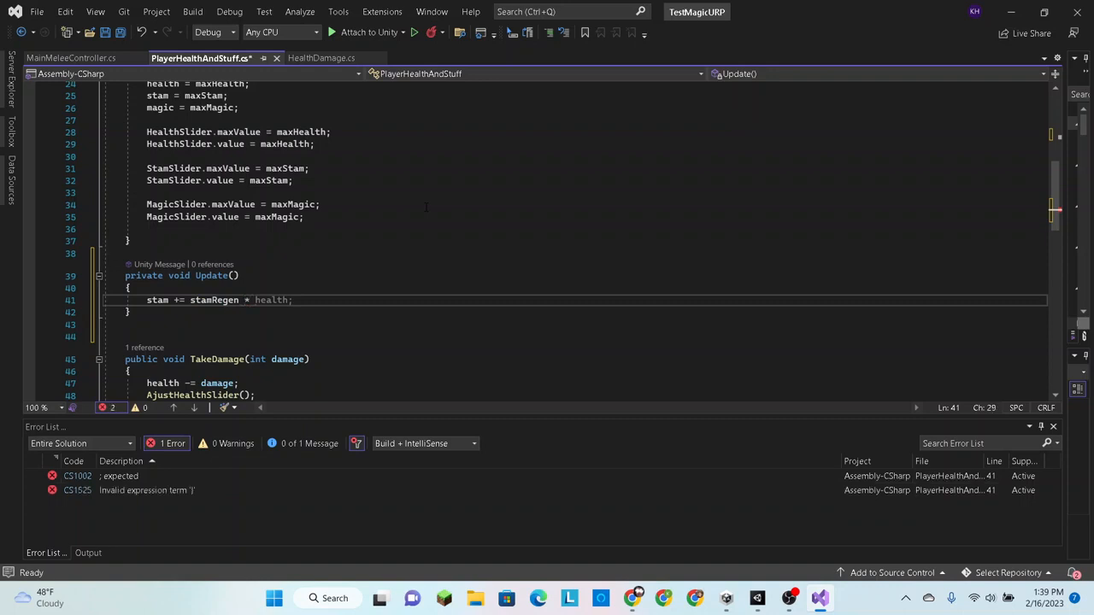
type("time")
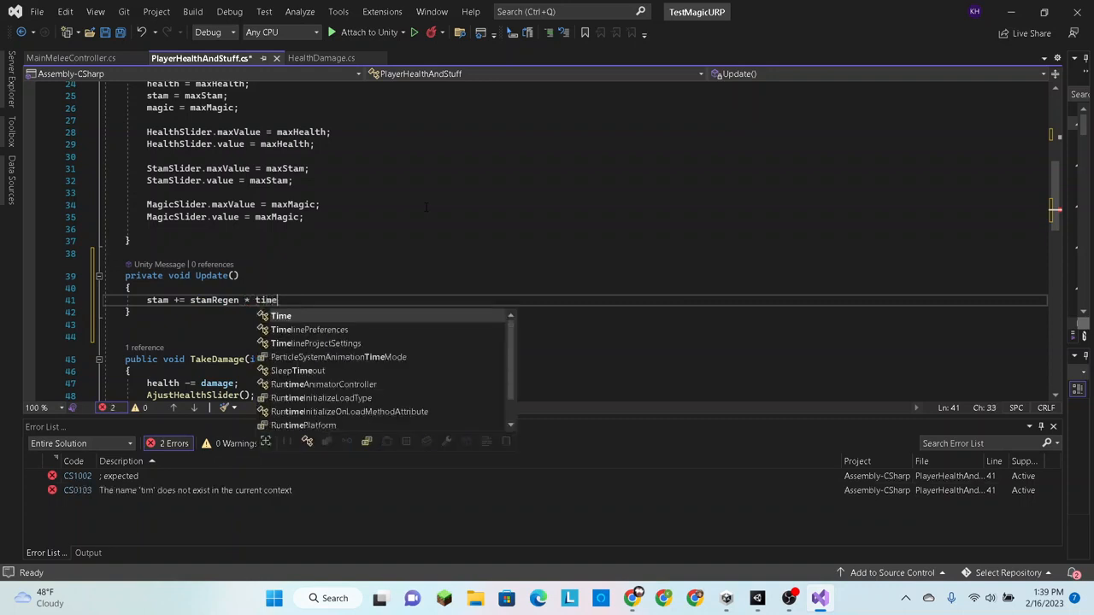
type(".deltaTime;")
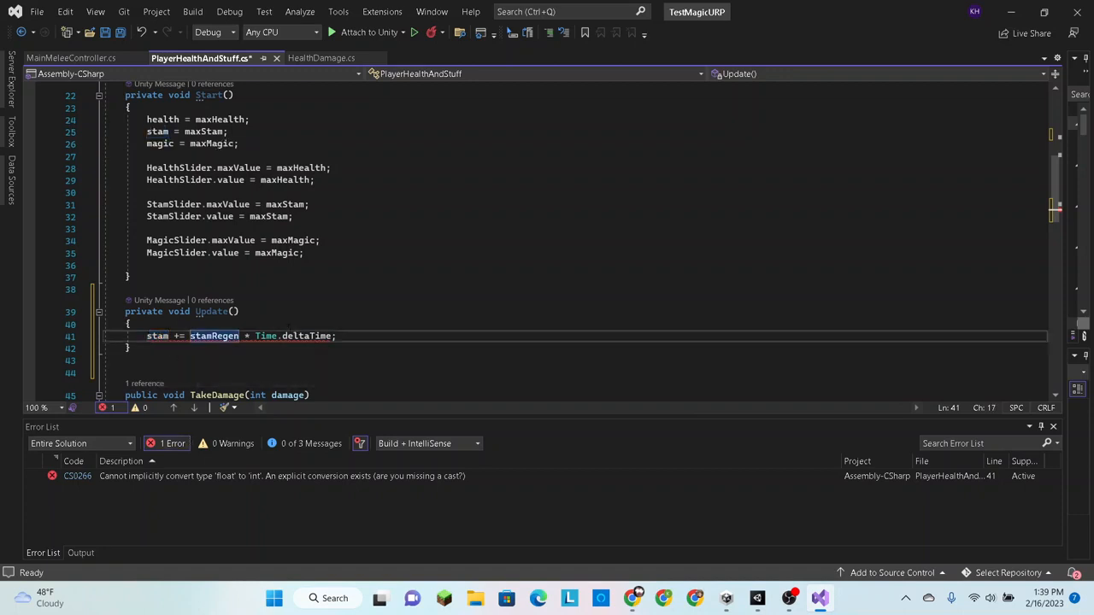
type(")")
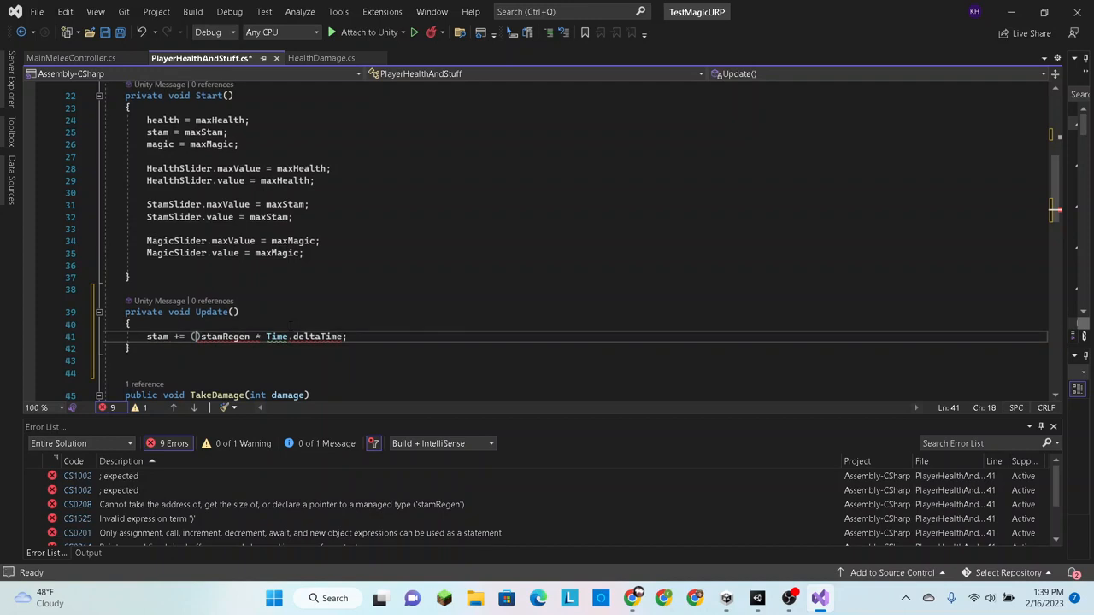
type("int")
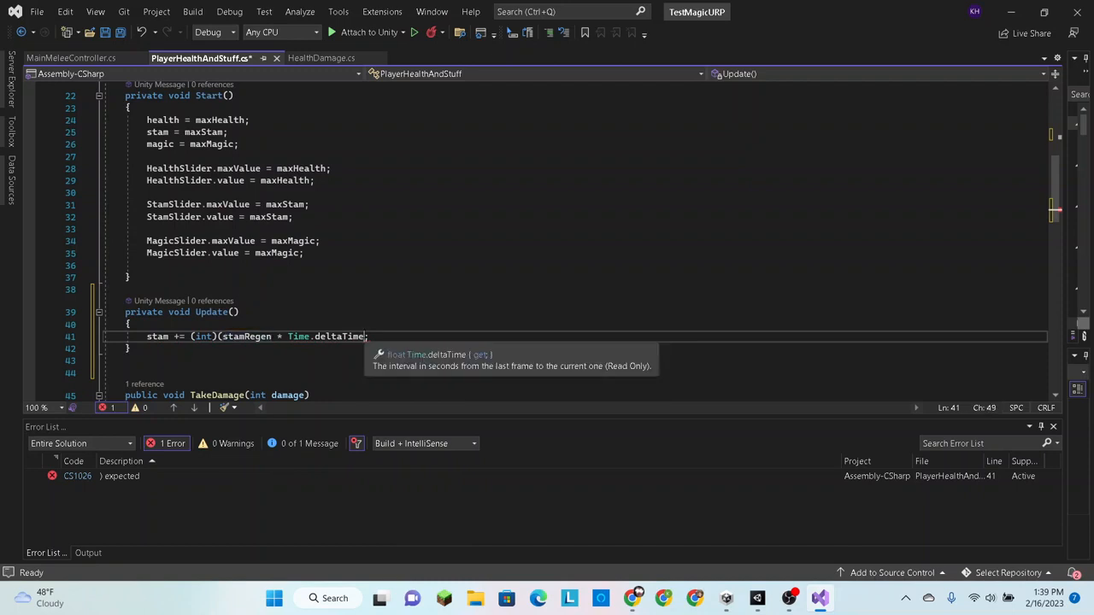
type(")")
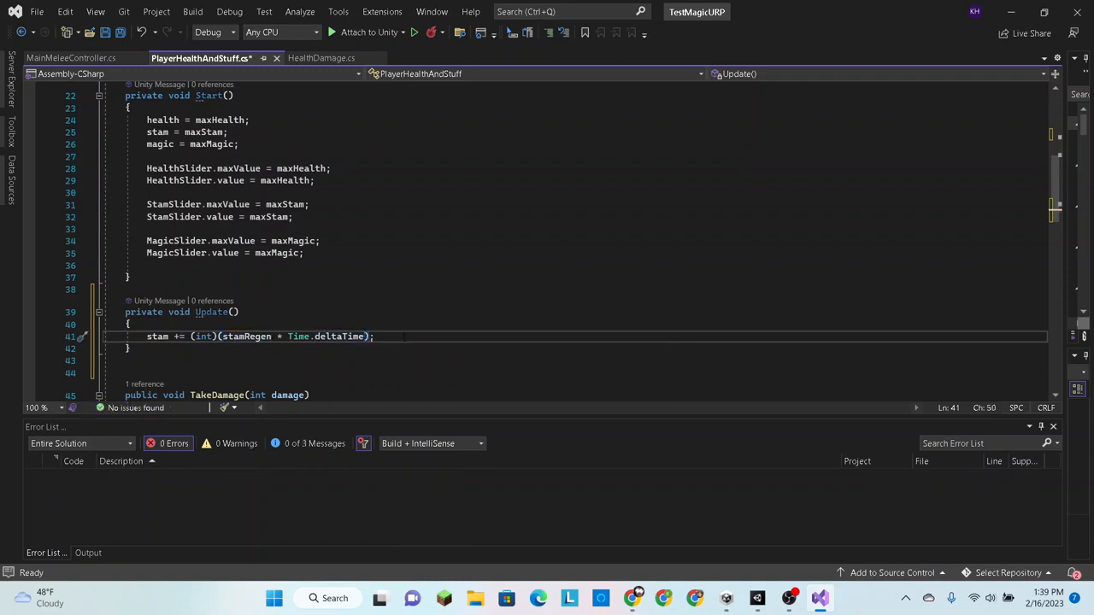
key("ctrl+s")
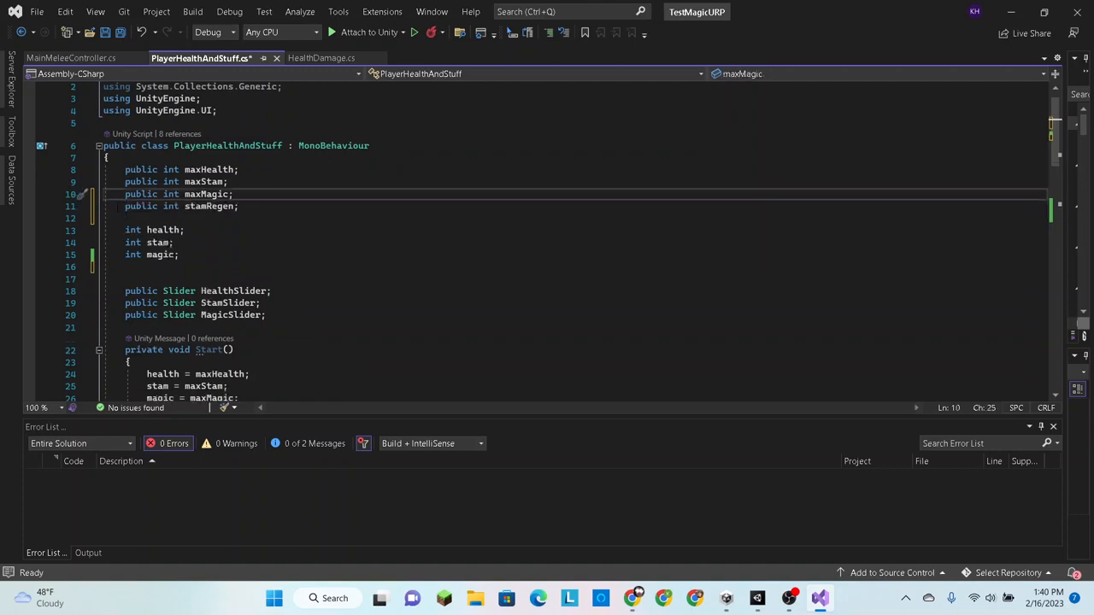
Highlight the stamRegen declaration to move it up as public int stamRegen
double_click(140, 205)
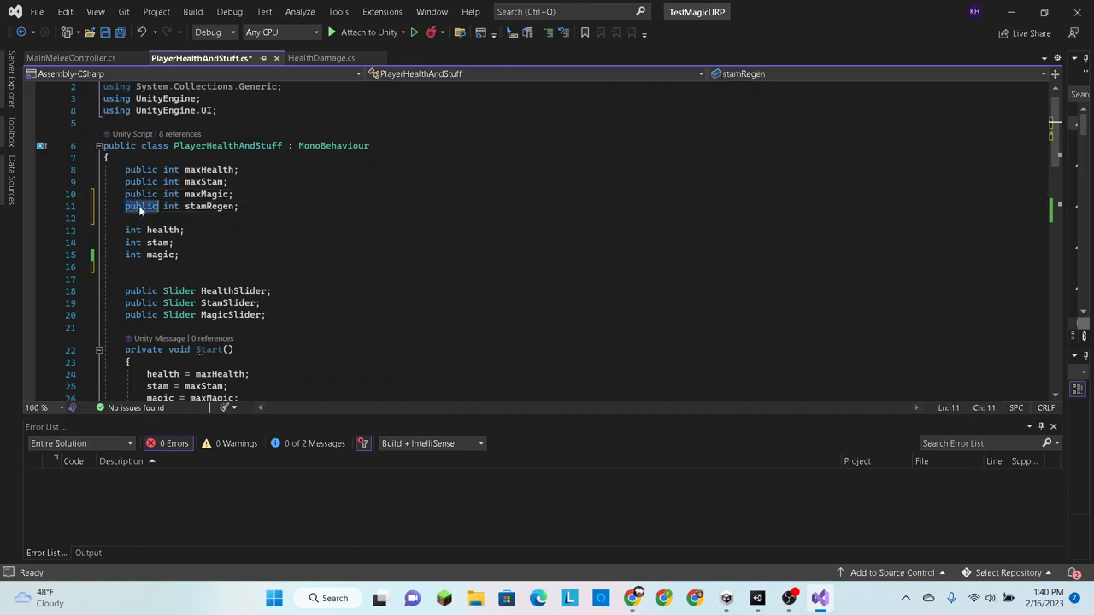
double_click(209, 205)
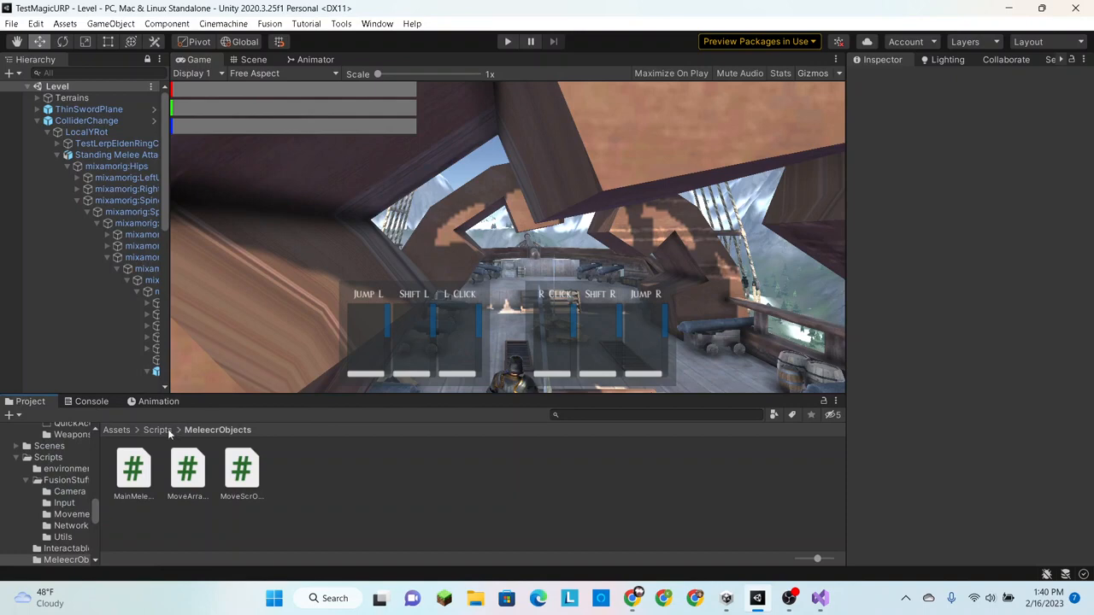
From Assets > prefabs, edit ColliderChange and enter 1 for Stam Regen on Player Health And Stuff
left_click(127, 431)
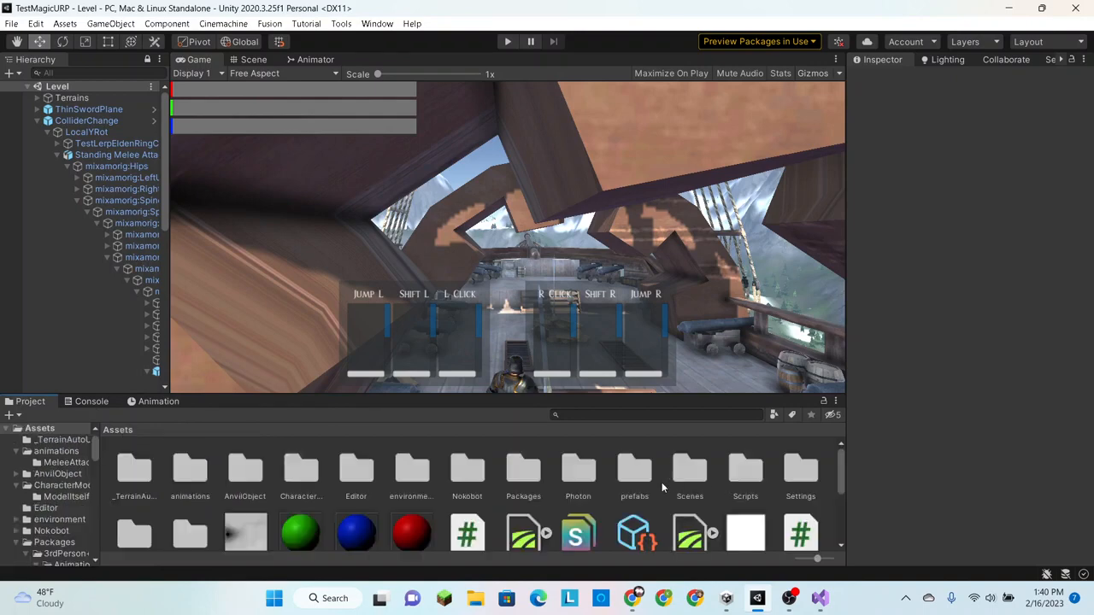
double_click(634, 470)
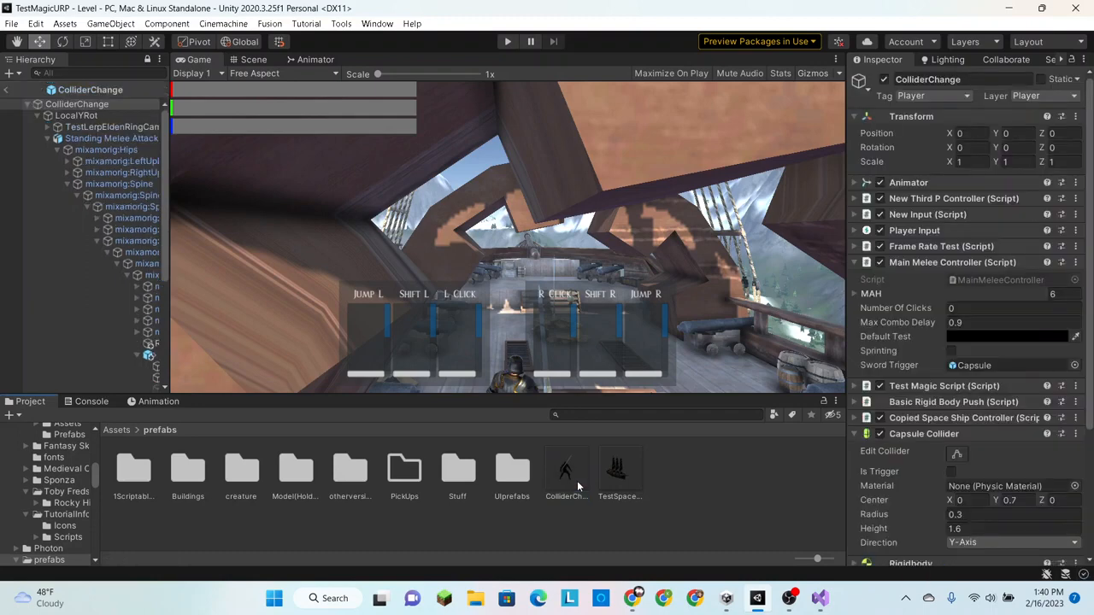
left_click(255, 58)
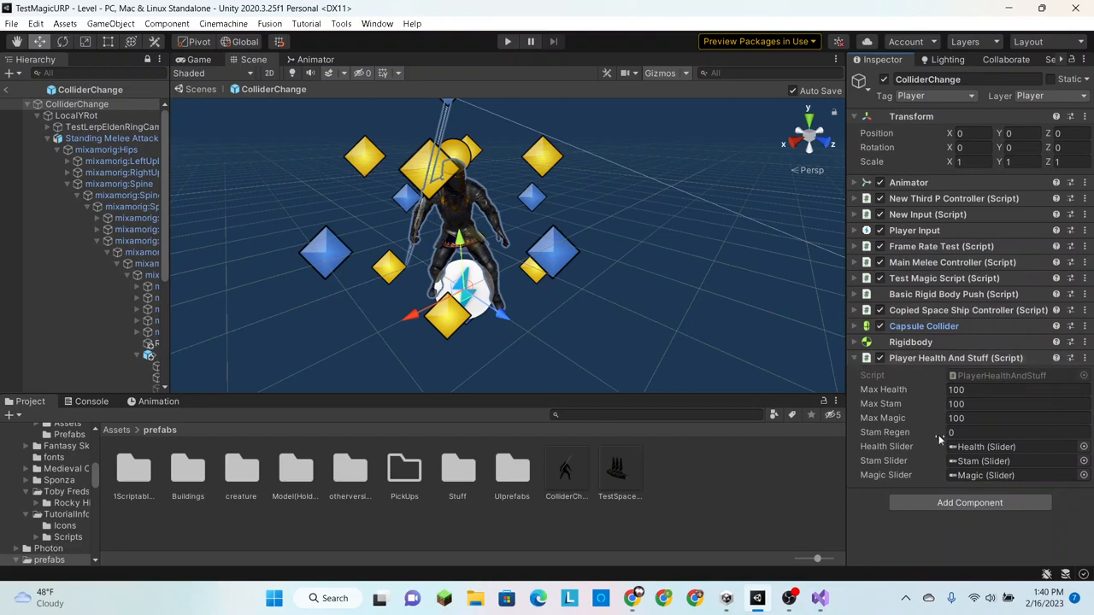
left_click(1009, 432)
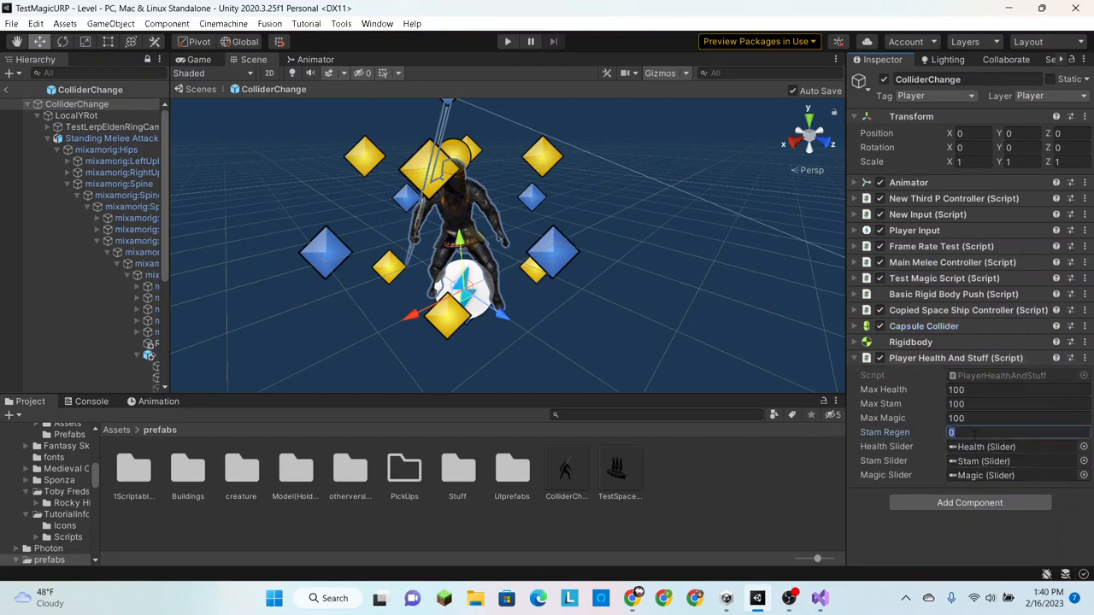
type("1")
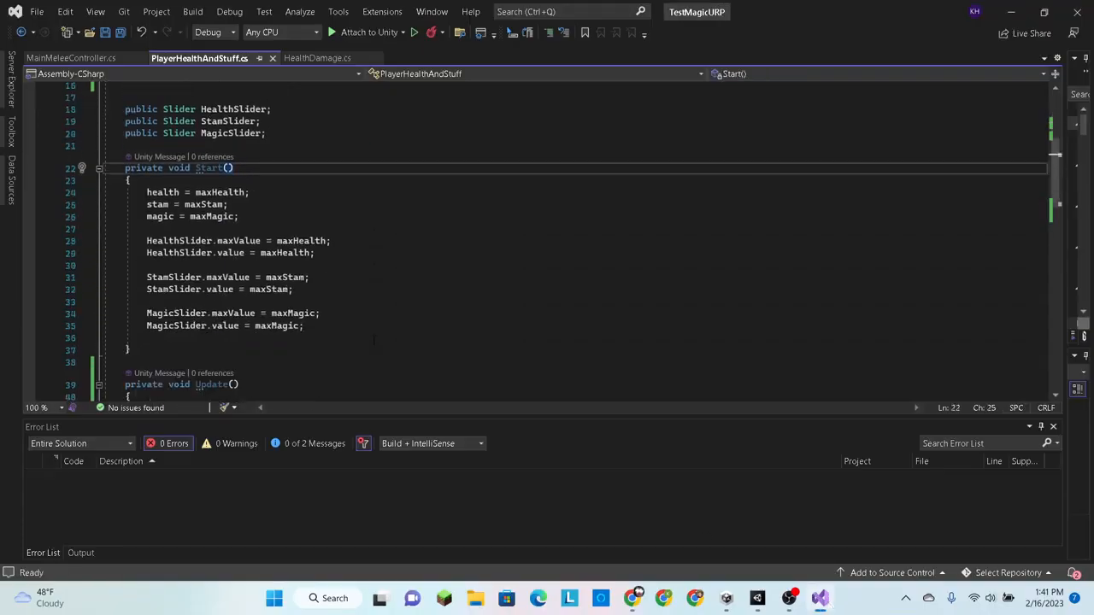
Start a health > maxHealth condition above the regen line, then delete it as a mistake
scroll("down", 3)
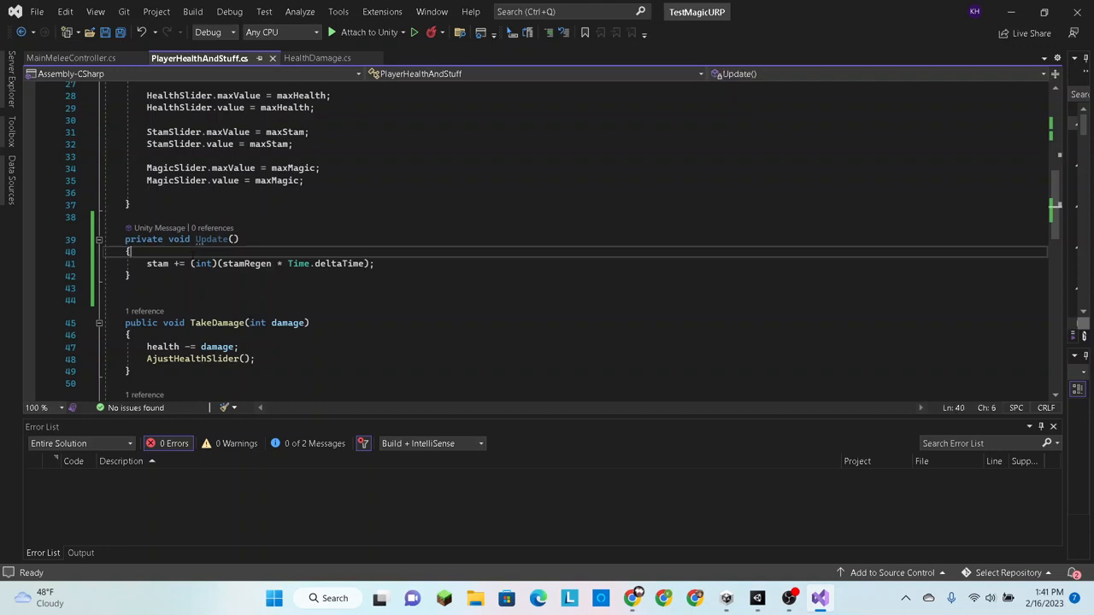
type("if (health > maxHealth)")
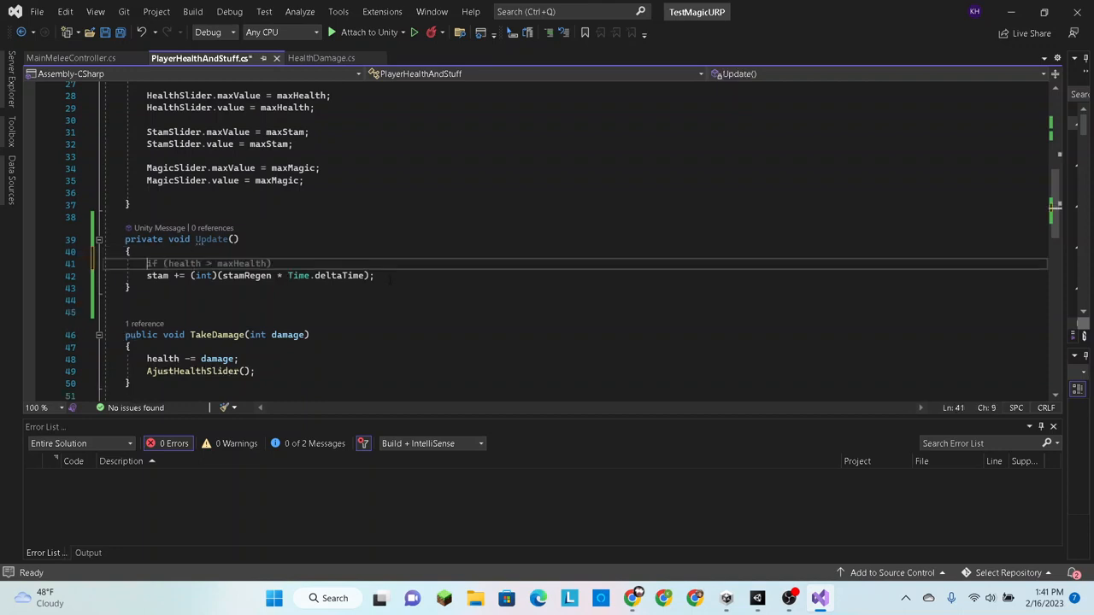
key("Delete")
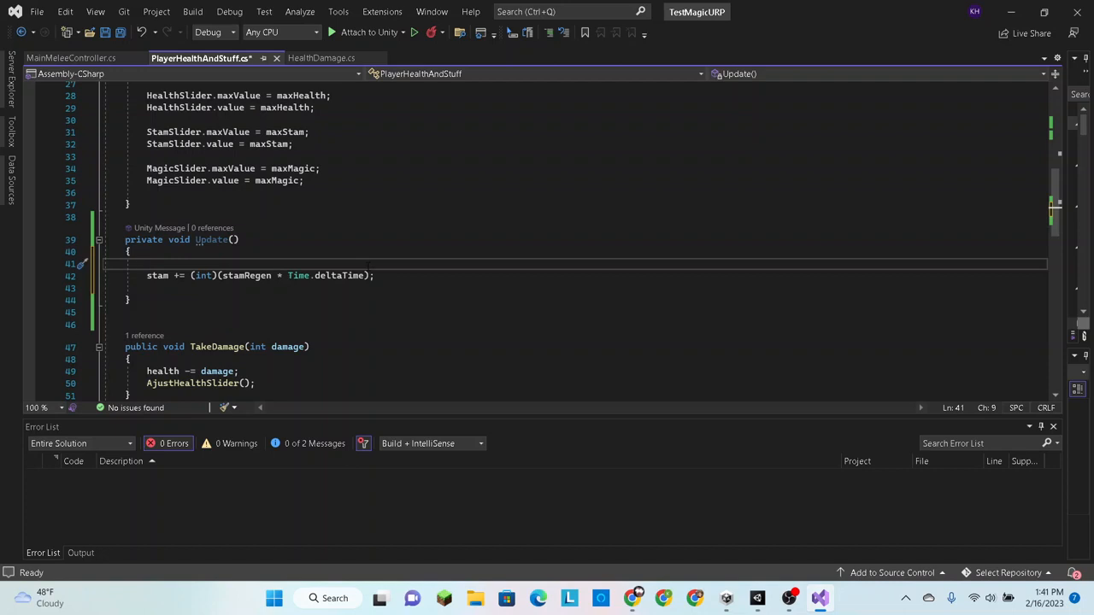
Write if (stam <= maxStam - stamRegen) above stam += and select the new line
type("if(")
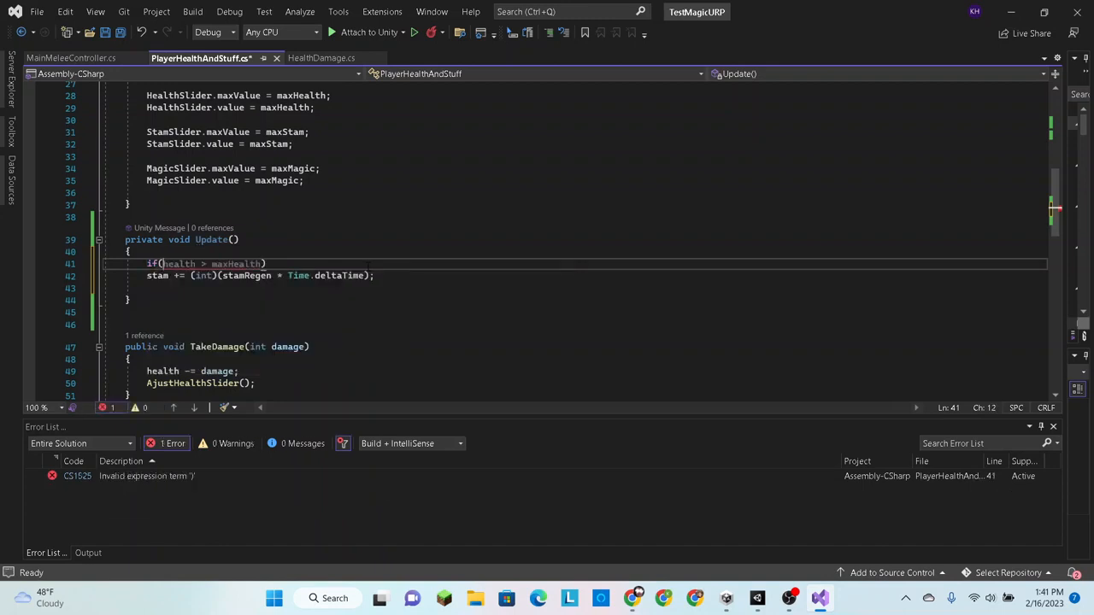
type("stam")
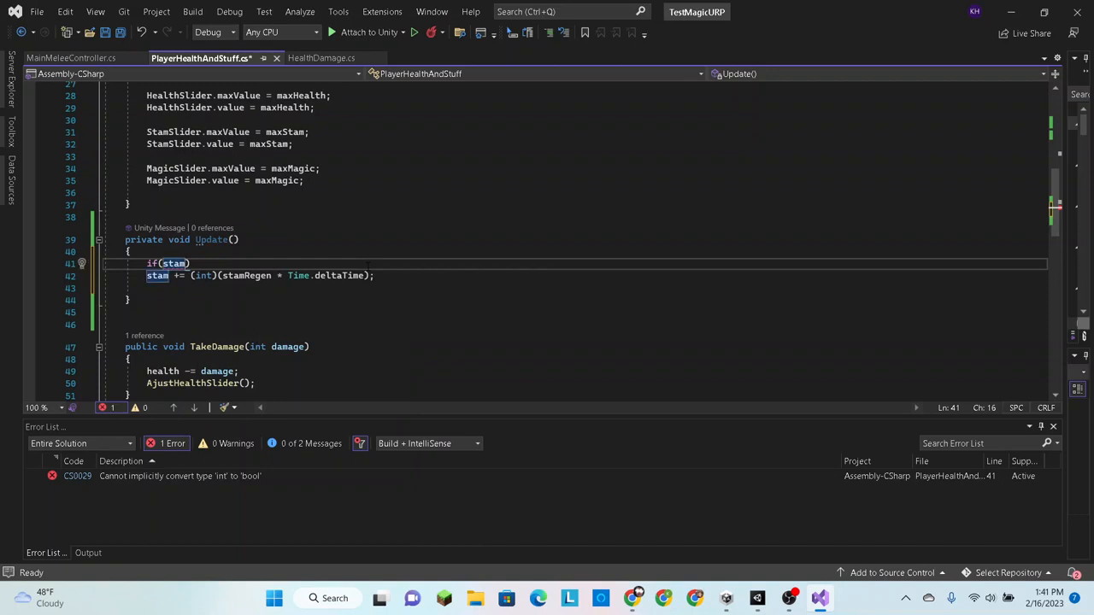
type("<")
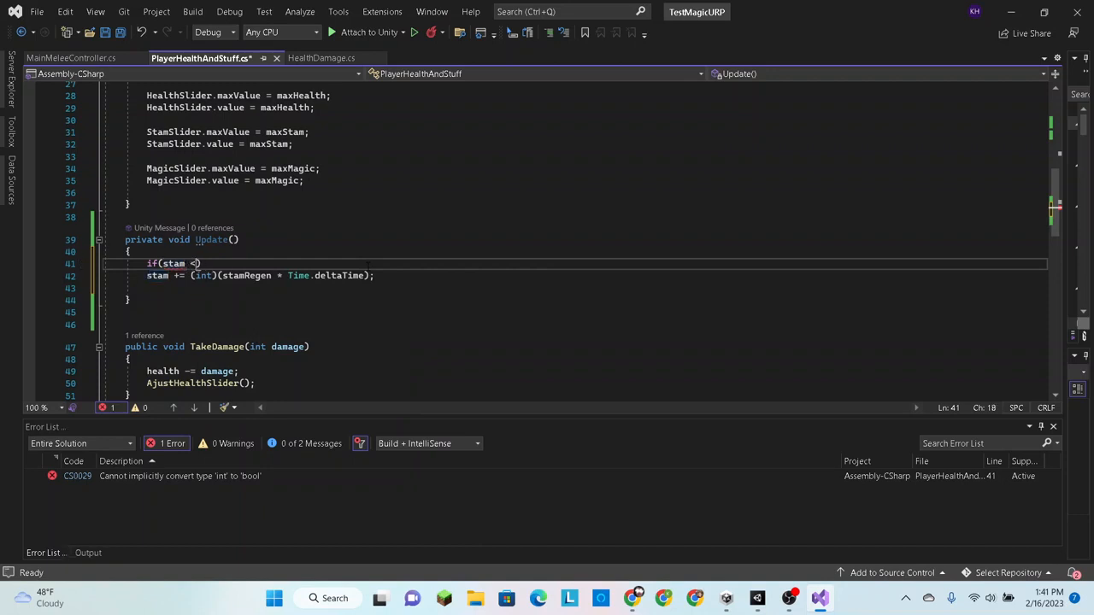
type("m")
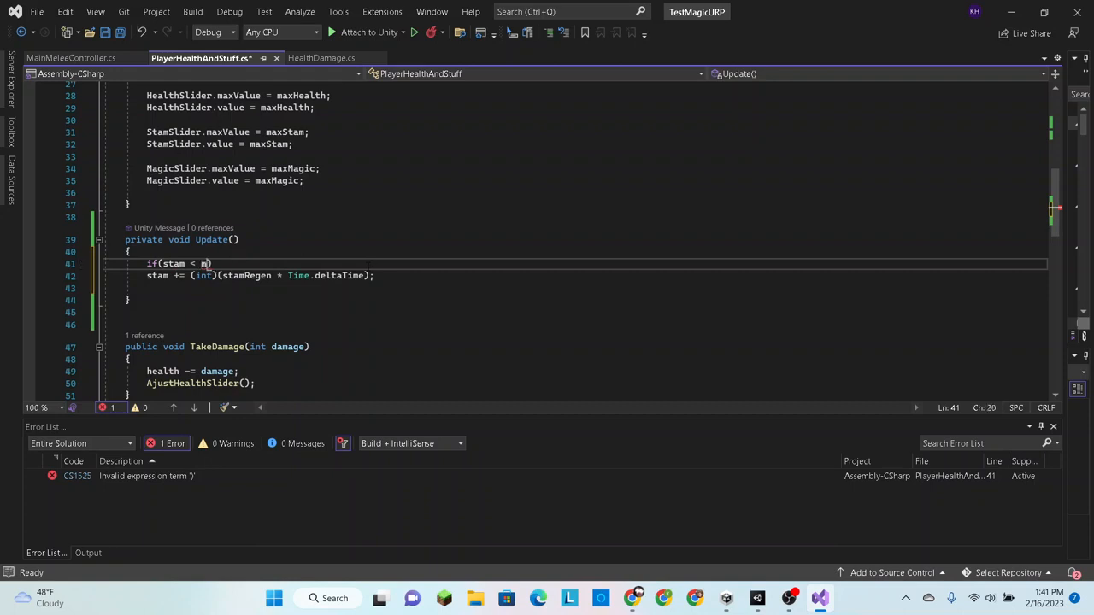
type("axStam")
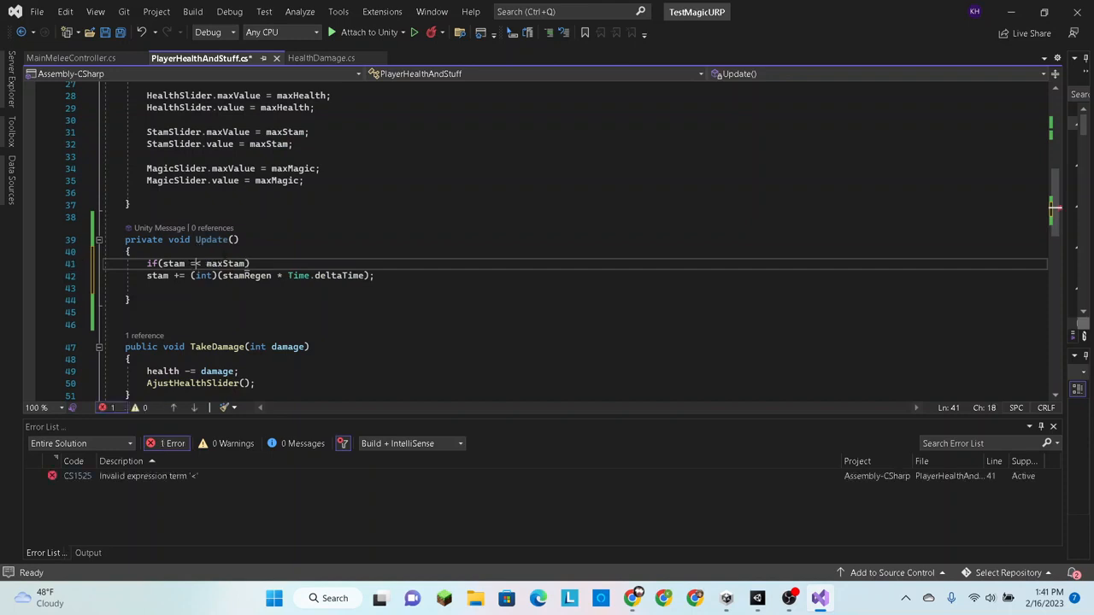
type("=")
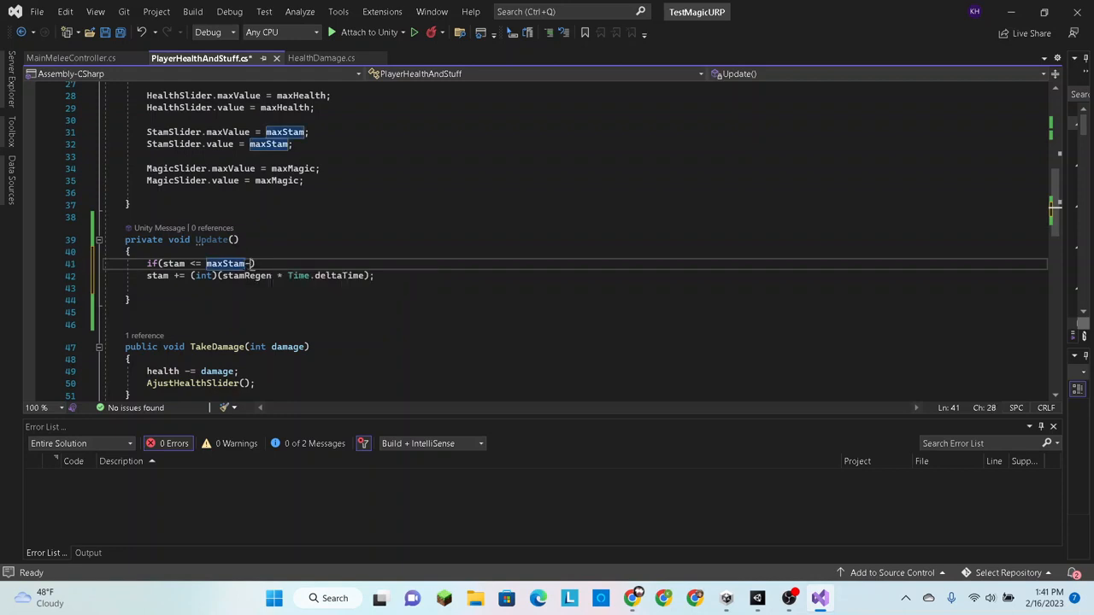
type("stamRegen")
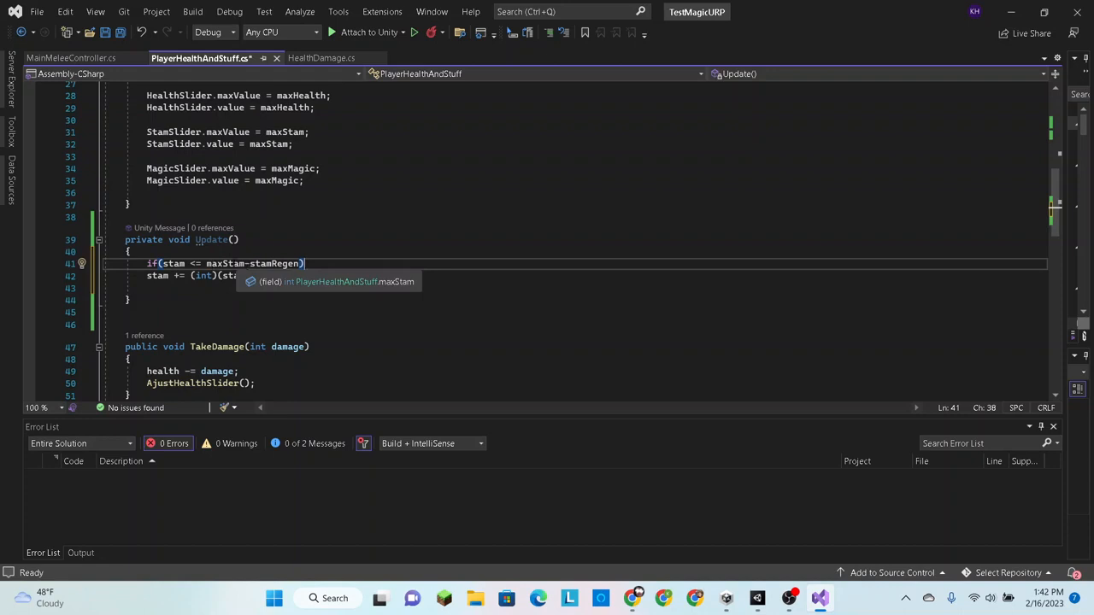
type("stamRegen")
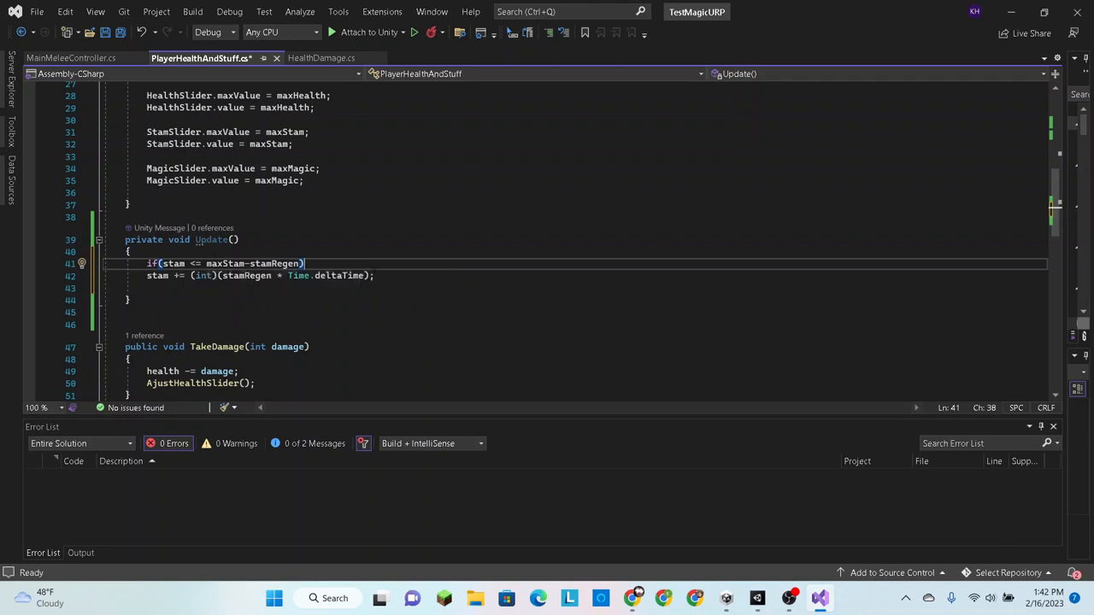
left_click_drag(304, 264, 147, 264)
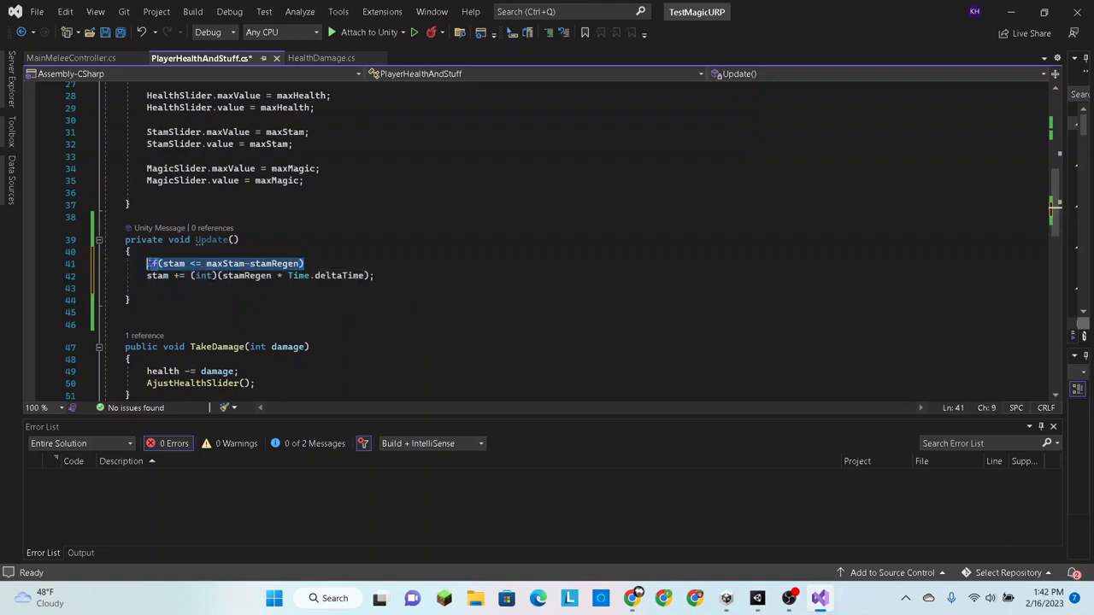
Move the check below stam += as if(stam > maxStam) { stam = maxStam; }
key("Delete")
type("if(stam >")
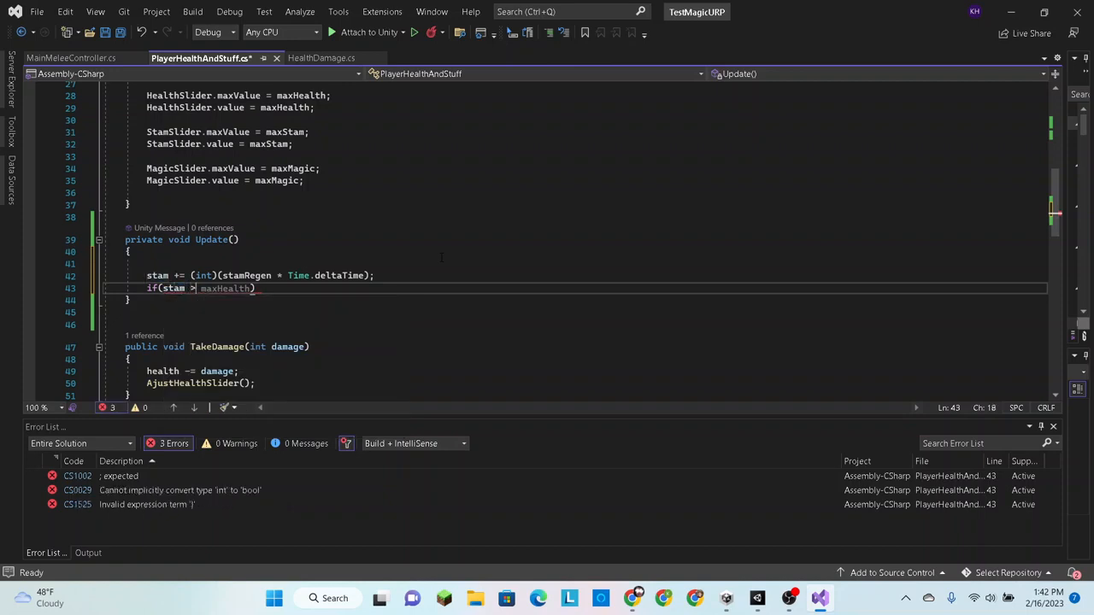
type("maxStam)")
type("{")
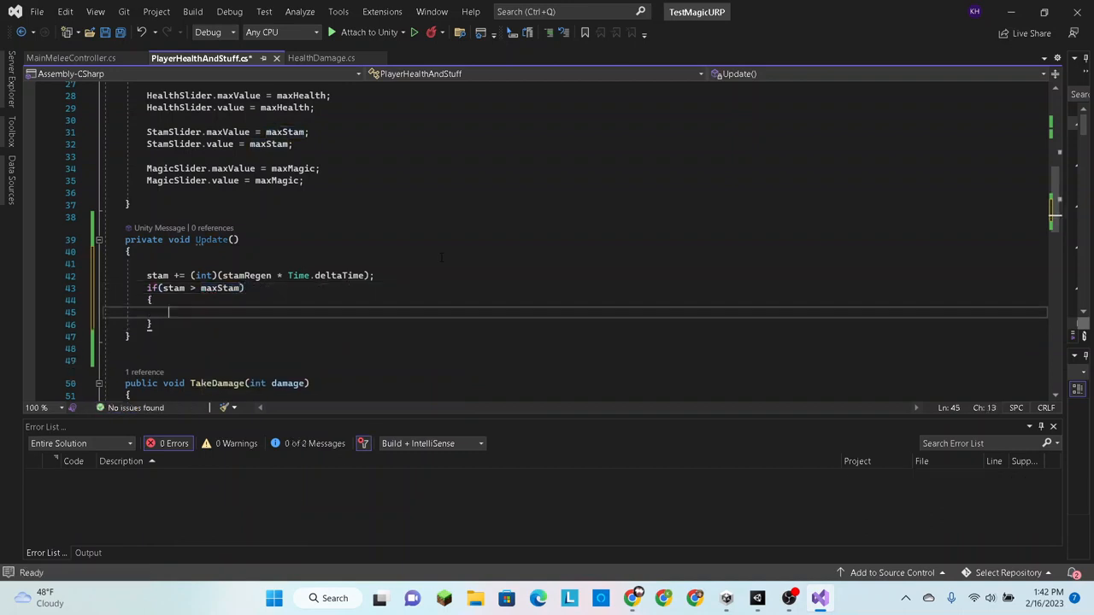
type("stam = maxStam;")
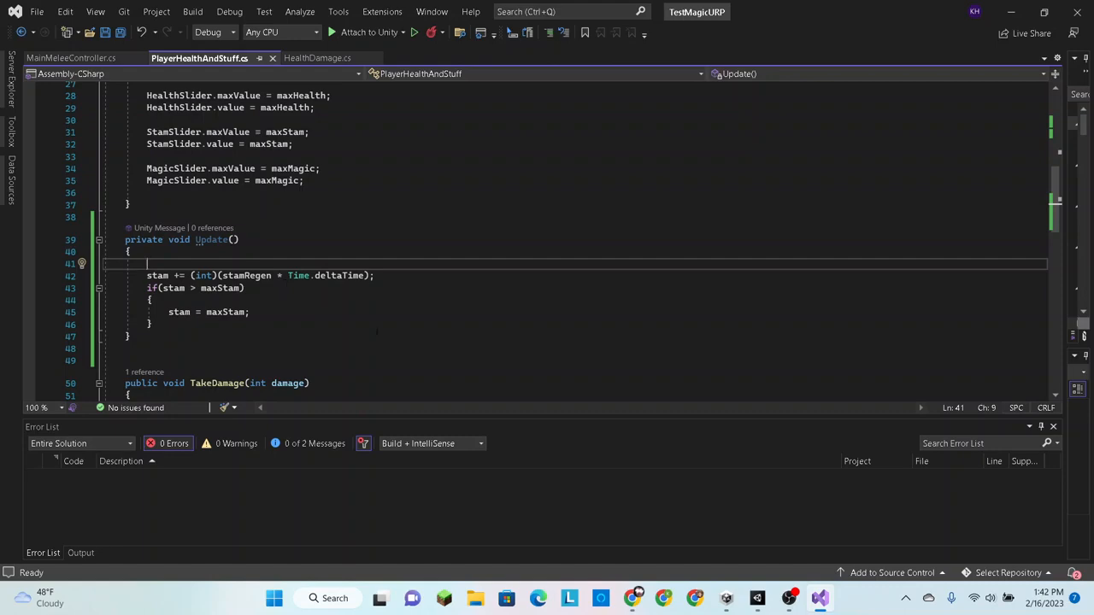
scroll("down", 3)
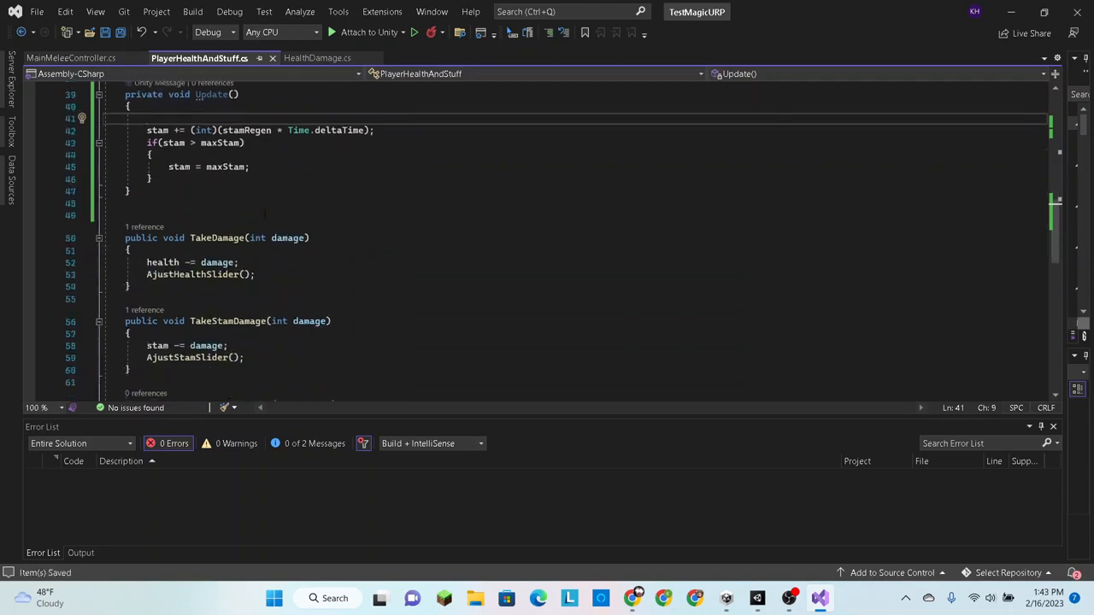
In TakeDamage, after the subtraction add if(health < 0) { health = 0; }
scroll("down", 3)
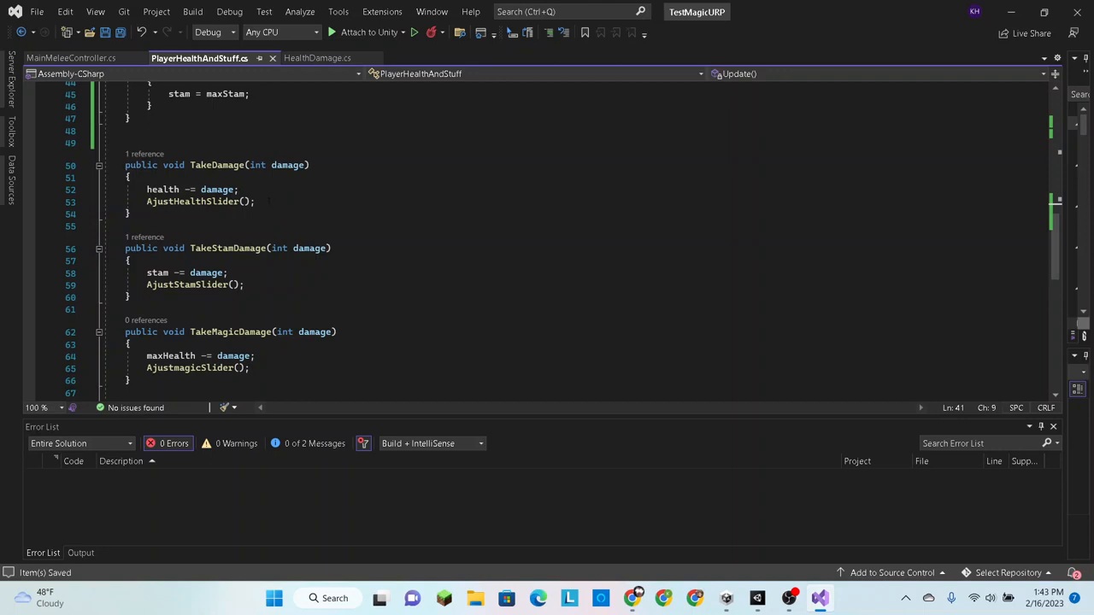
left_click(241, 188)
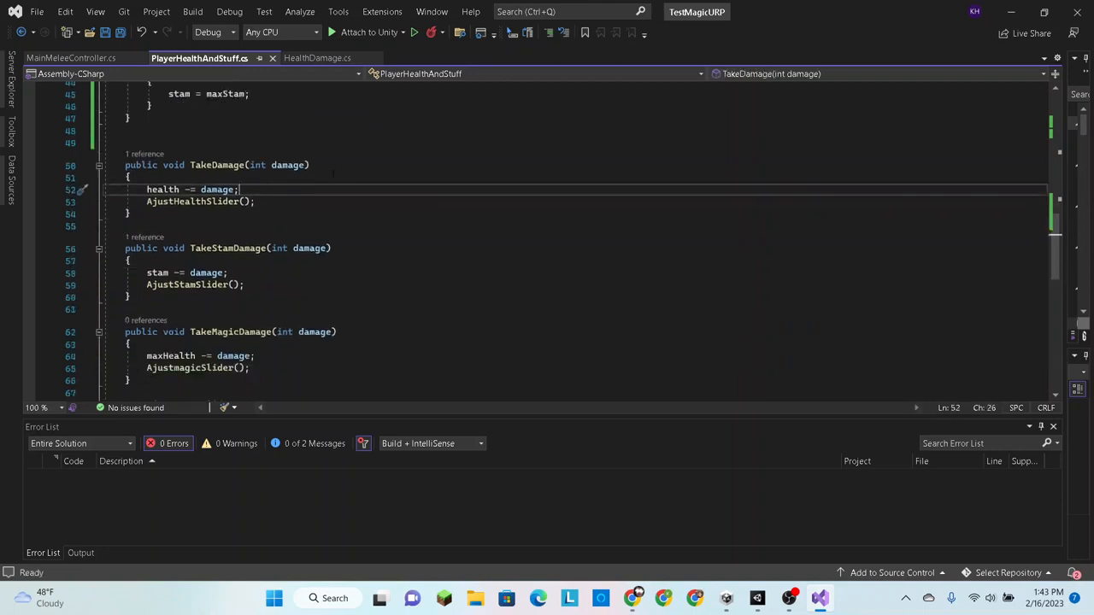
type("health = Mathf.Clamp(health, 0, health);")
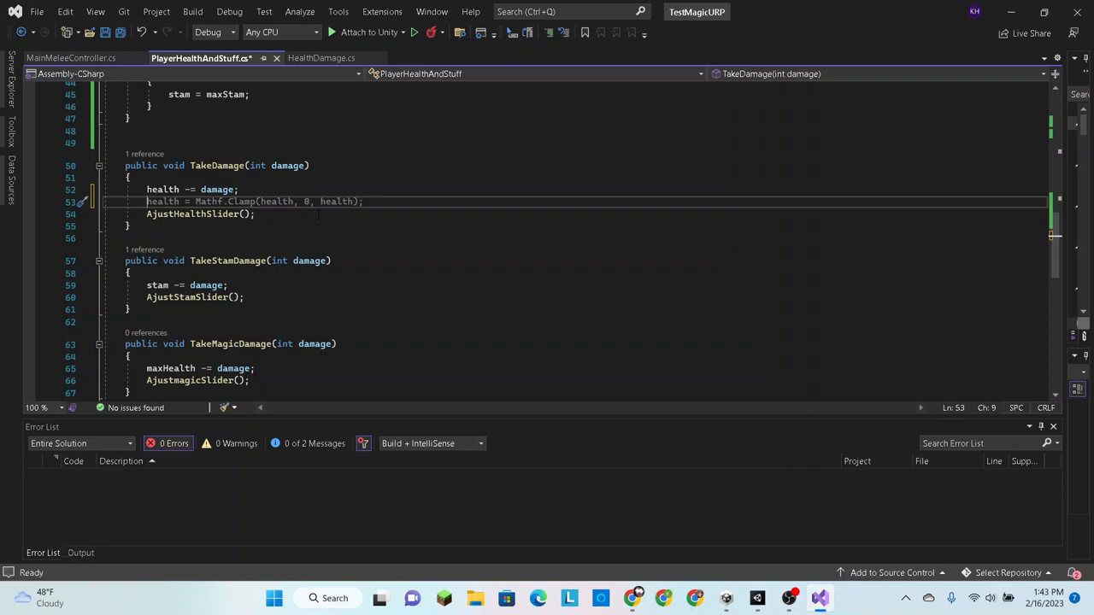
type("if")
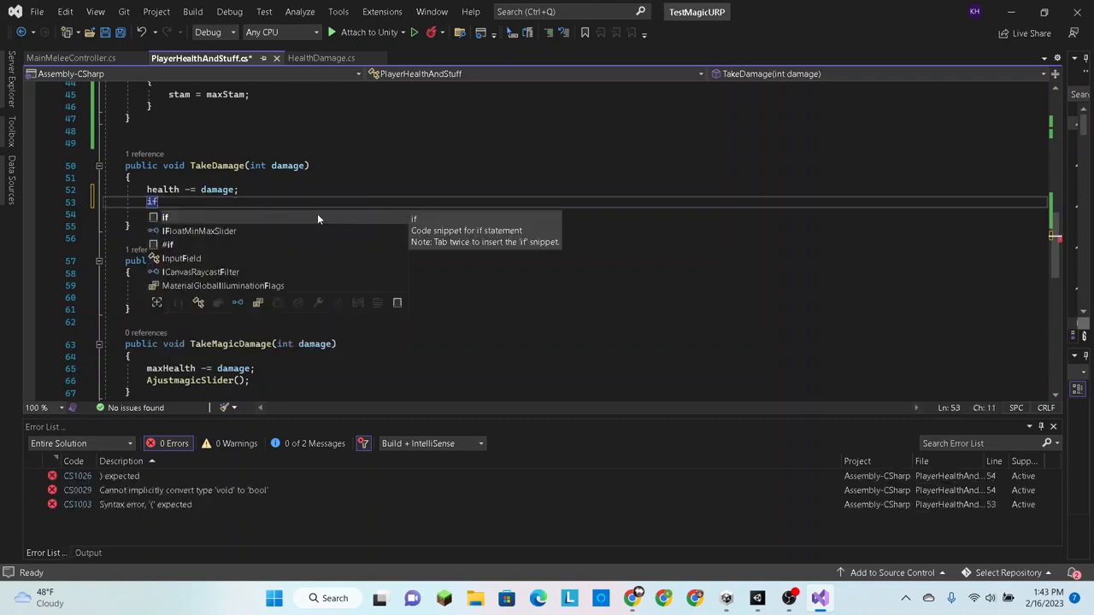
type("(health < 0)")
type("{")
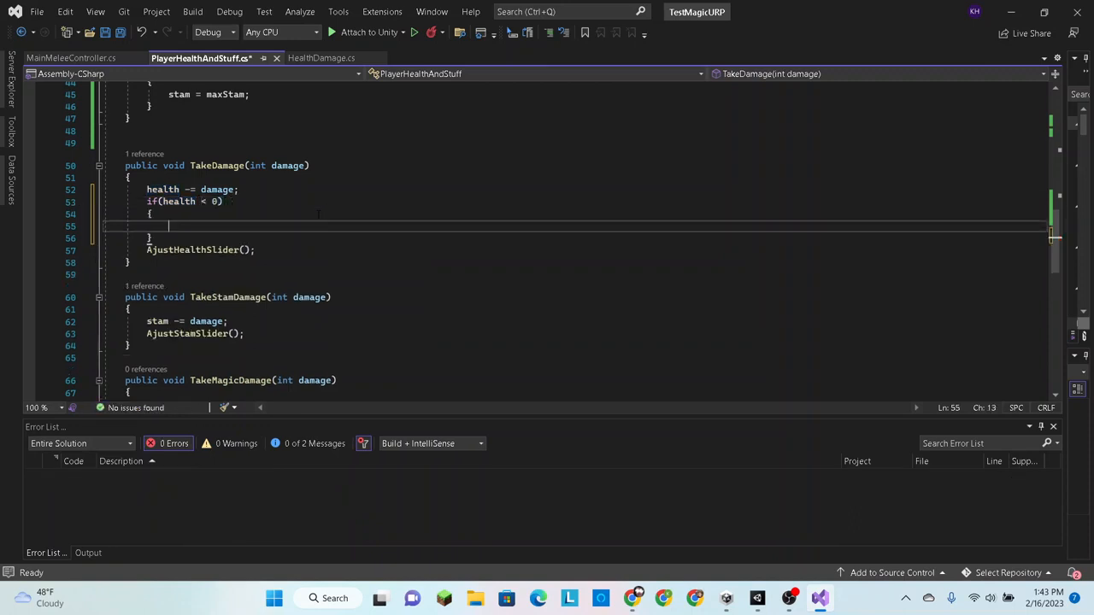
type("health")
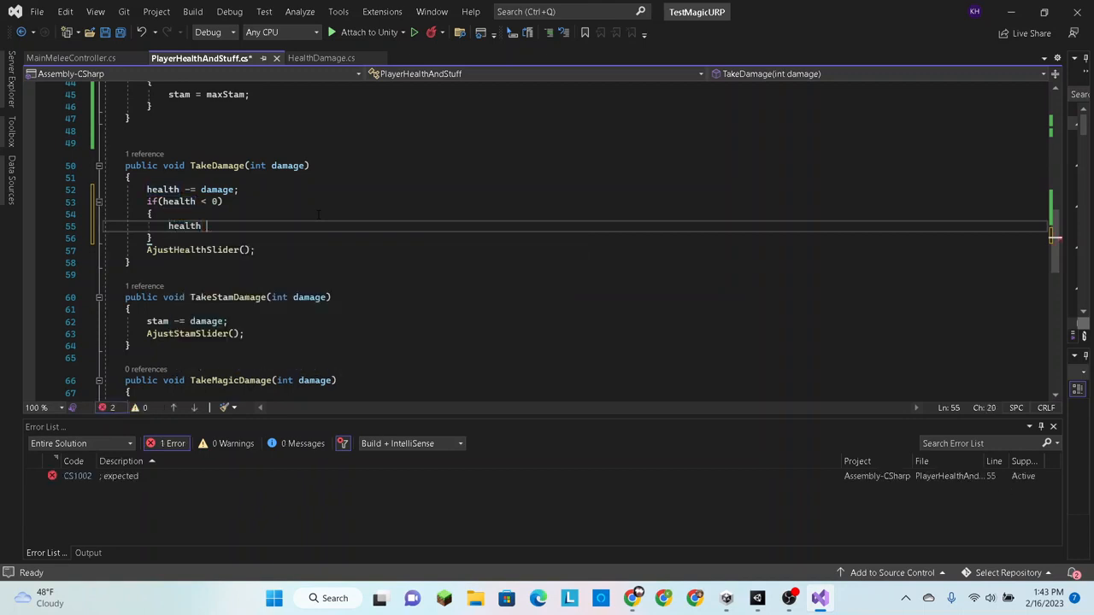
type("= 0;")
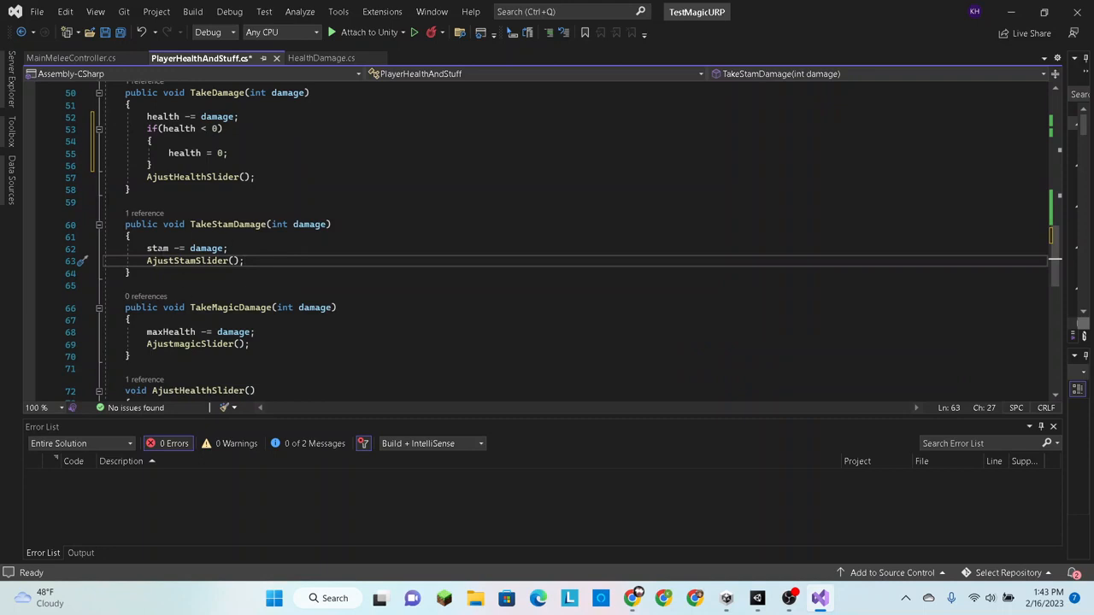
In TakeStamDamage, after the subtraction add if(stam < 0) { stam = 0; }
double_click(206, 248)
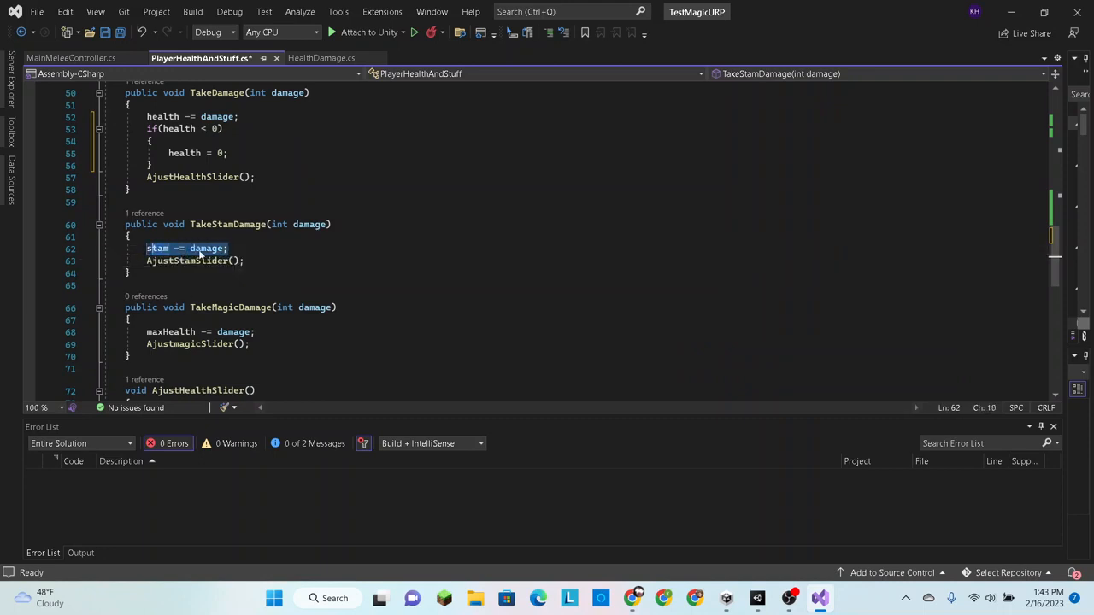
mouse_move(158, 248)
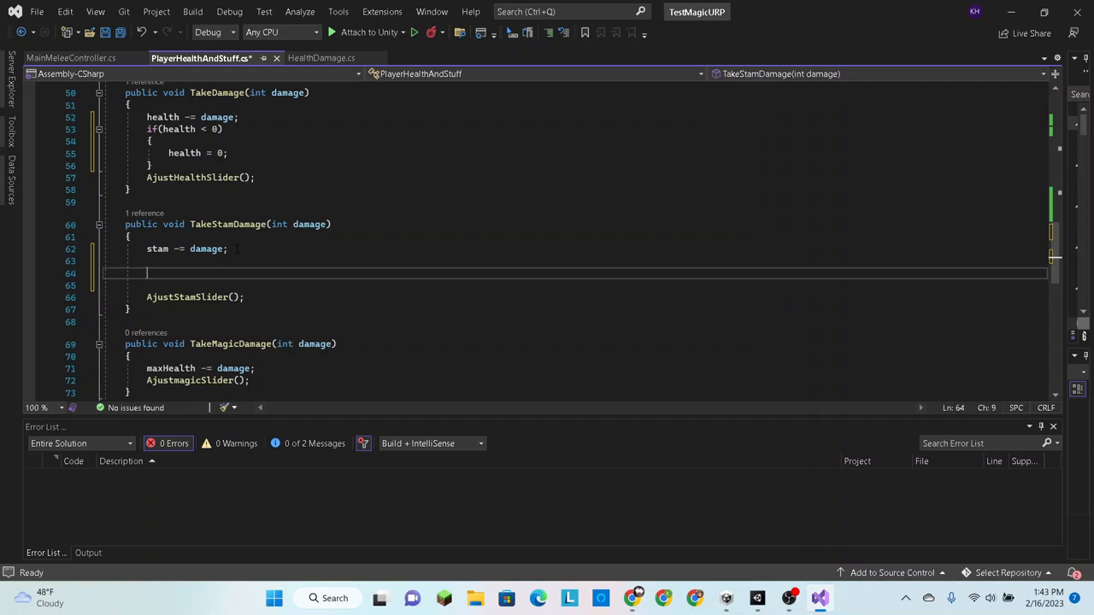
type("if(stam < 0)")
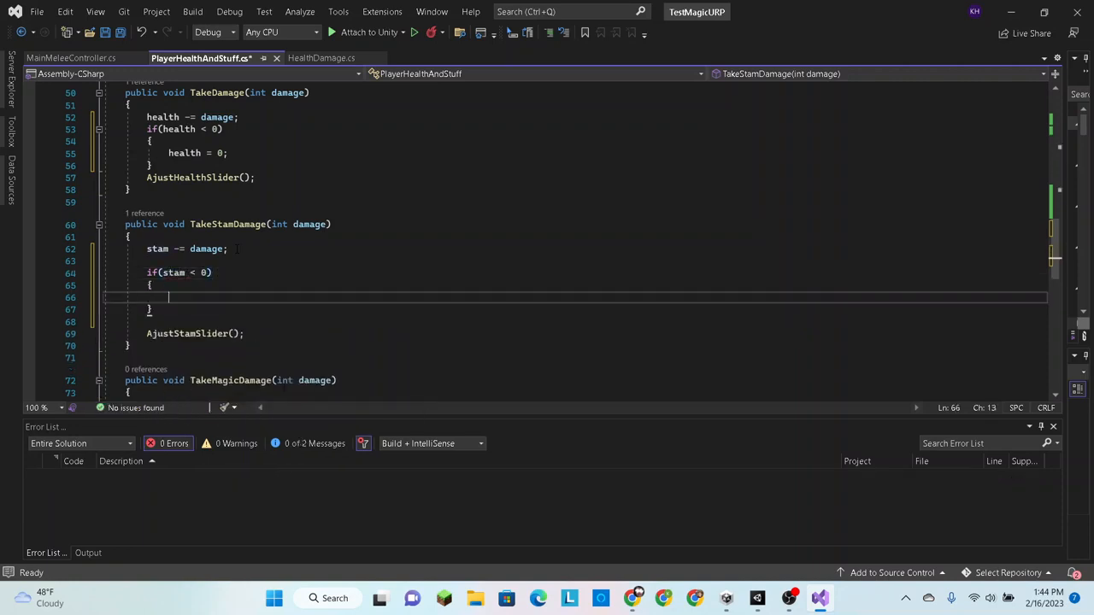
type("stam")
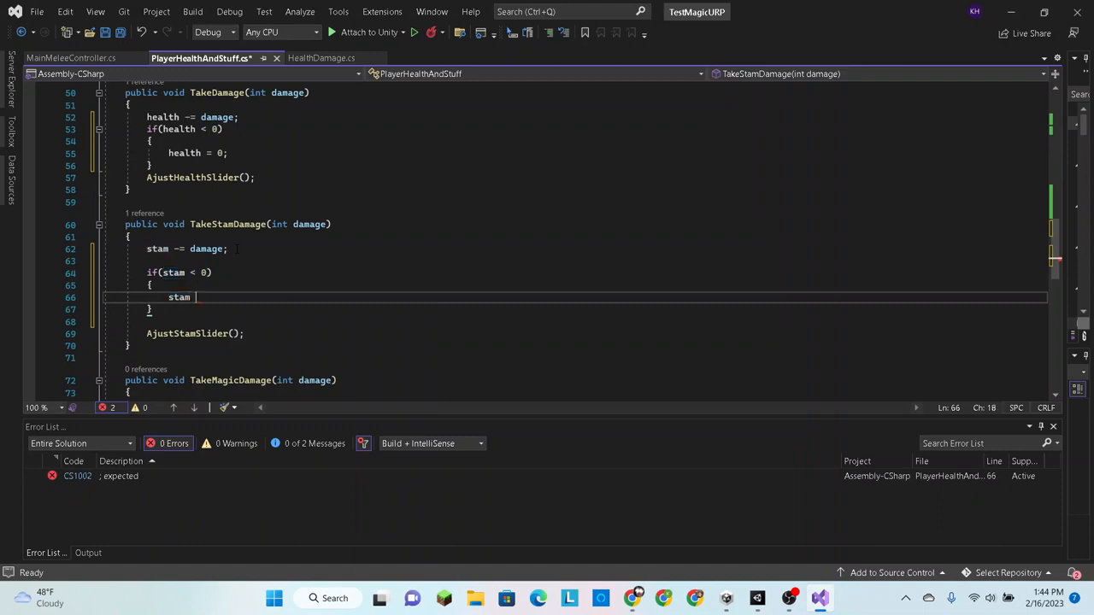
type("= 0;")
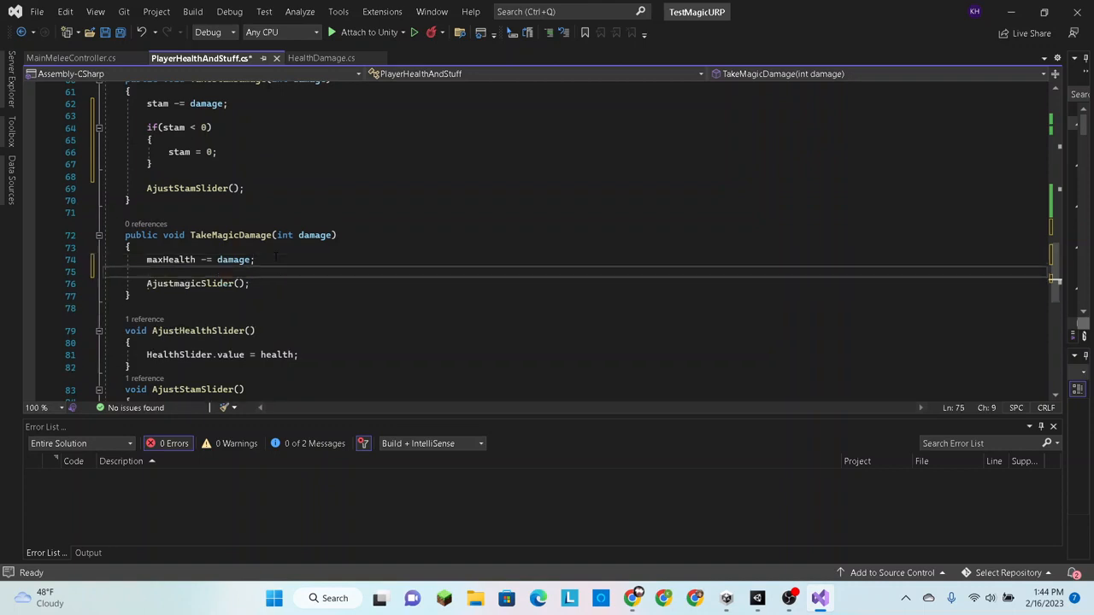
In TakeMagicDamage add if(magic < 0) { magic = 0; } using IntelliSense for magic
type("if(s)")
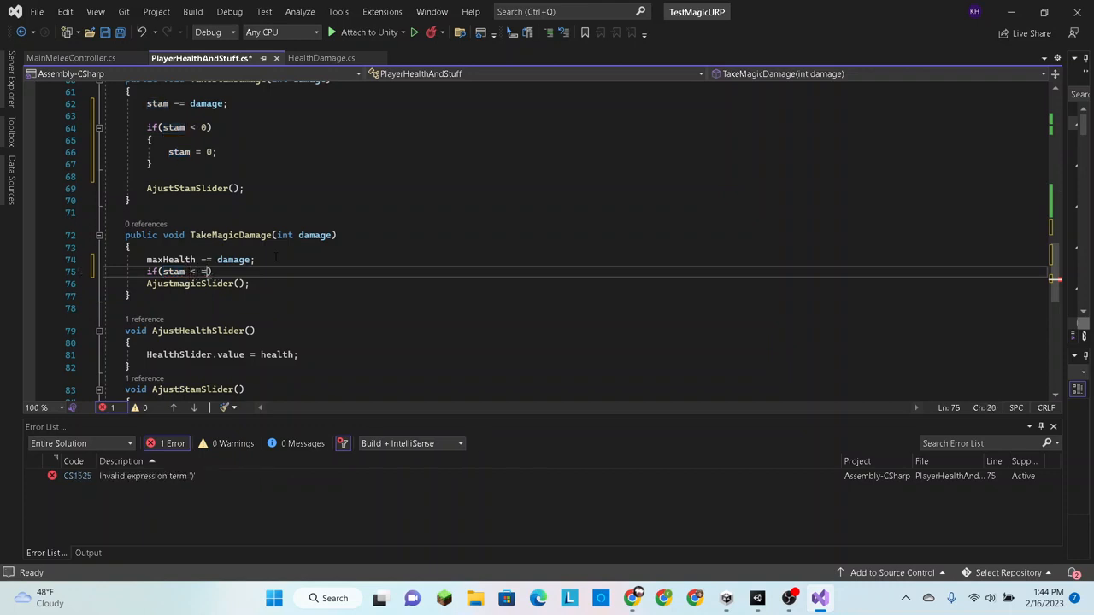
type("0")
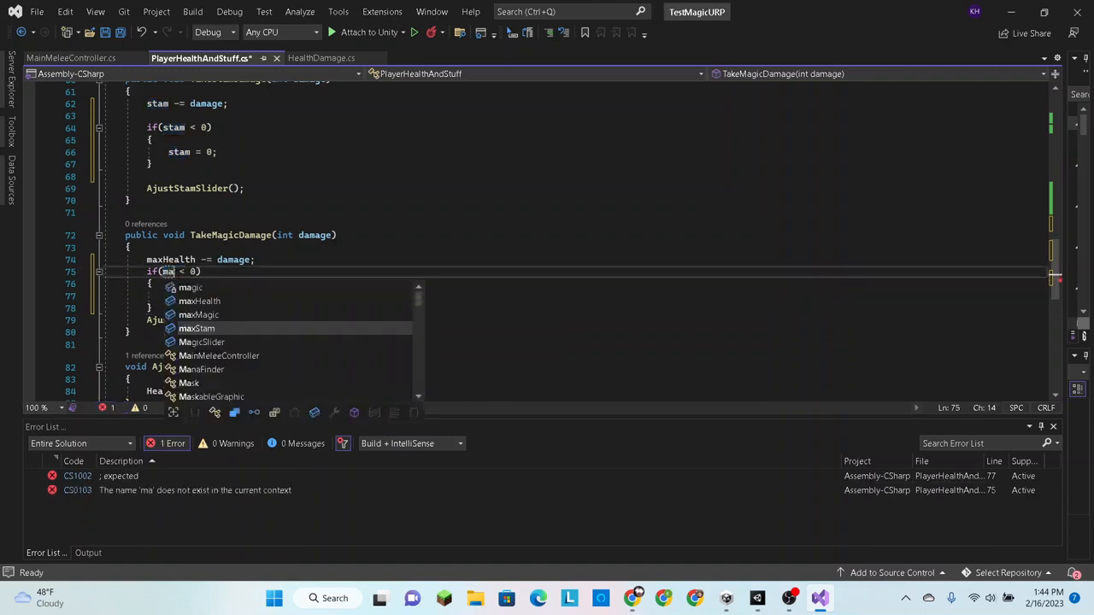
type("gic")
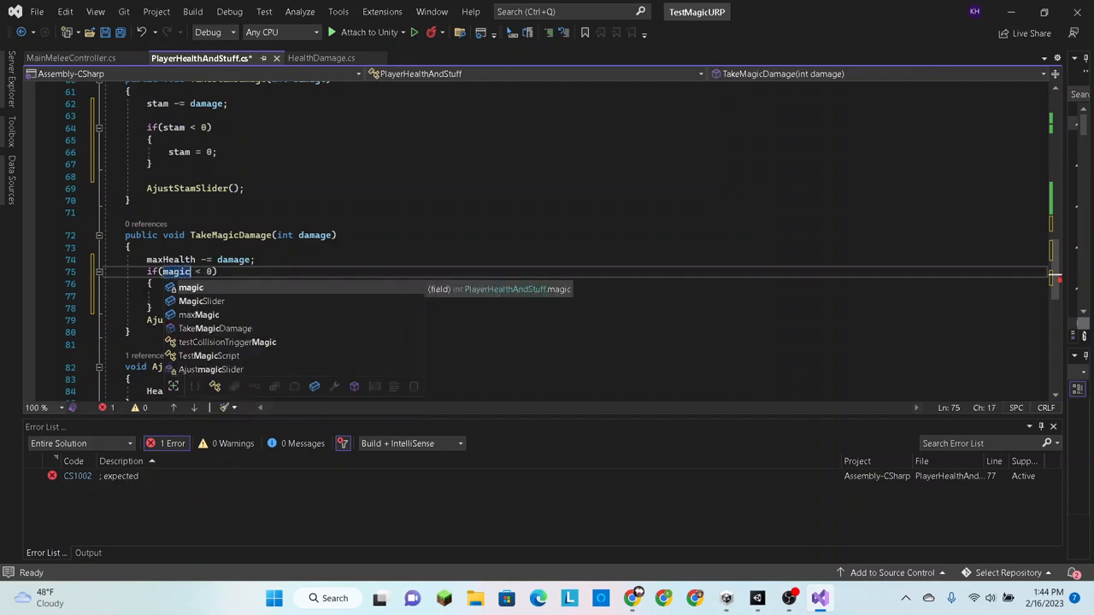
type("ma = 0")
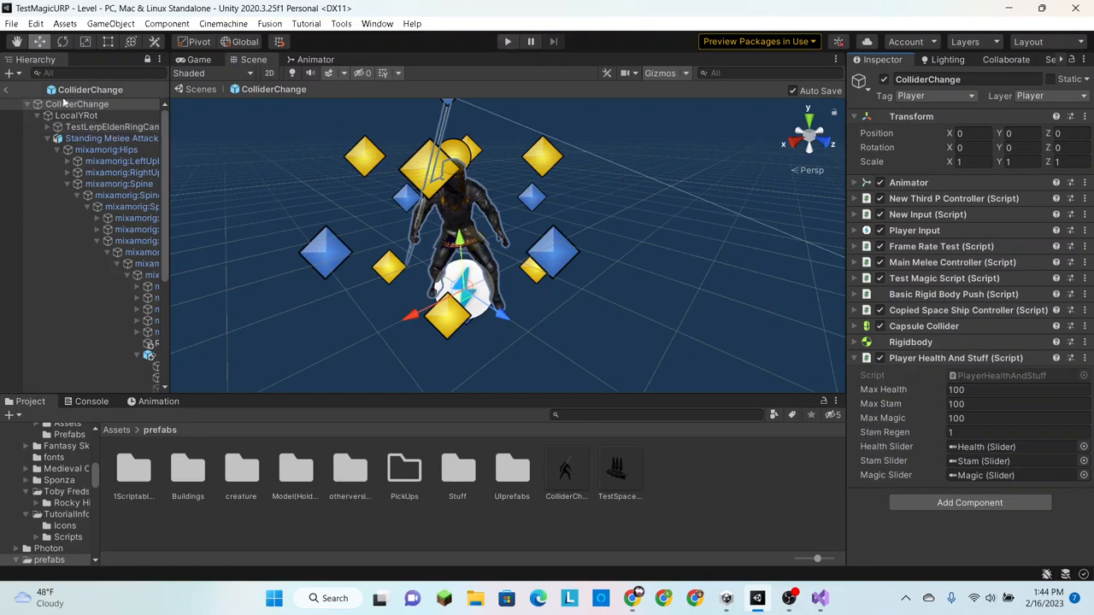
Play the game, find ColliderChange in the Hierarchy to set Stam Regen 43, then return to the script
left_click(504, 41)
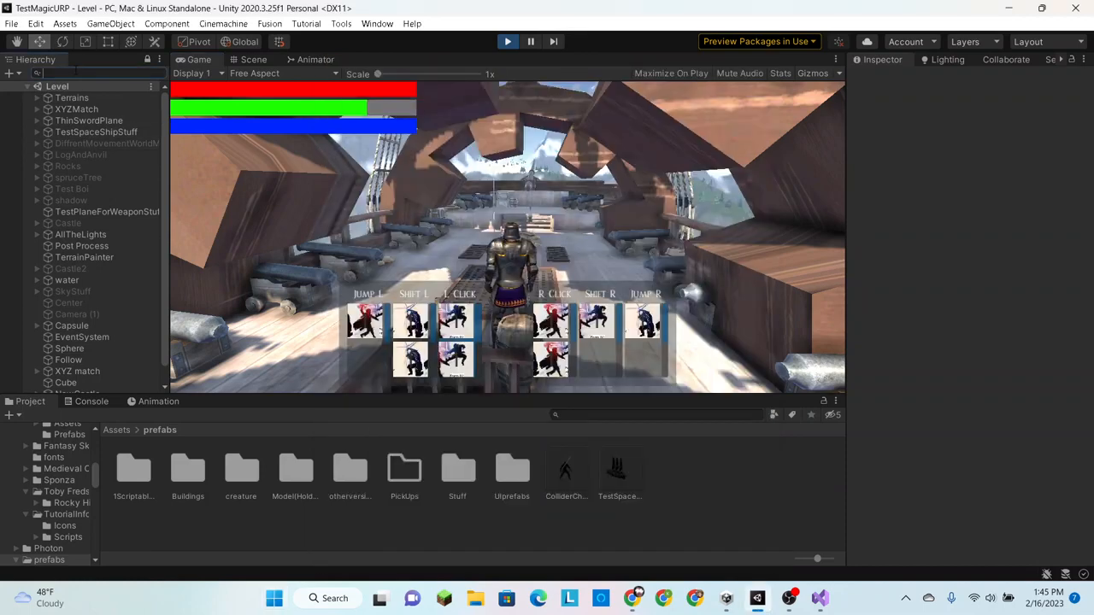
type("coll")
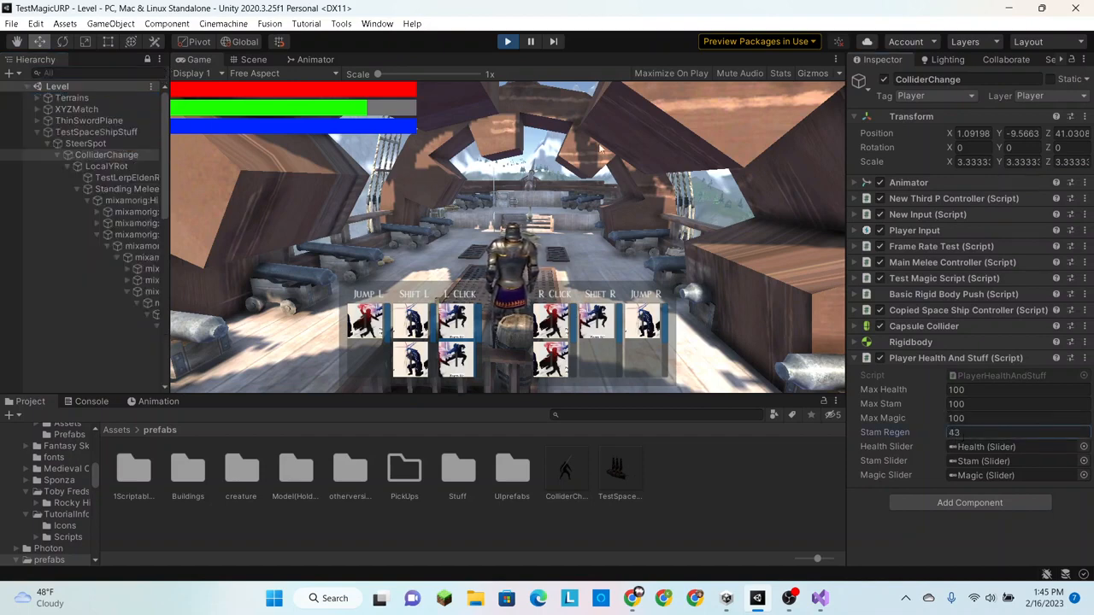
left_click(819, 595)
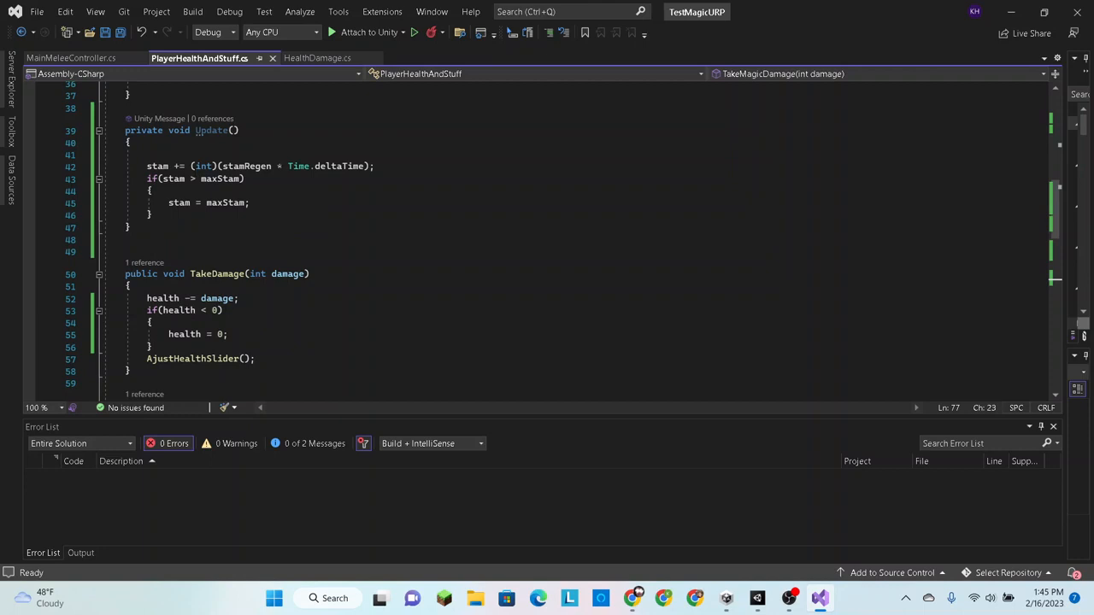
mouse_move(209, 180)
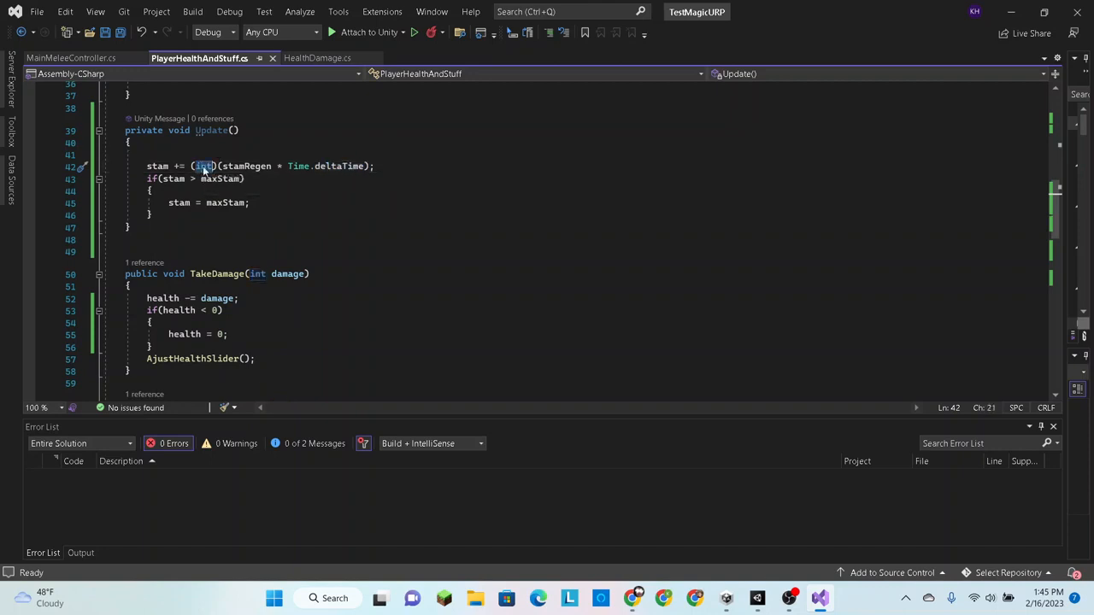
mouse_move(334, 166)
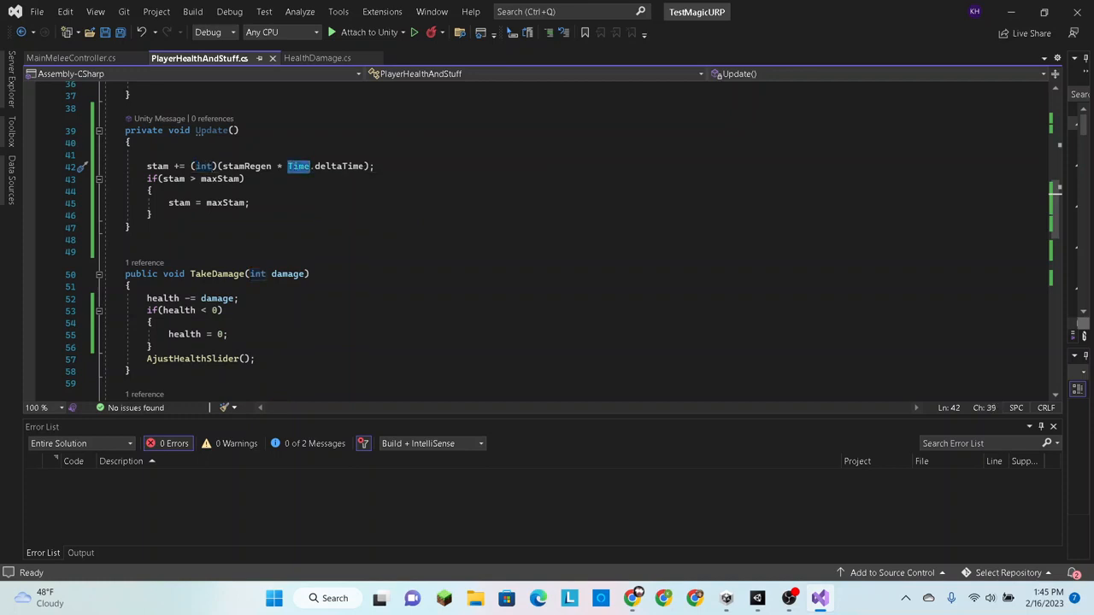
double_click(338, 166)
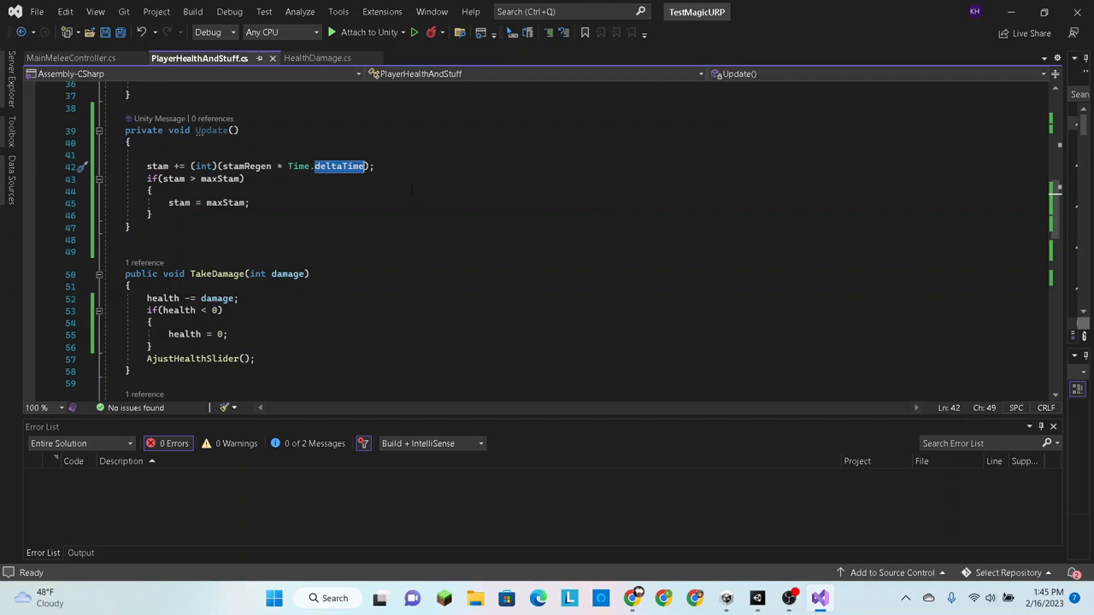
mouse_move(357, 169)
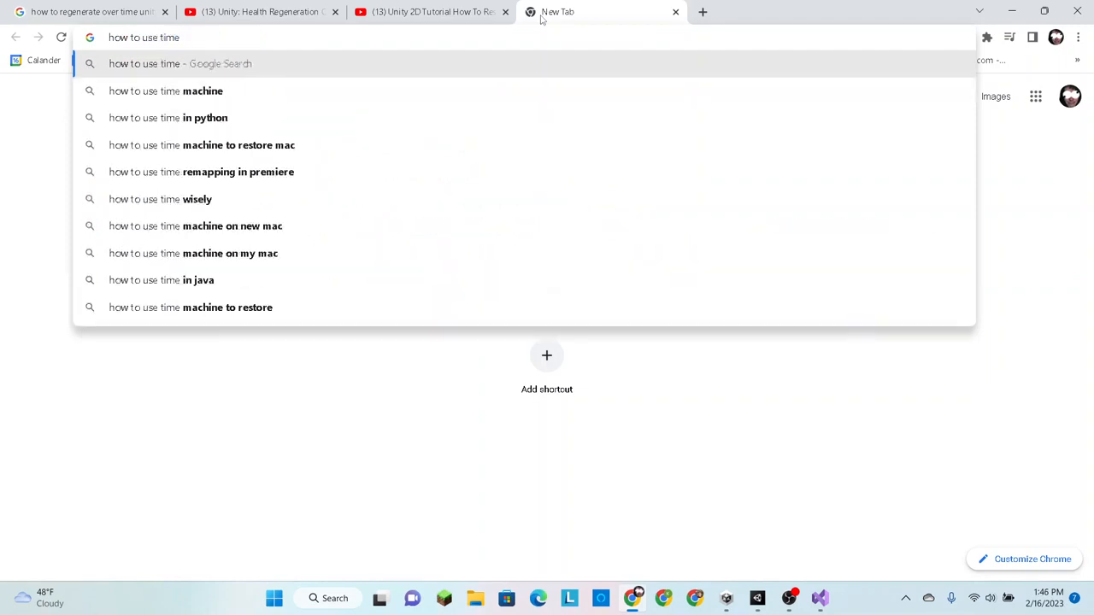
Search 'how to use time delta time with int unity' and open the Unity Answers result
type("delta time")
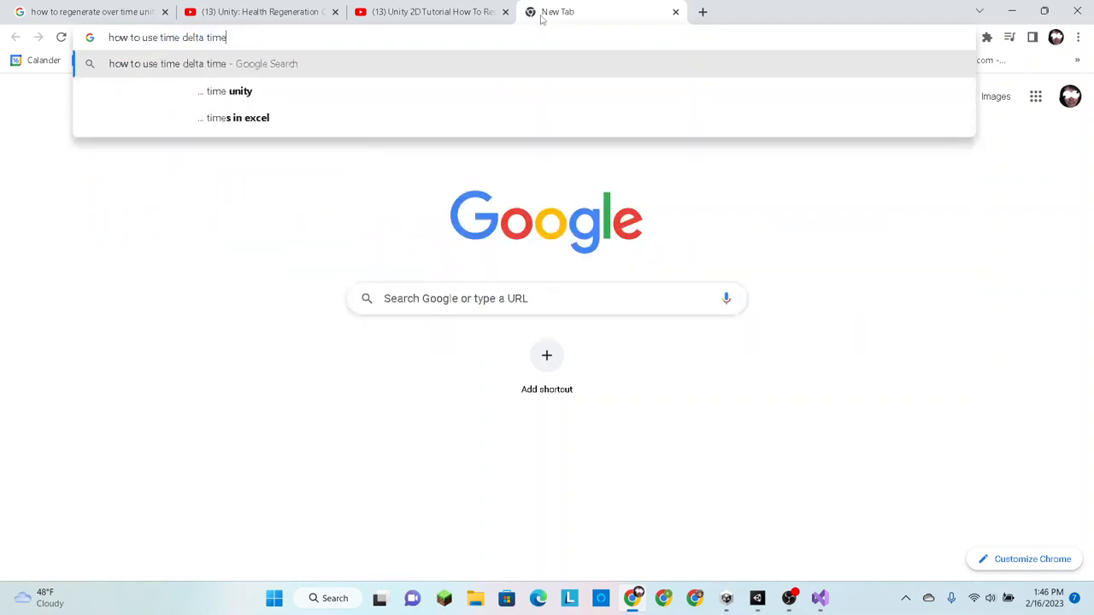
type("with int unity")
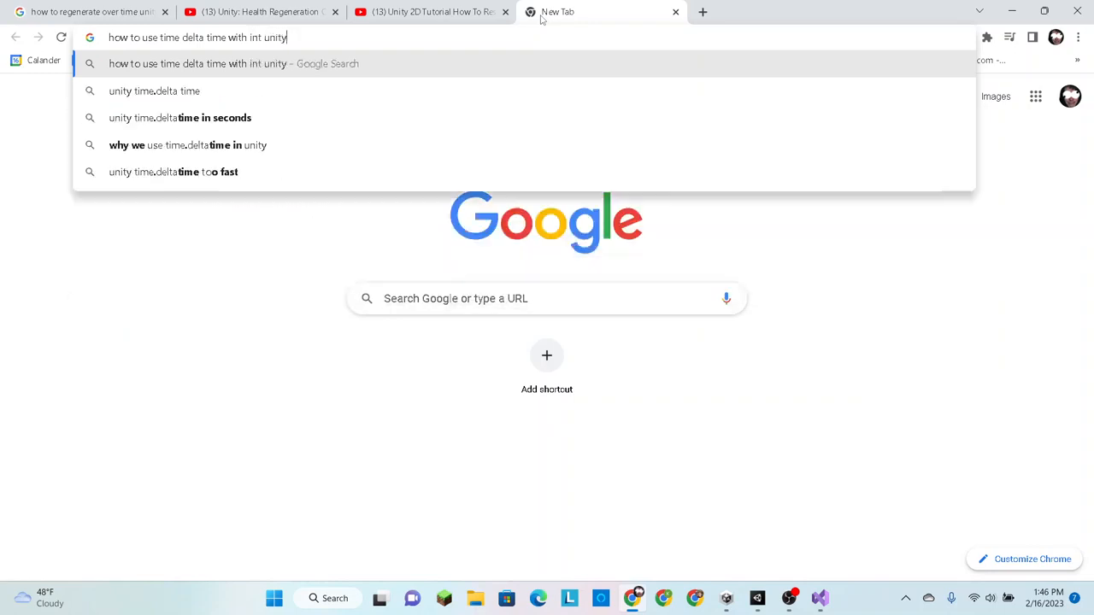
key("Enter")
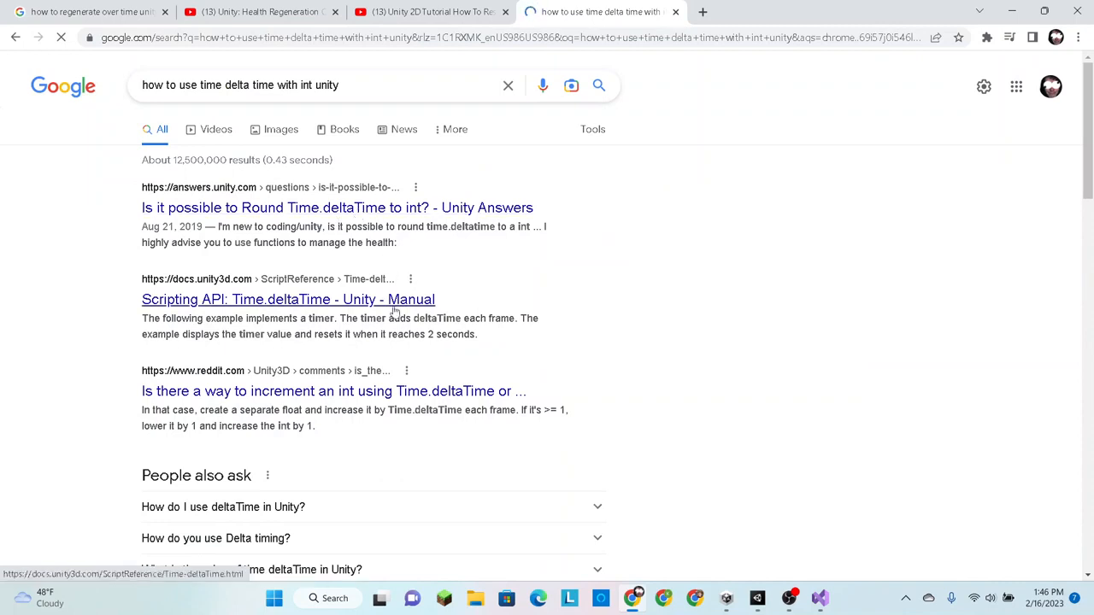
left_click(287, 299)
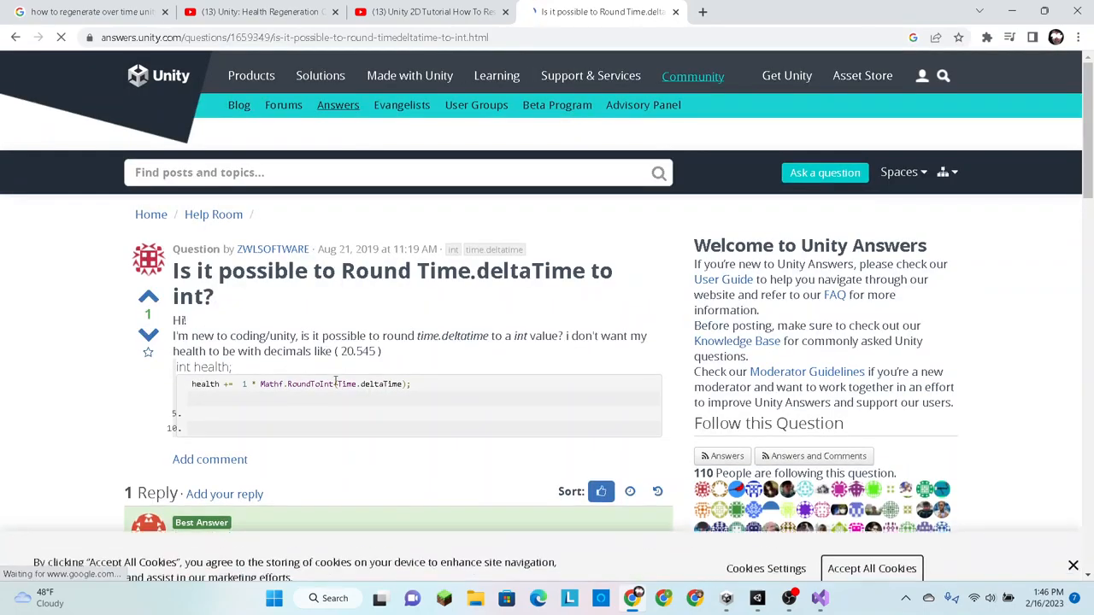
Read through the thread on rounding Time.deltaTime to int, then return to the script
scroll("down", 3)
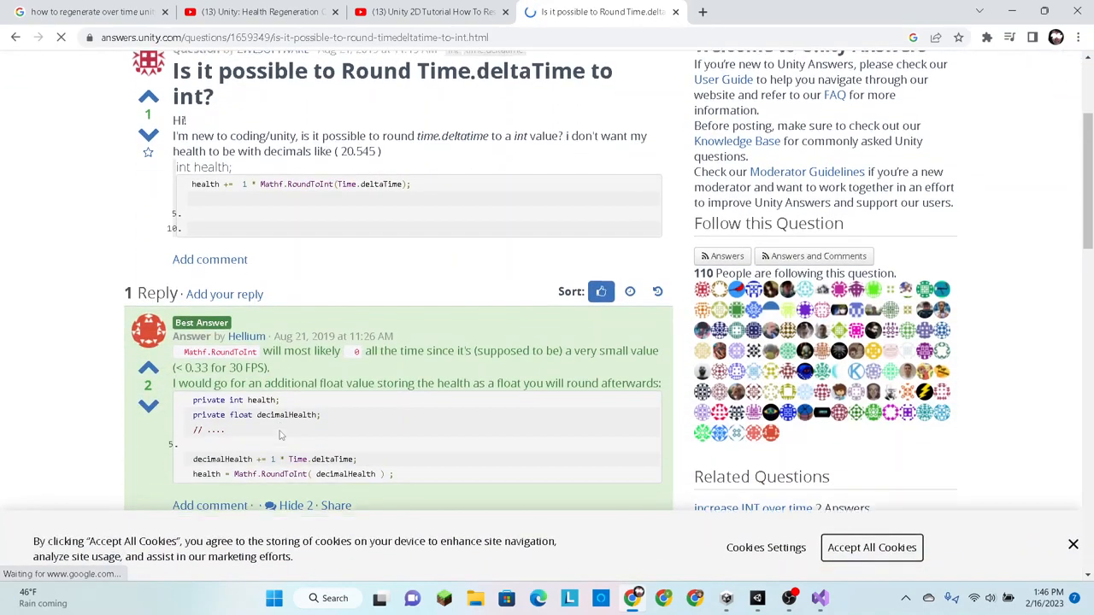
scroll("down", 3)
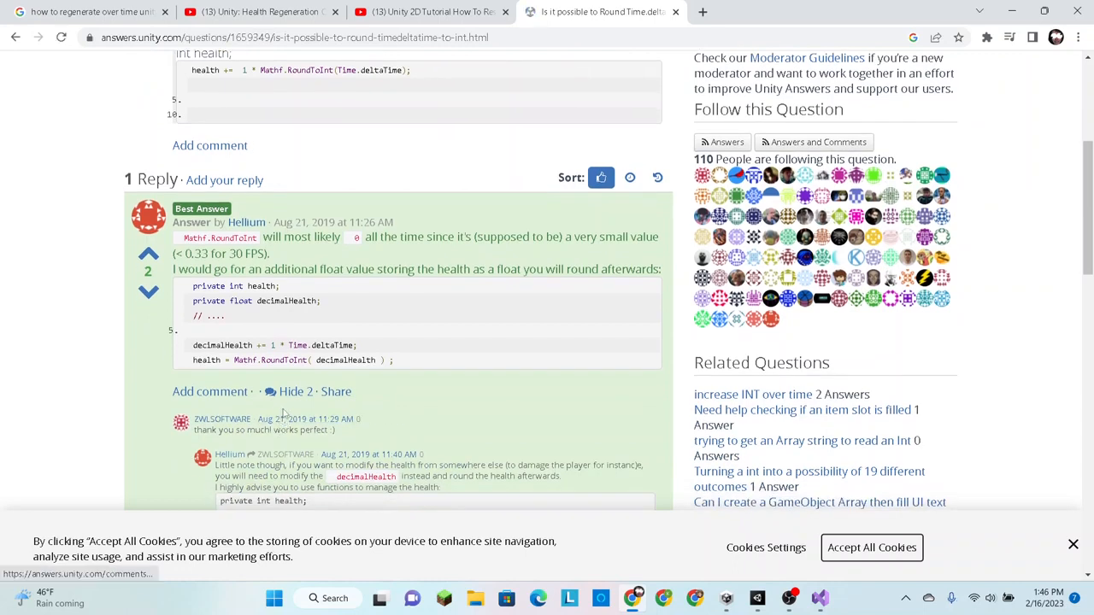
scroll("down", 3)
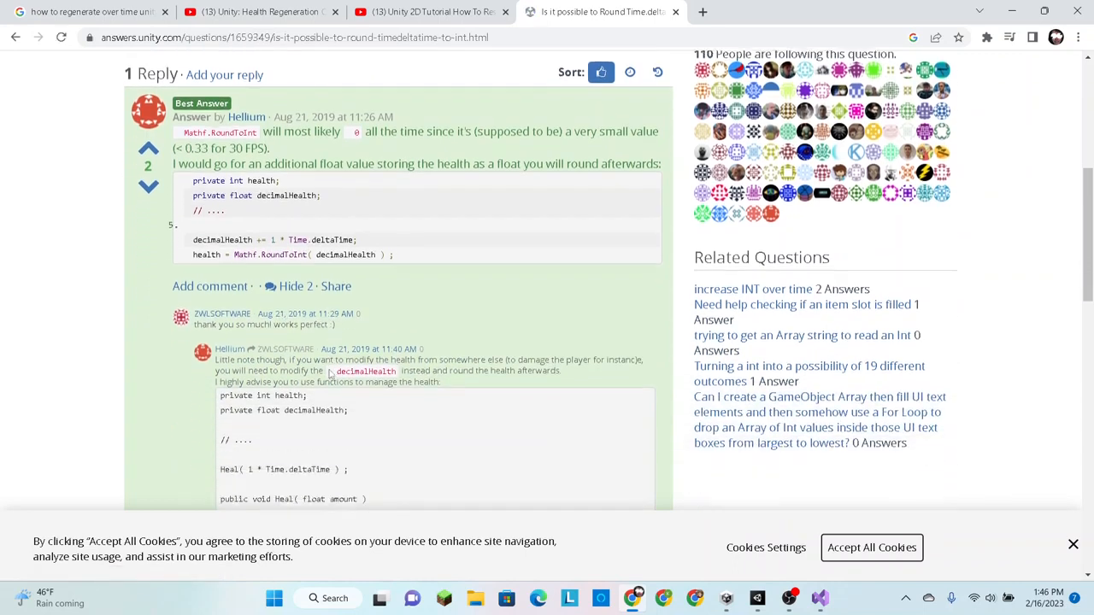
scroll("down", 3)
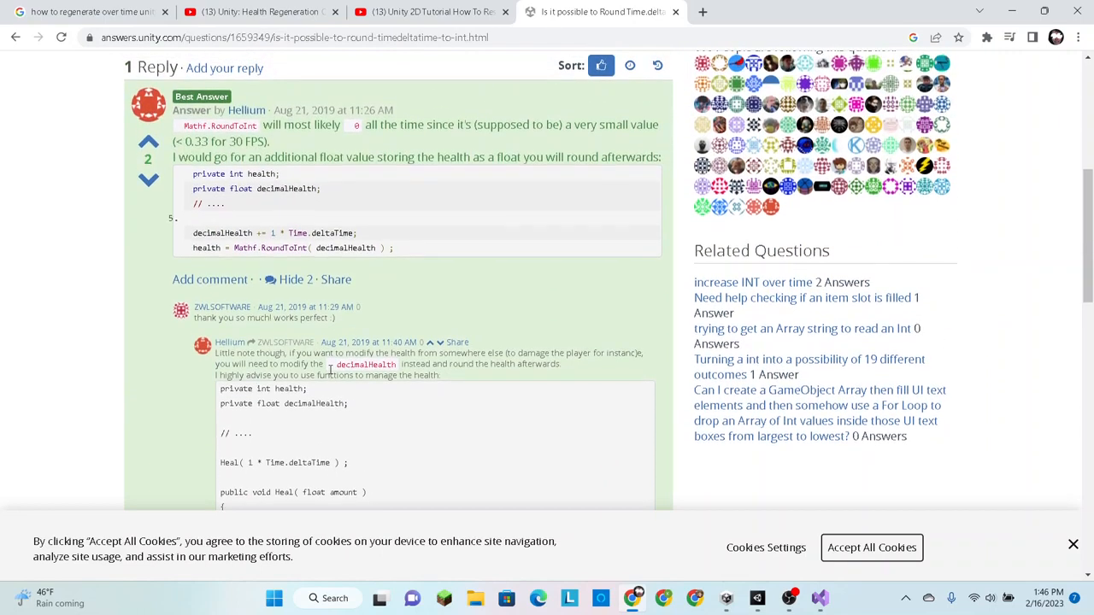
scroll("down", 3)
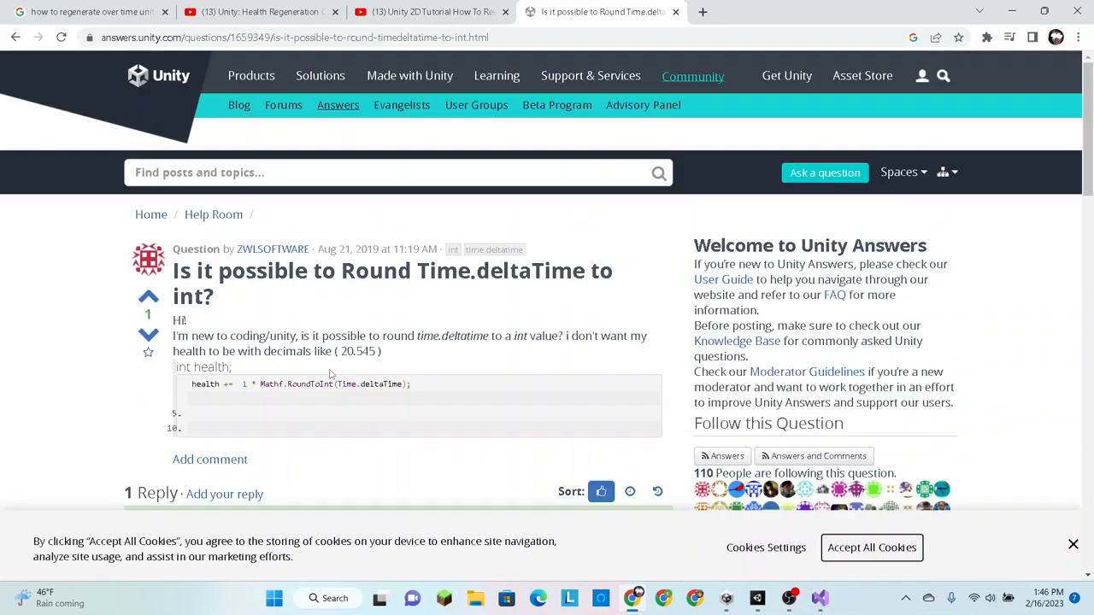
scroll("down", 3)
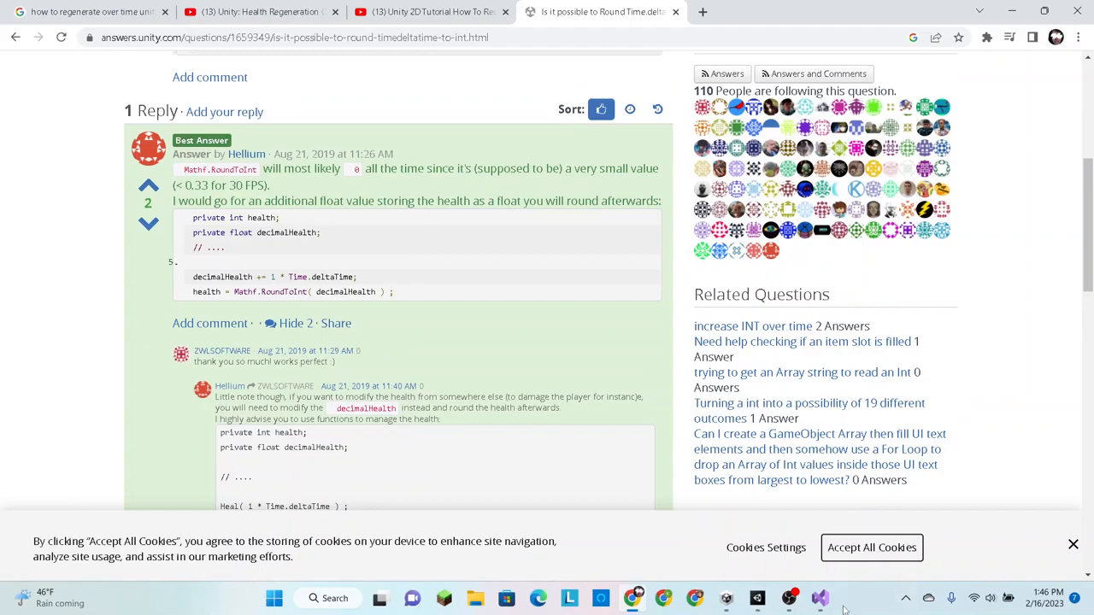
left_click(817, 595)
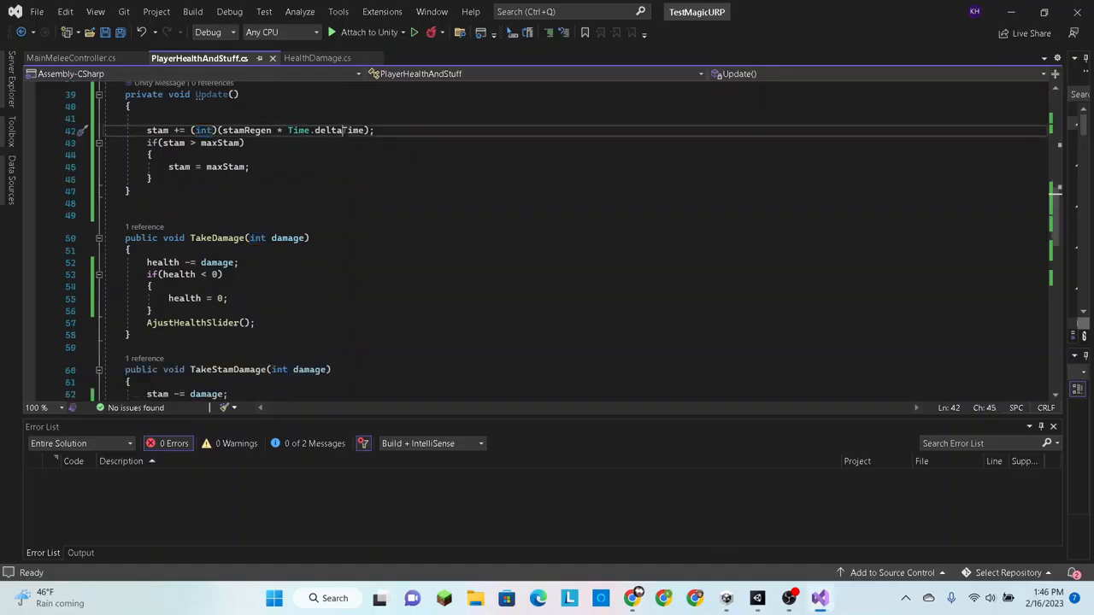
Try Time. IntelliSense on deltaTime, then strip it so the line reads stam += (int)(stamRegen * );
double_click(339, 130)
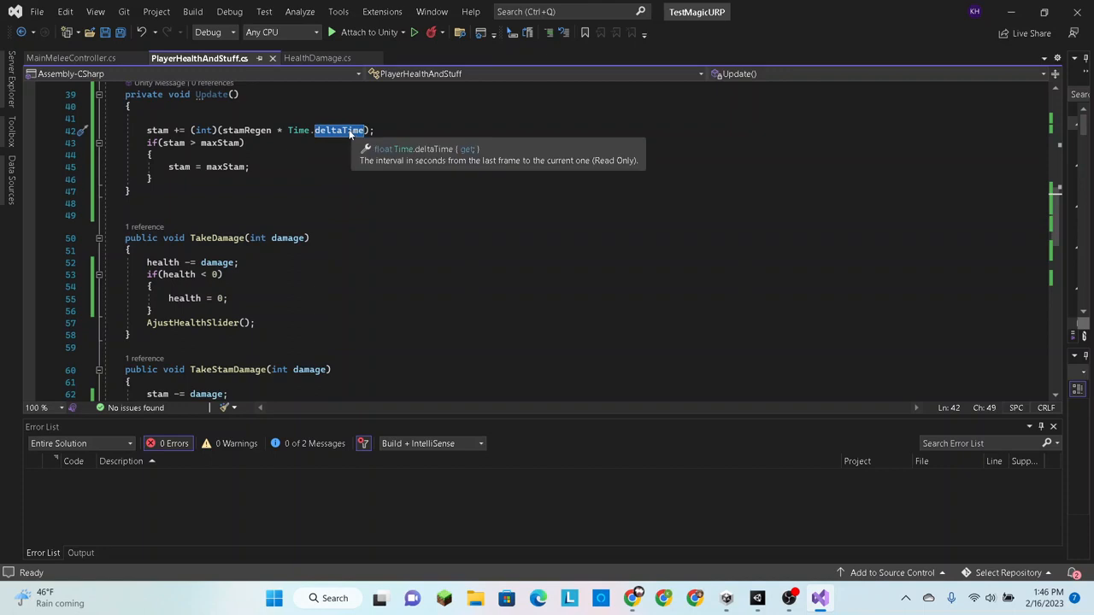
type("ti")
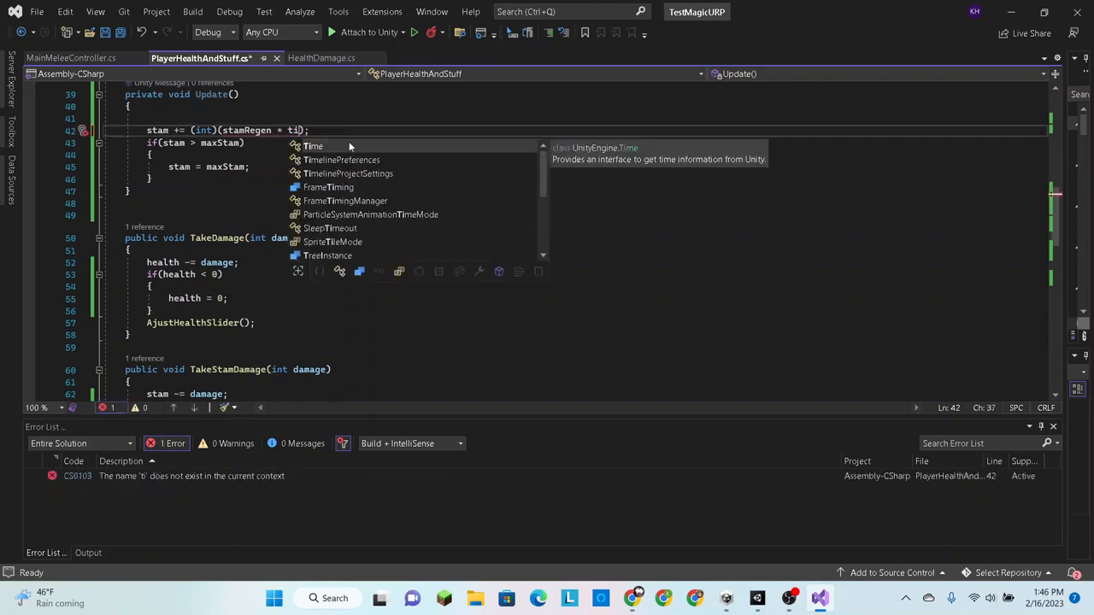
type("Time.")
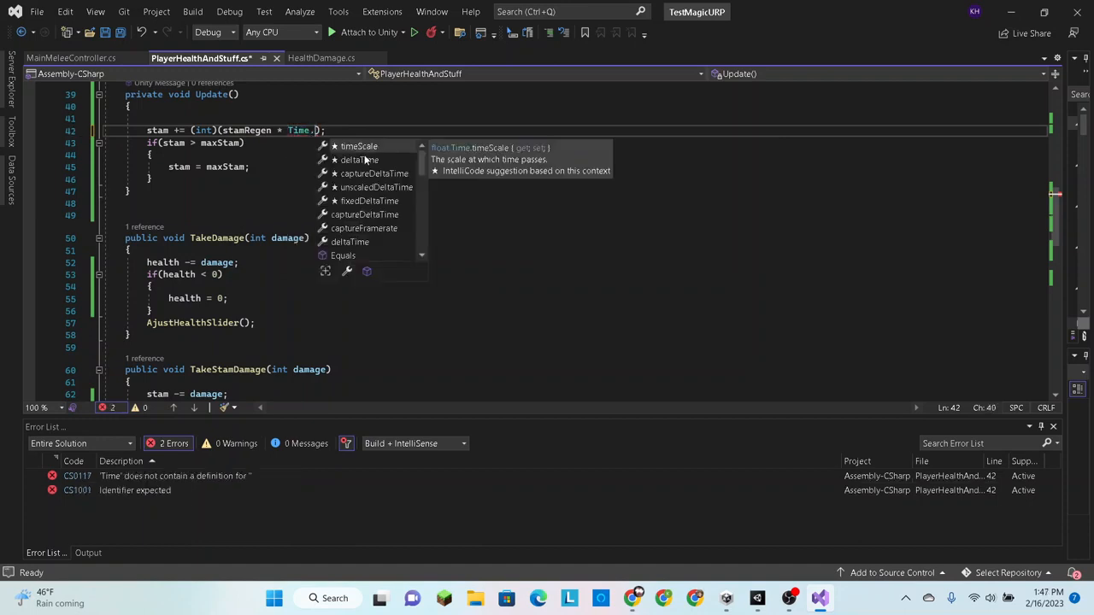
mouse_move(360, 161)
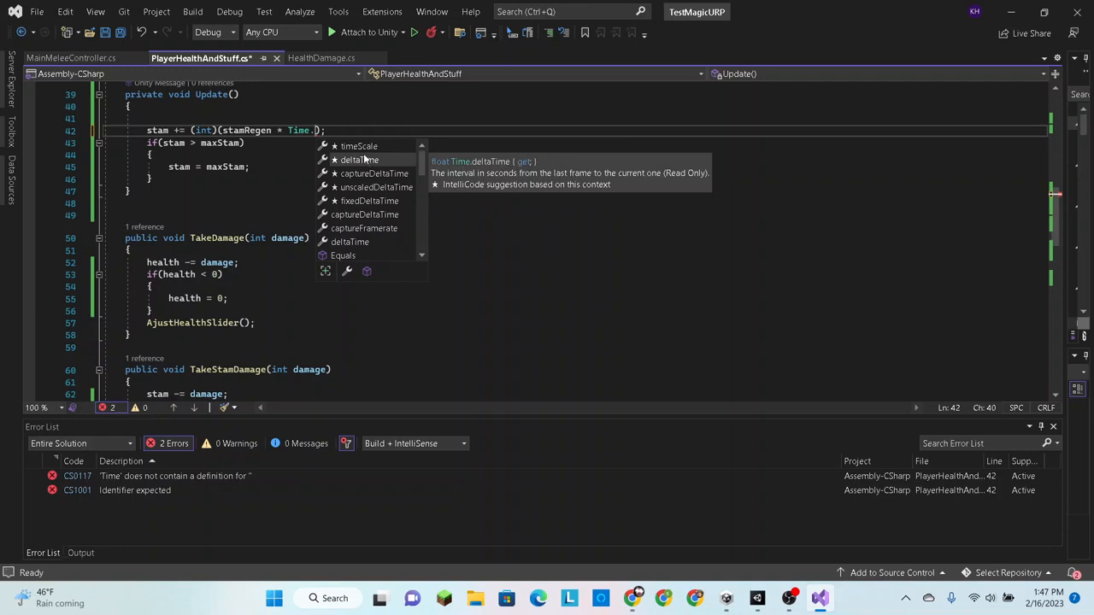
type("ti")
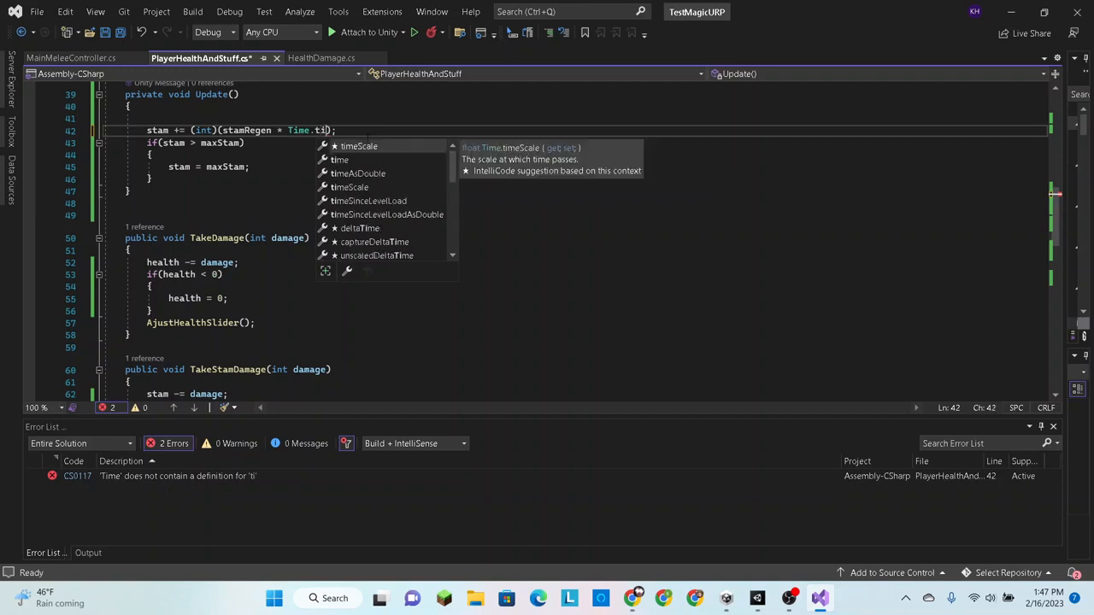
type("m")
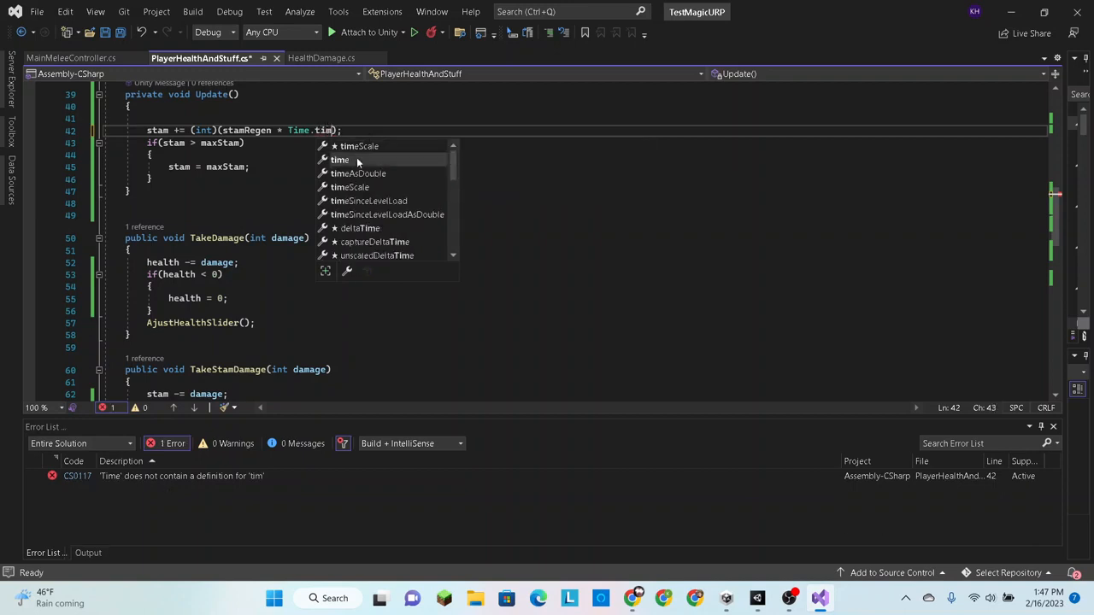
mouse_move(355, 161)
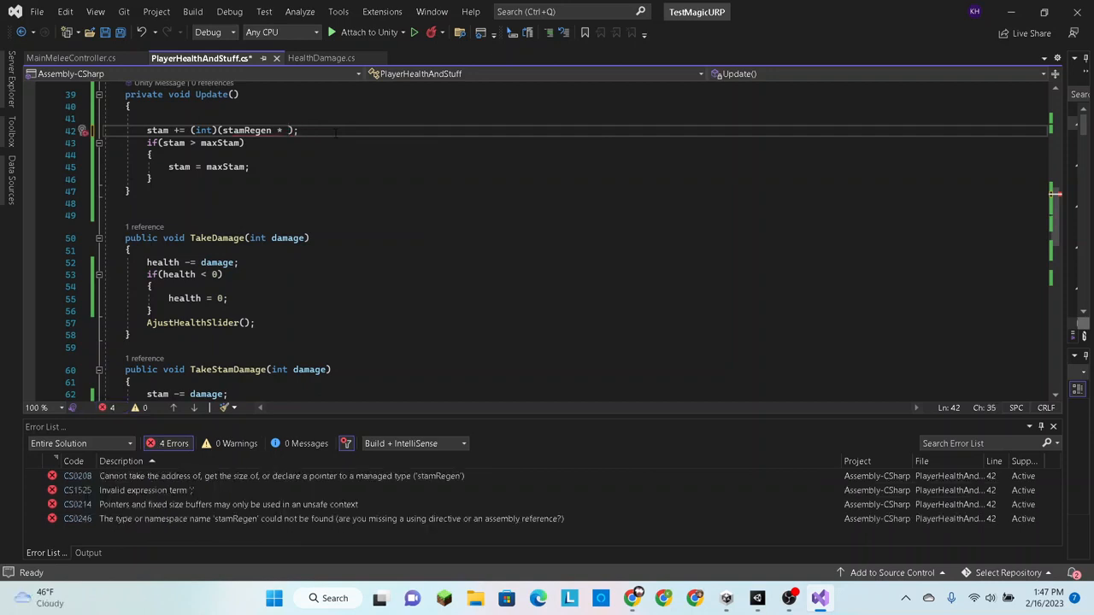
scroll("down", 3)
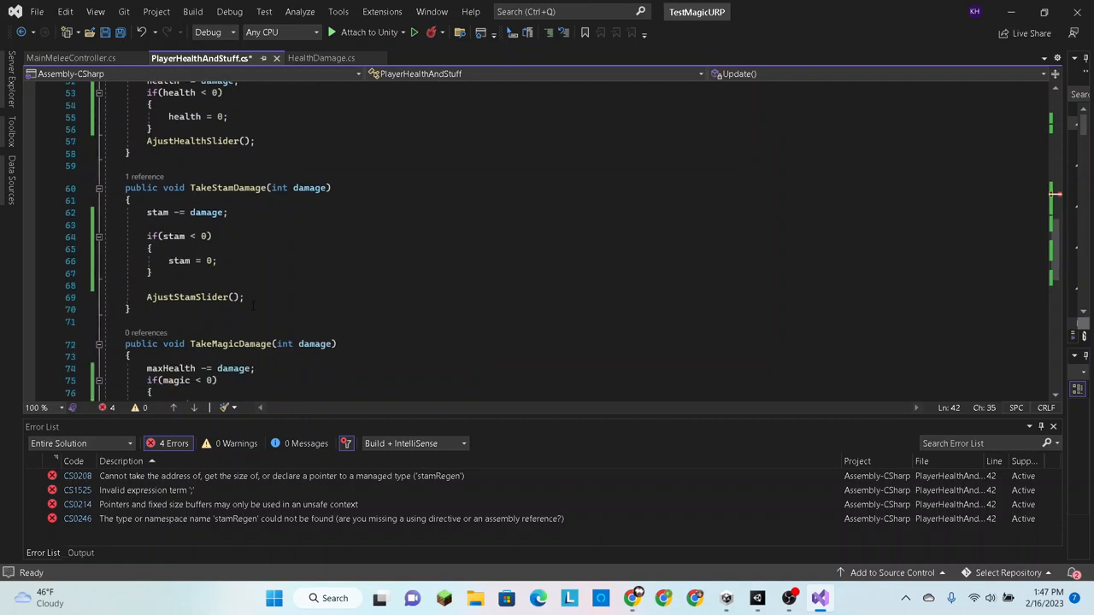
scroll("down", 3)
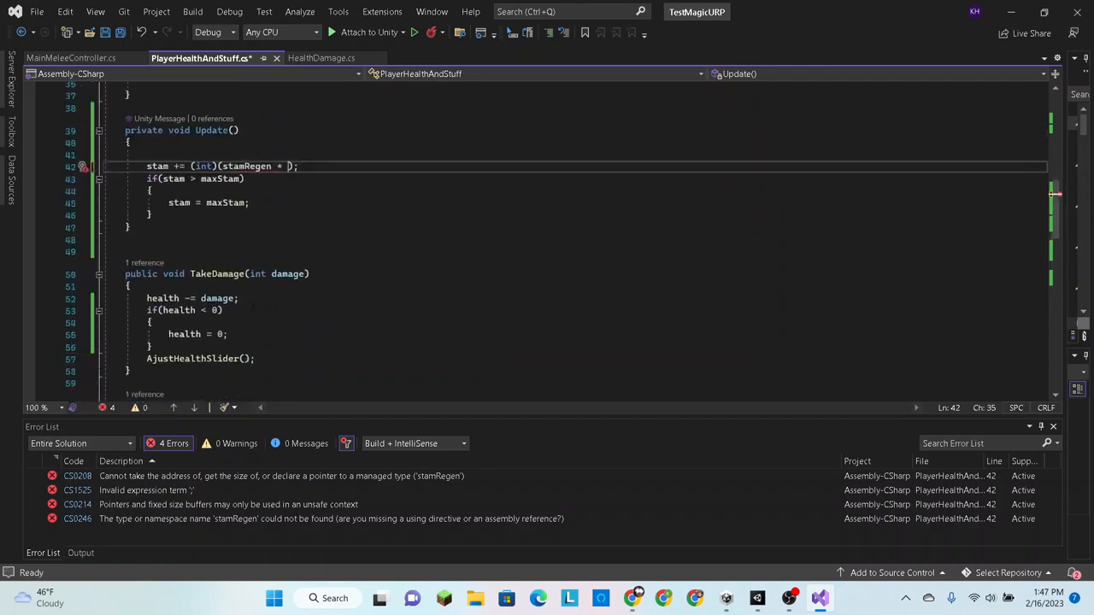
scroll("down", 3)
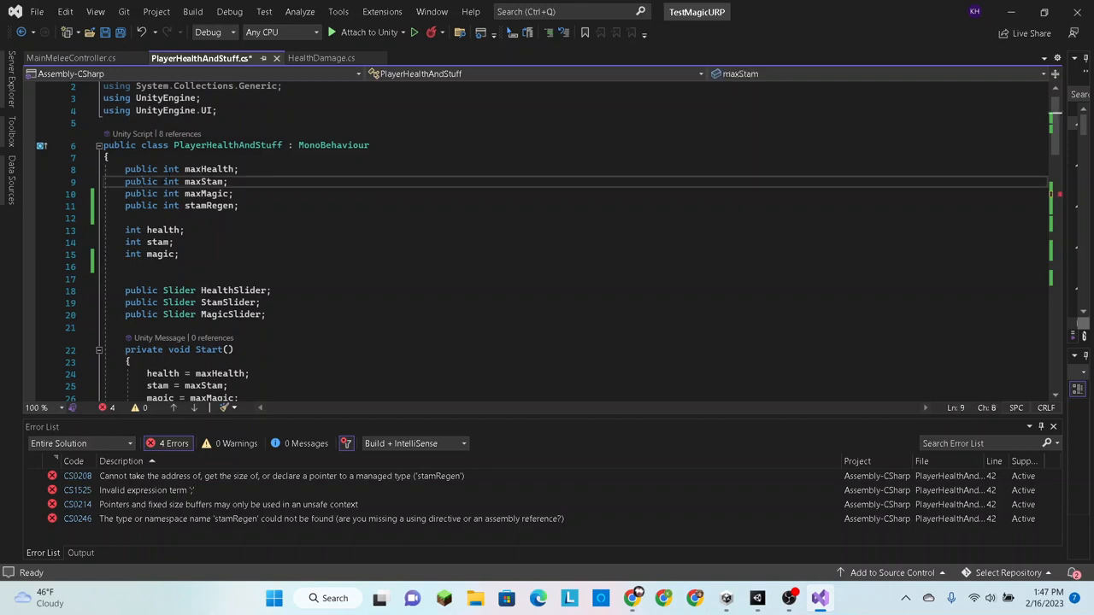
Change the stam declaration from int to float
double_click(171, 181)
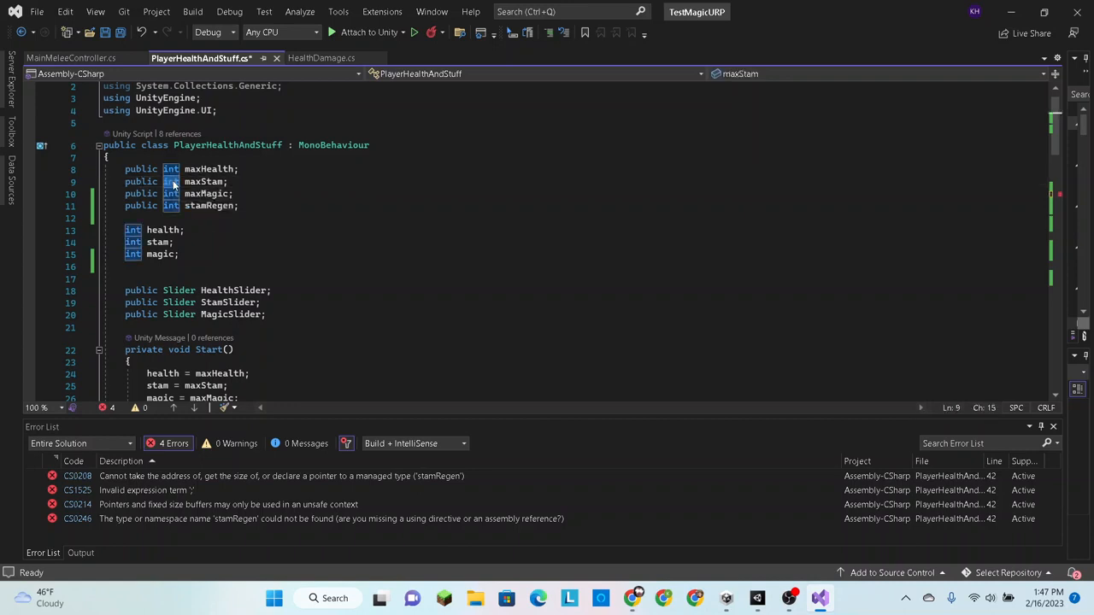
type("float")
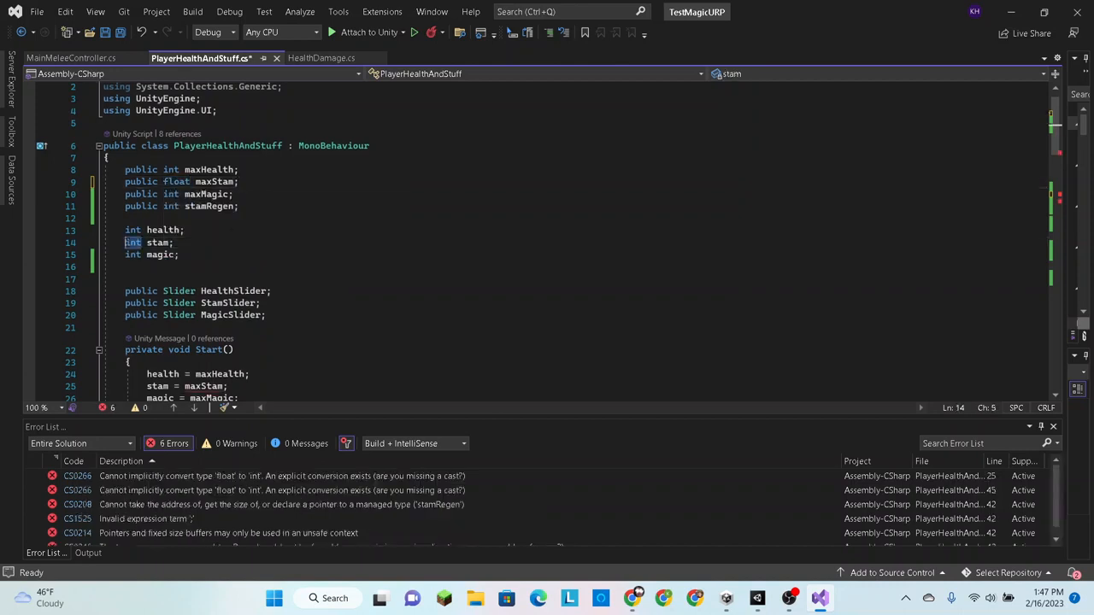
type("floa")
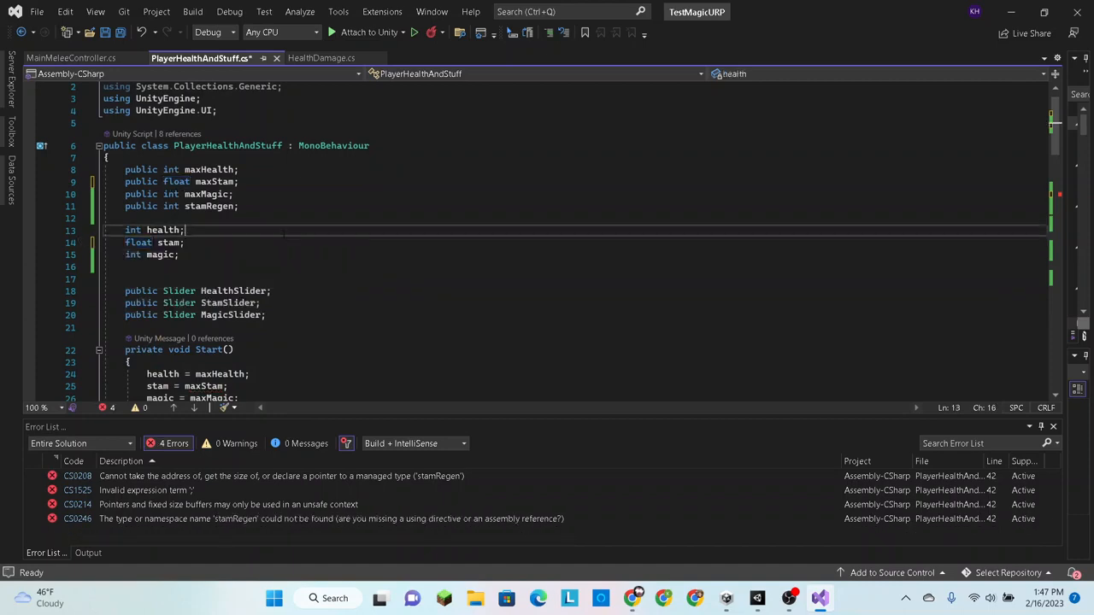
scroll("down", 3)
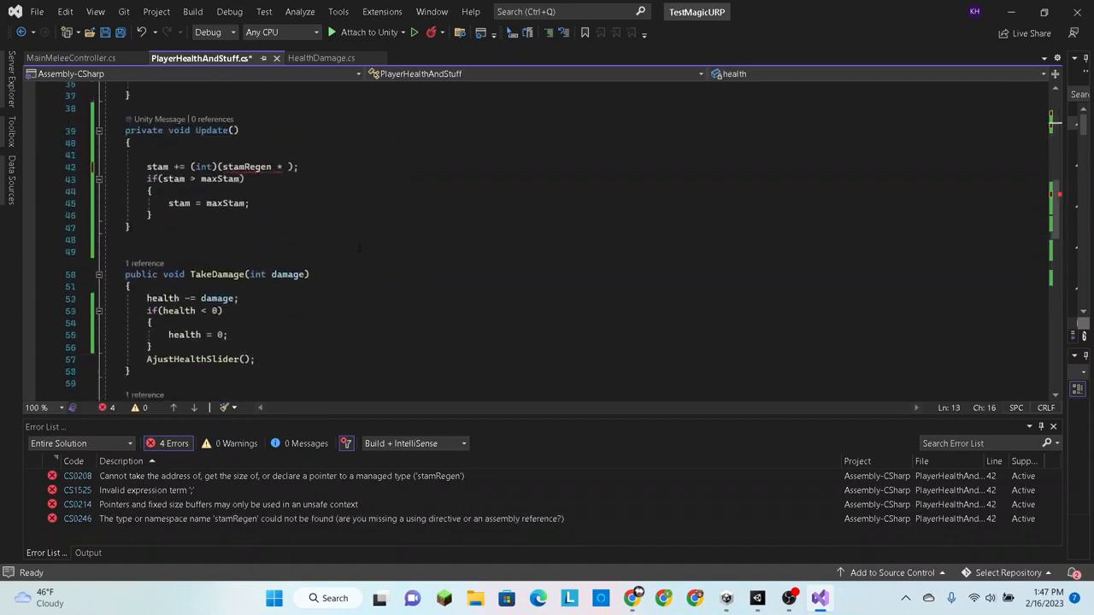
Remove the (int) cast so Update reads stam += (stamRegen * Time.deltaTime);
left_click(289, 167)
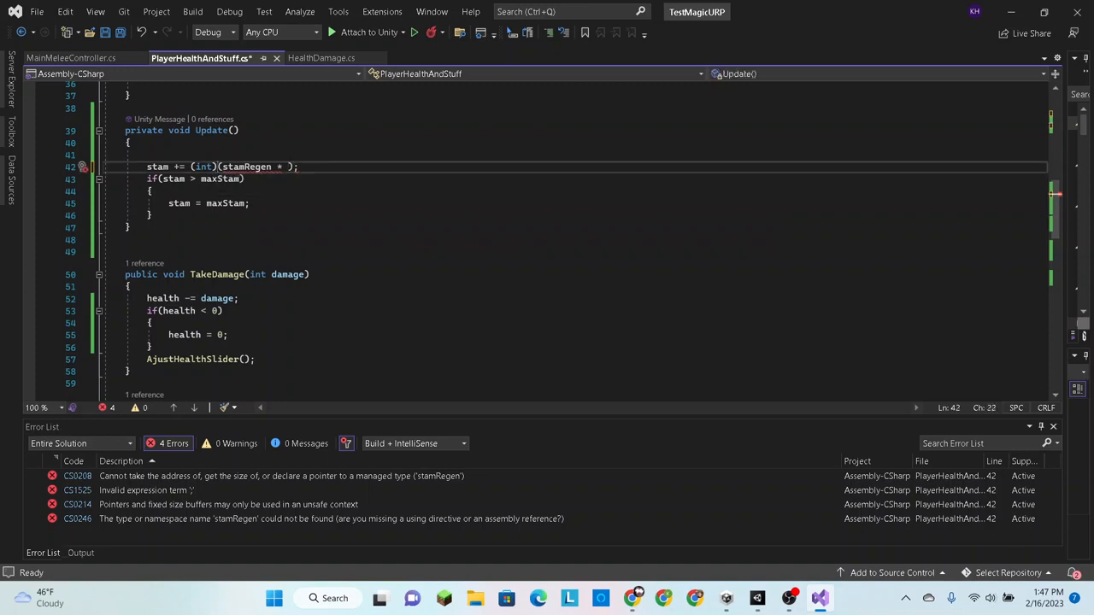
double_click(202, 167)
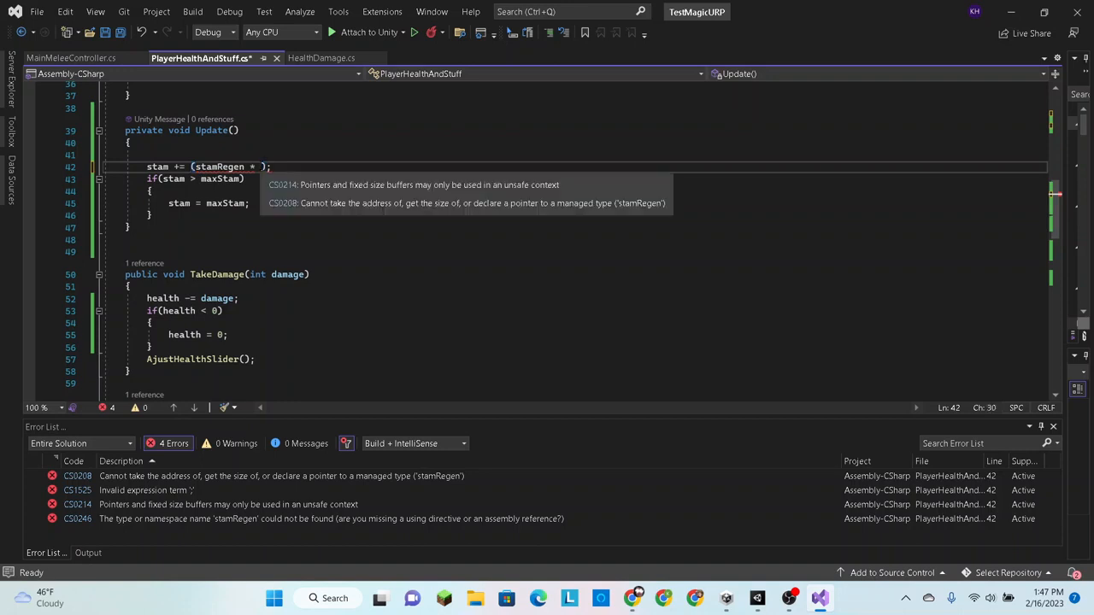
type("Time")
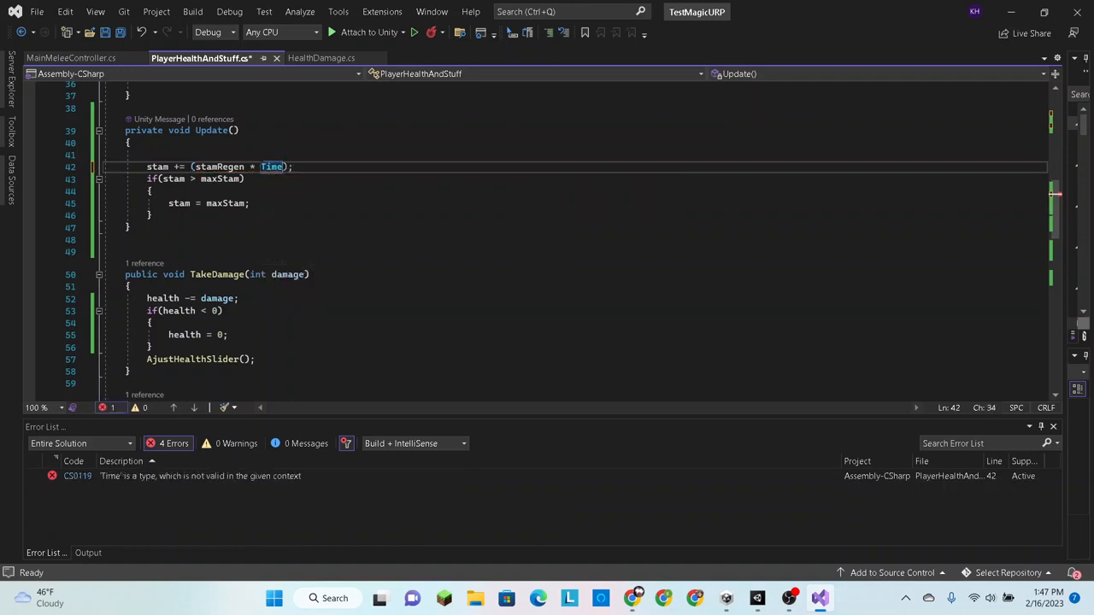
type(".deltaTime")
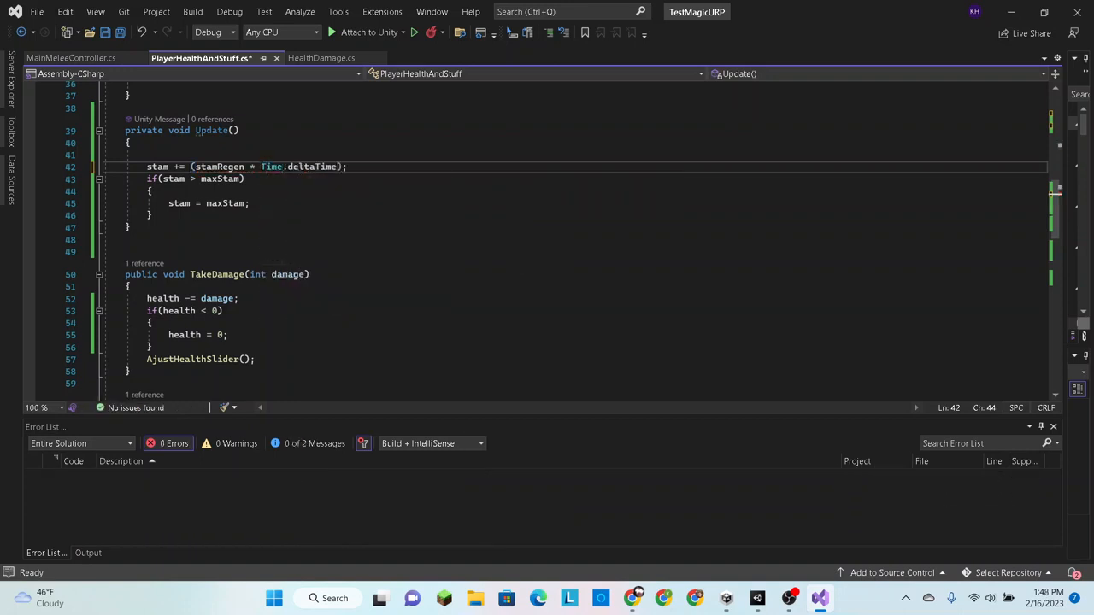
double_click(311, 166)
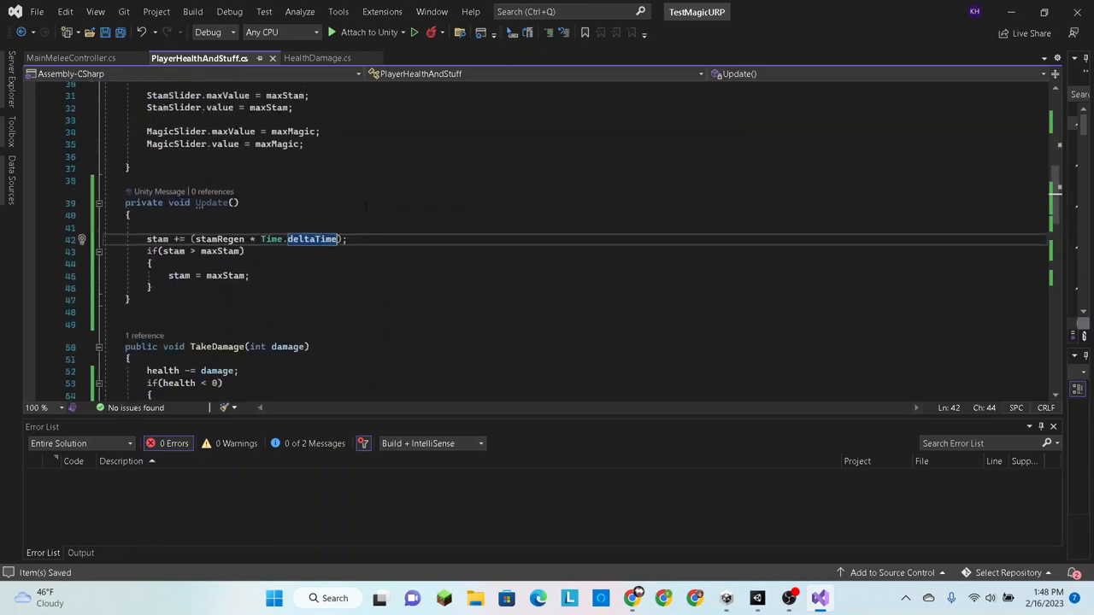
scroll("down", 3)
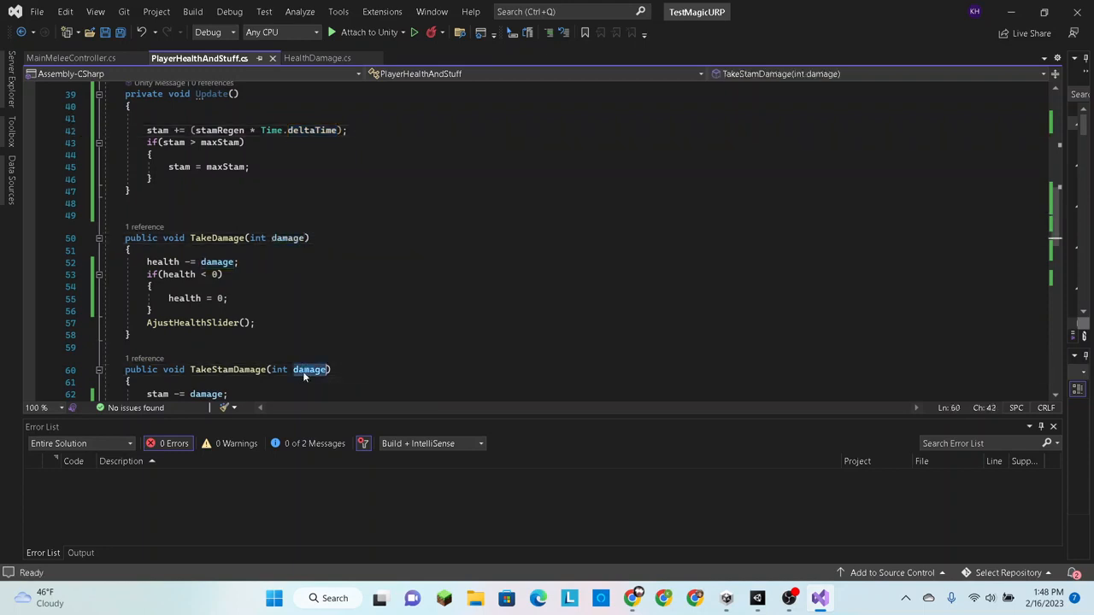
scroll("down", 3)
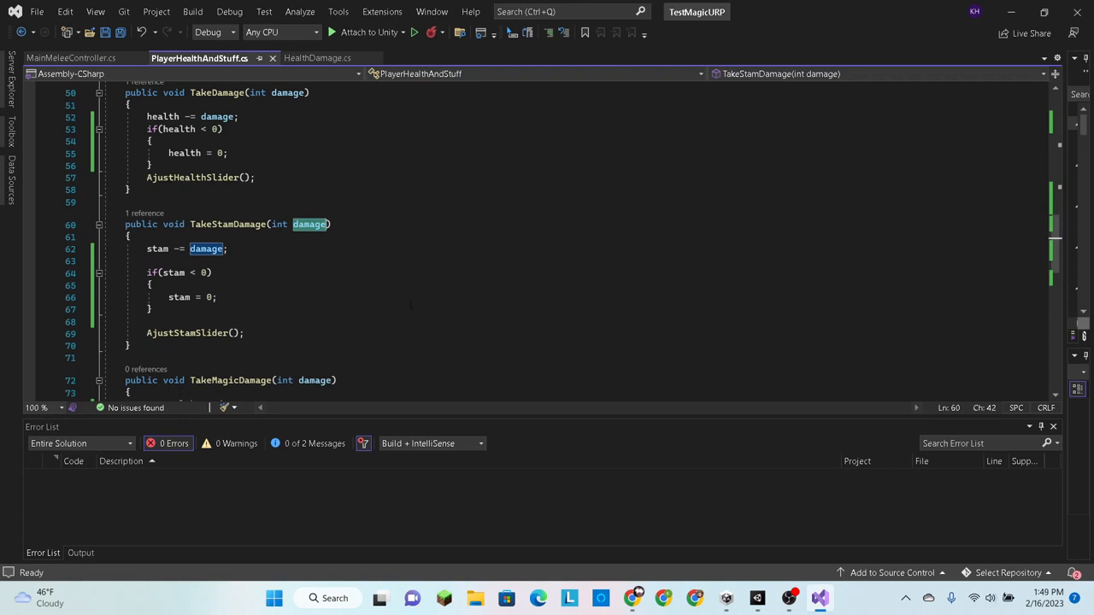
scroll("down", 3)
type("stam += (int)(stamRegen * Time.tim);")
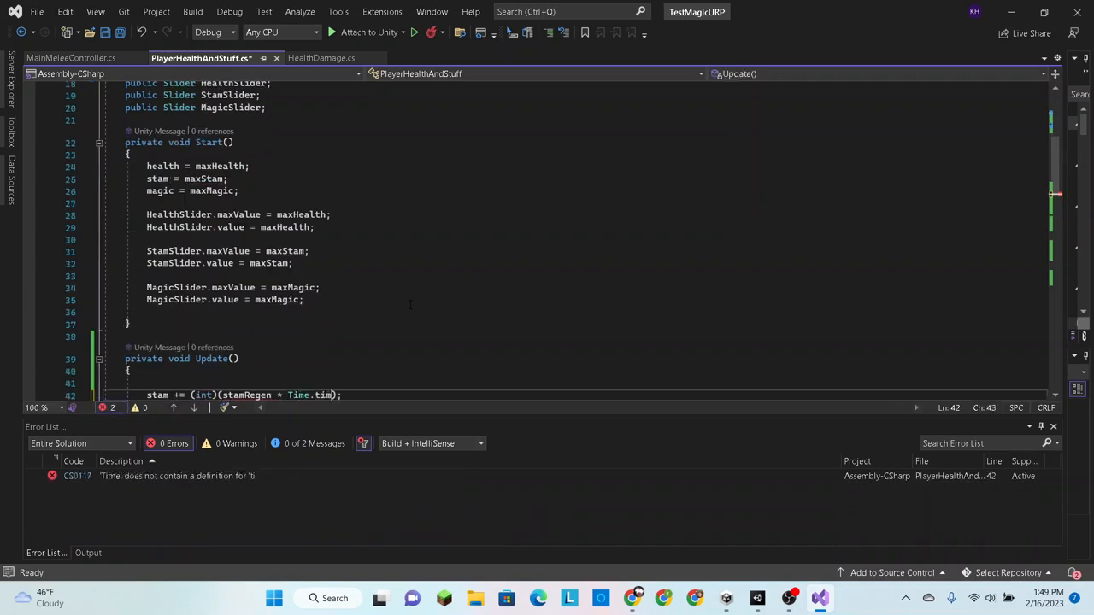
Adjust the regen line's deltaTime term and move down to the end of the stam += statement
type("e")
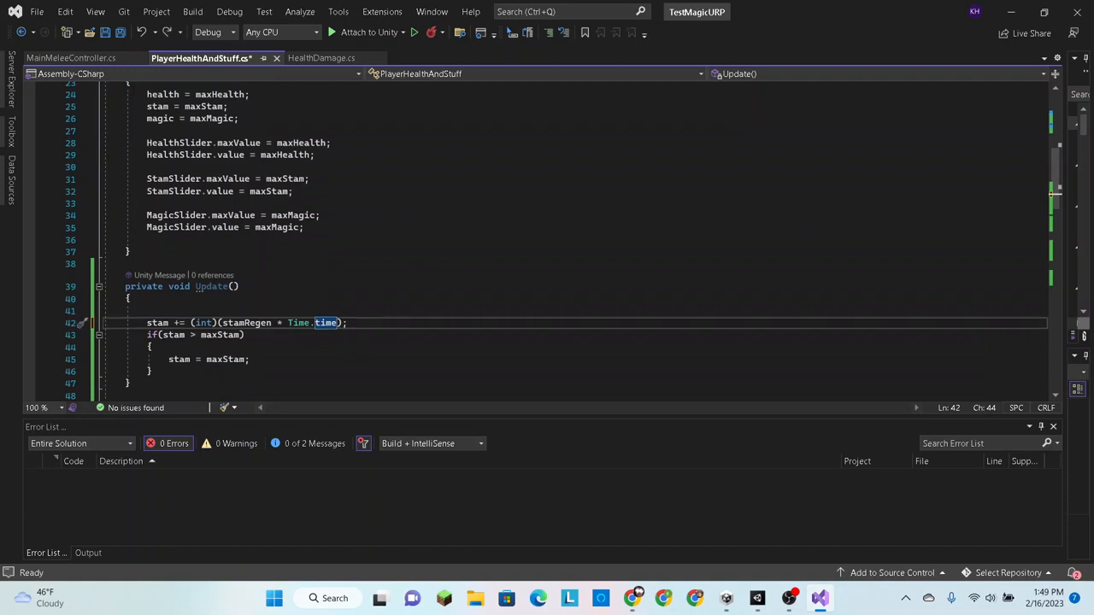
type("deltaT")
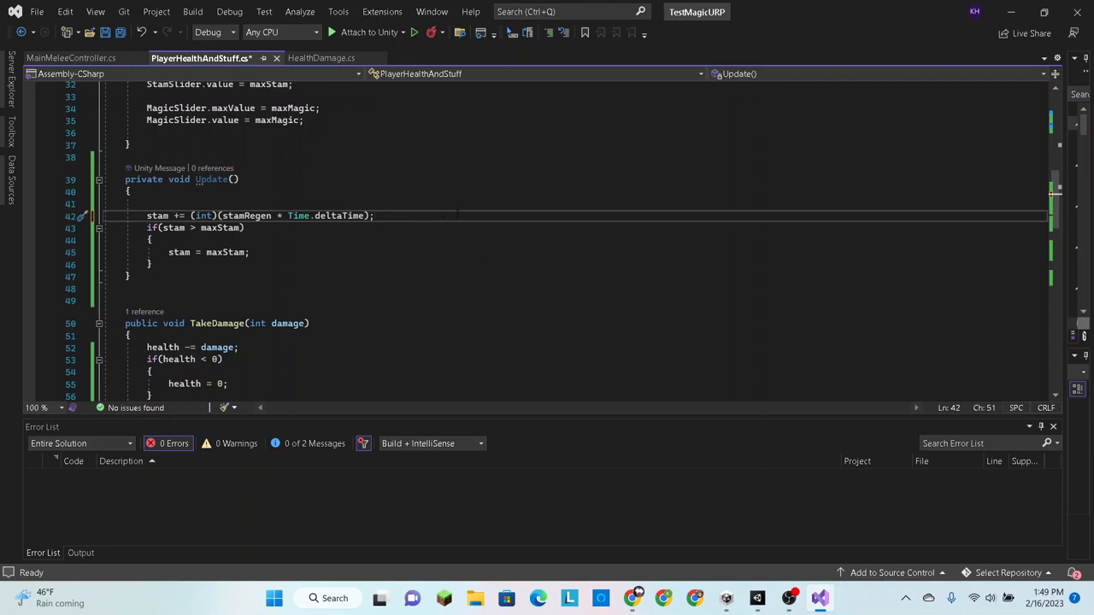
scroll("down", 3)
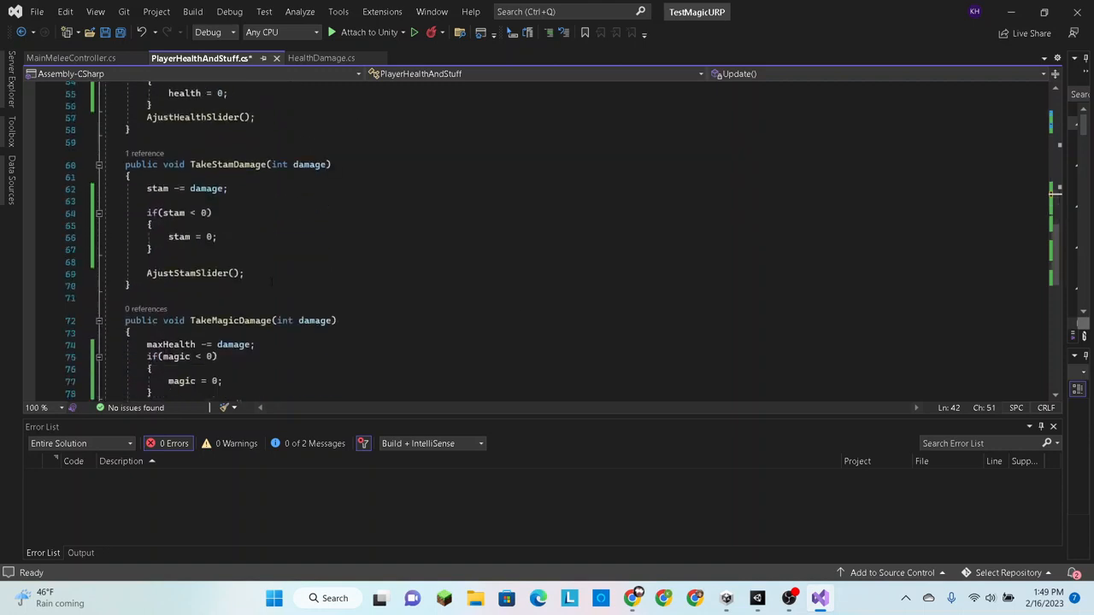
scroll("down", 3)
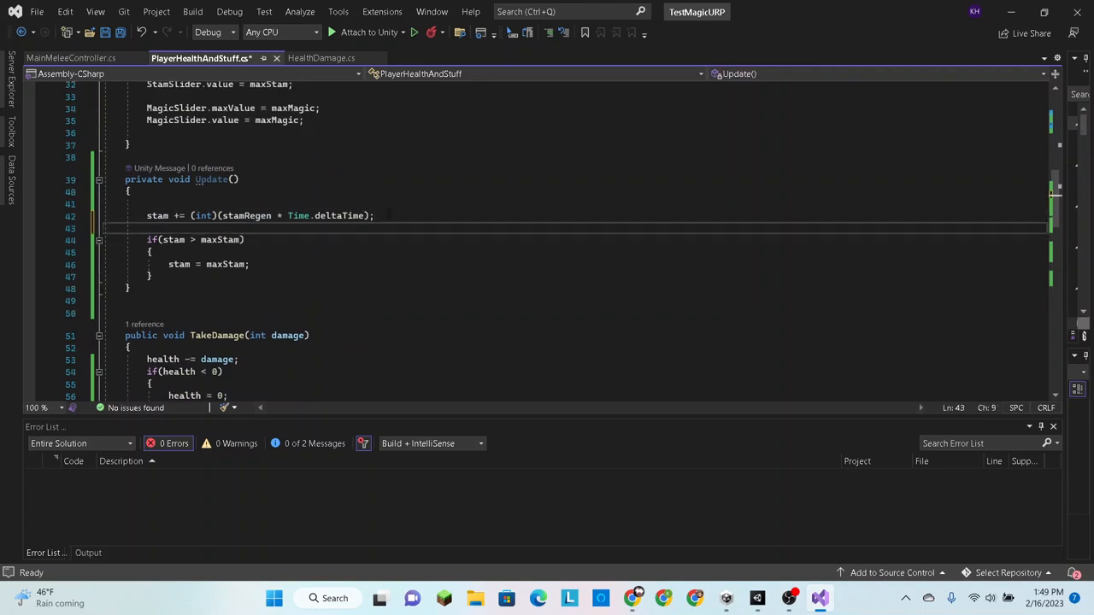
Add AjustStamSlider(); below stam += and switch to Unity to recompile
type("AjustHealthSlider")
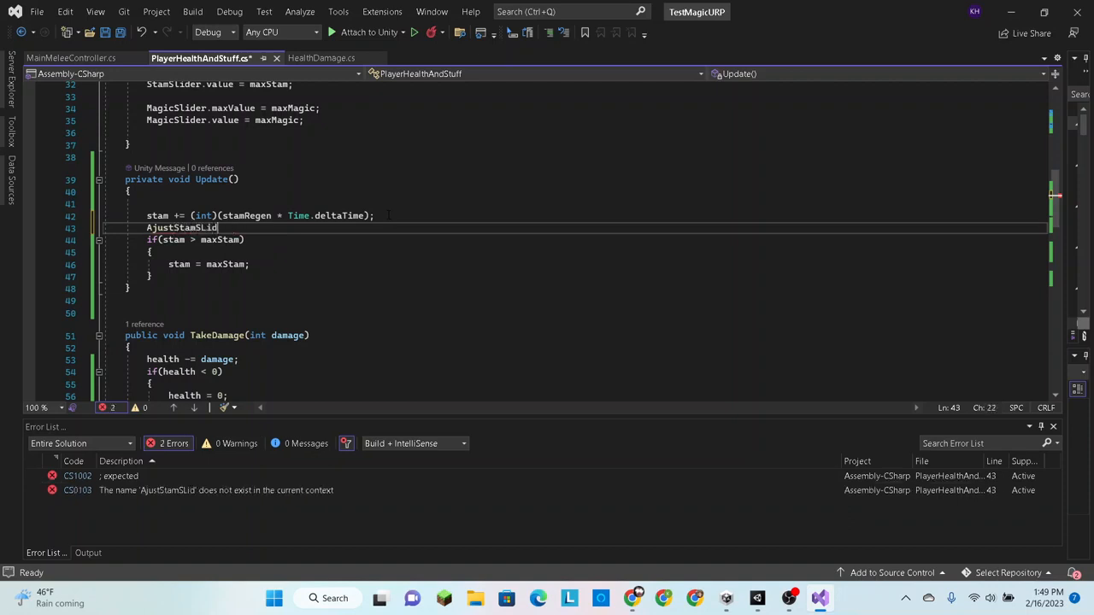
type("er")
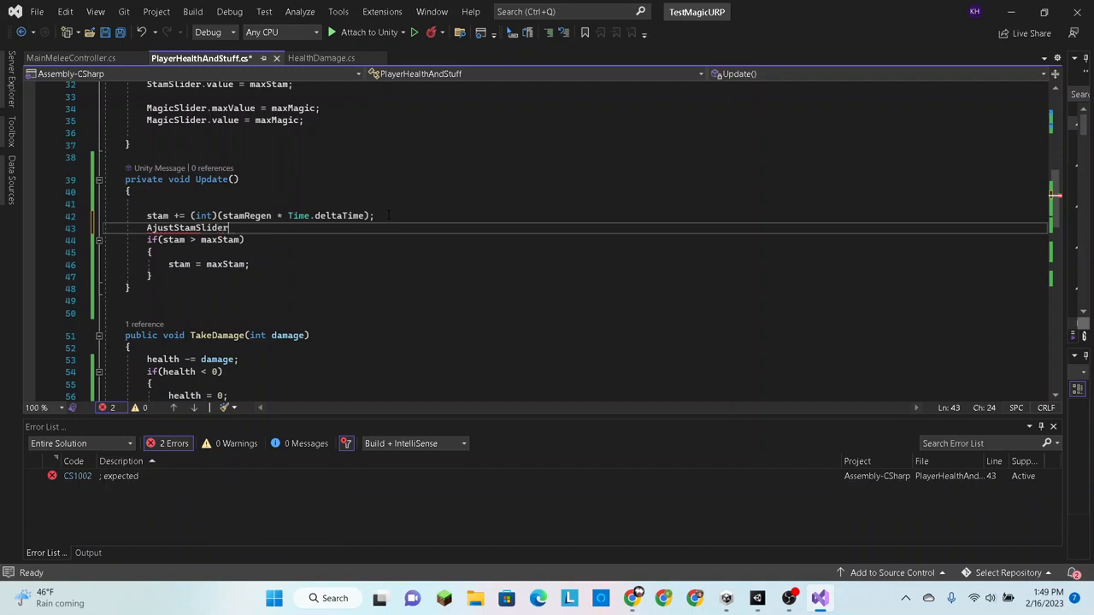
type("()")
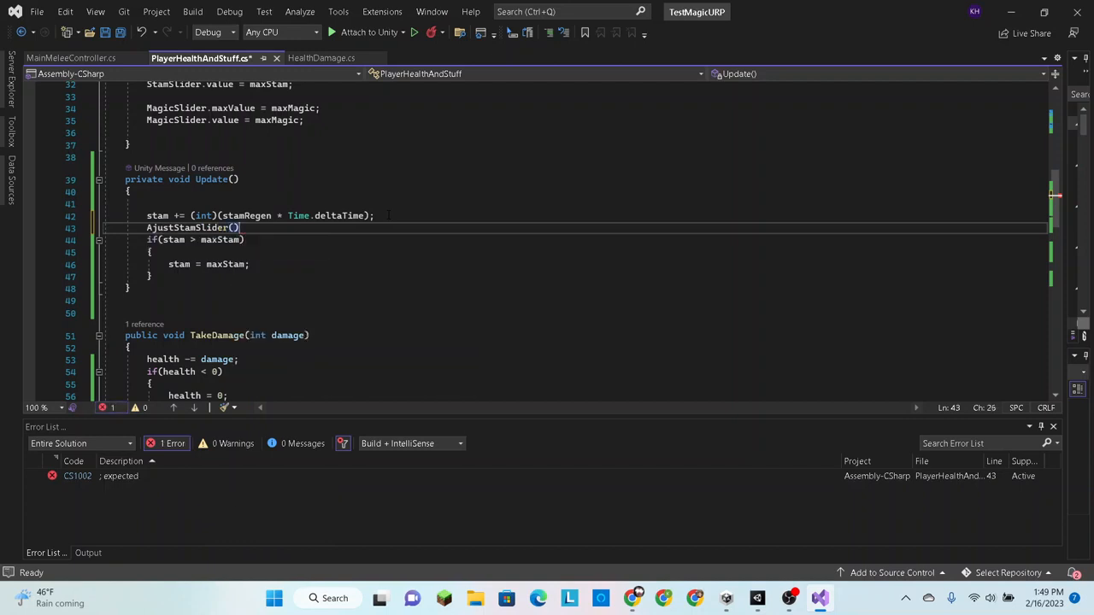
type(";")
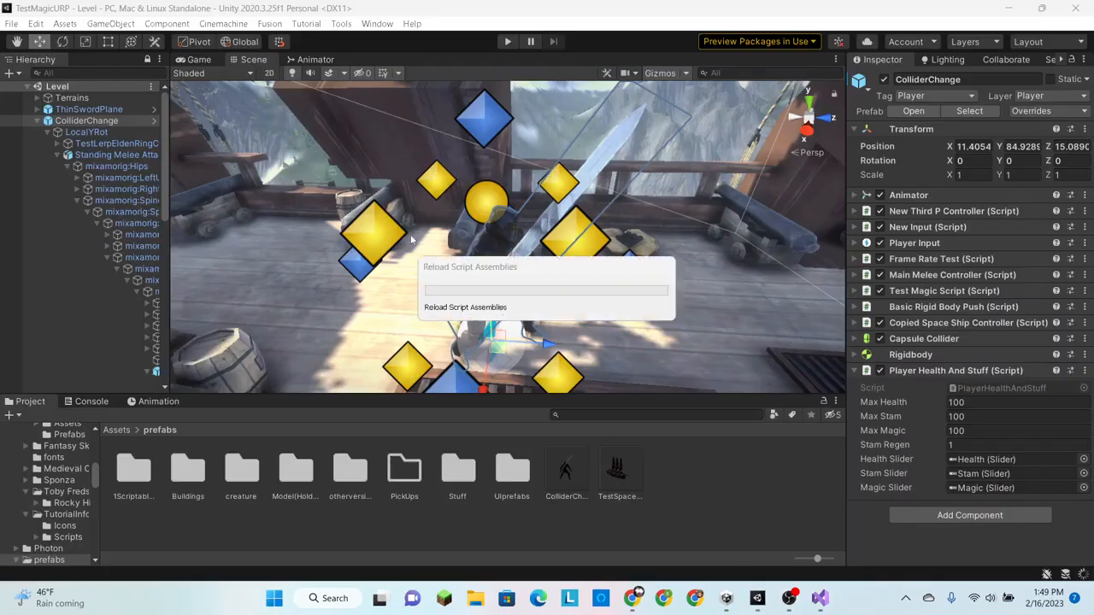
mouse_move(663, 328)
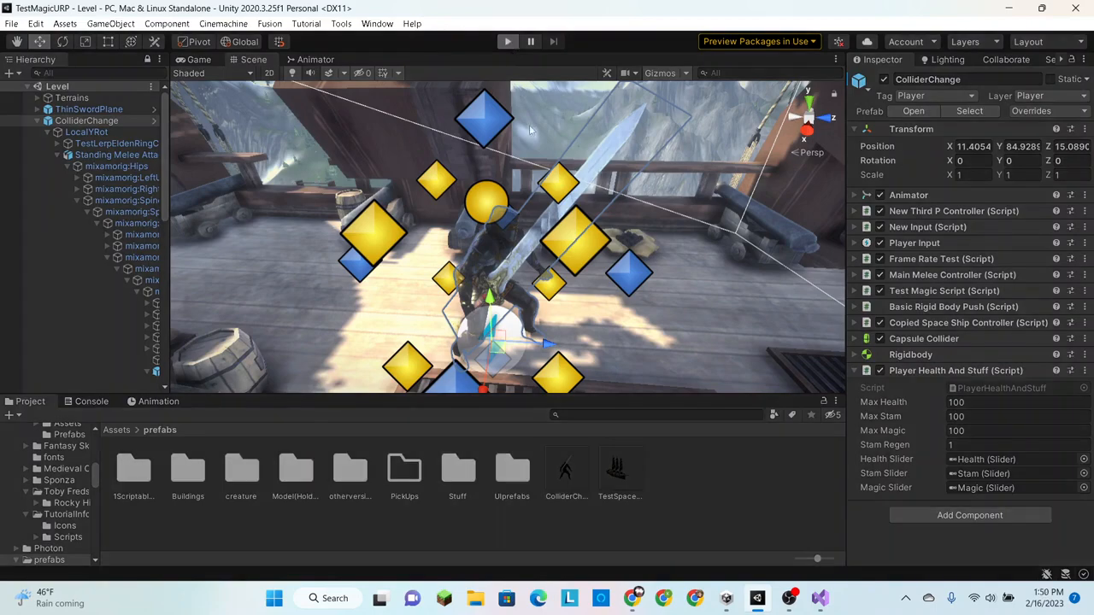
left_click(499, 41)
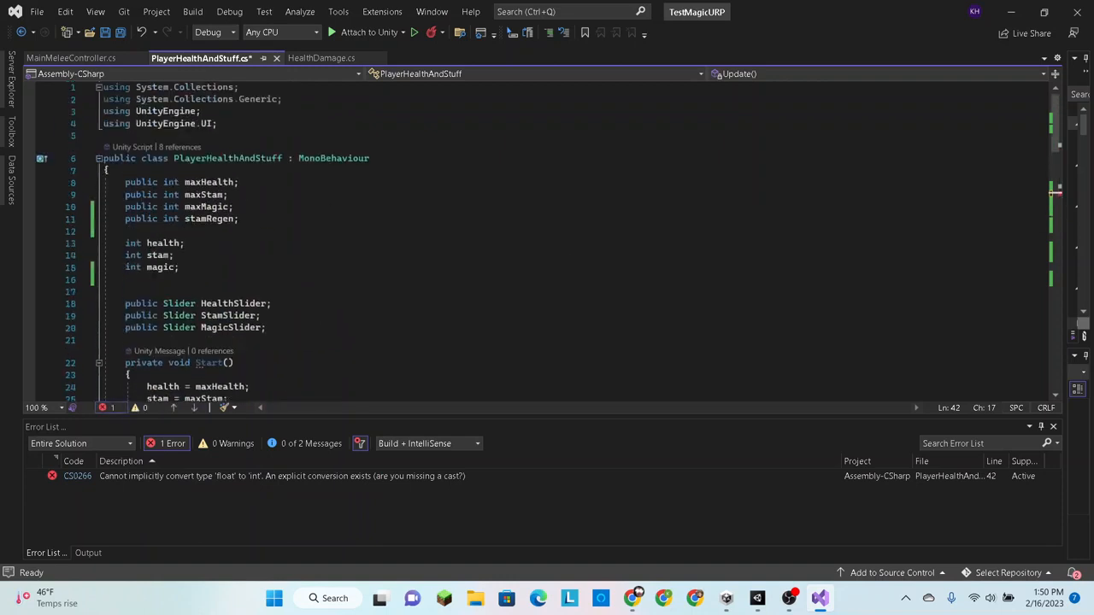
Declare maxStam and stam as float in PlayerHealthAndStuff, check Update compiles, and save the script
type("f")
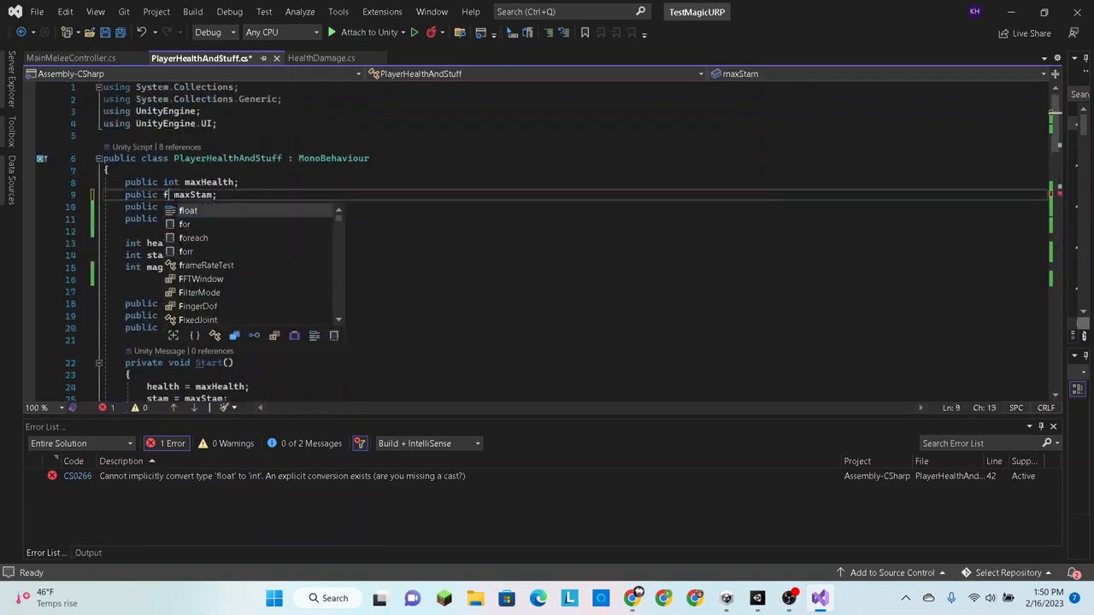
type("loat")
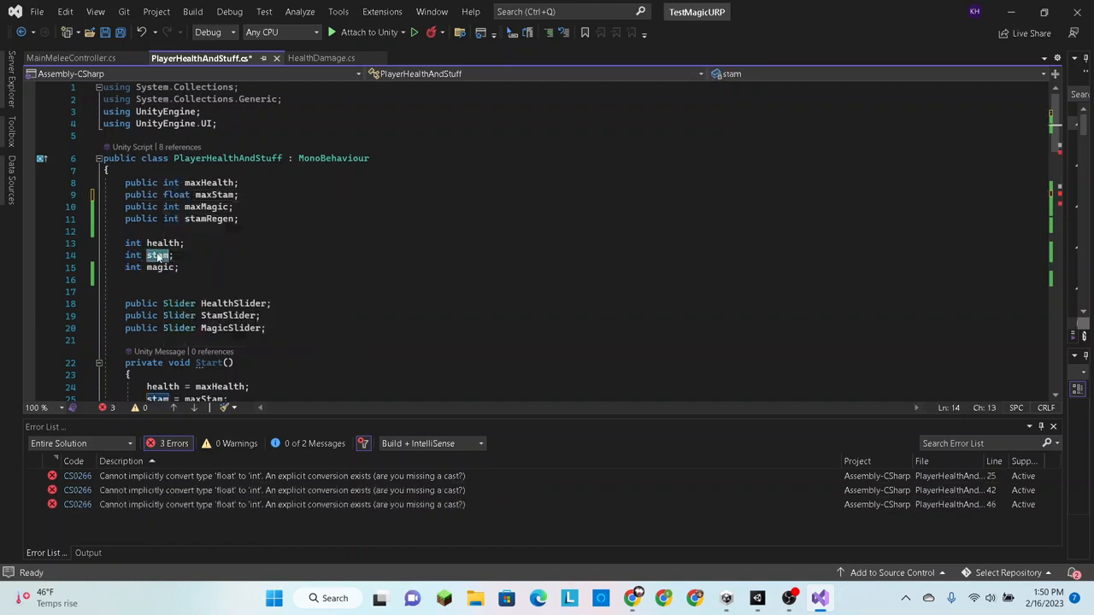
type("float")
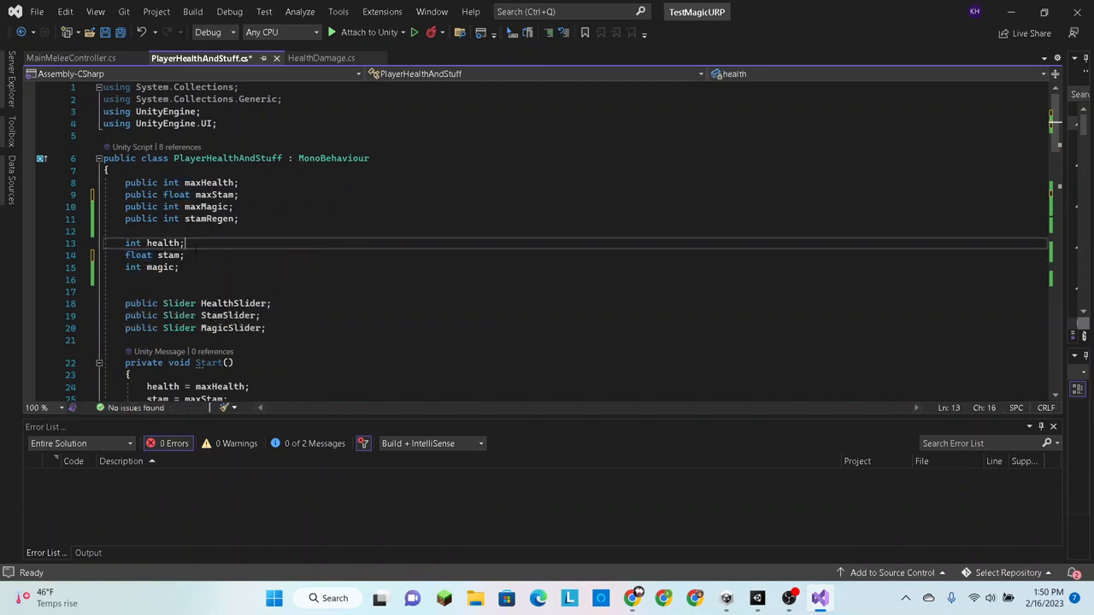
scroll("down", 3)
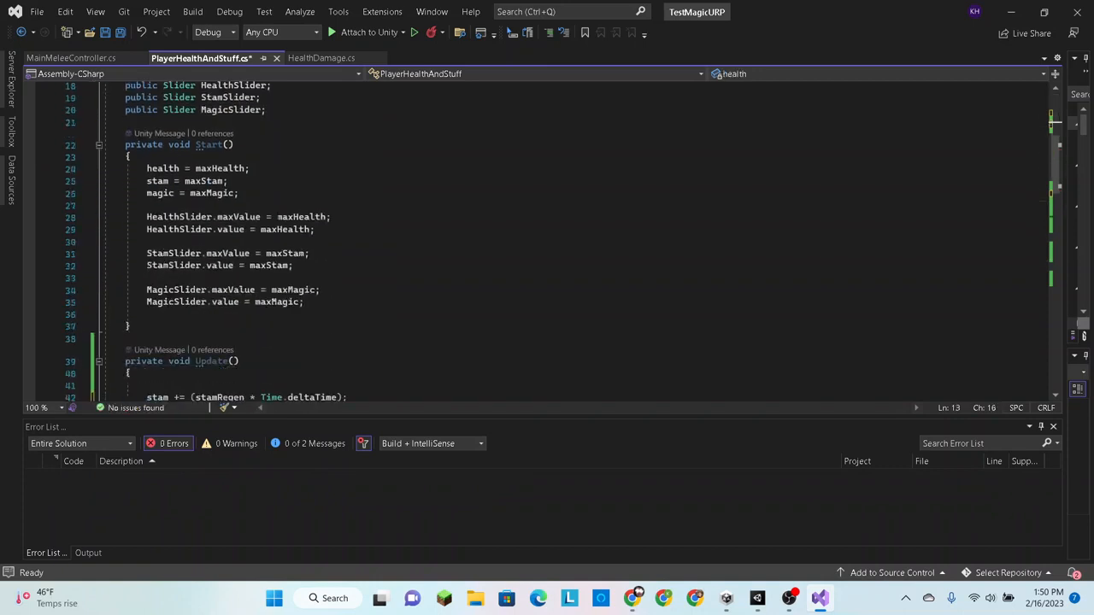
scroll("down", 3)
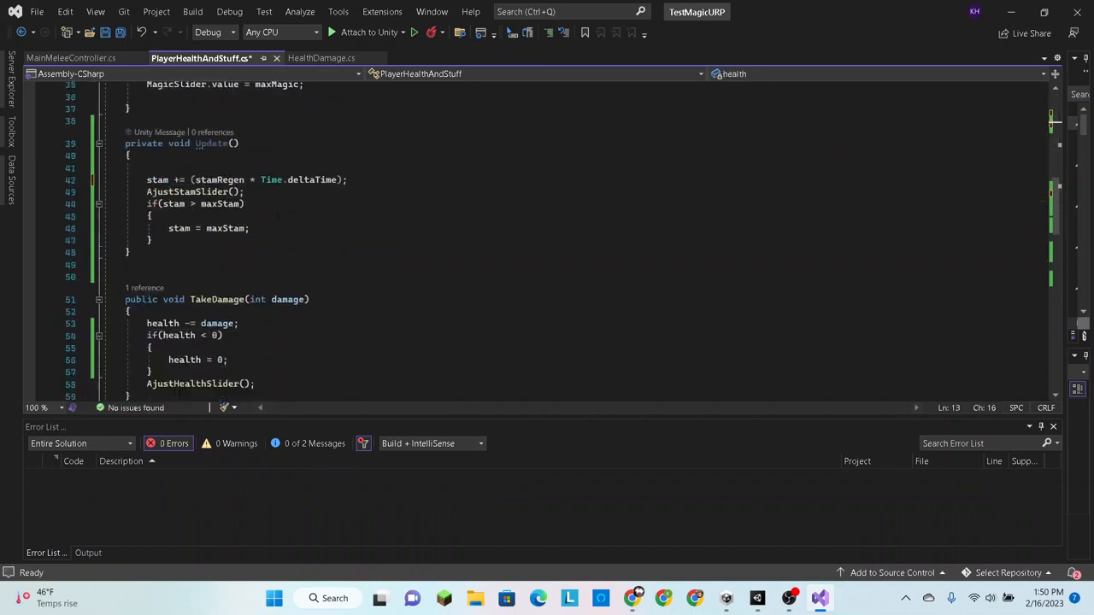
scroll("down", 3)
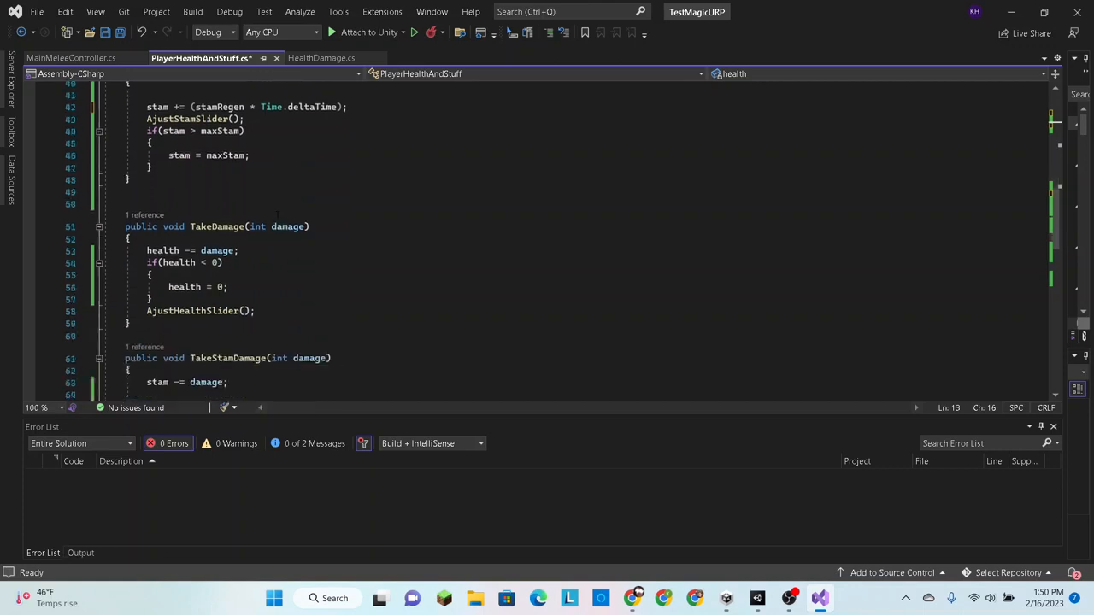
scroll("down", 3)
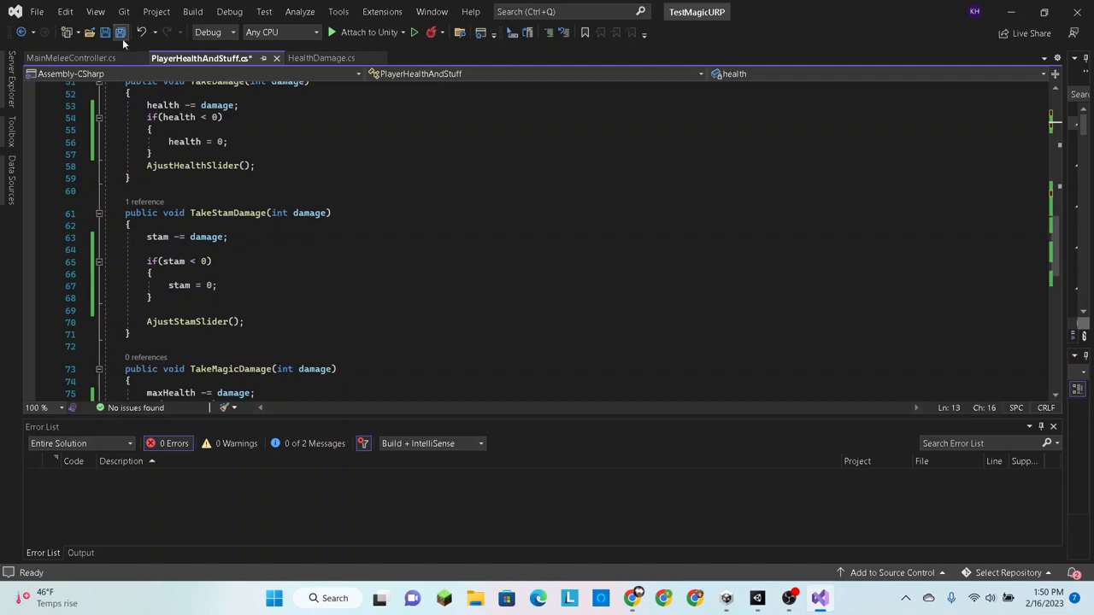
left_click(814, 595)
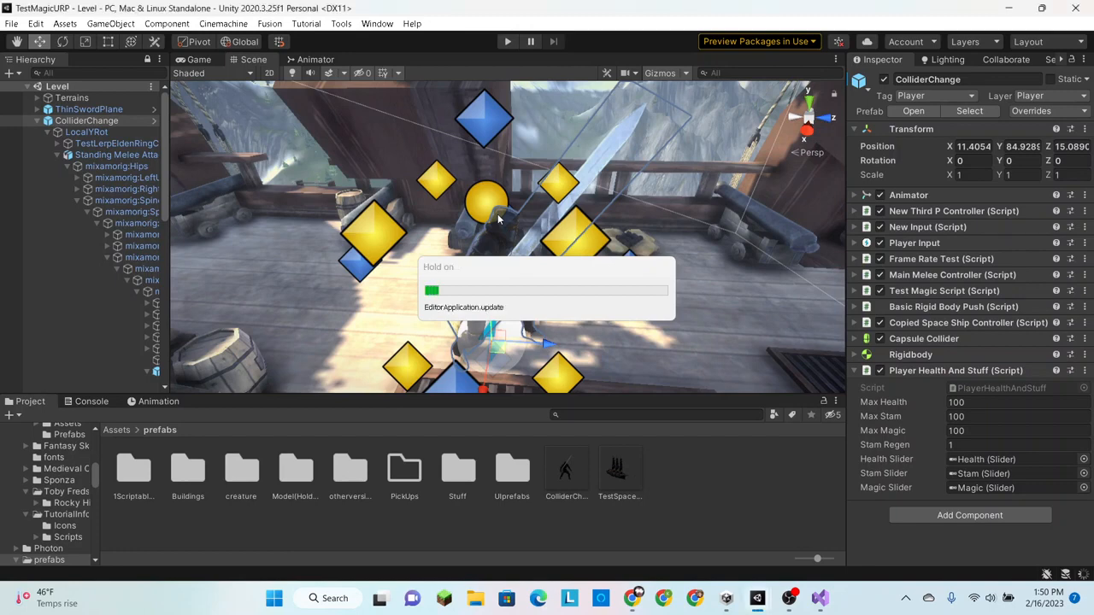
Play the game and show the Stam Slider component with range 0 to 100 and value 100
left_click(506, 41)
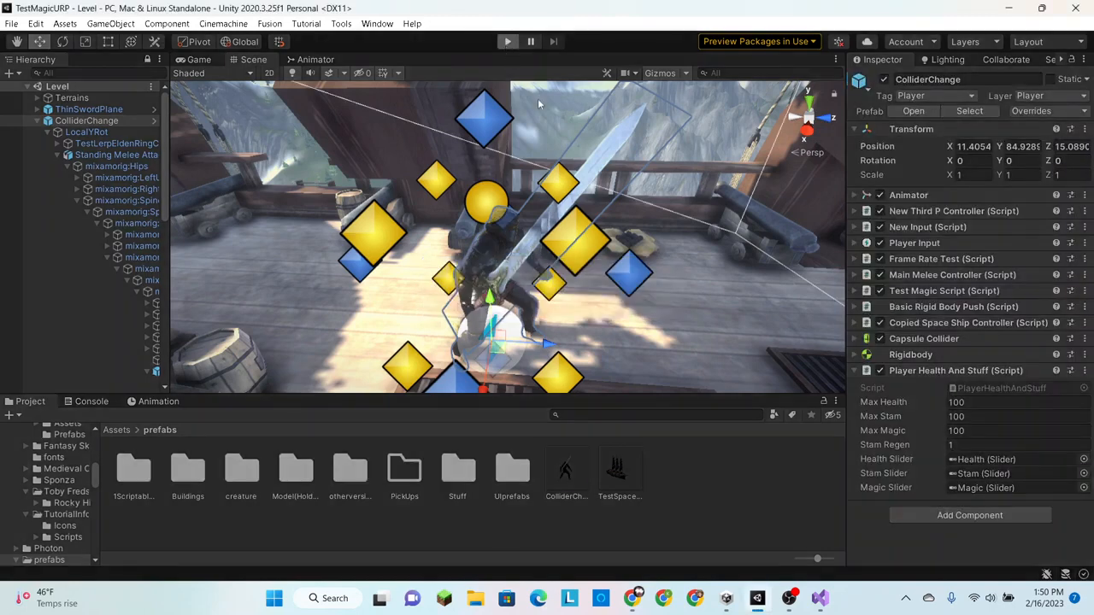
left_click(500, 41)
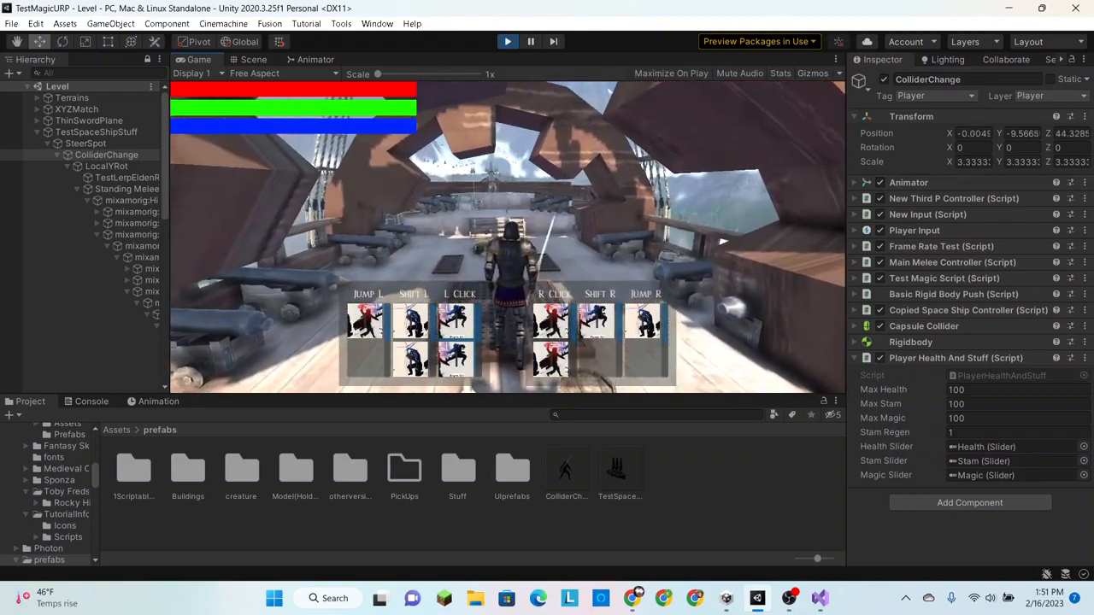
left_click(274, 599)
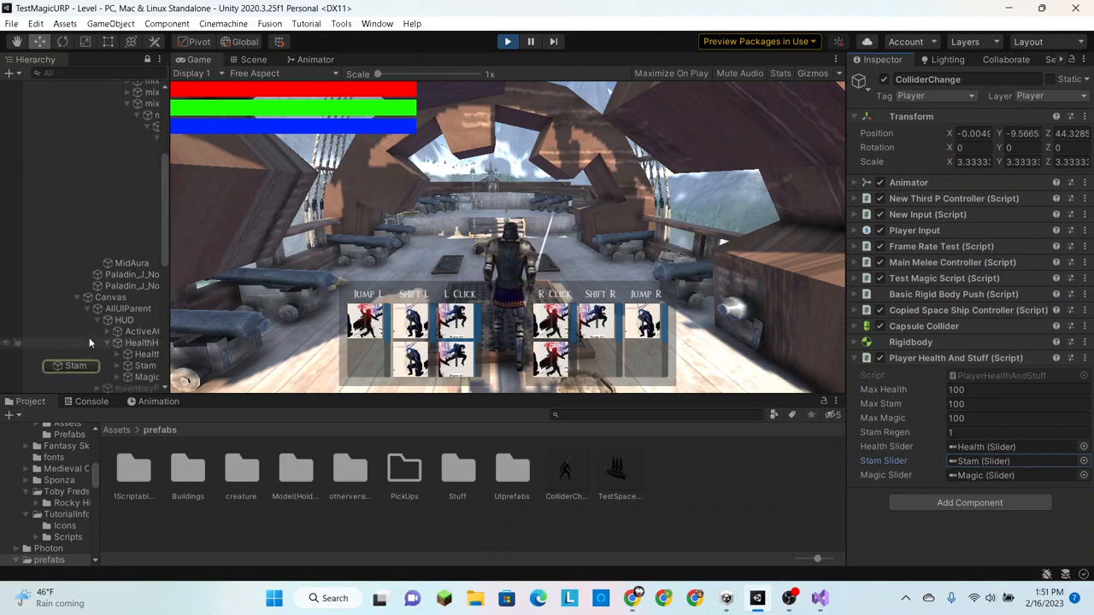
left_click(145, 351)
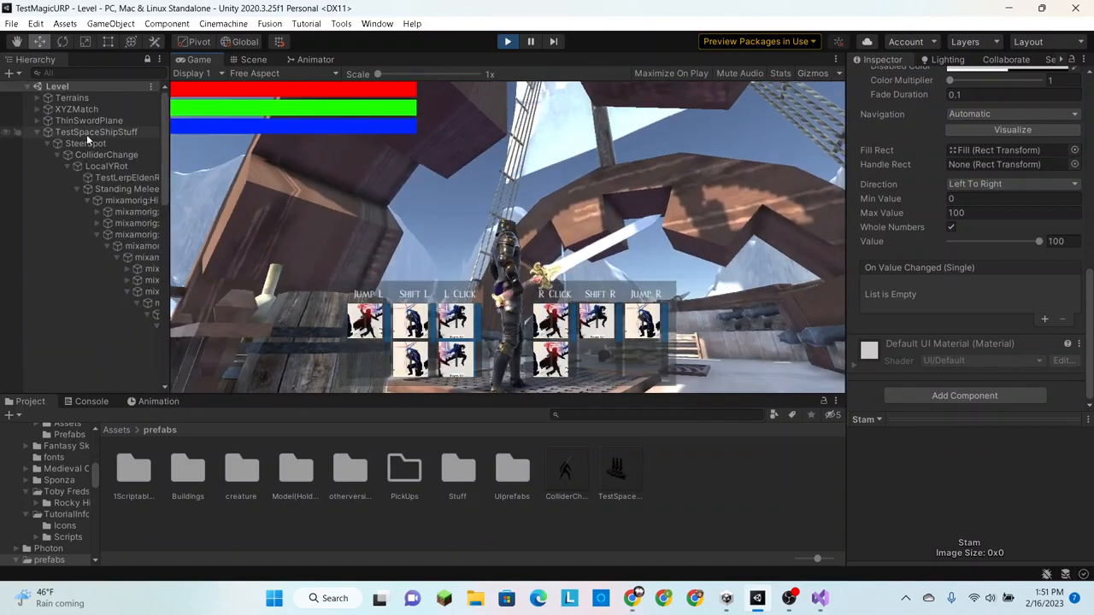
Enter a negative Stam Regen on the player so the stamina bar drains to about 30
left_click(106, 154)
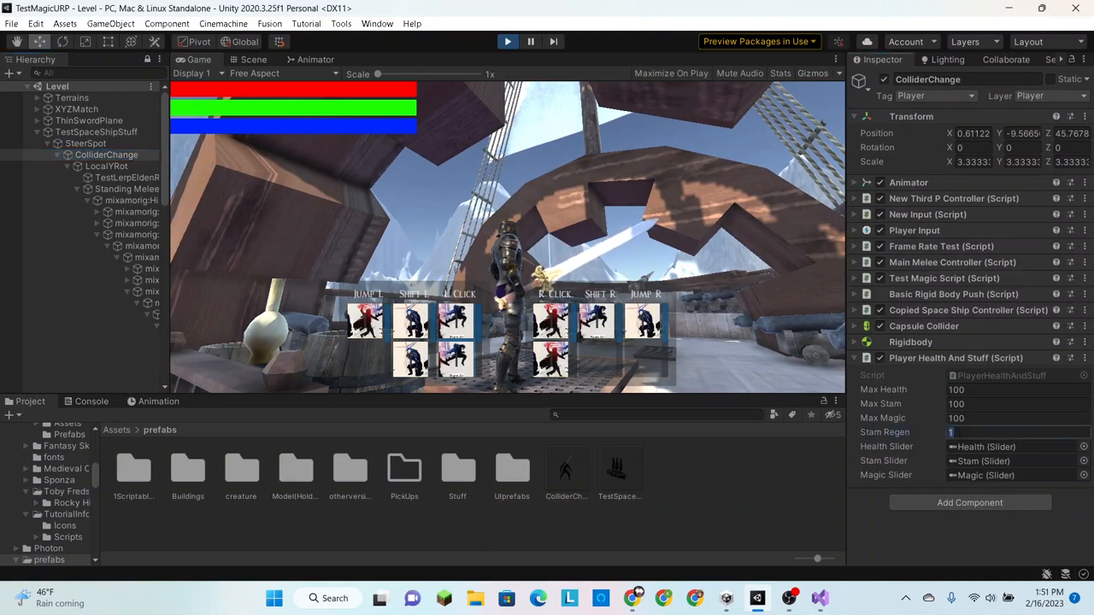
type("0")
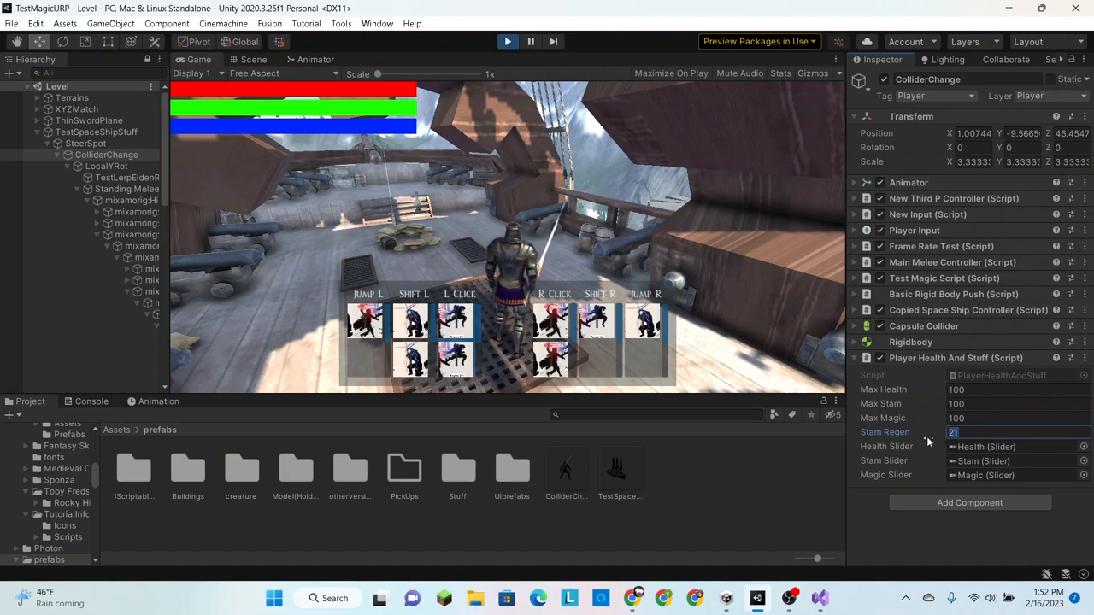
type("11")
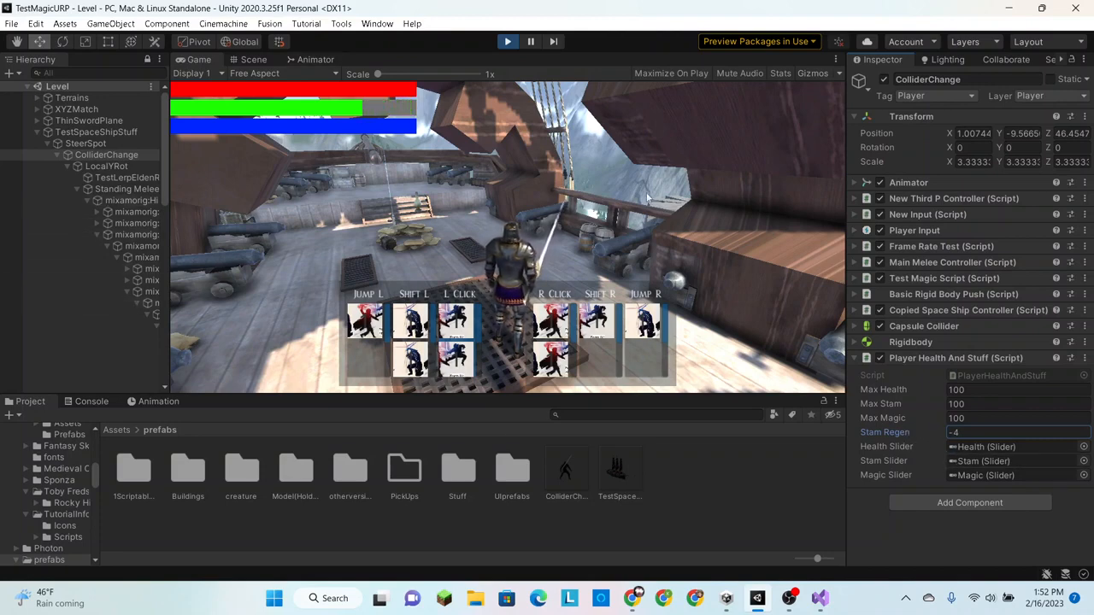
scroll("down", 3)
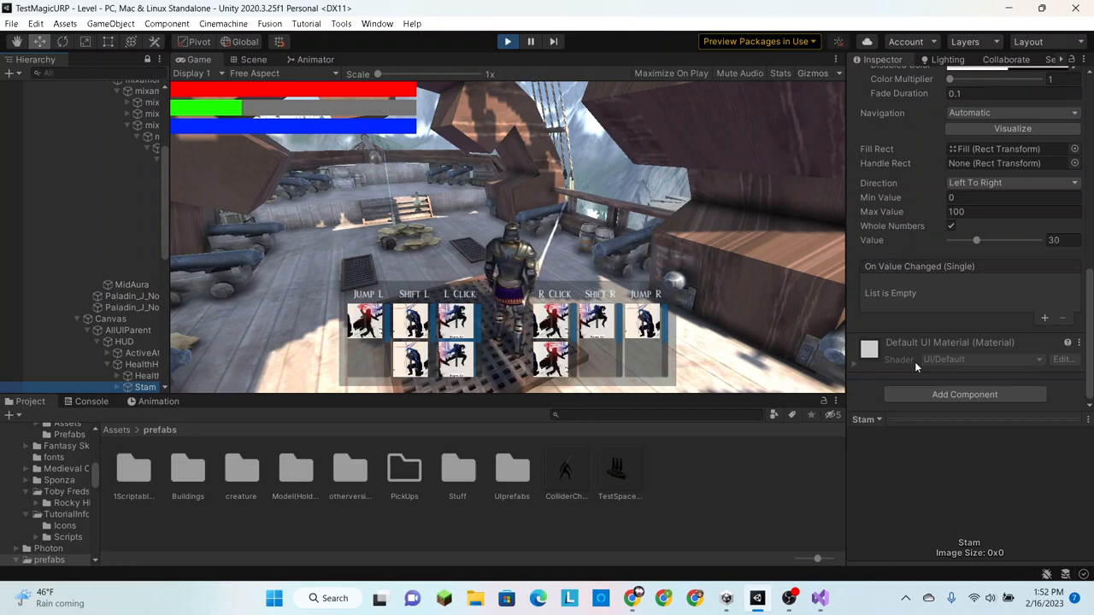
Drag the Stam Slider value down to 0 to empty the stamina bar, then return to the player object
left_click_drag(976, 239, 970, 239)
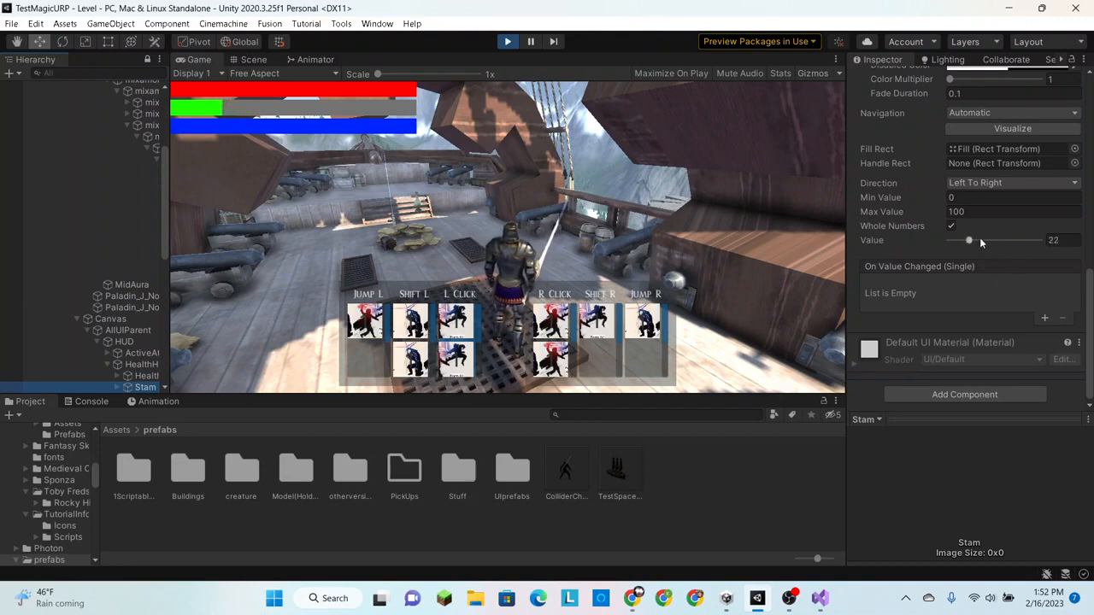
left_click_drag(968, 239, 961, 239)
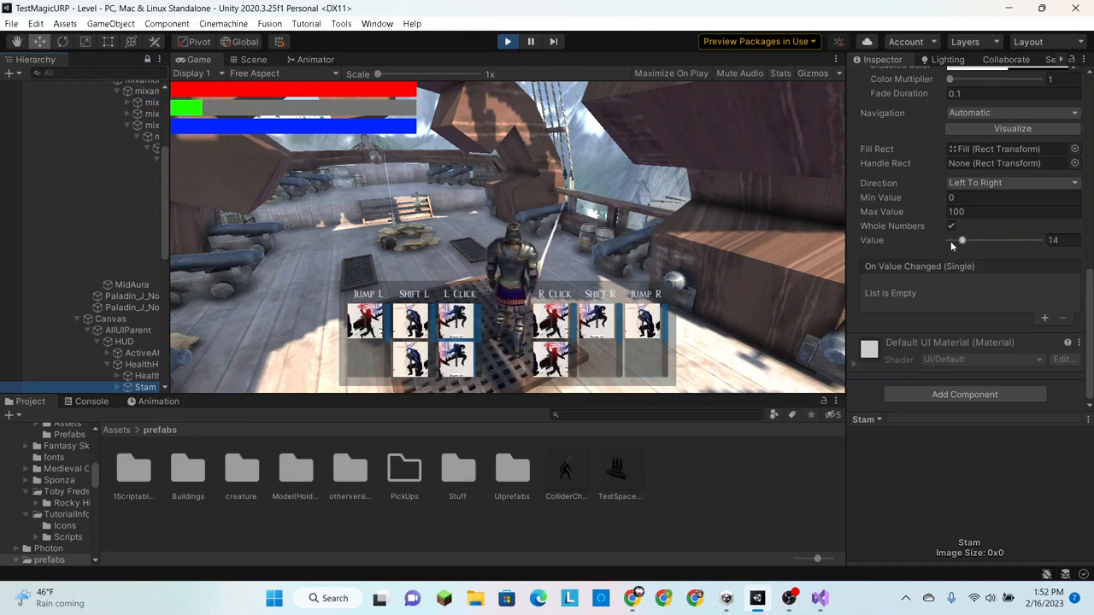
left_click_drag(961, 240, 954, 239)
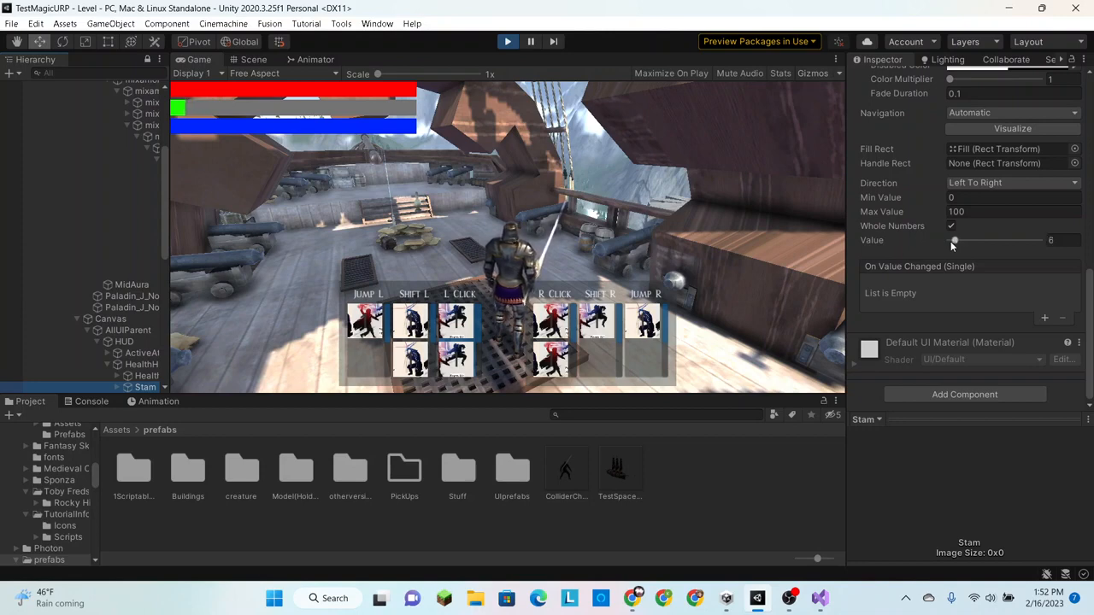
left_click_drag(954, 239, 951, 239)
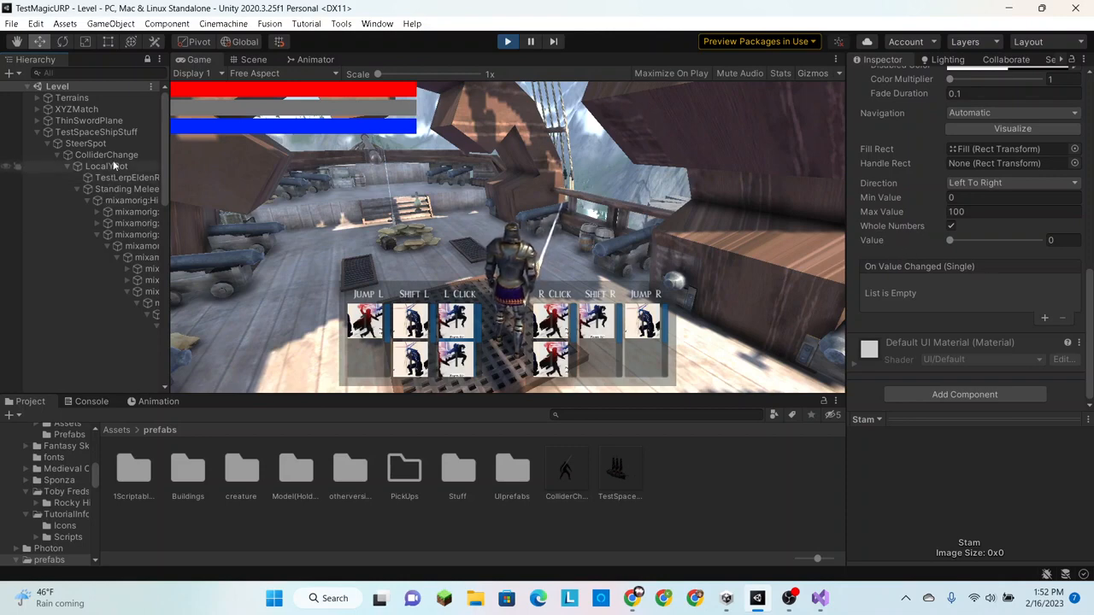
left_click(104, 154)
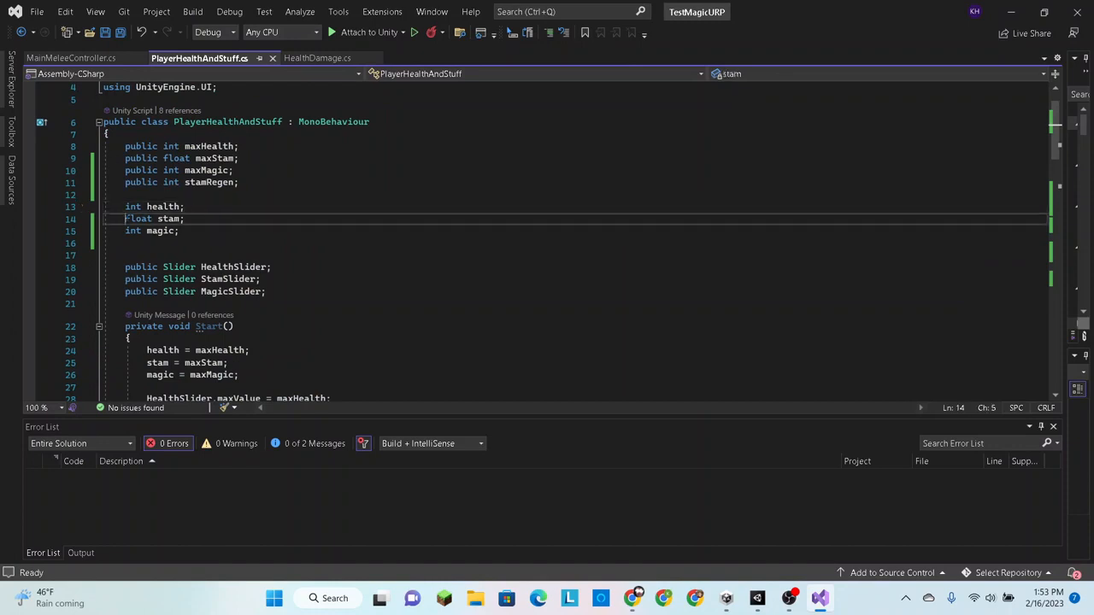
Change 'int stam;' to 'float stam;' in PlayerHealthAndStuff.cs
type("float")
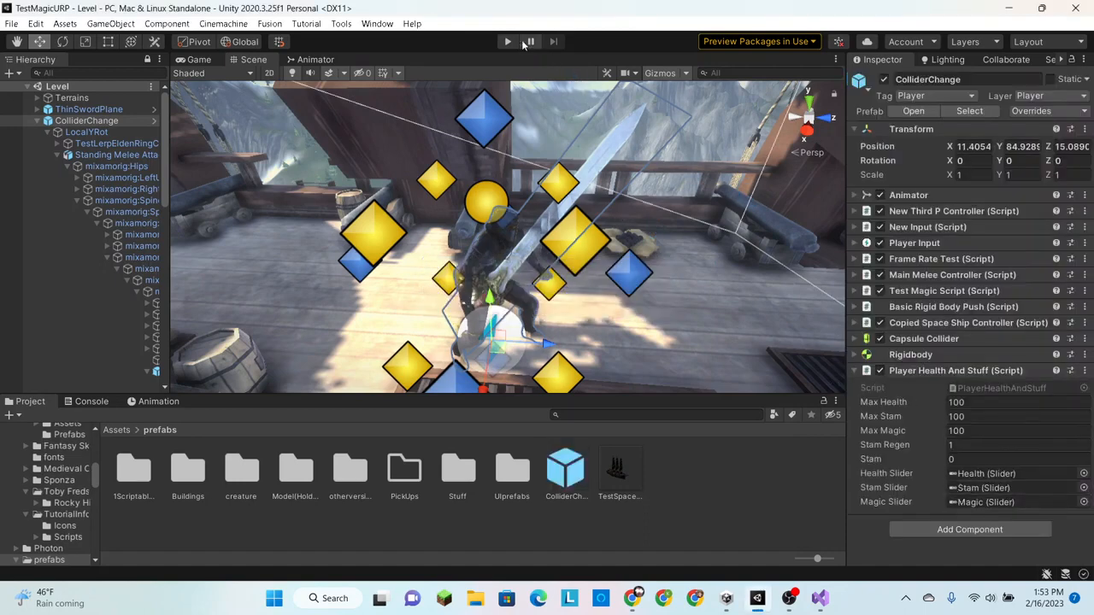
Play the game and set the player's Stam Regen to -10 so stamina drains
left_click(503, 41)
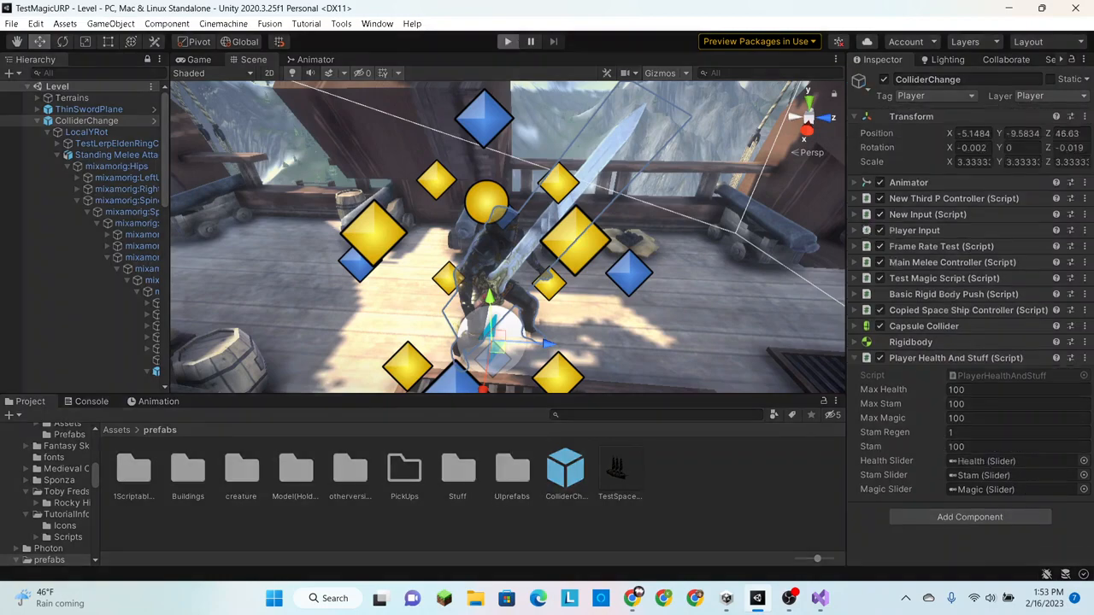
left_click(499, 41)
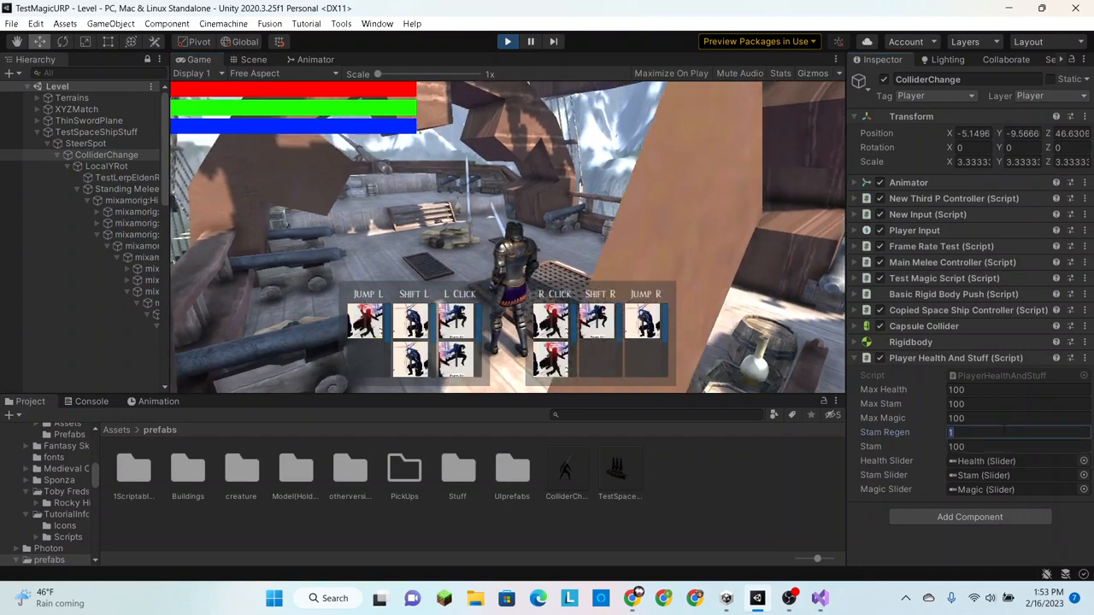
type("-10")
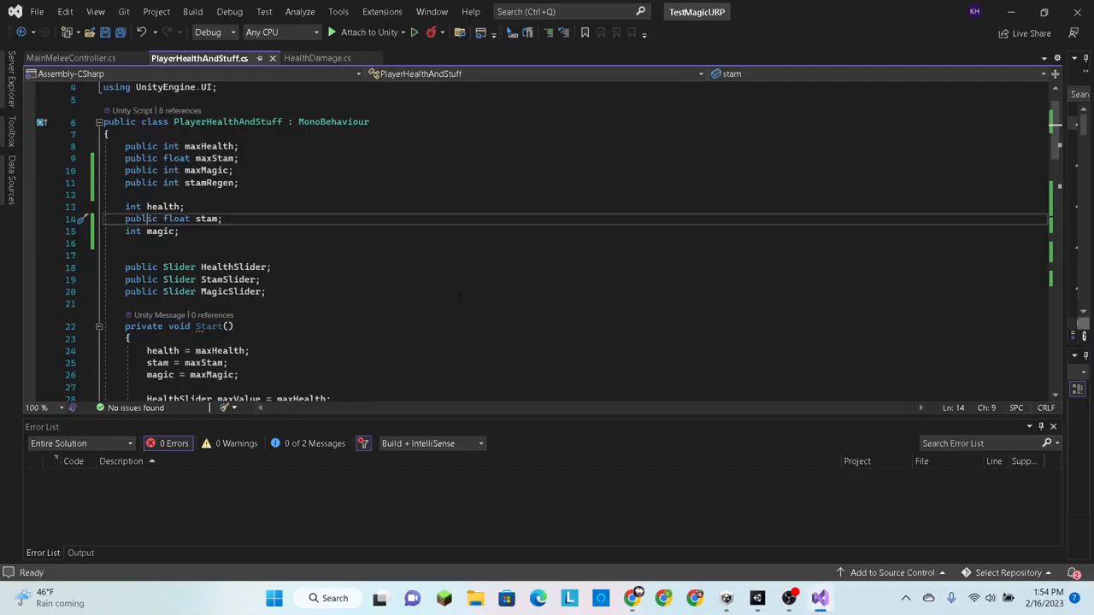
Make stam public, add 'if (stam < 0) stam = 0;' in Update beside the max clamp, and save
scroll("down", 3)
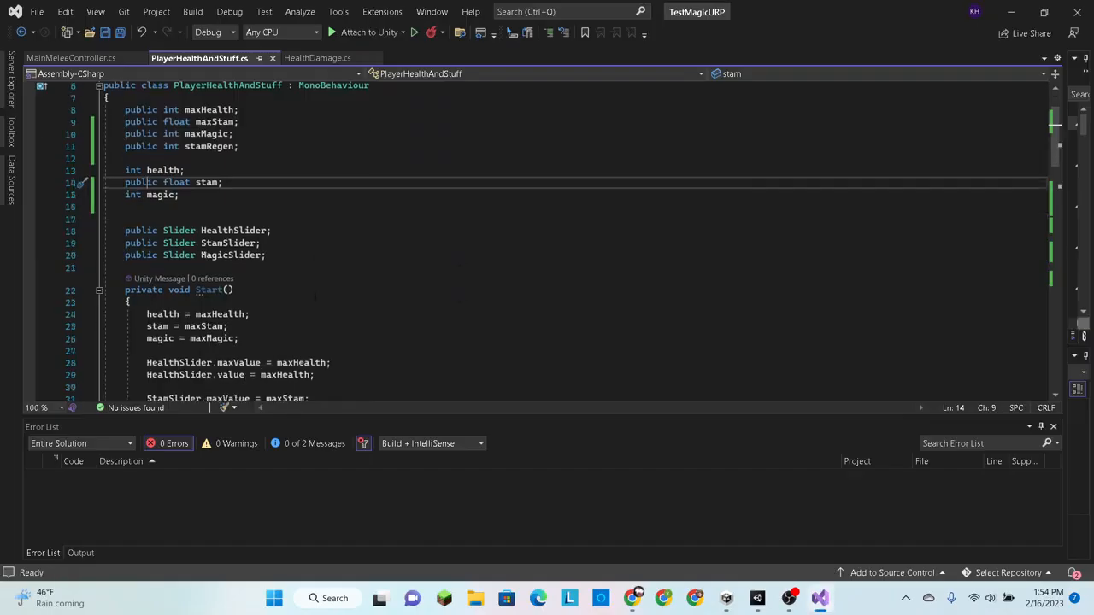
scroll("down", 3)
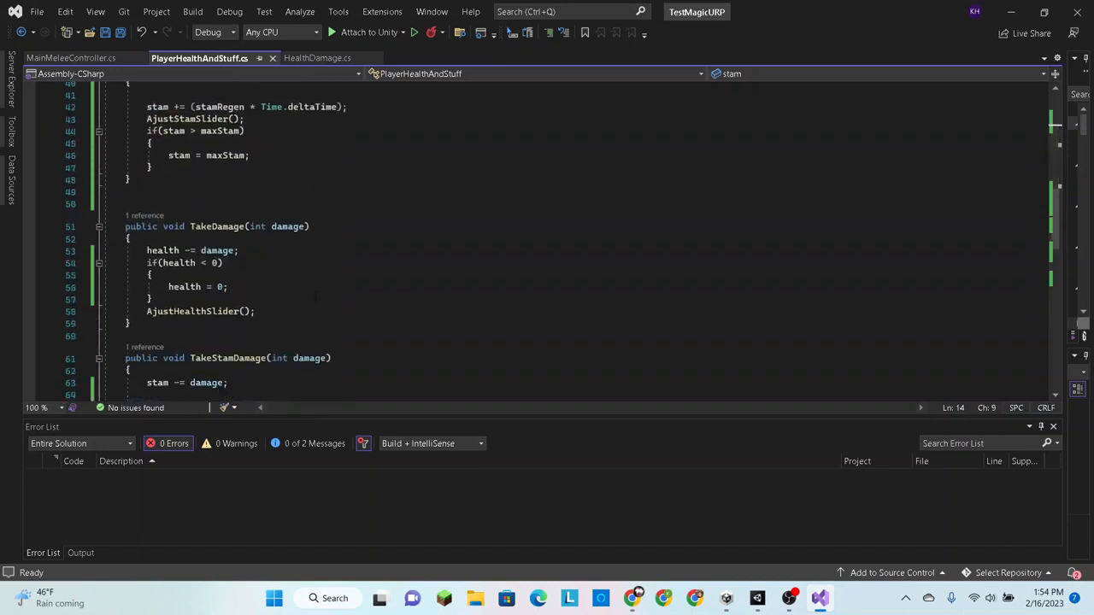
scroll("down", 3)
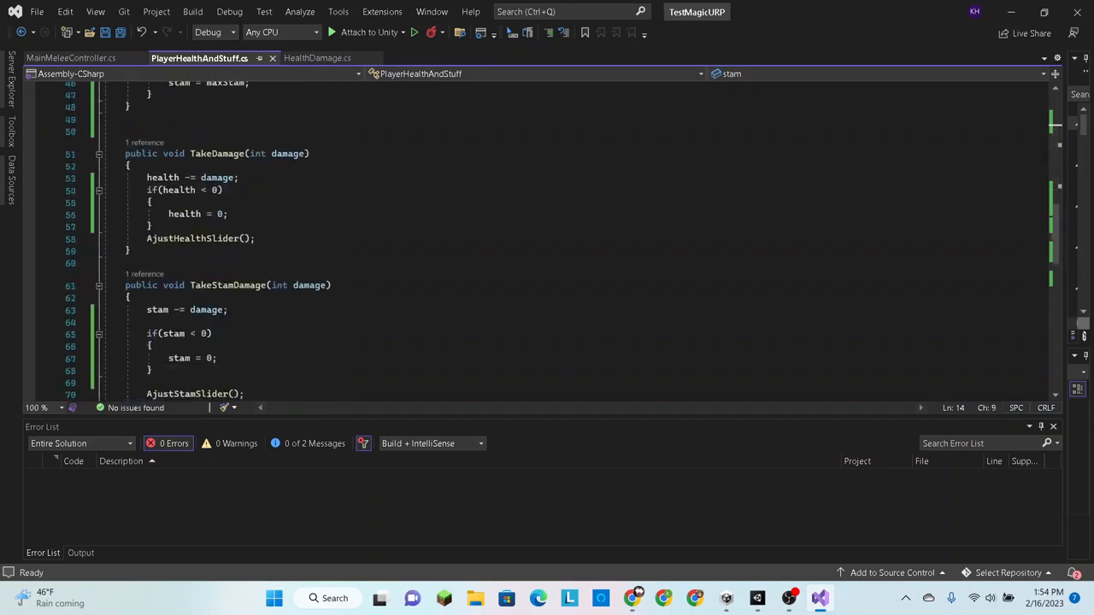
scroll("down", 3)
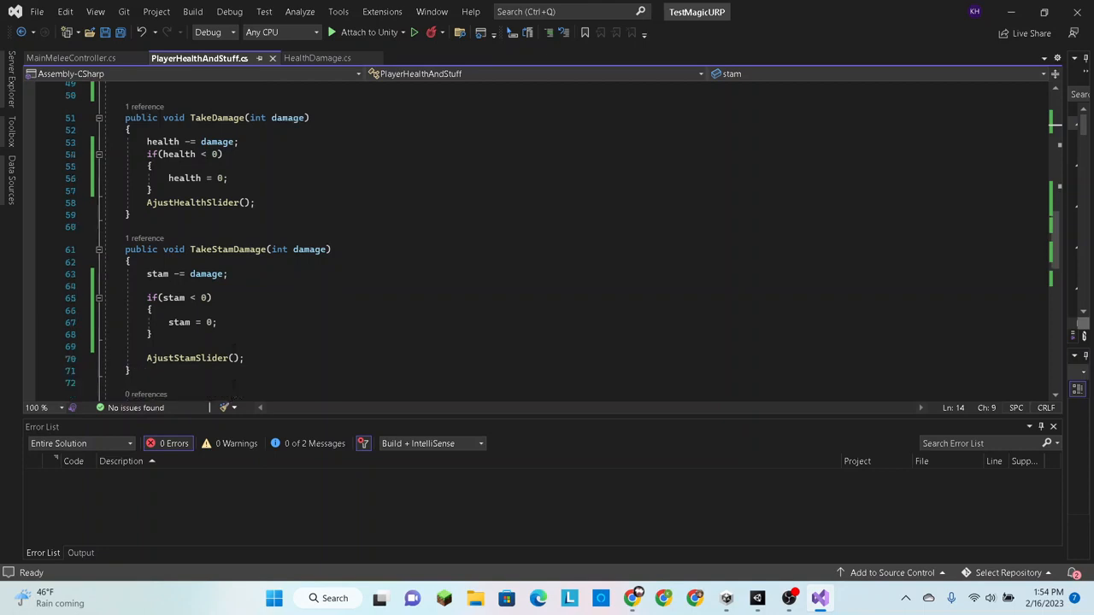
double_click(227, 249)
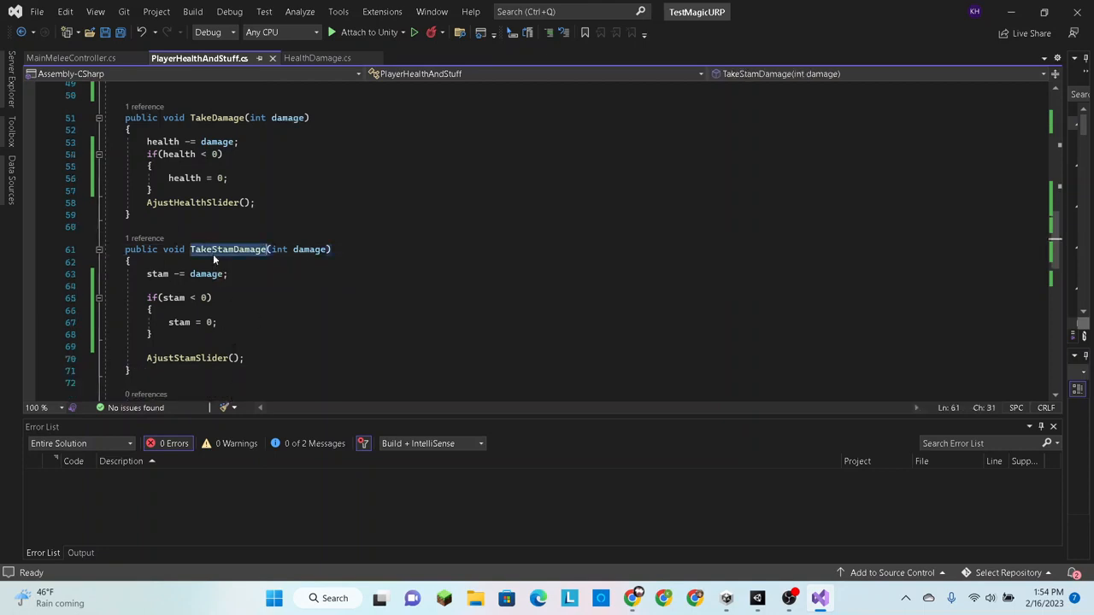
double_click(229, 250)
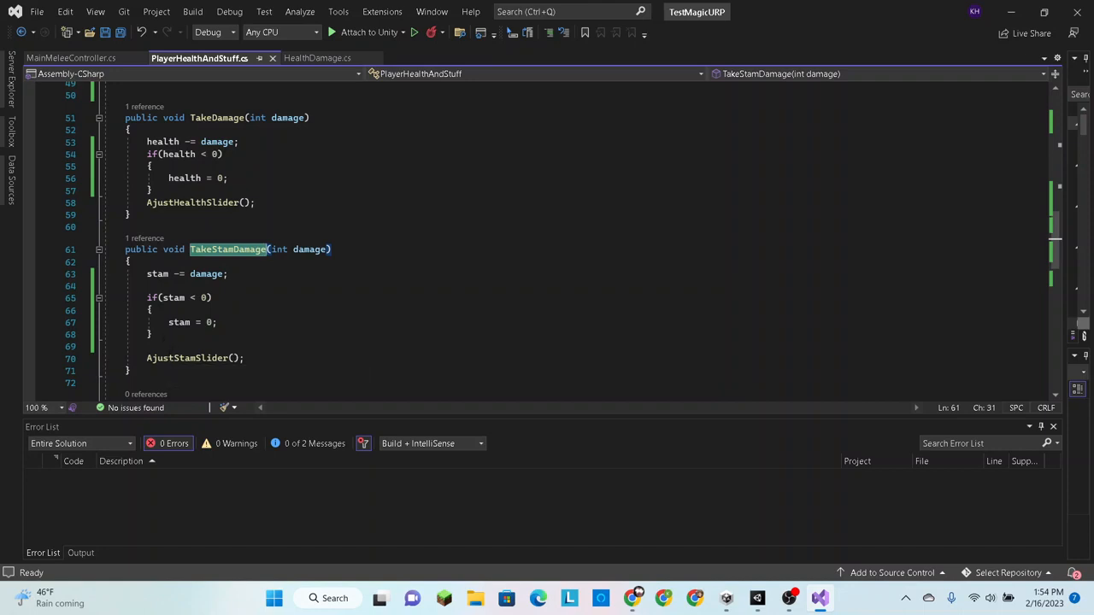
scroll("down", 3)
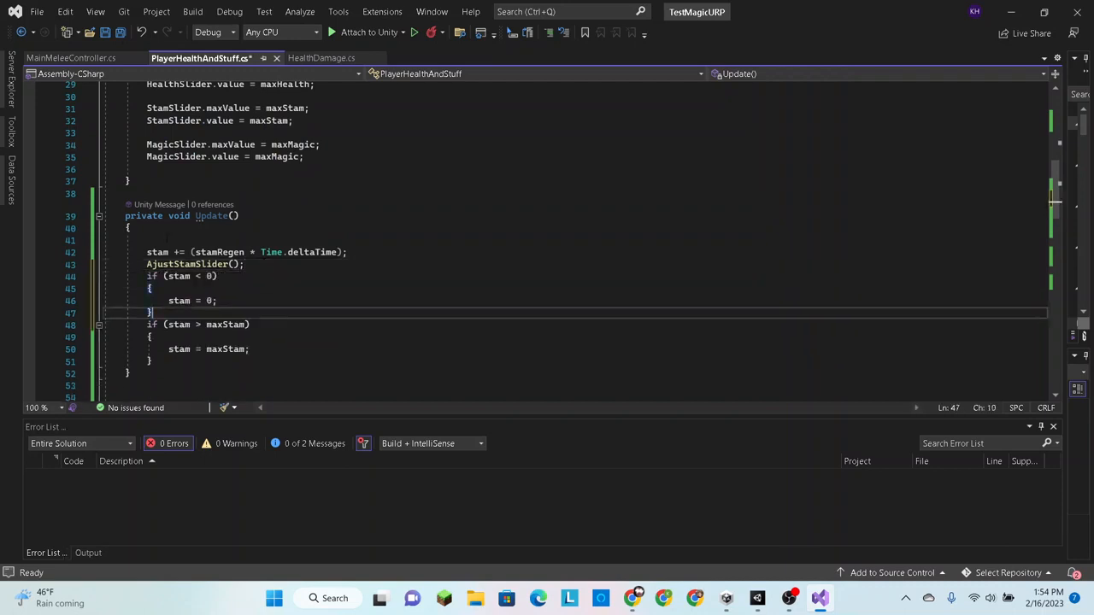
key("Ctrl+S")
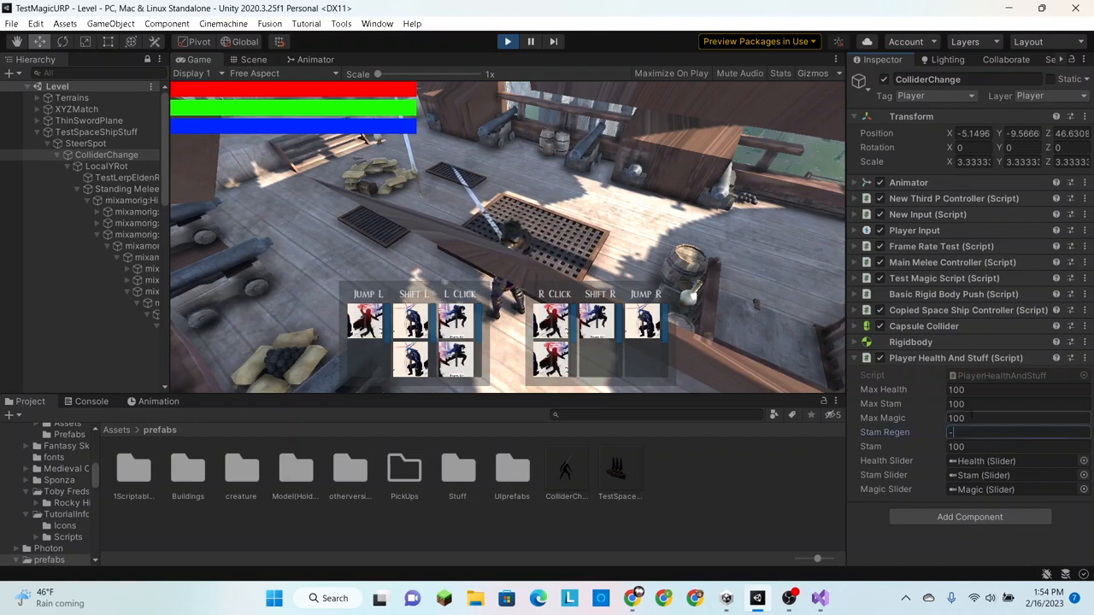
Set Stam Regen to -20 until Stam stops at 0, then to 10 so the bar refills
type("-20")
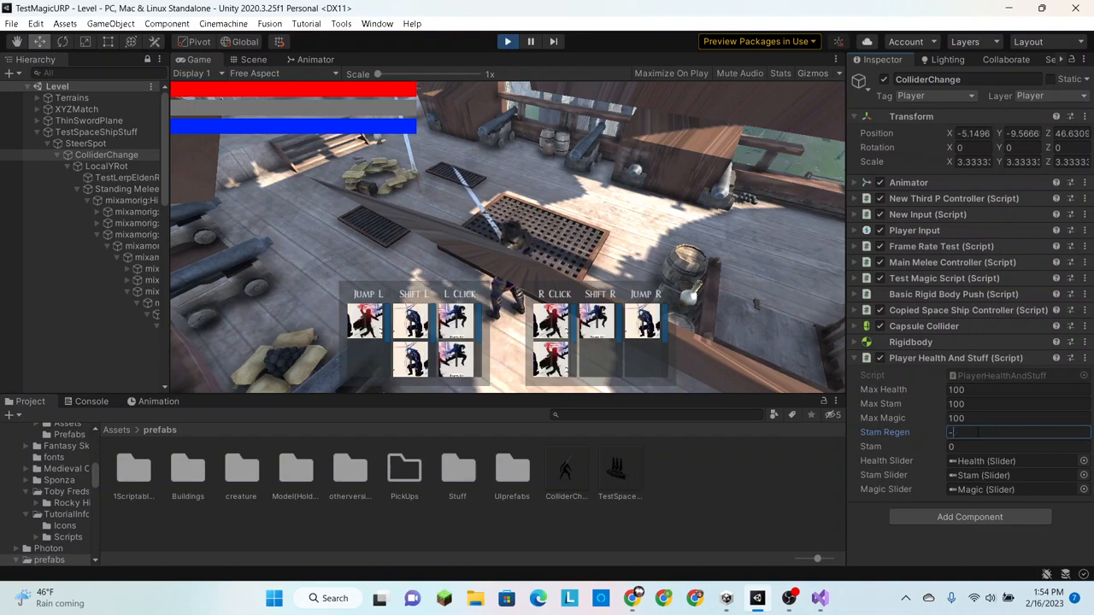
type("10")
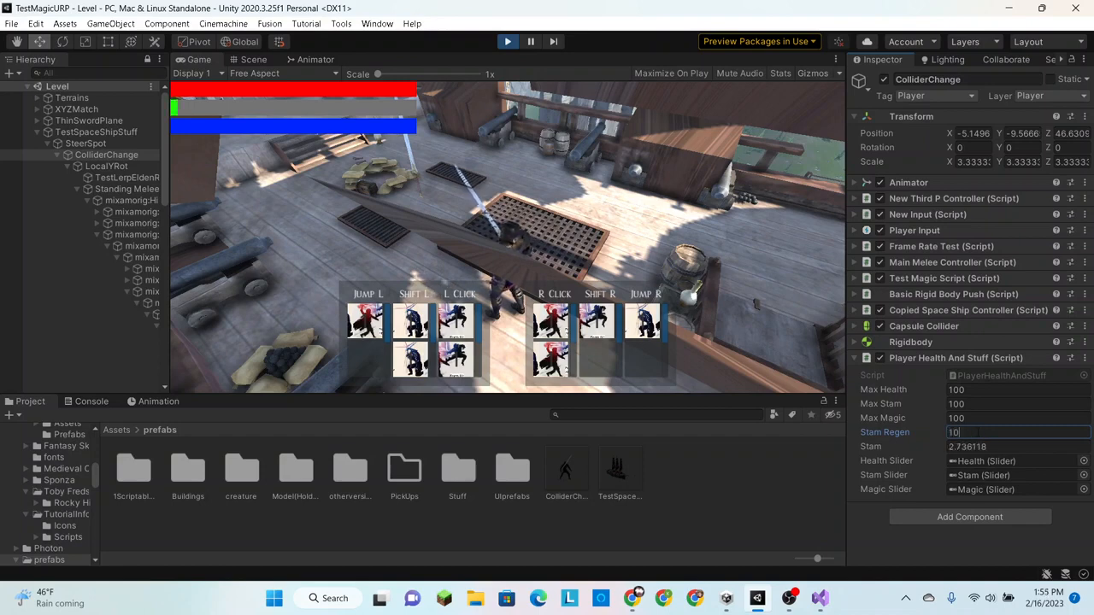